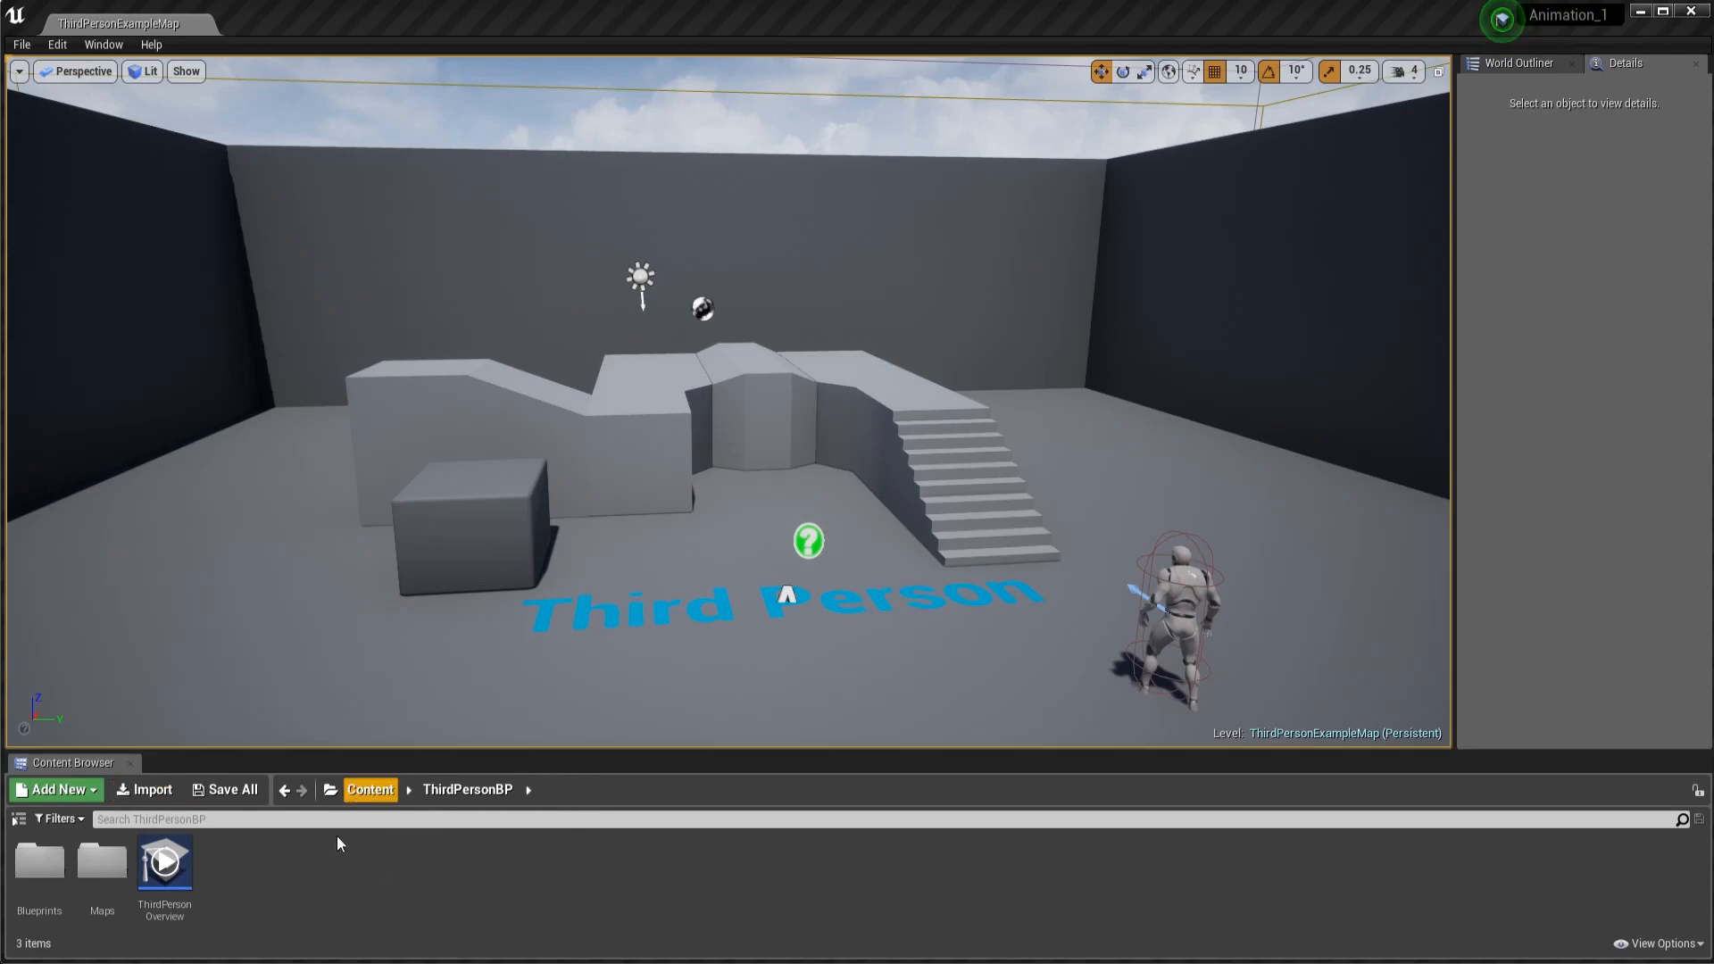
Step: Browse to Content > Mannequin > Character > Mesh and bring up SK_Mannequin's asset actions
click(369, 789)
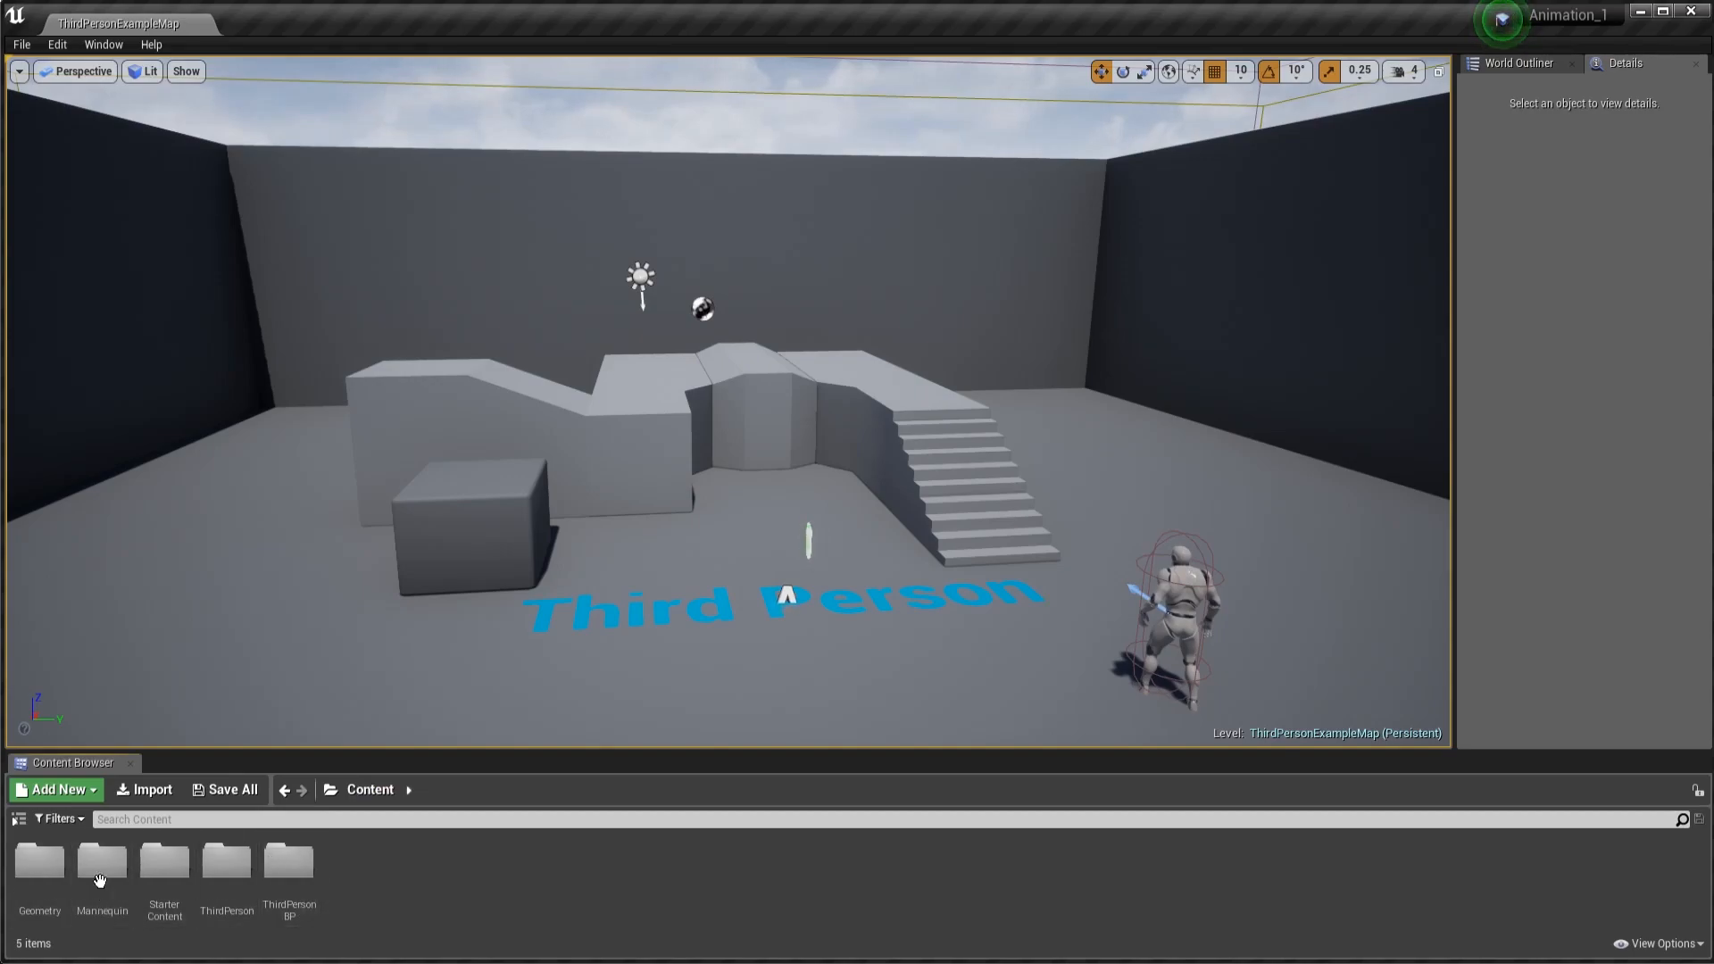
double_click(102, 861)
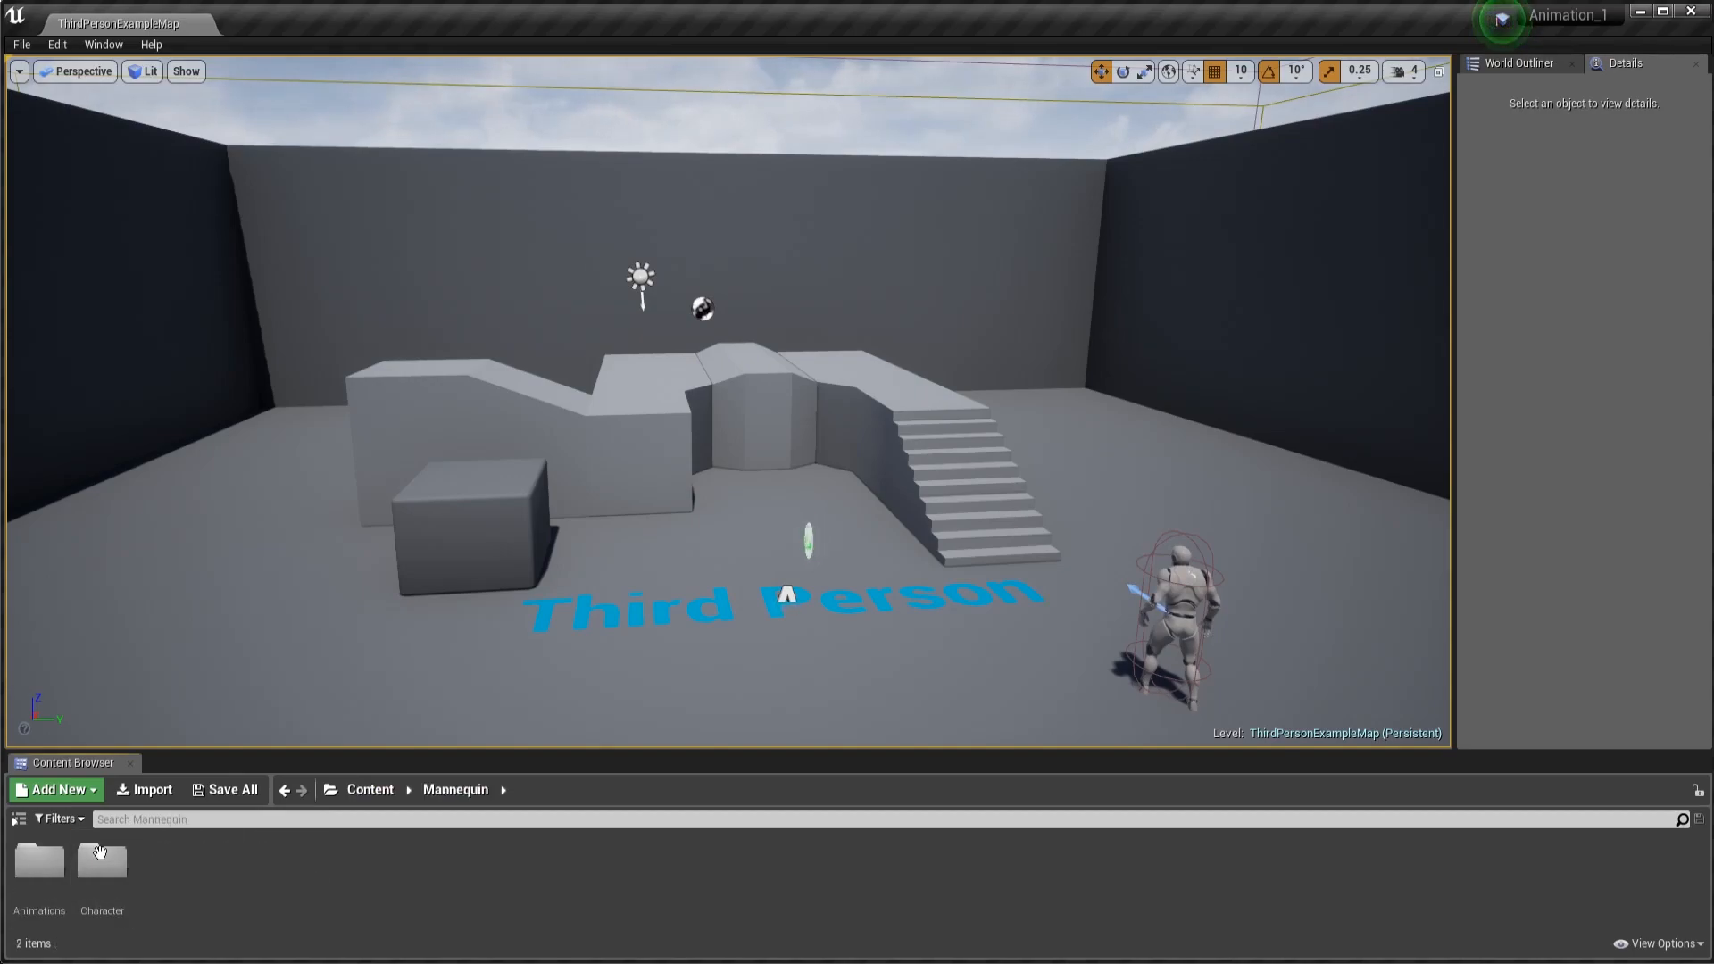
double_click(101, 861)
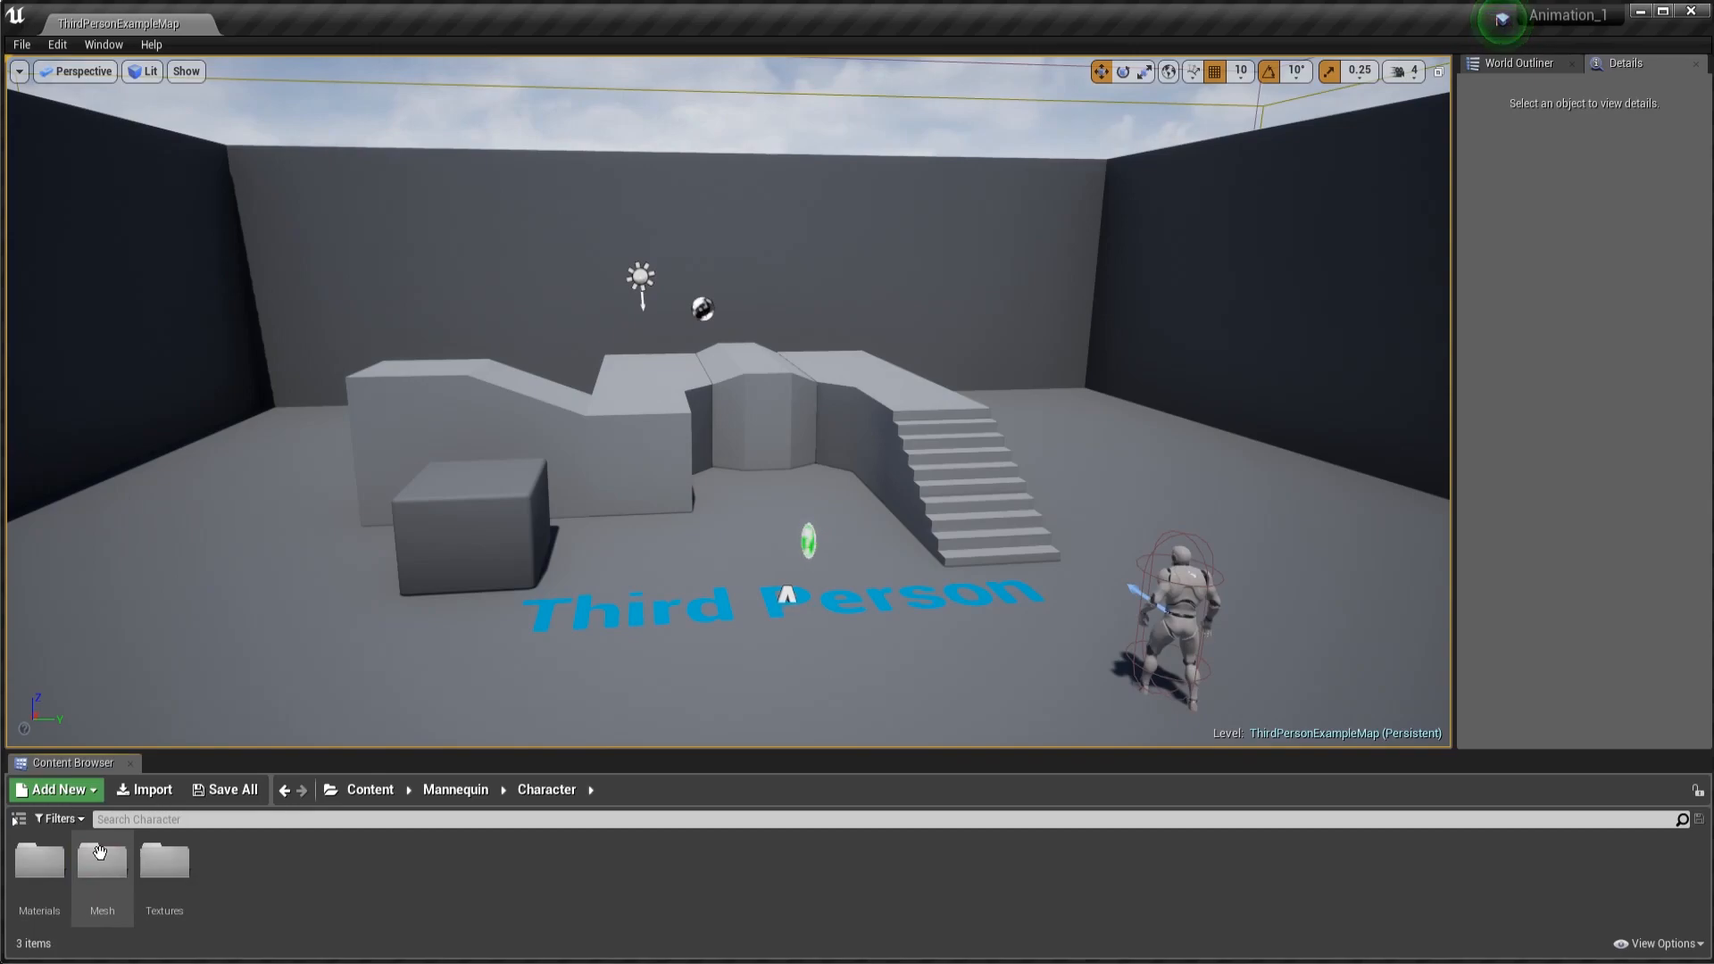
double_click(101, 862)
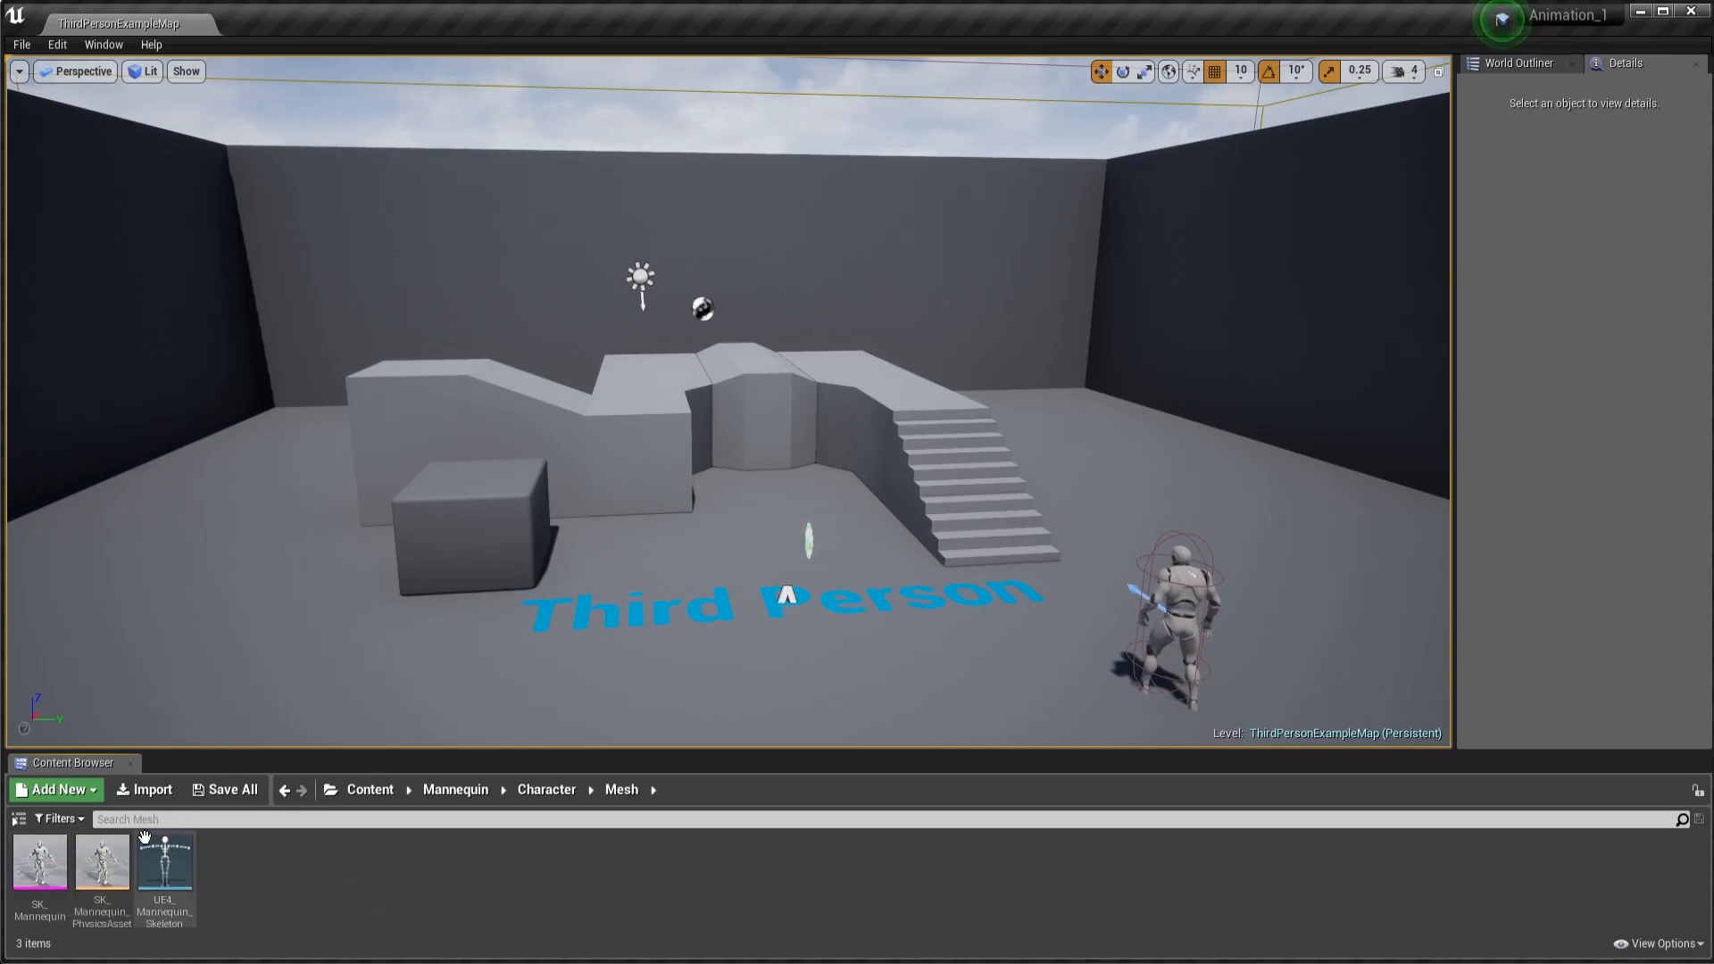
mouse_move(39, 861)
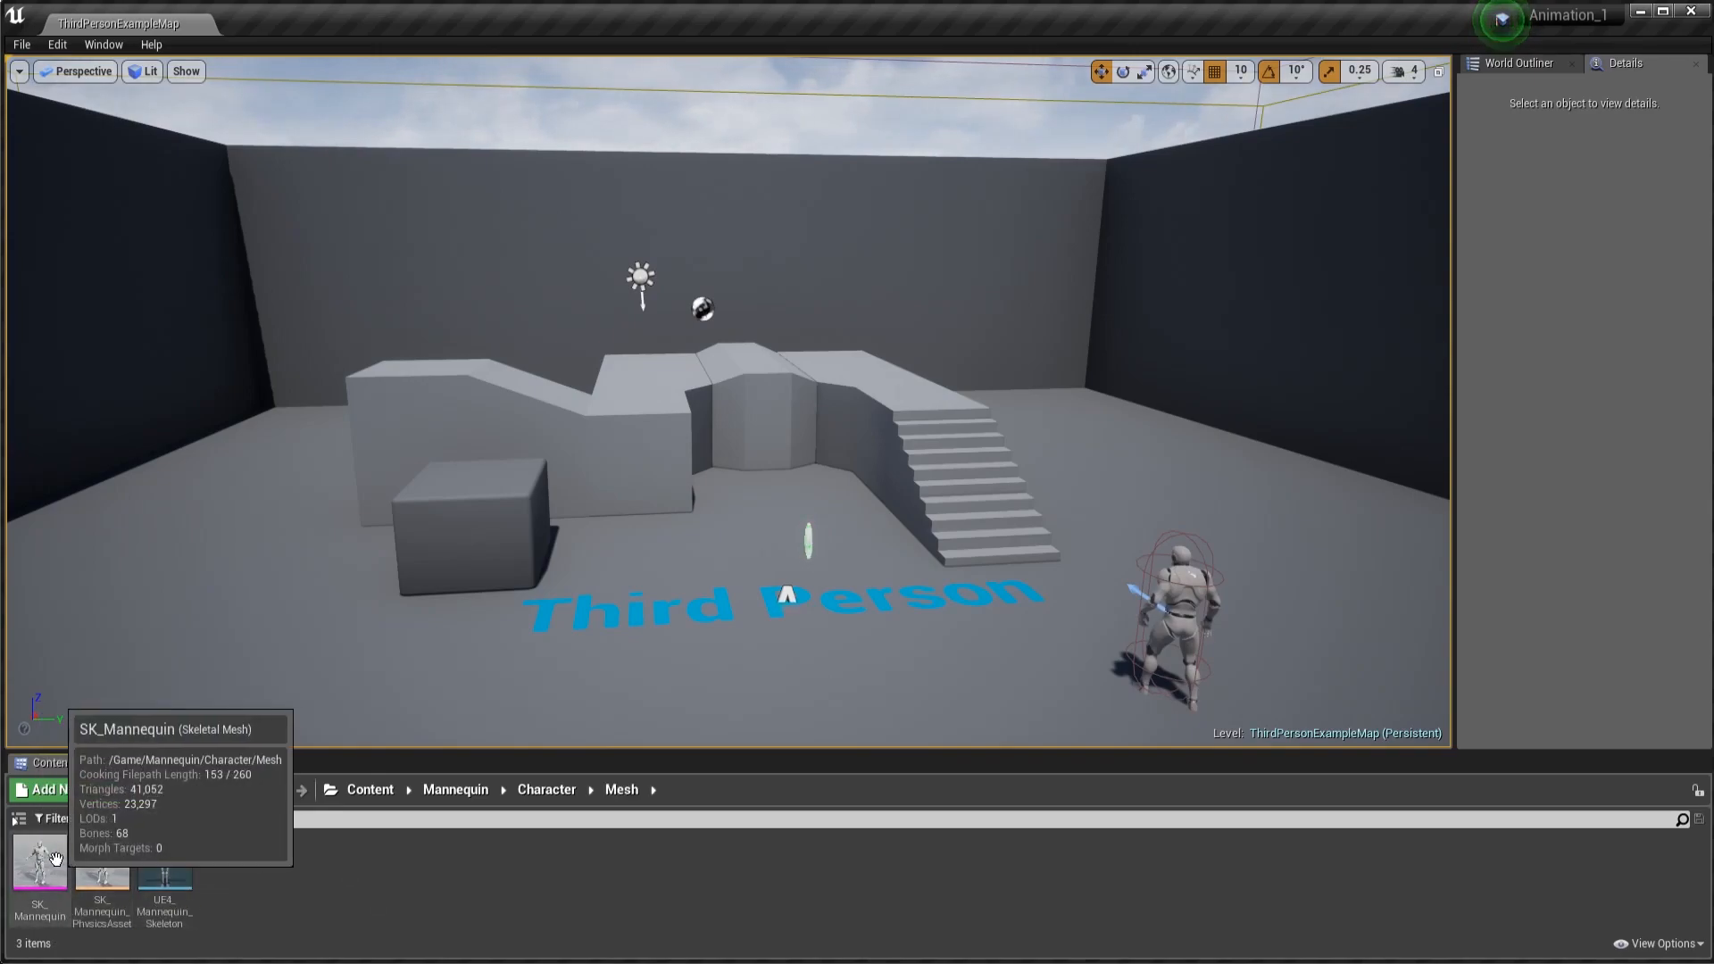
right_click(39, 863)
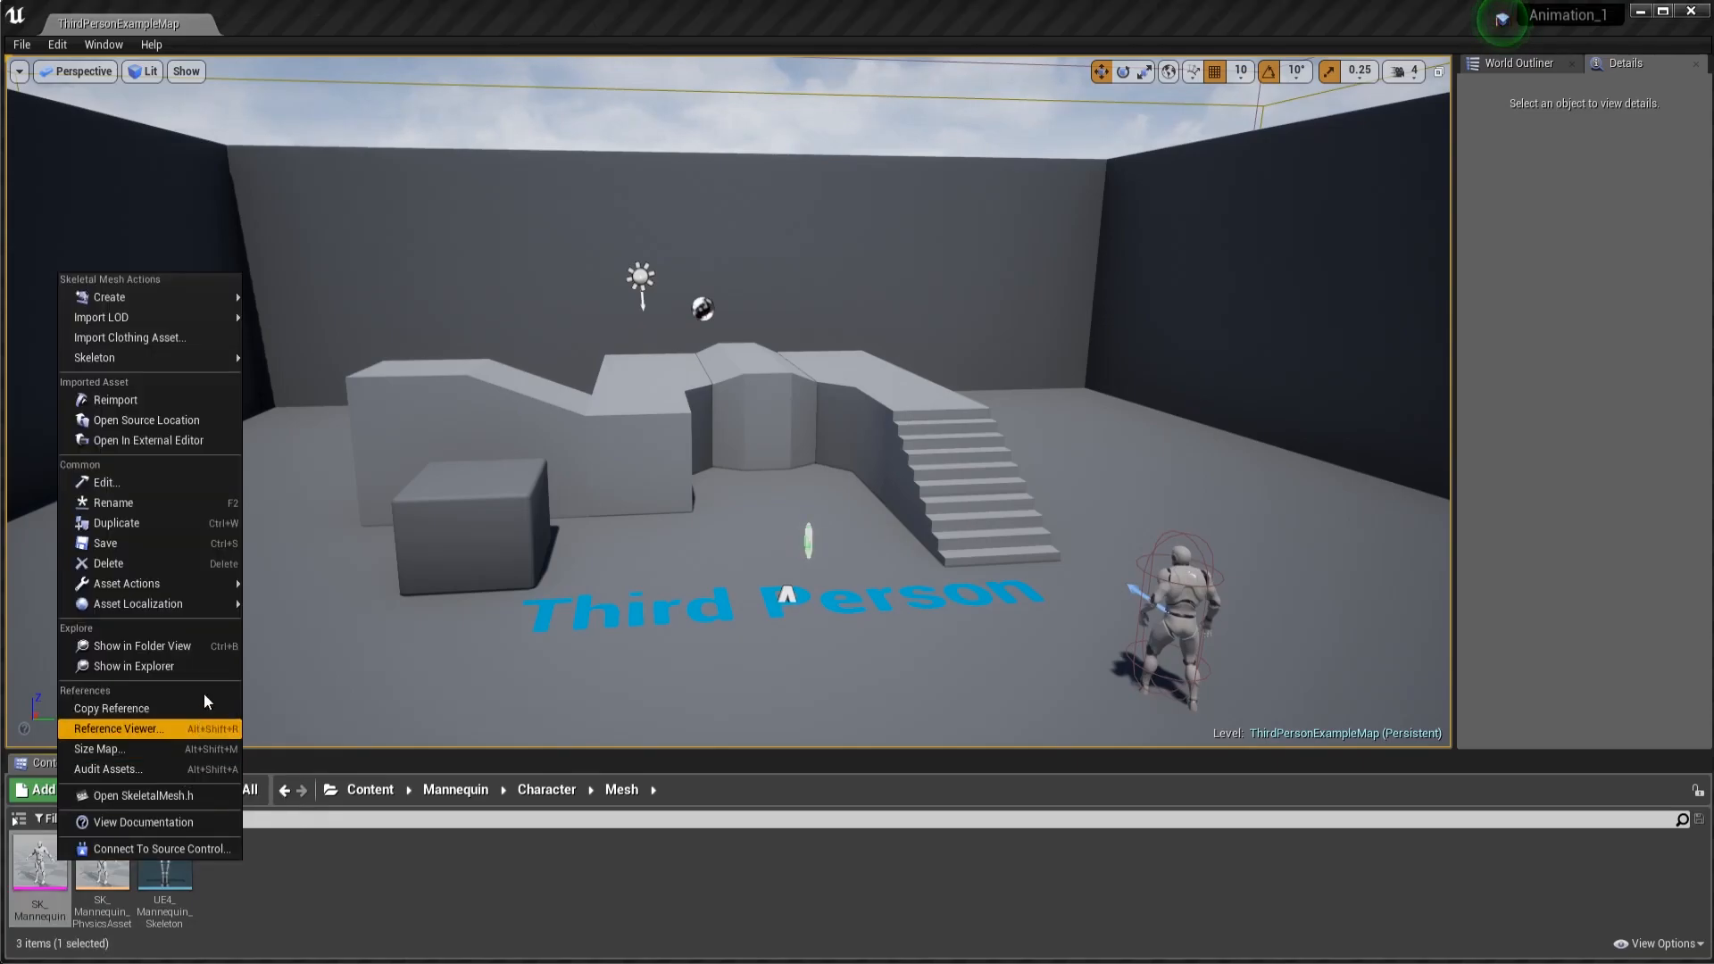
mouse_move(138, 603)
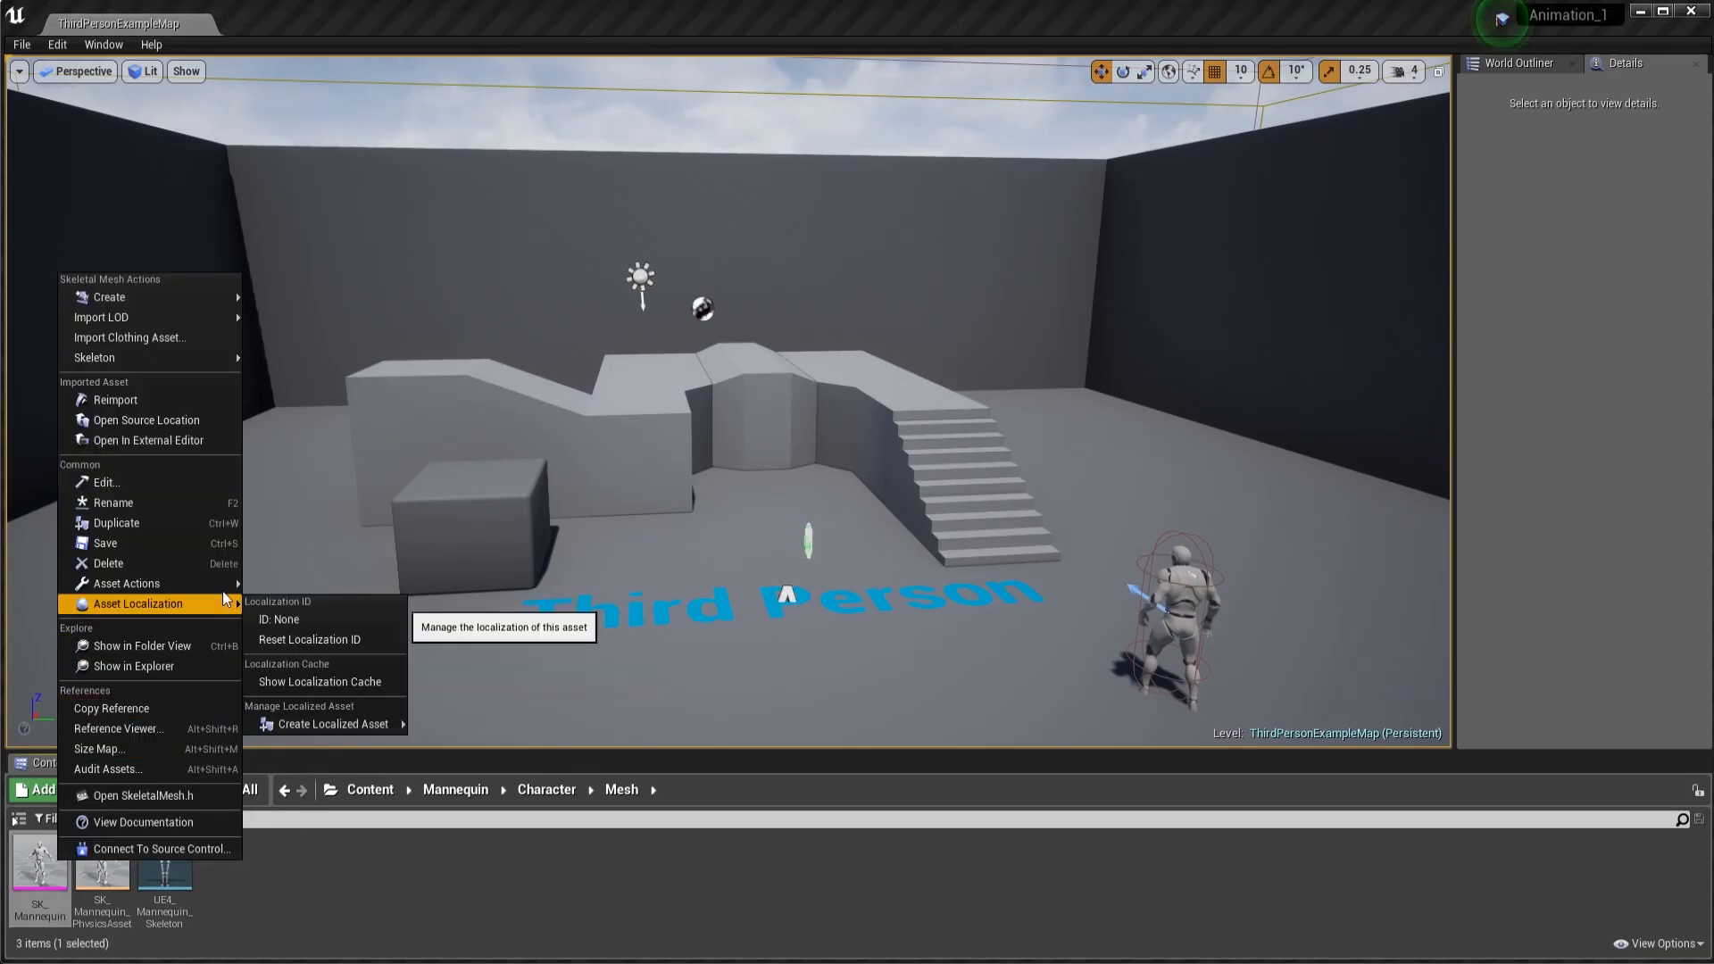
mouse_move(126, 583)
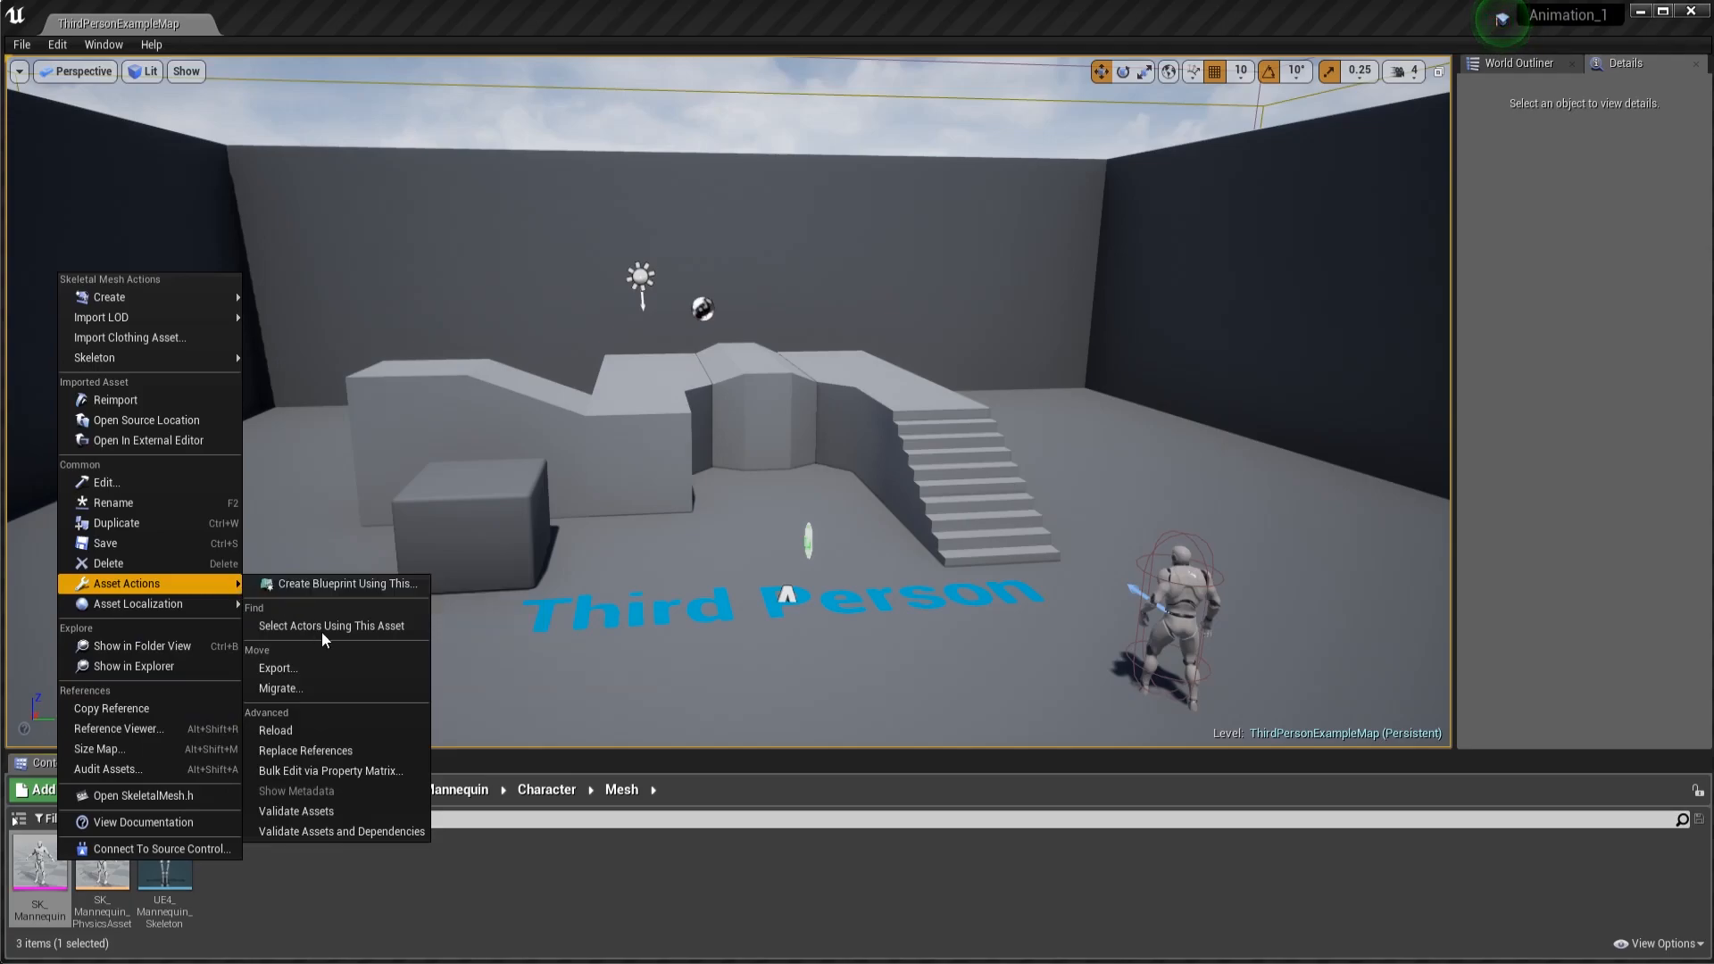
Step: Export SK_Mannequin as an FBX named SK_Mannequin_from_Unreal into Downloads
click(277, 668)
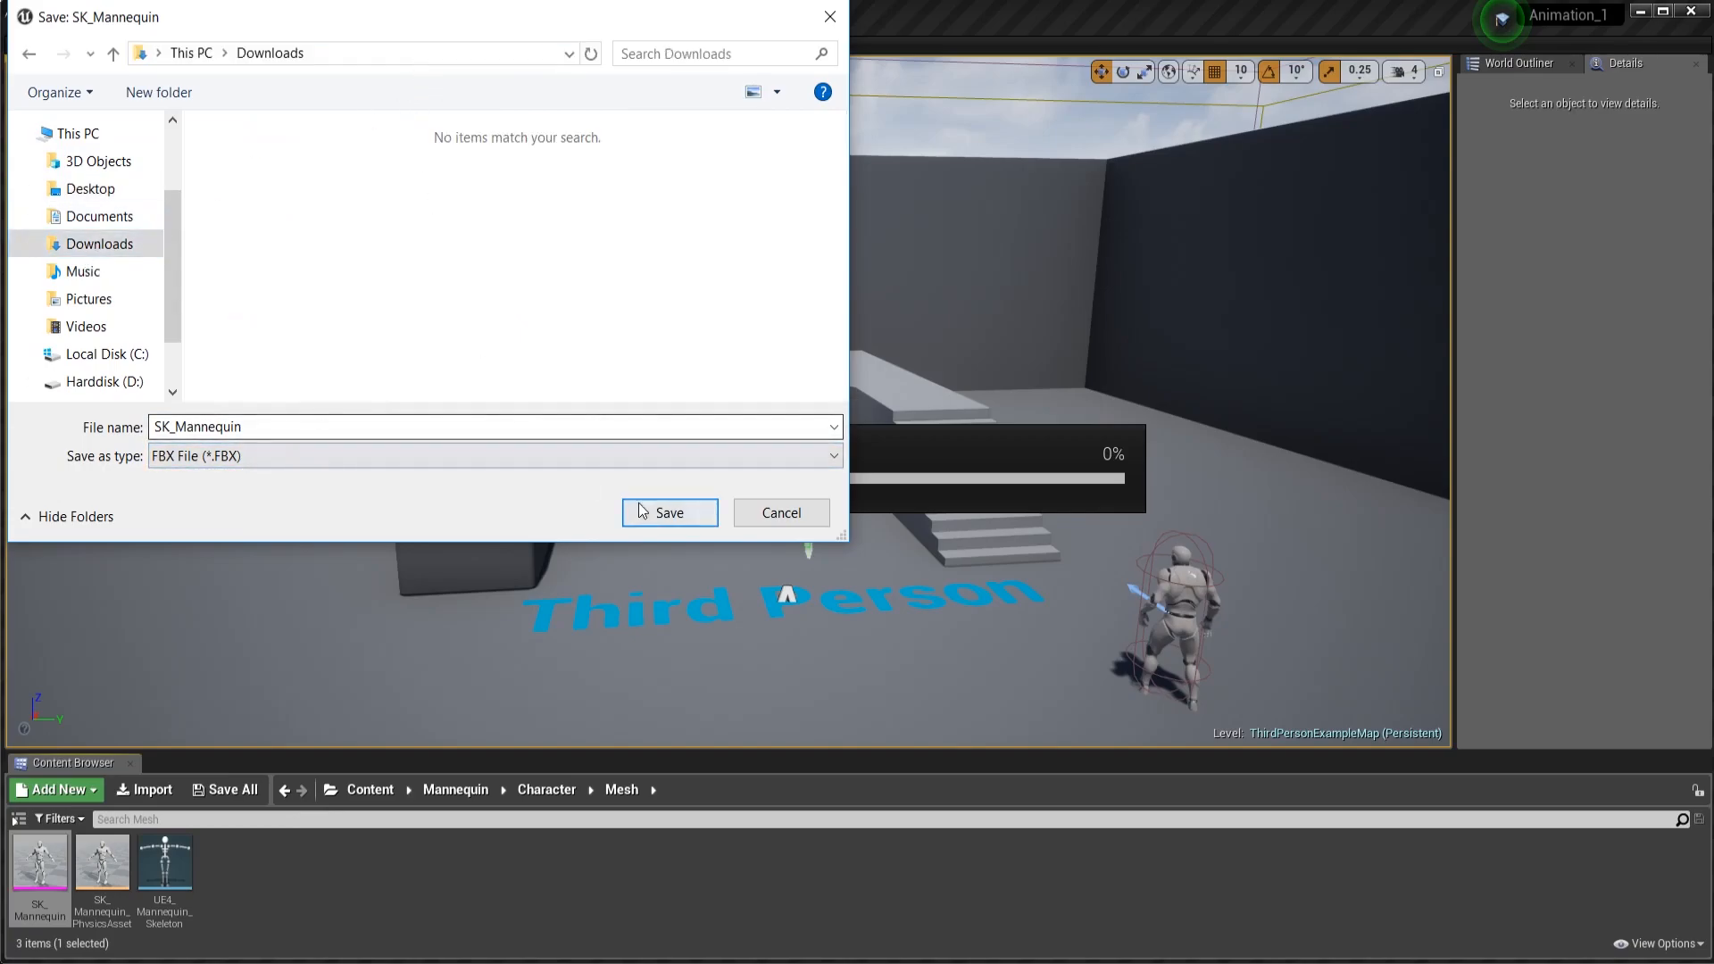
click(492, 427)
text(_)
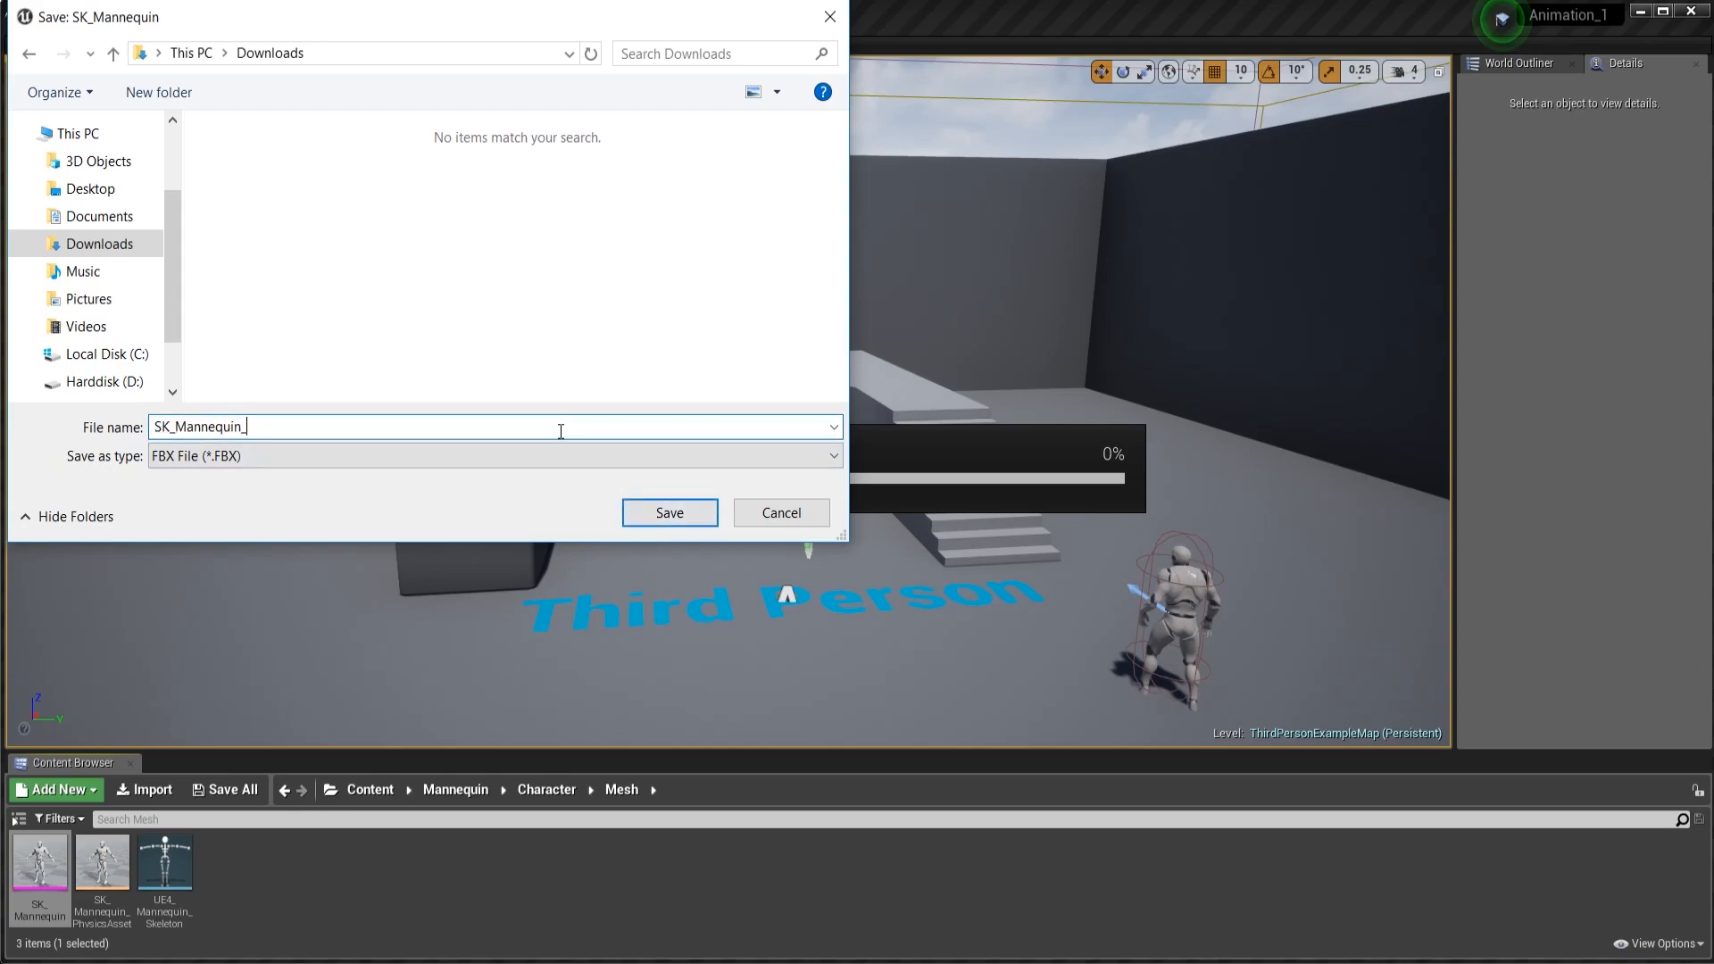
text(from)
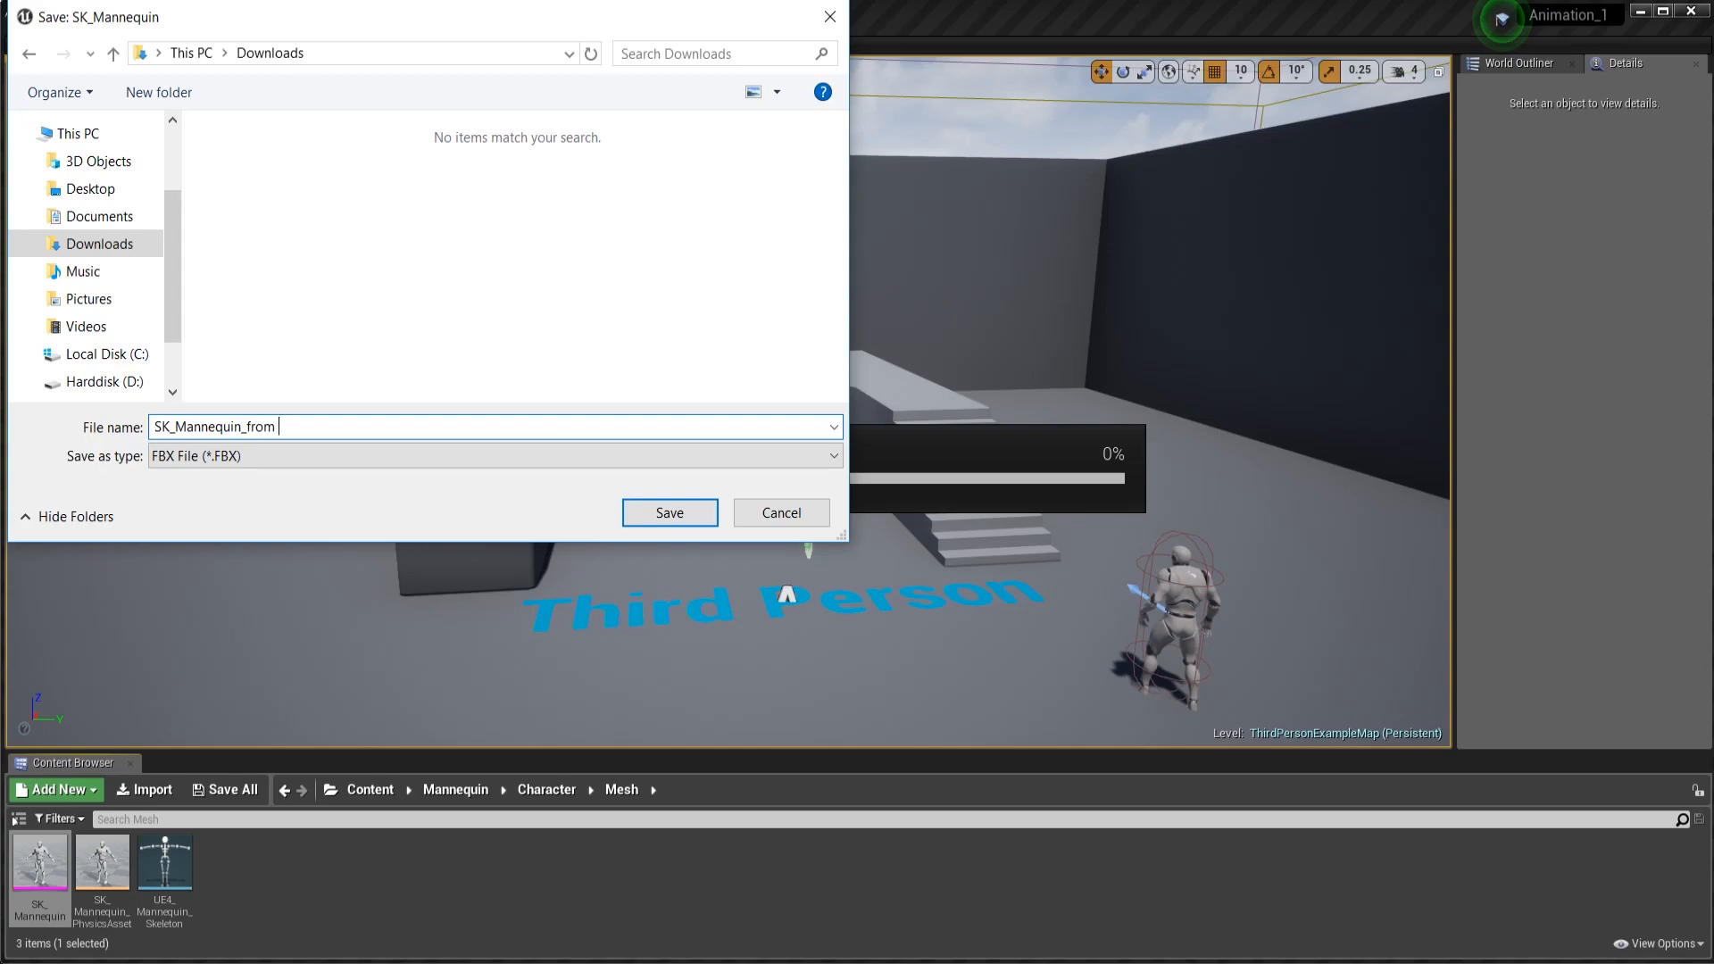
text(Unreal)
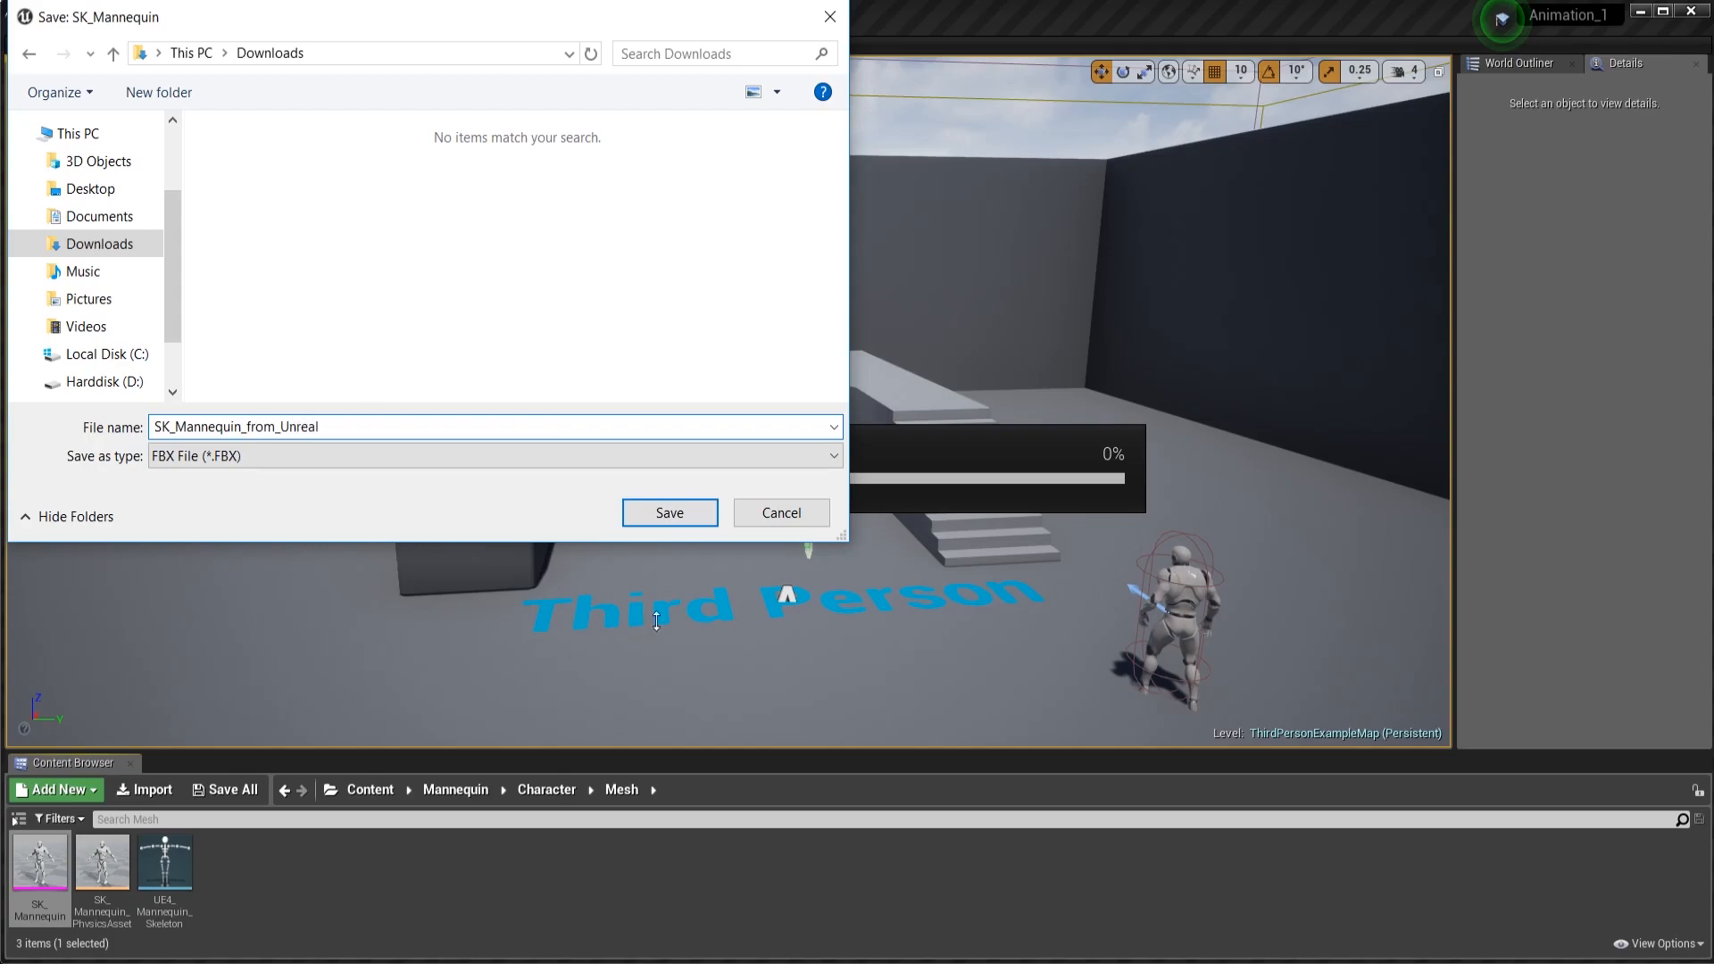
click(668, 513)
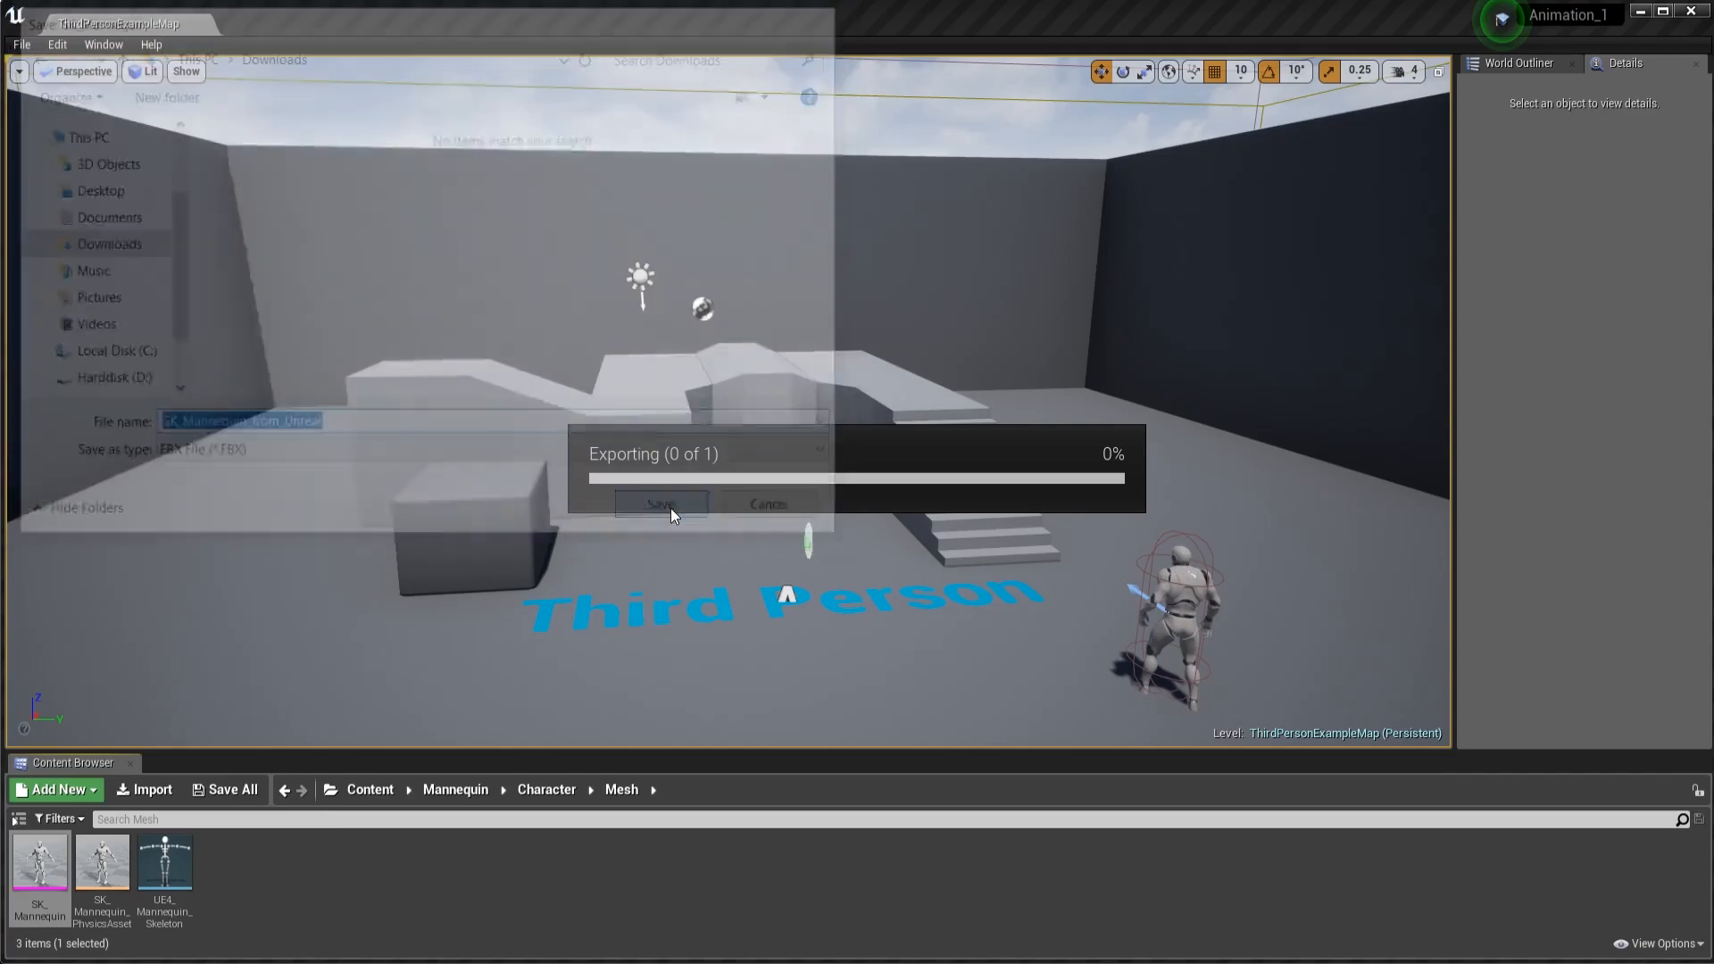
Step: Keep FBX 2013 compatibility in the FBX Export Options and run the export
click(660, 504)
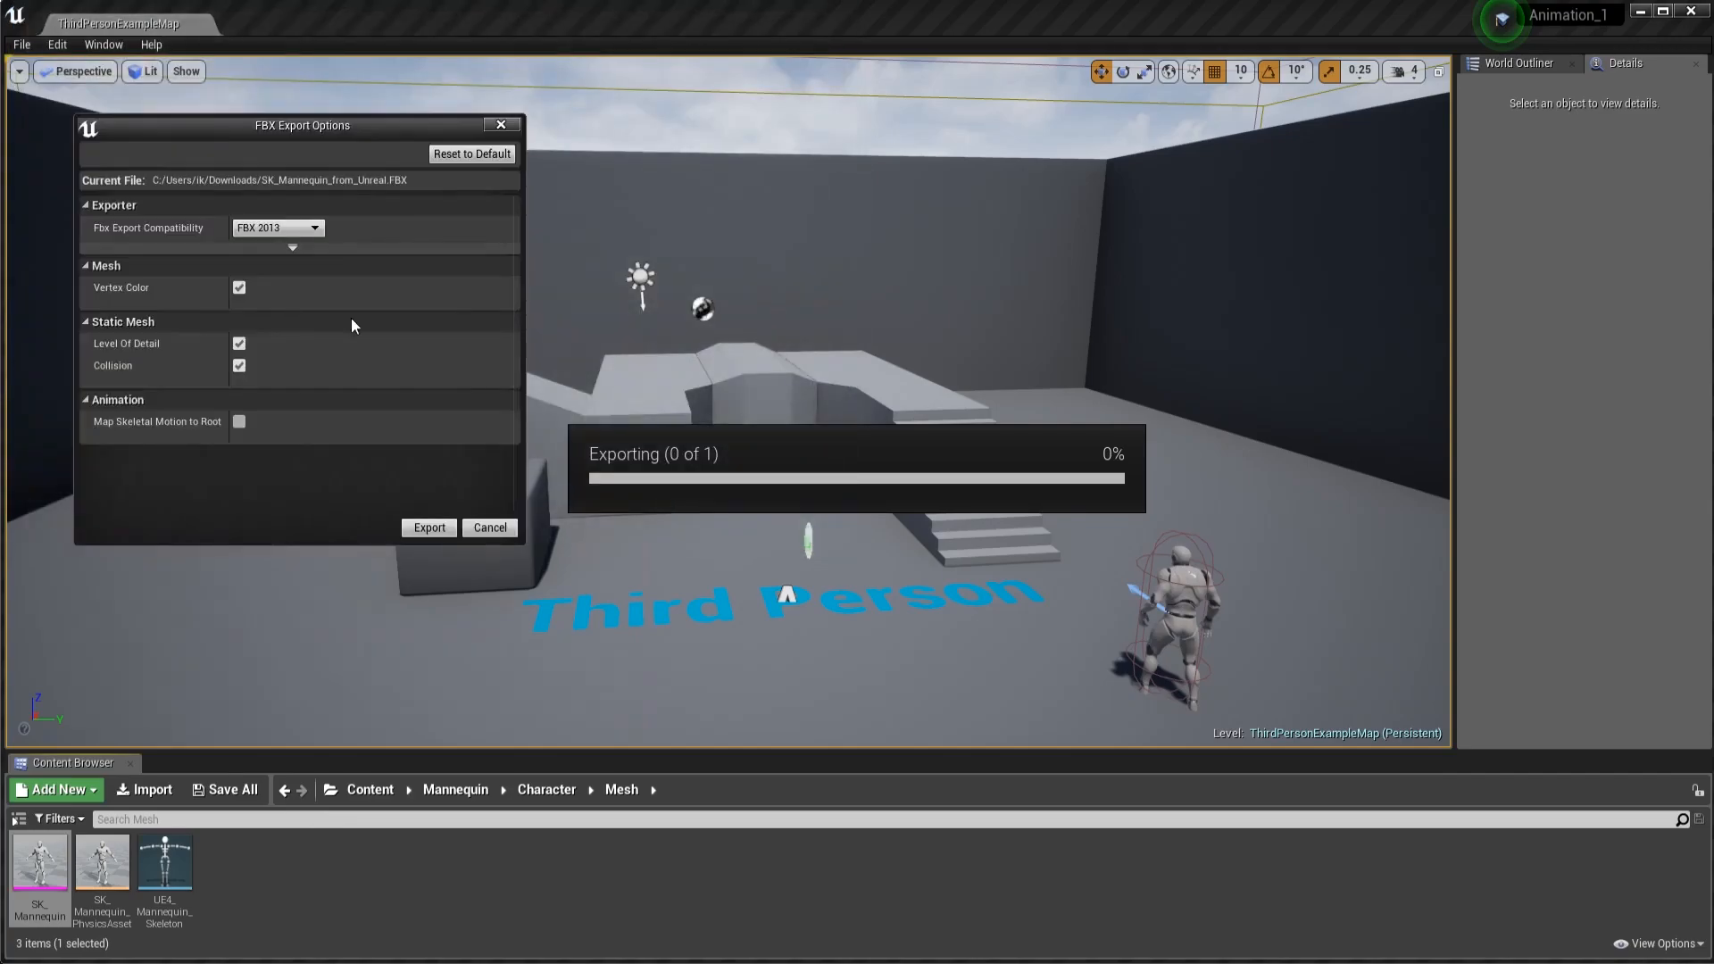
click(277, 228)
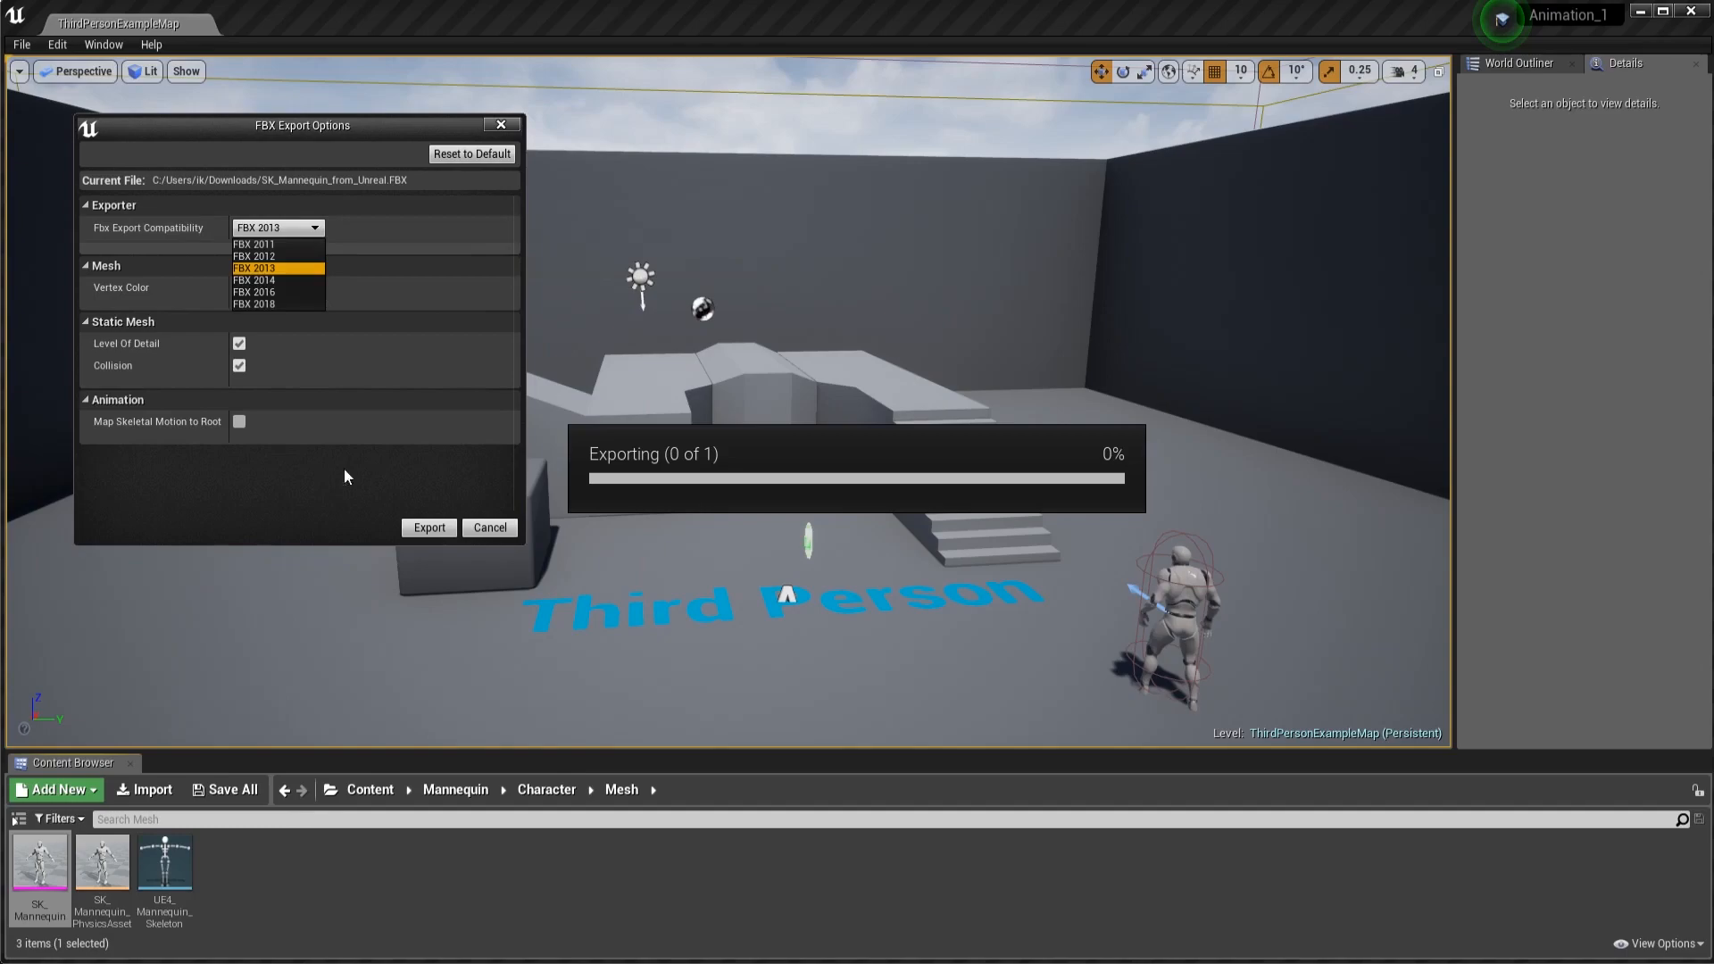
click(253, 268)
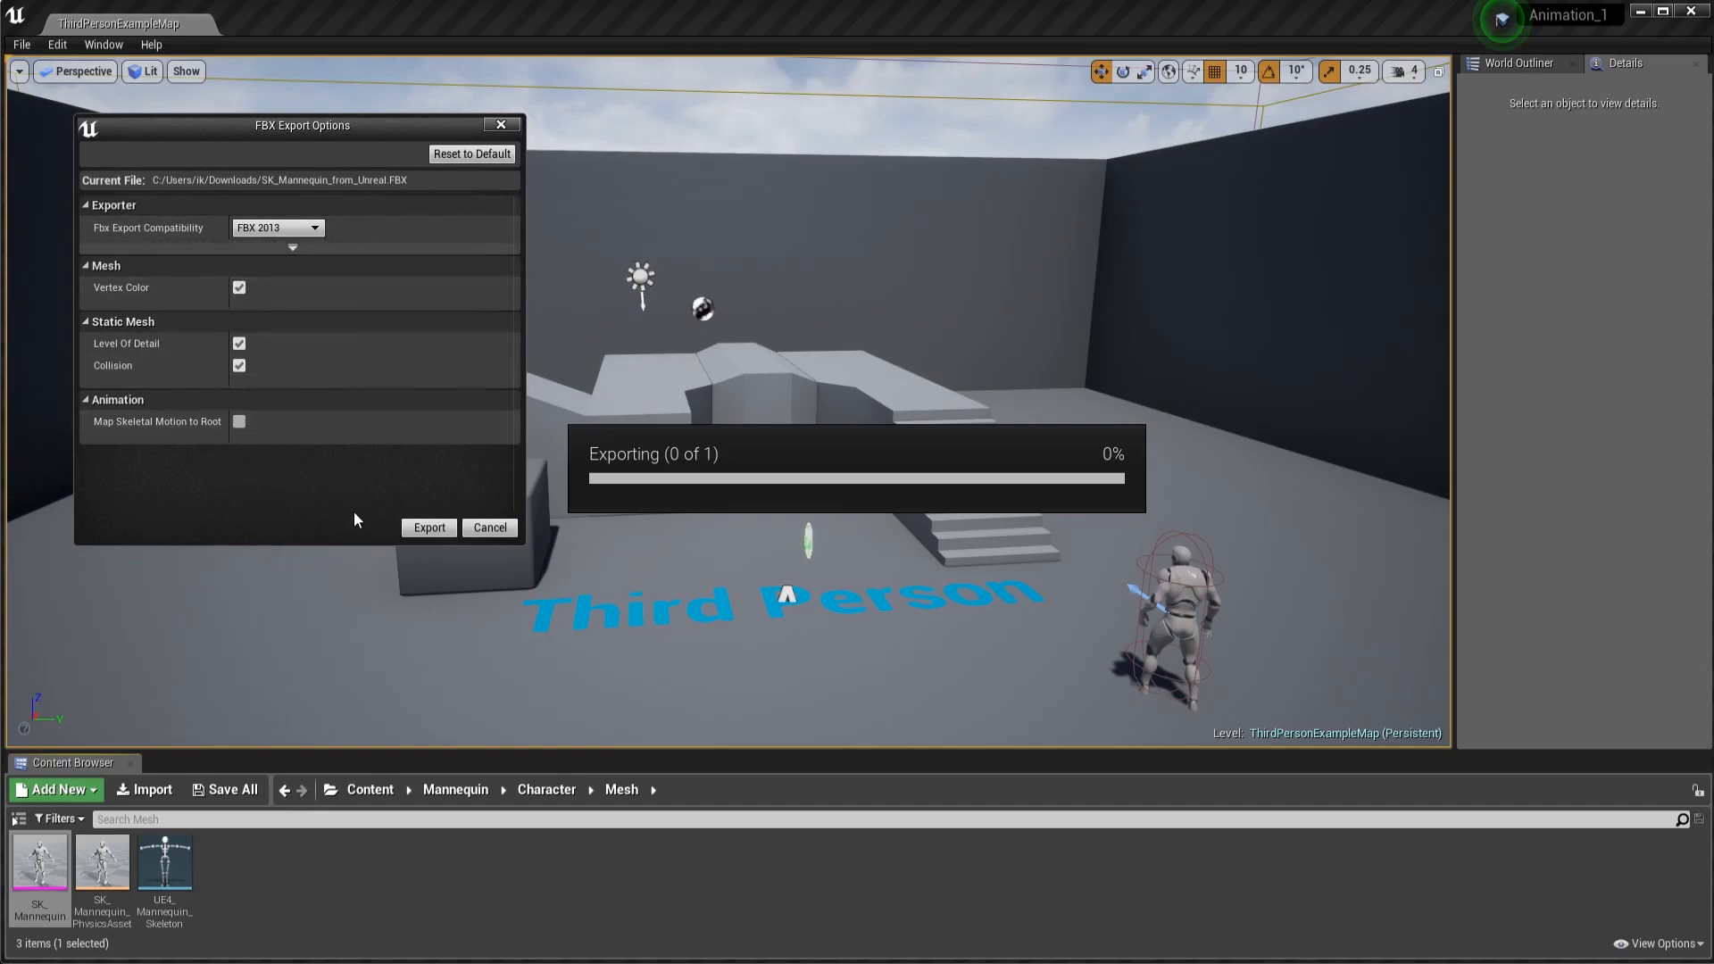
click(428, 527)
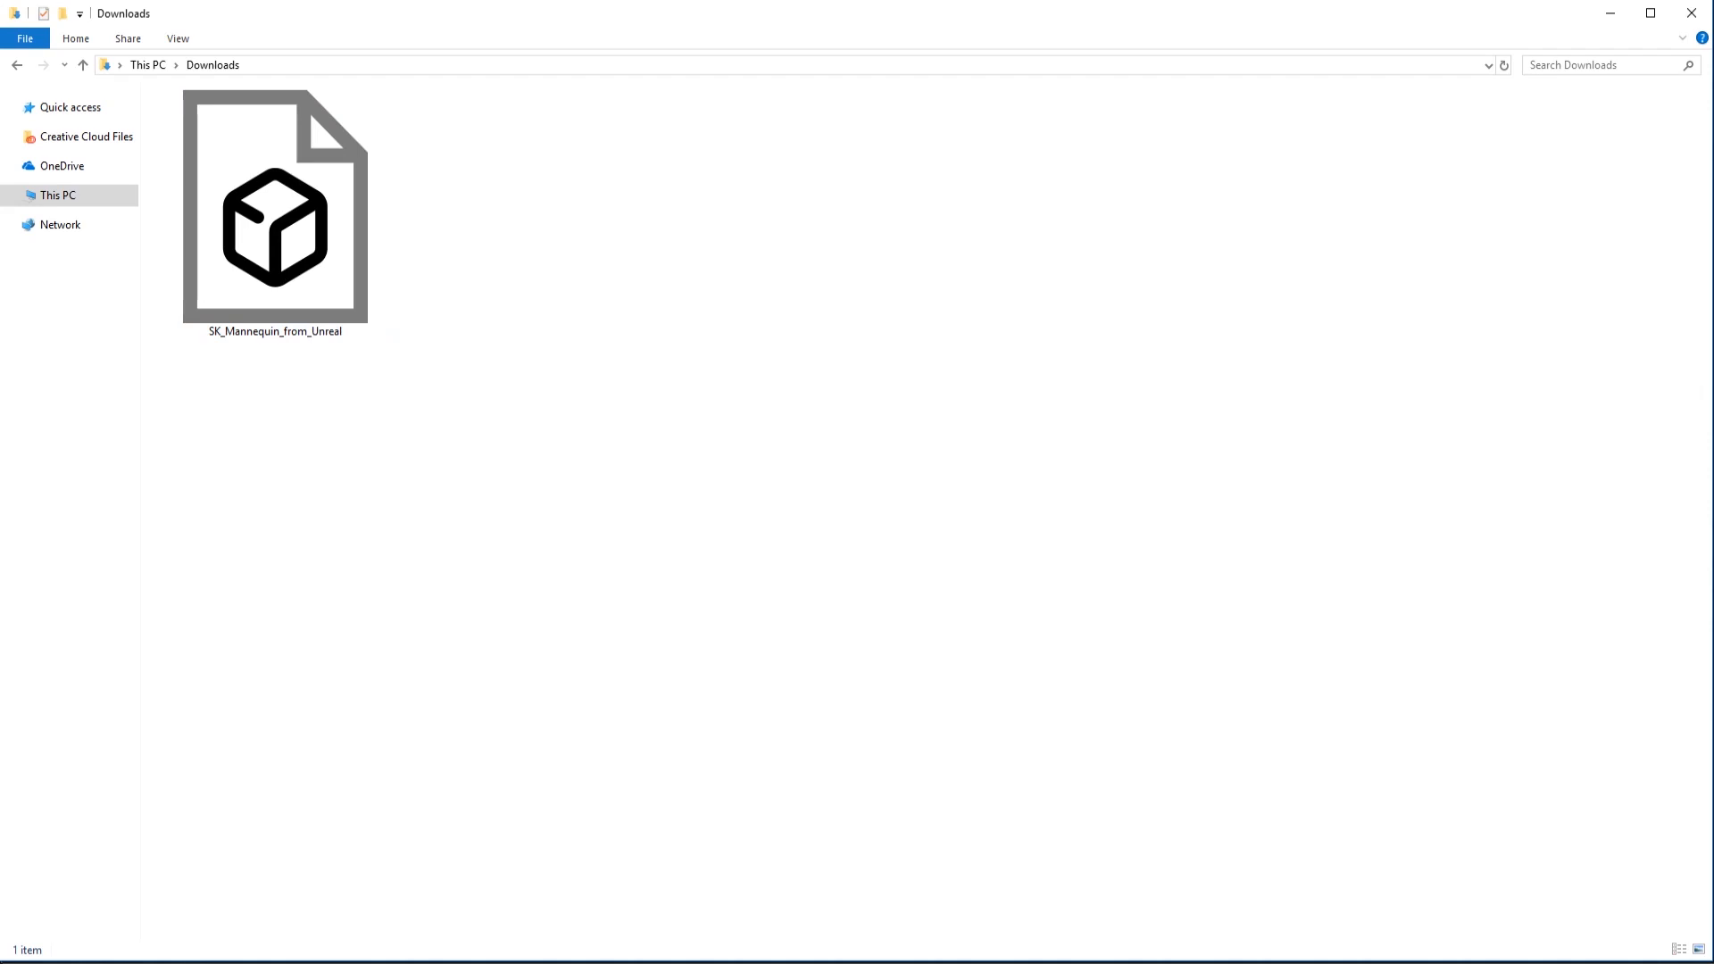
Step: Drag SK_Mannequin_from_Unreal.fbx from Downloads into the Houdini window
drag(276, 208, 1000, 667)
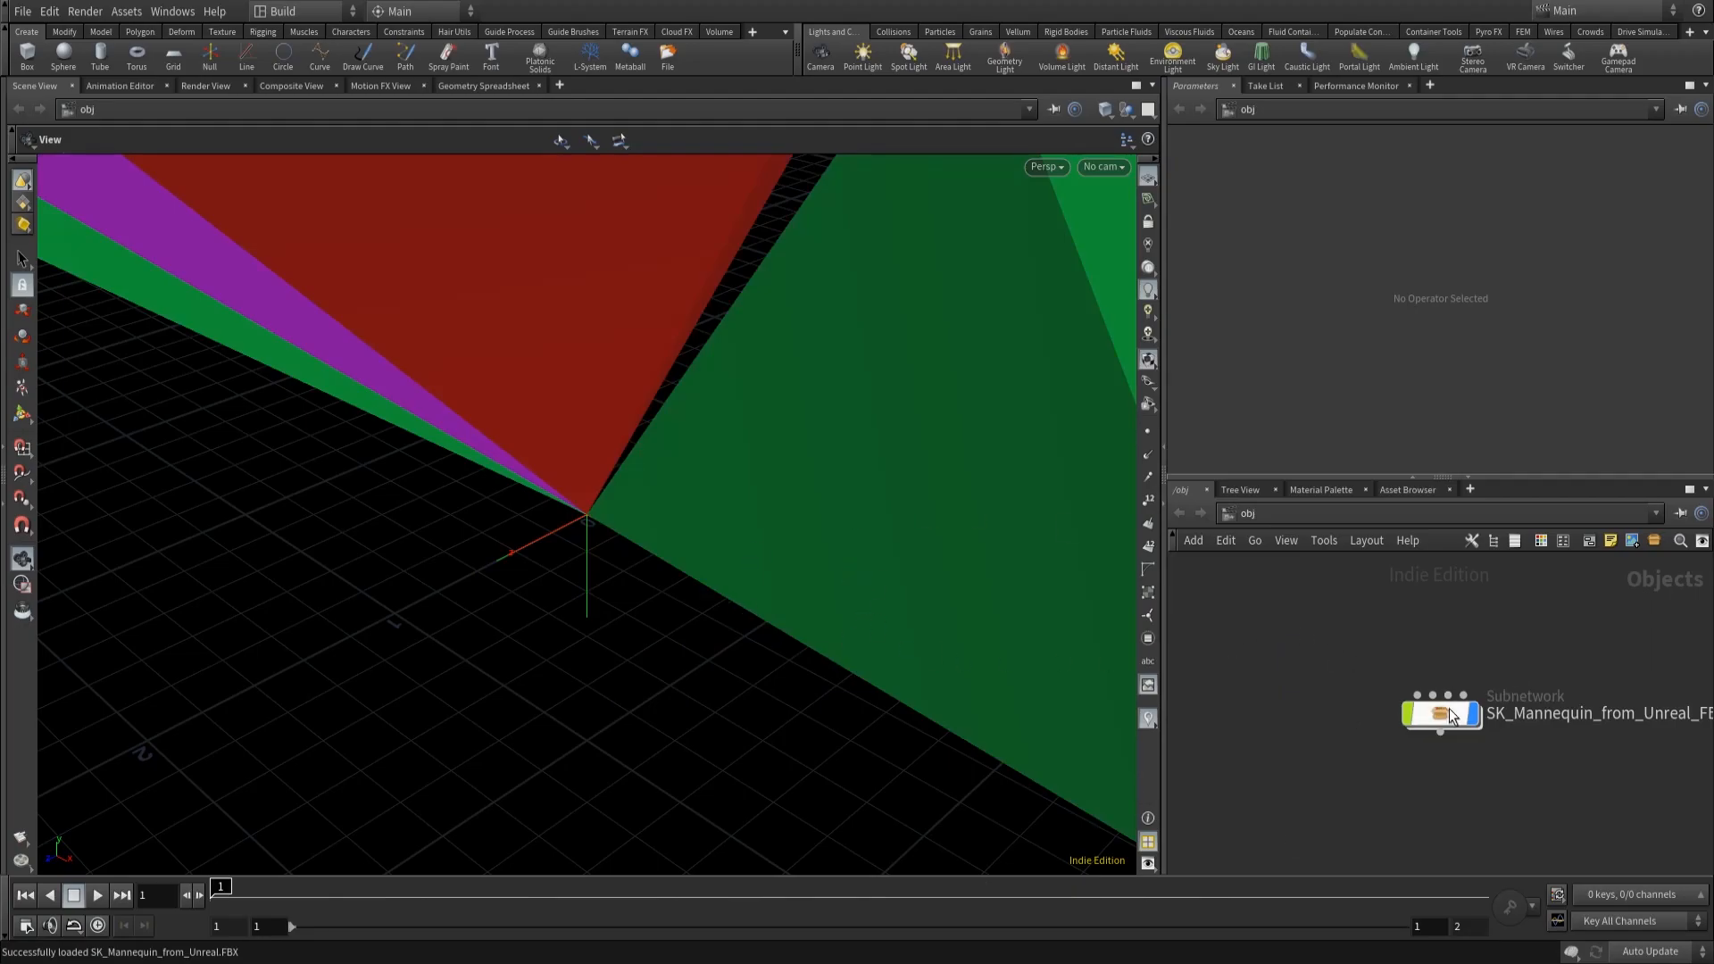
Step: Set the SK_Mannequin_from_Unreal_FBX subnetwork's Uniform Scale to 0.01 and orbit to view the mannequin
click(1441, 713)
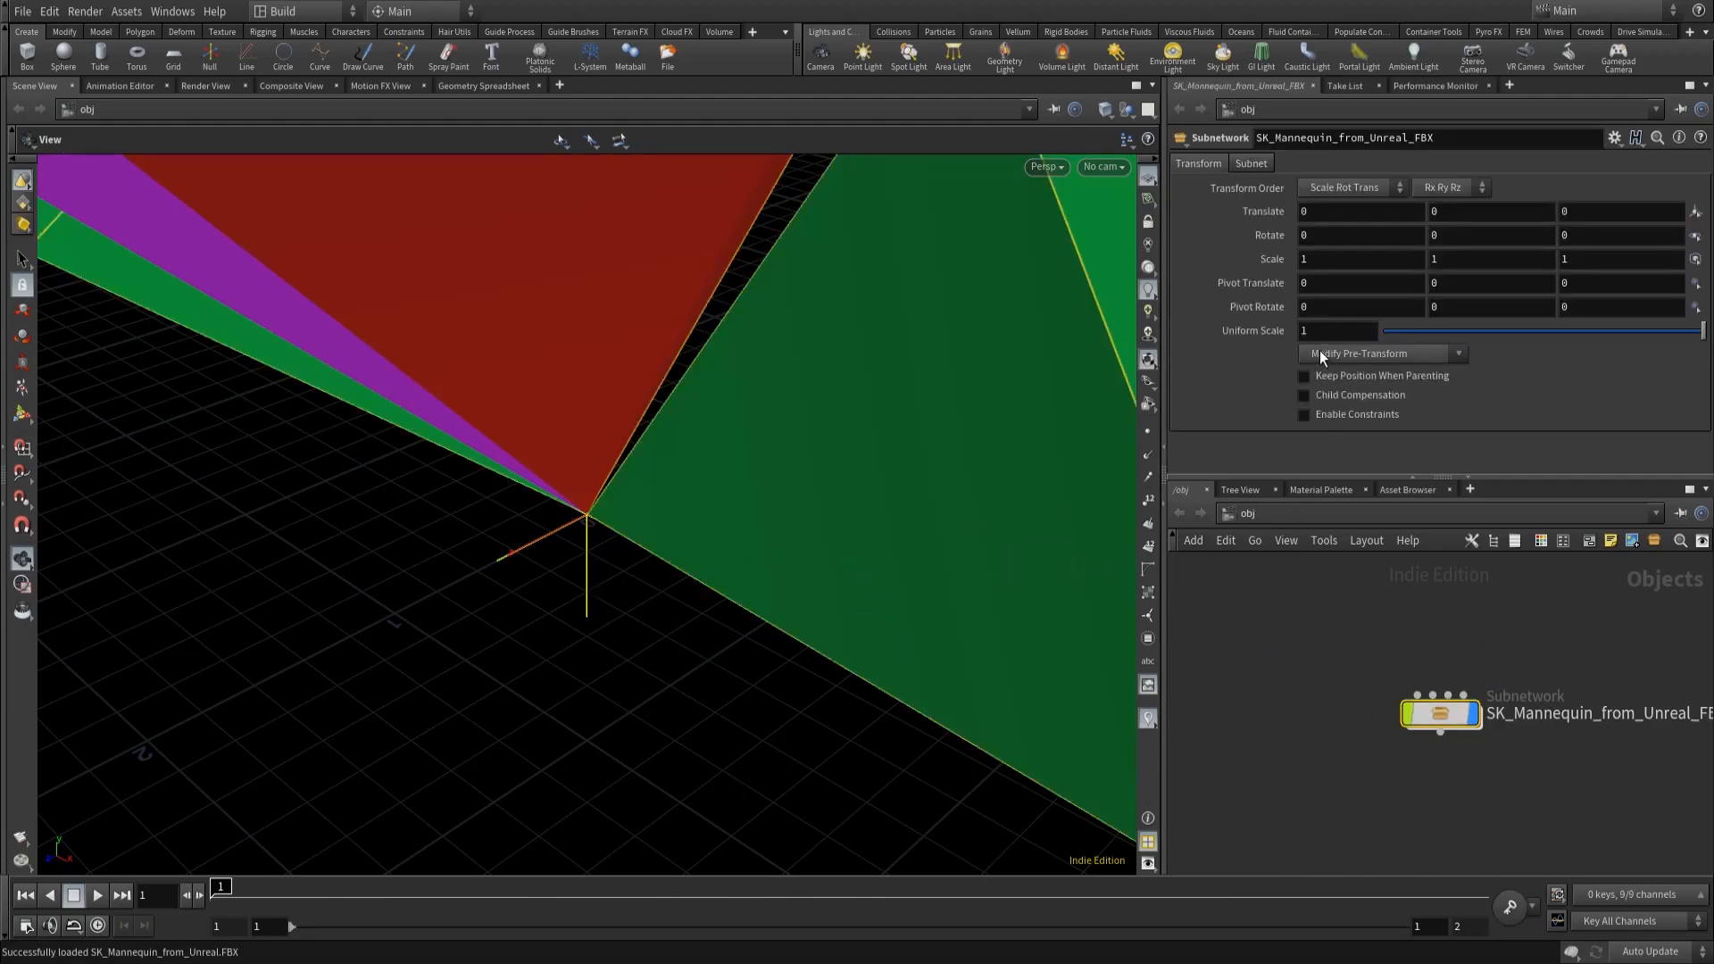
click(1338, 330)
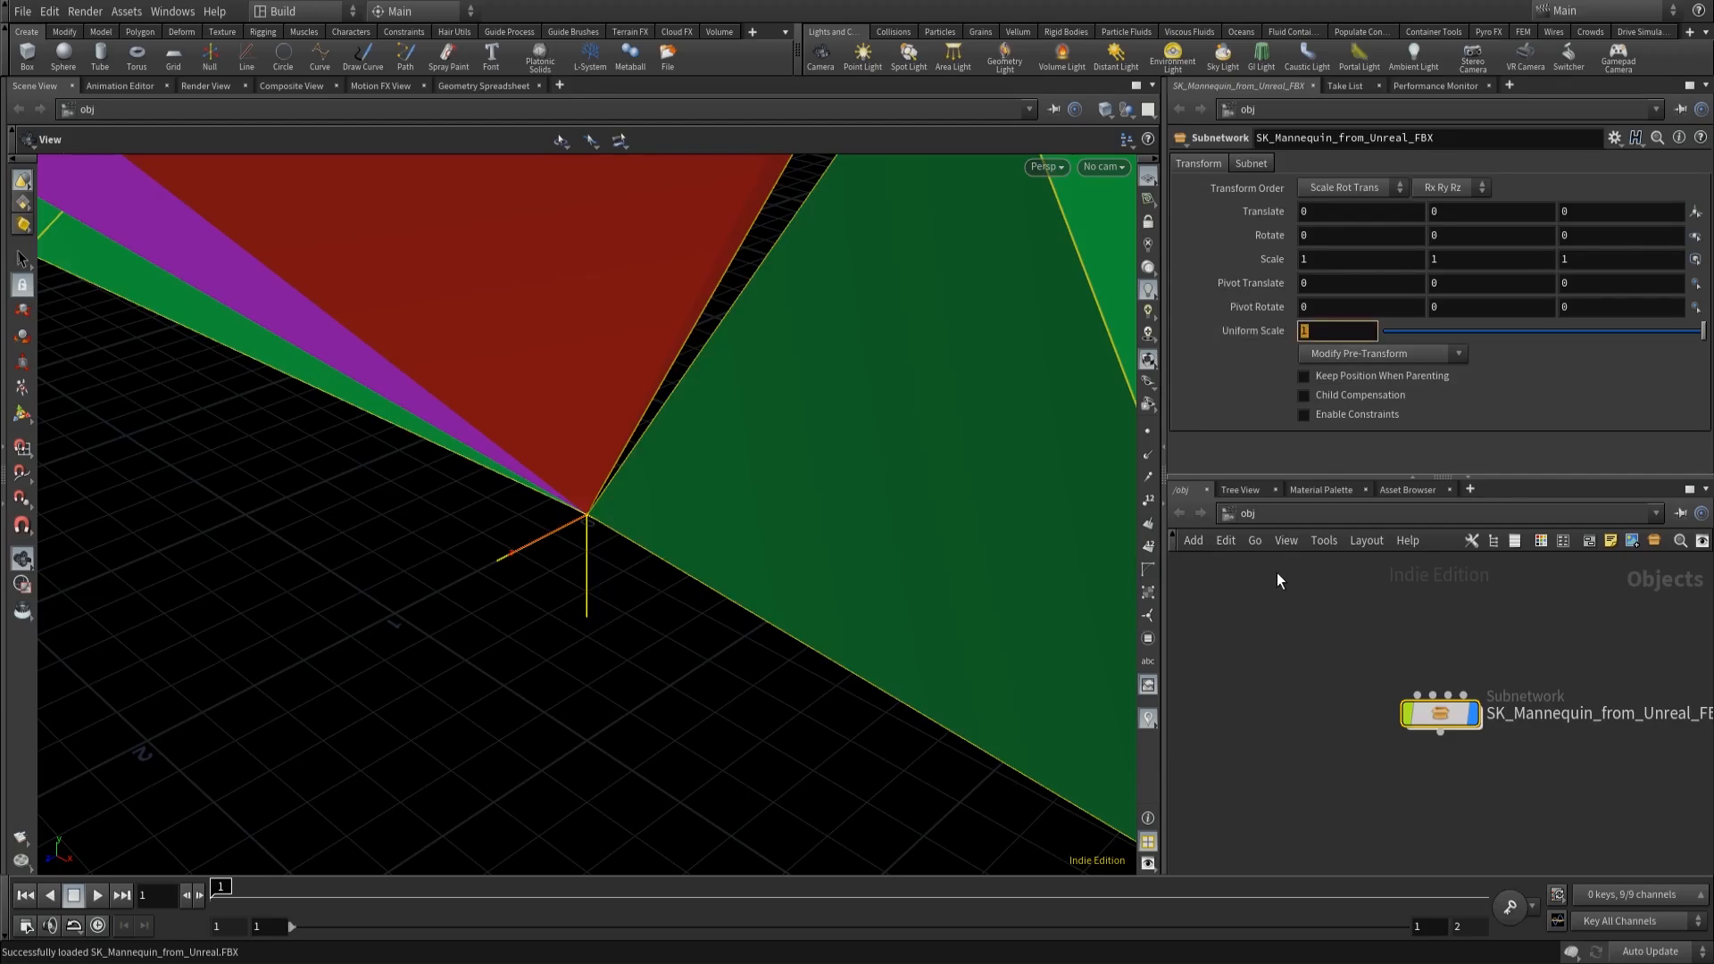
text(0.01)
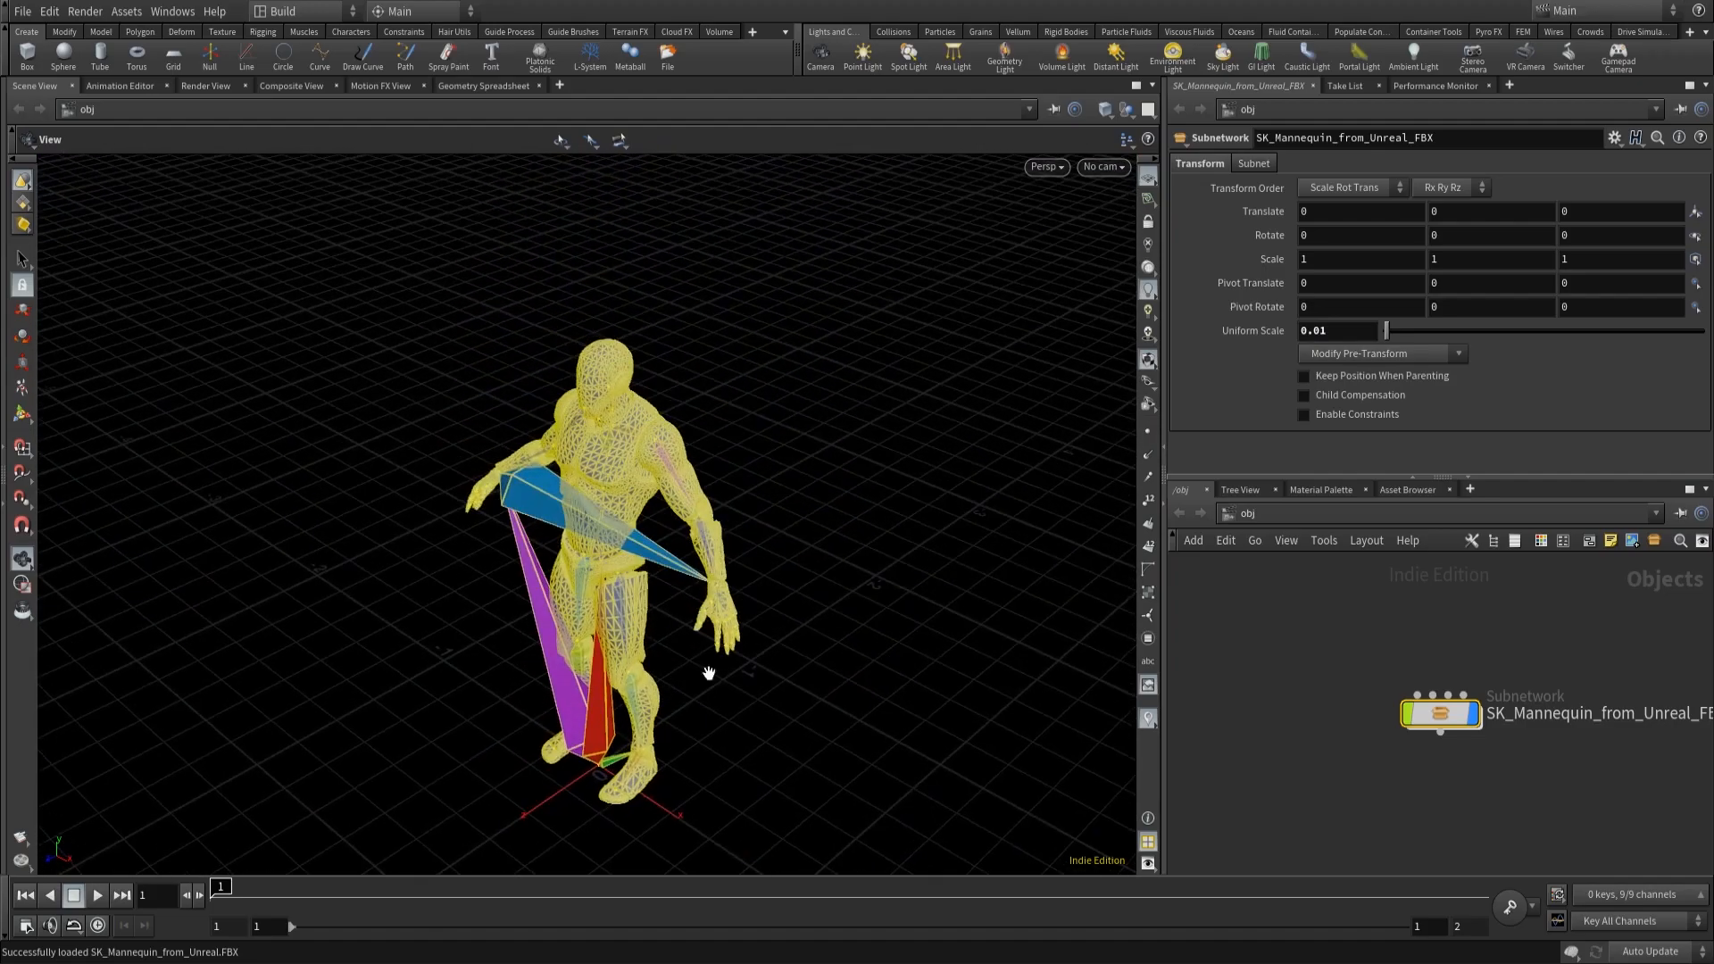
drag(708, 672, 721, 579)
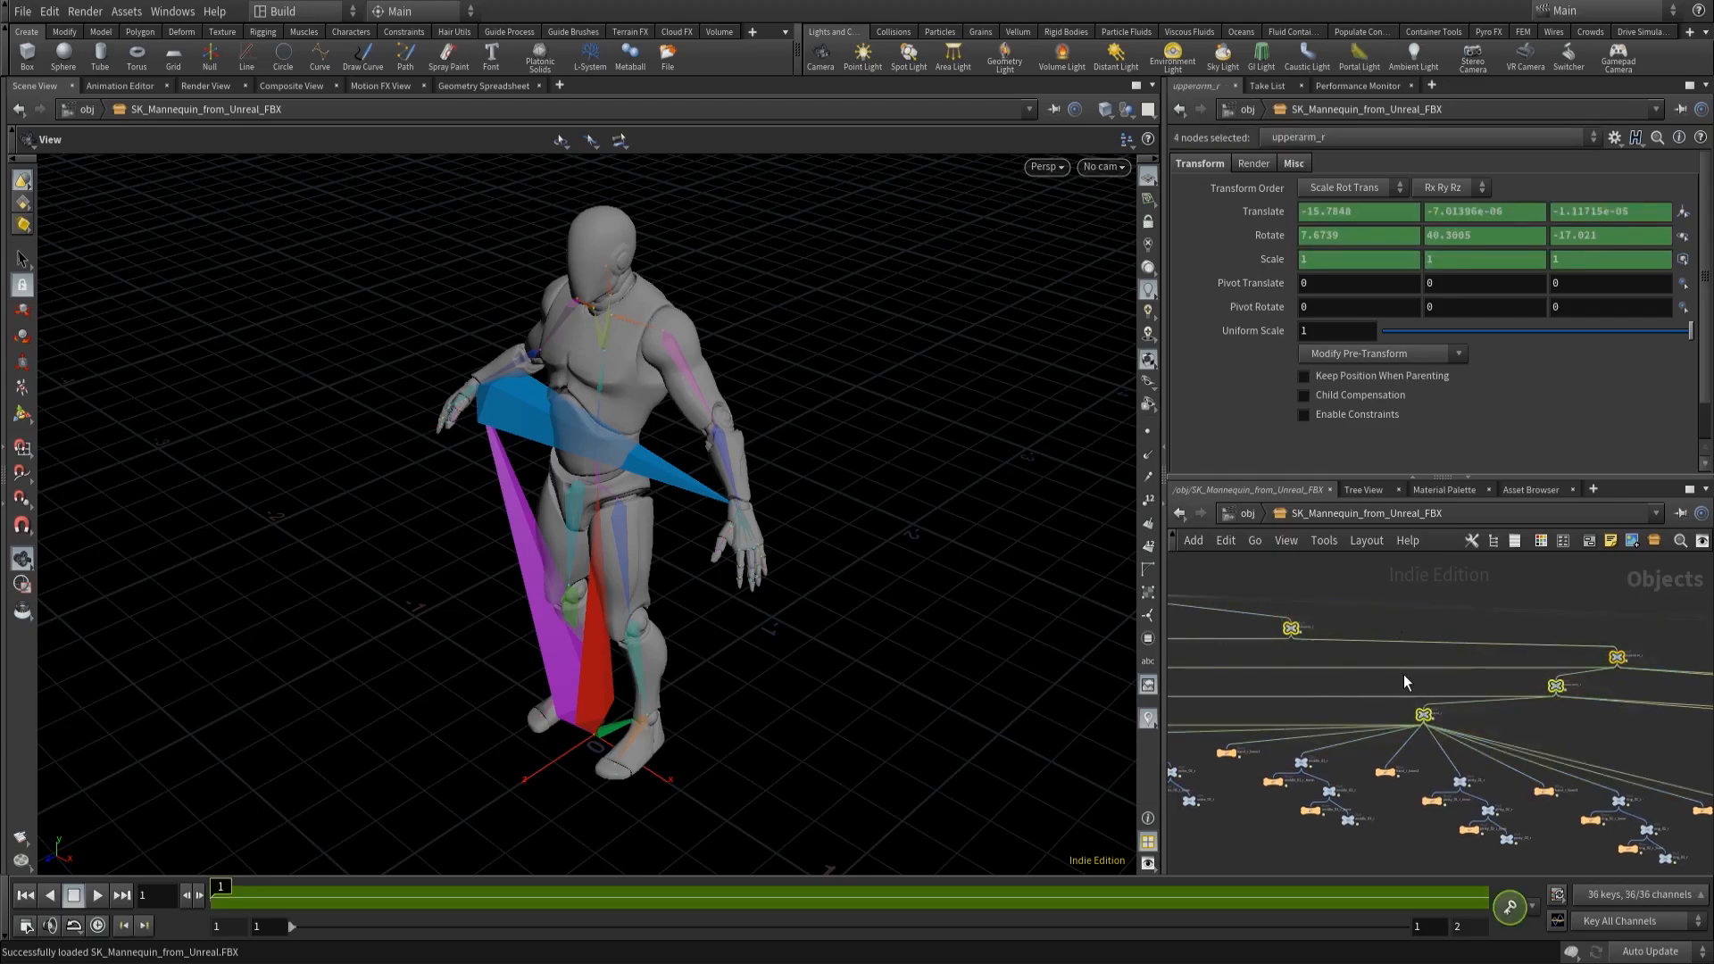
mouse_move(1505, 705)
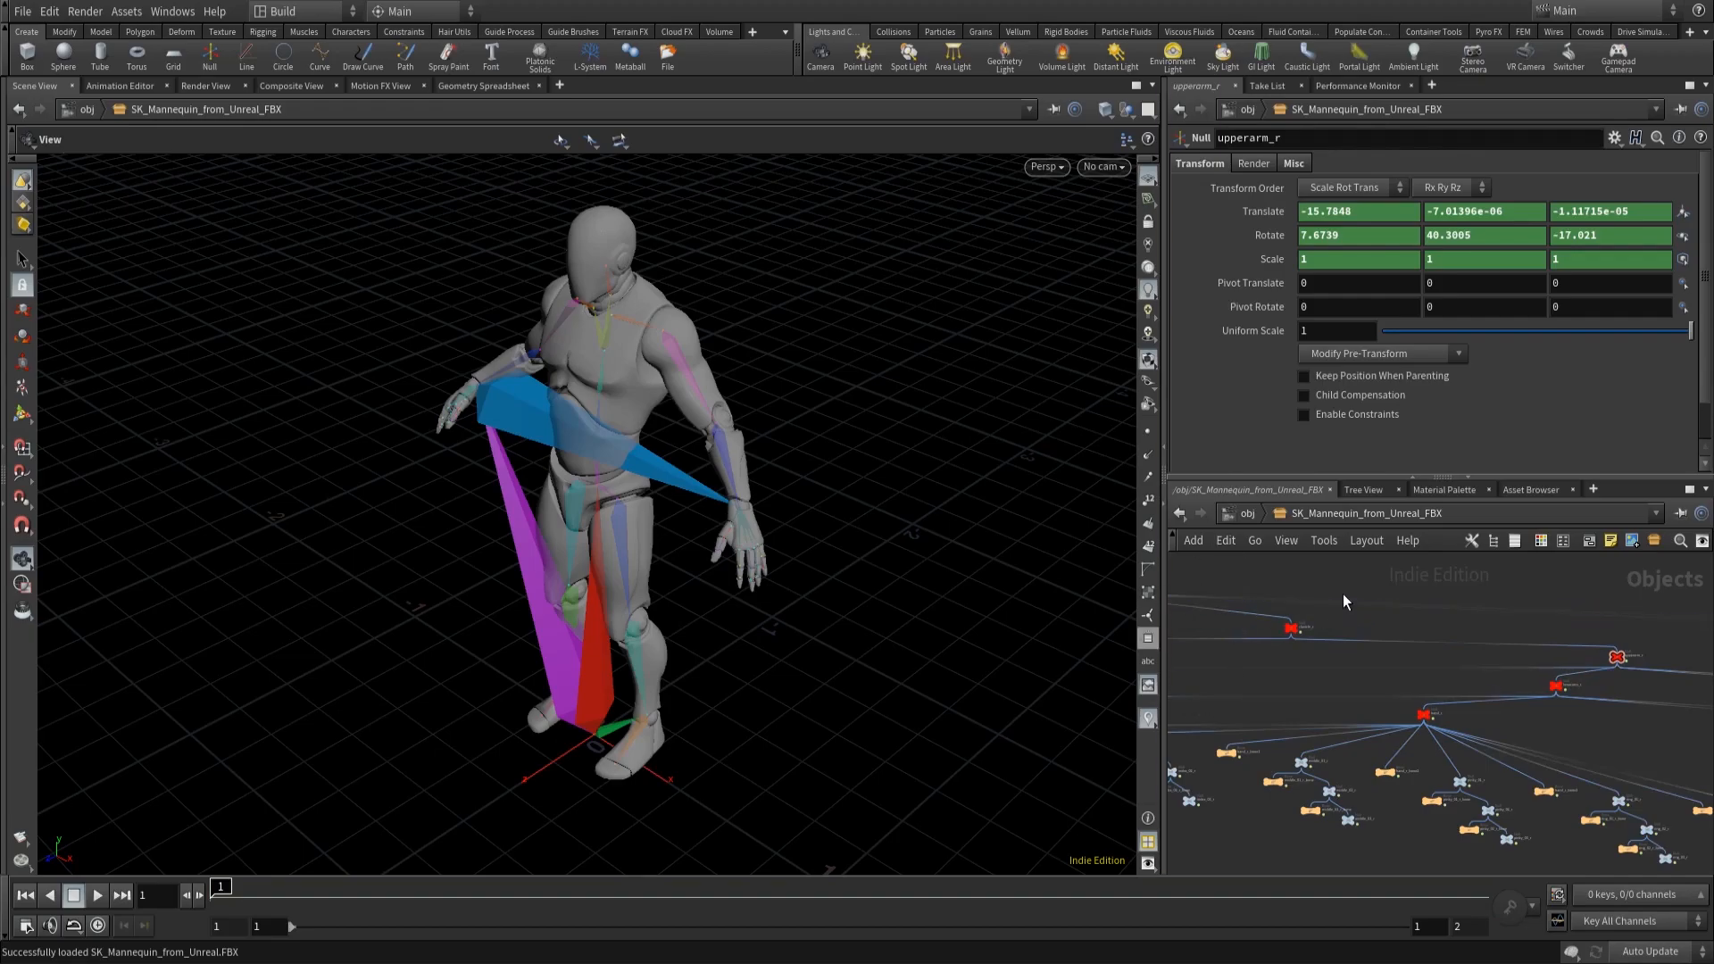
mouse_move(1659, 639)
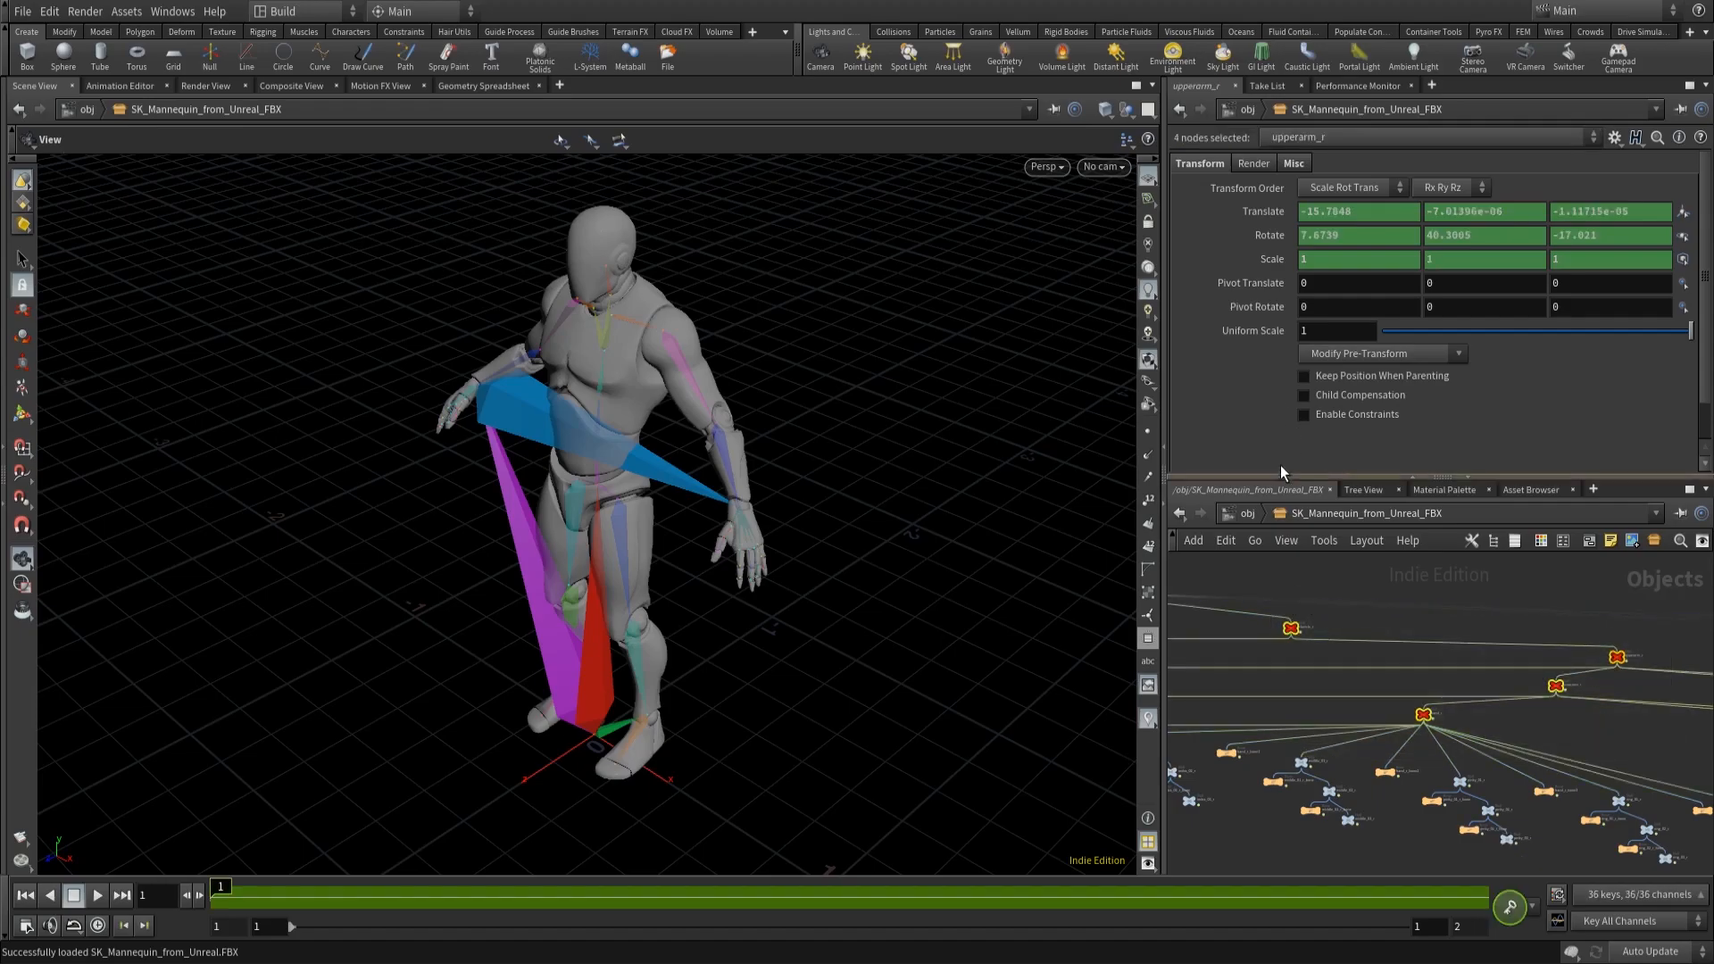
Step: Delete the translate, rotate and scale channels on the four arm bones
right_click(1262, 210)
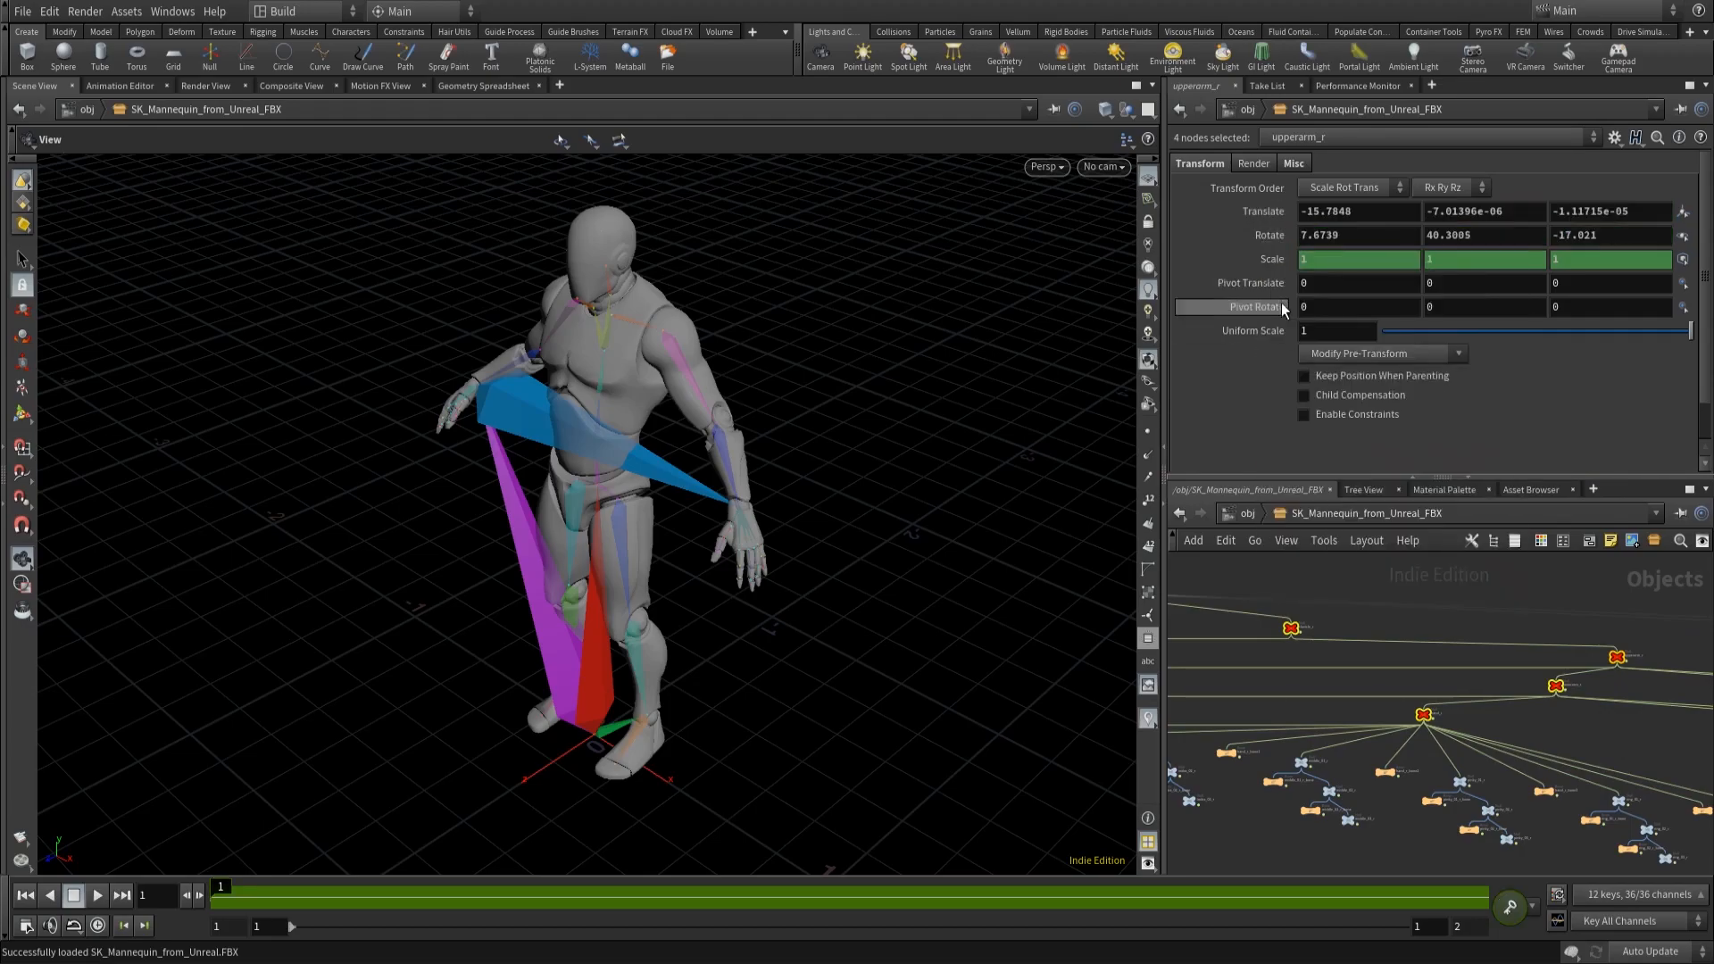
right_click(1360, 259)
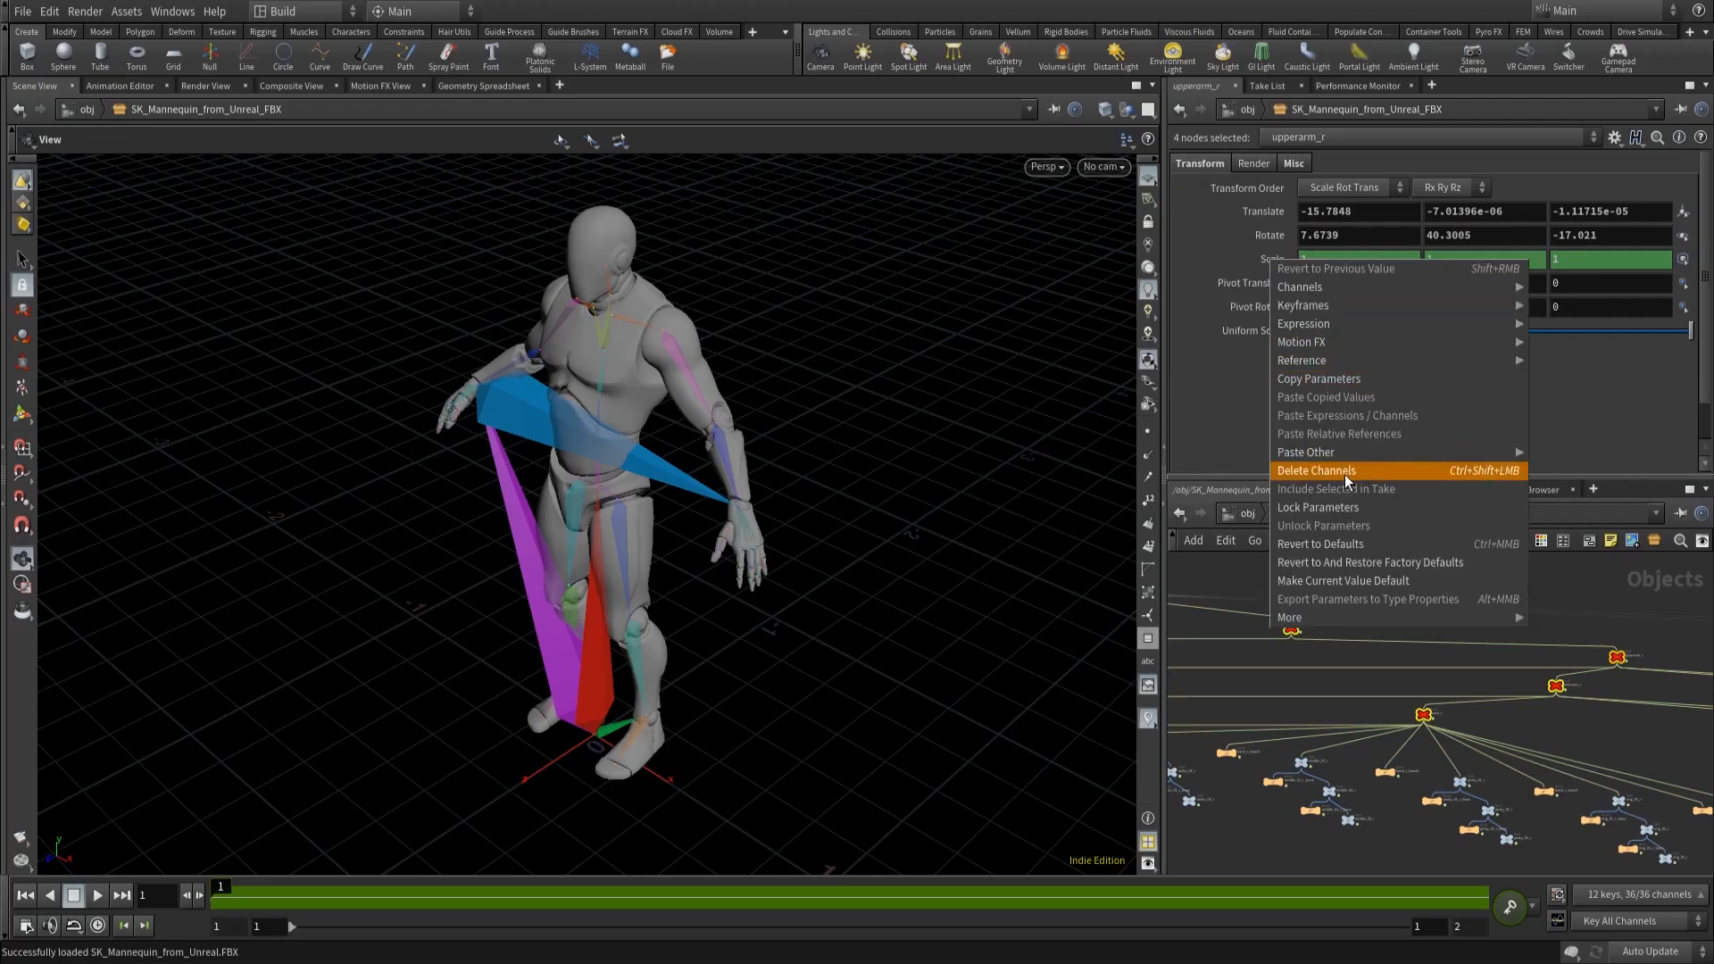
click(1316, 471)
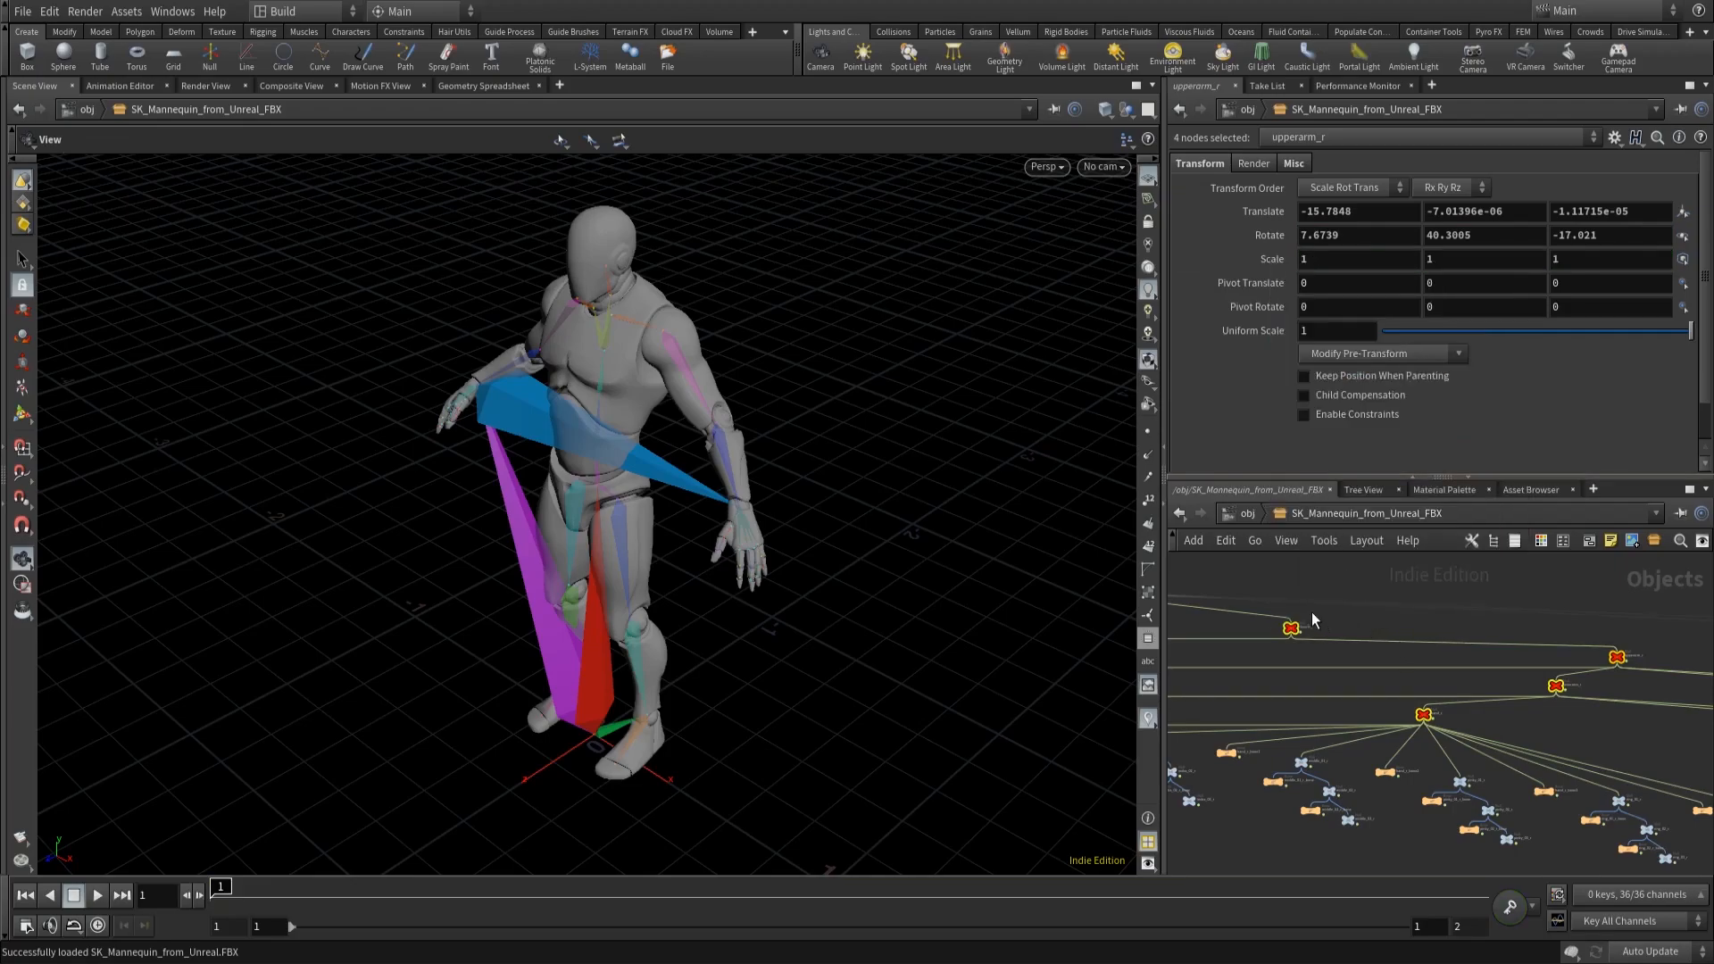
mouse_move(1503, 631)
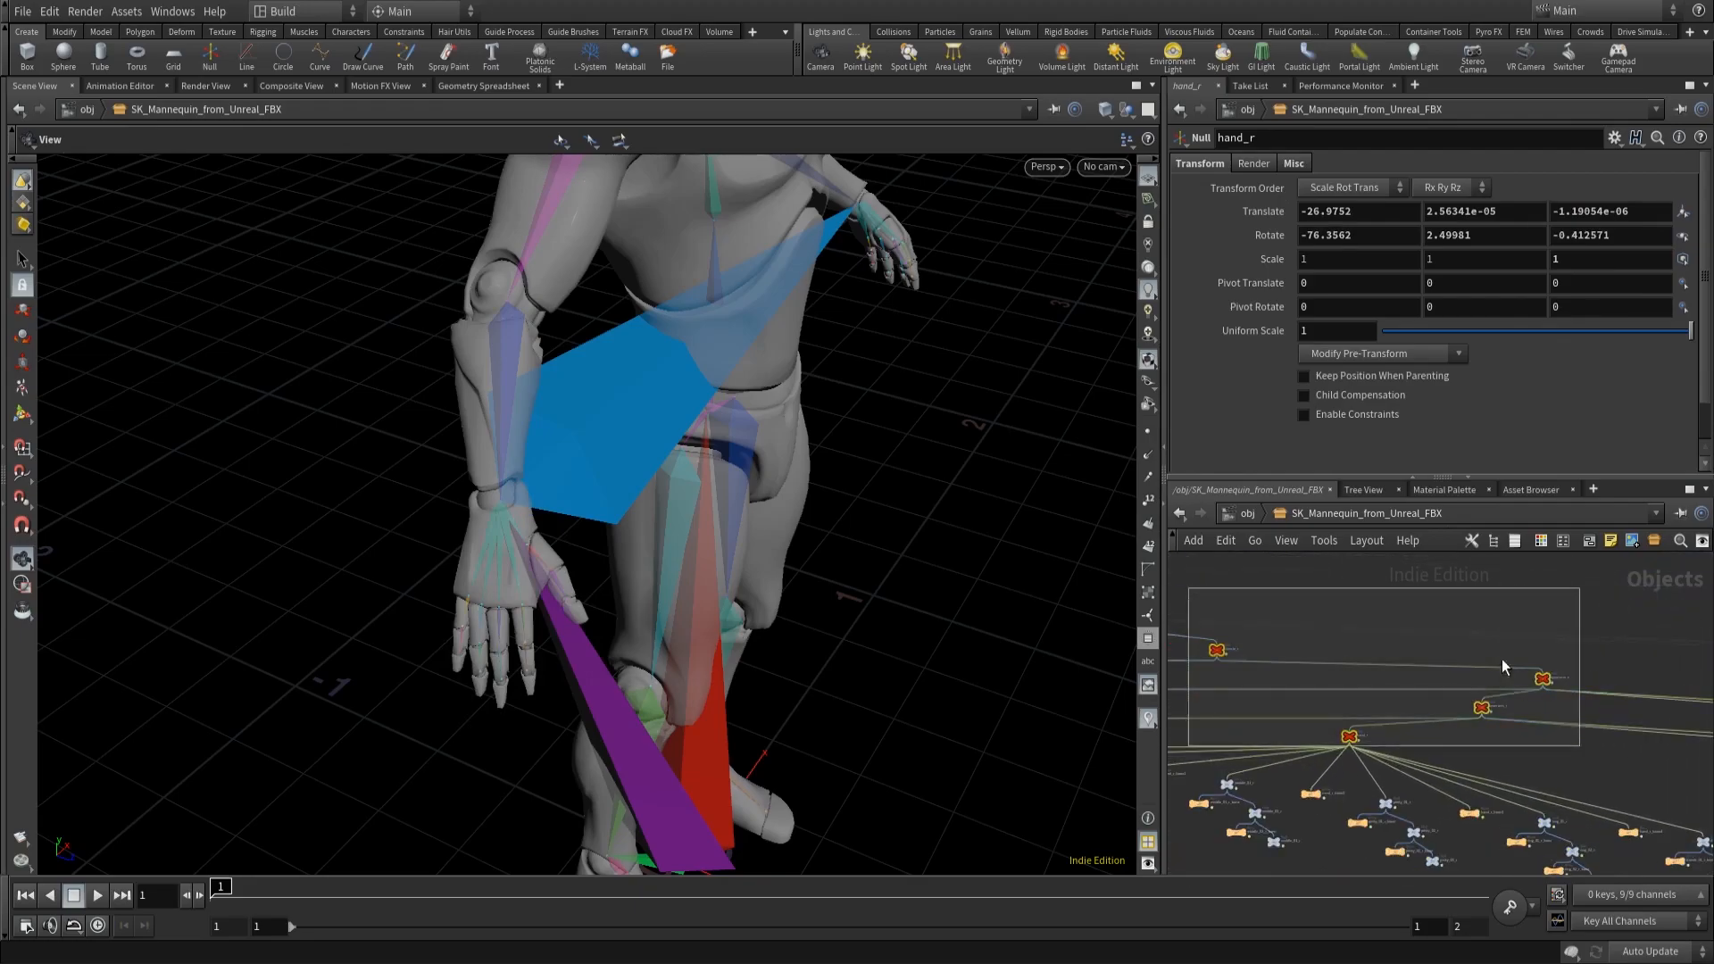
click(1379, 354)
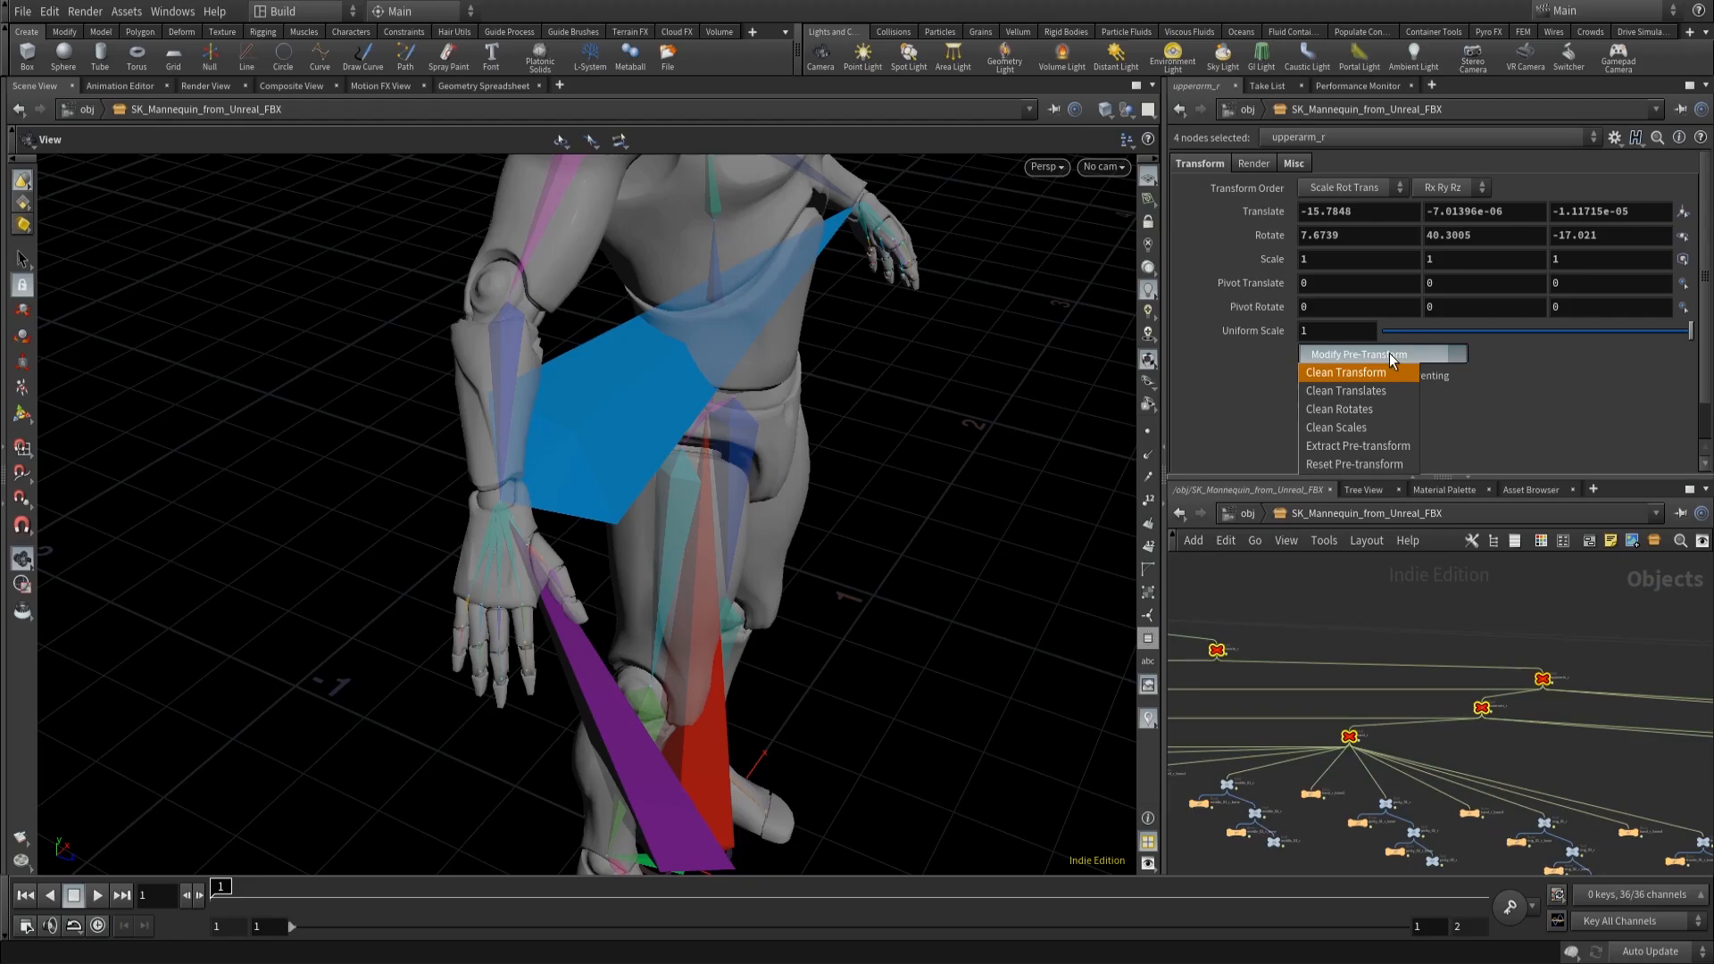
mouse_move(1355, 377)
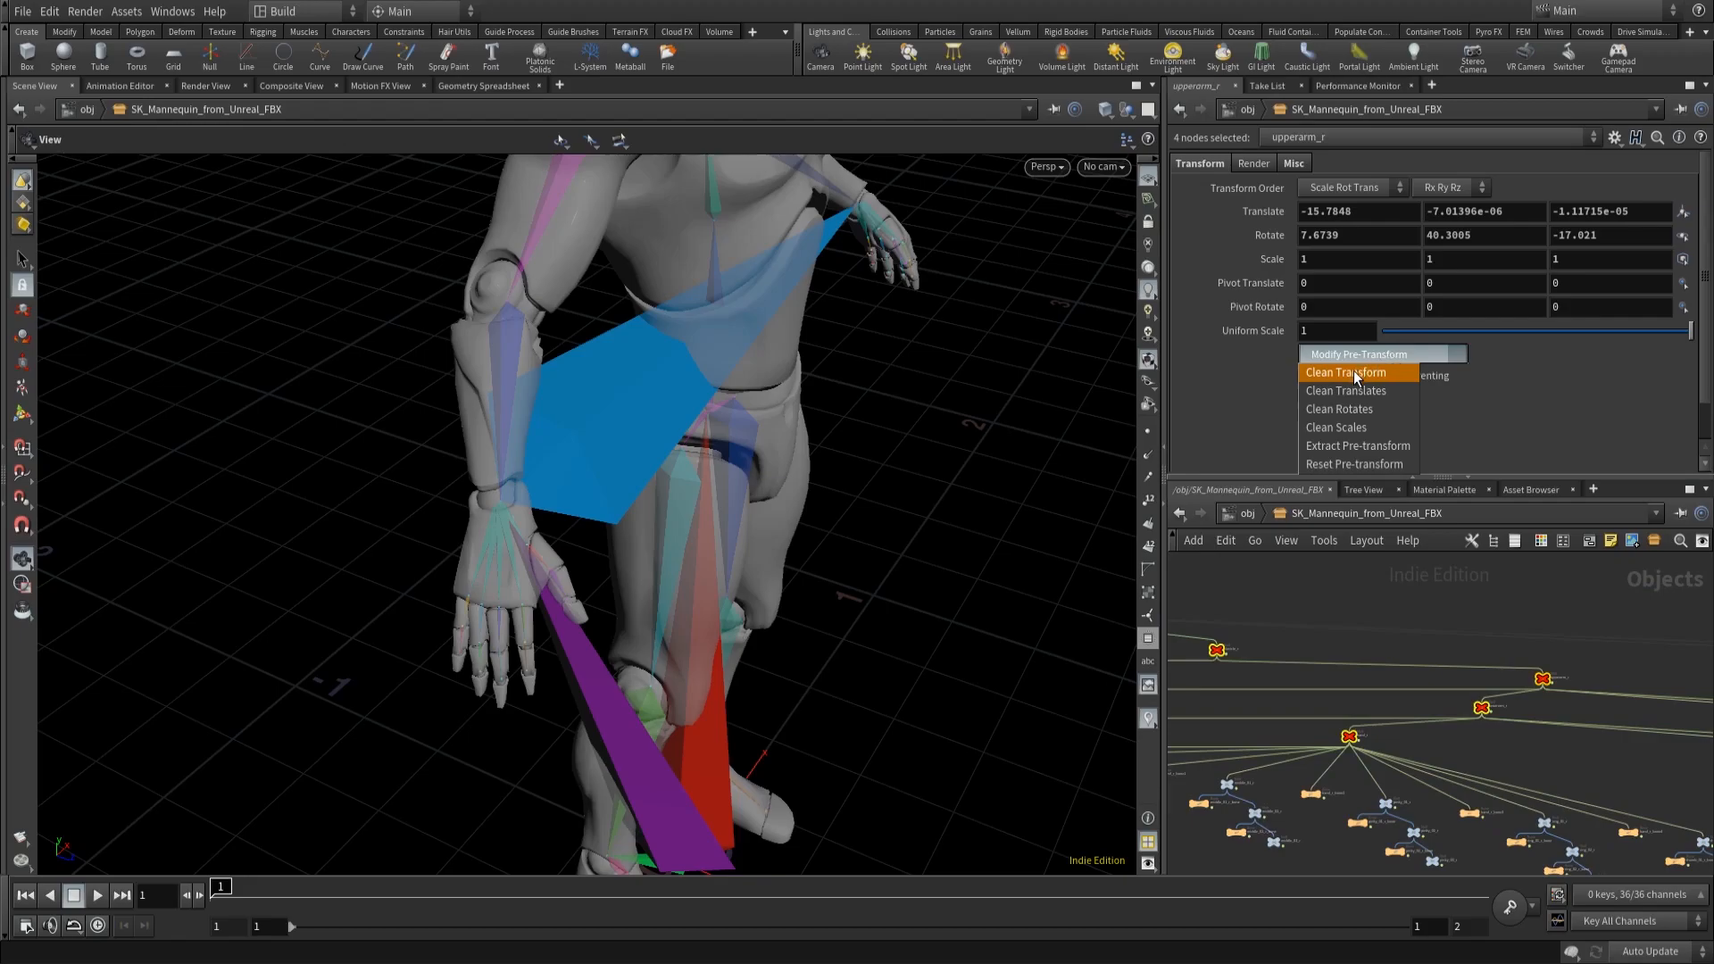
click(1345, 371)
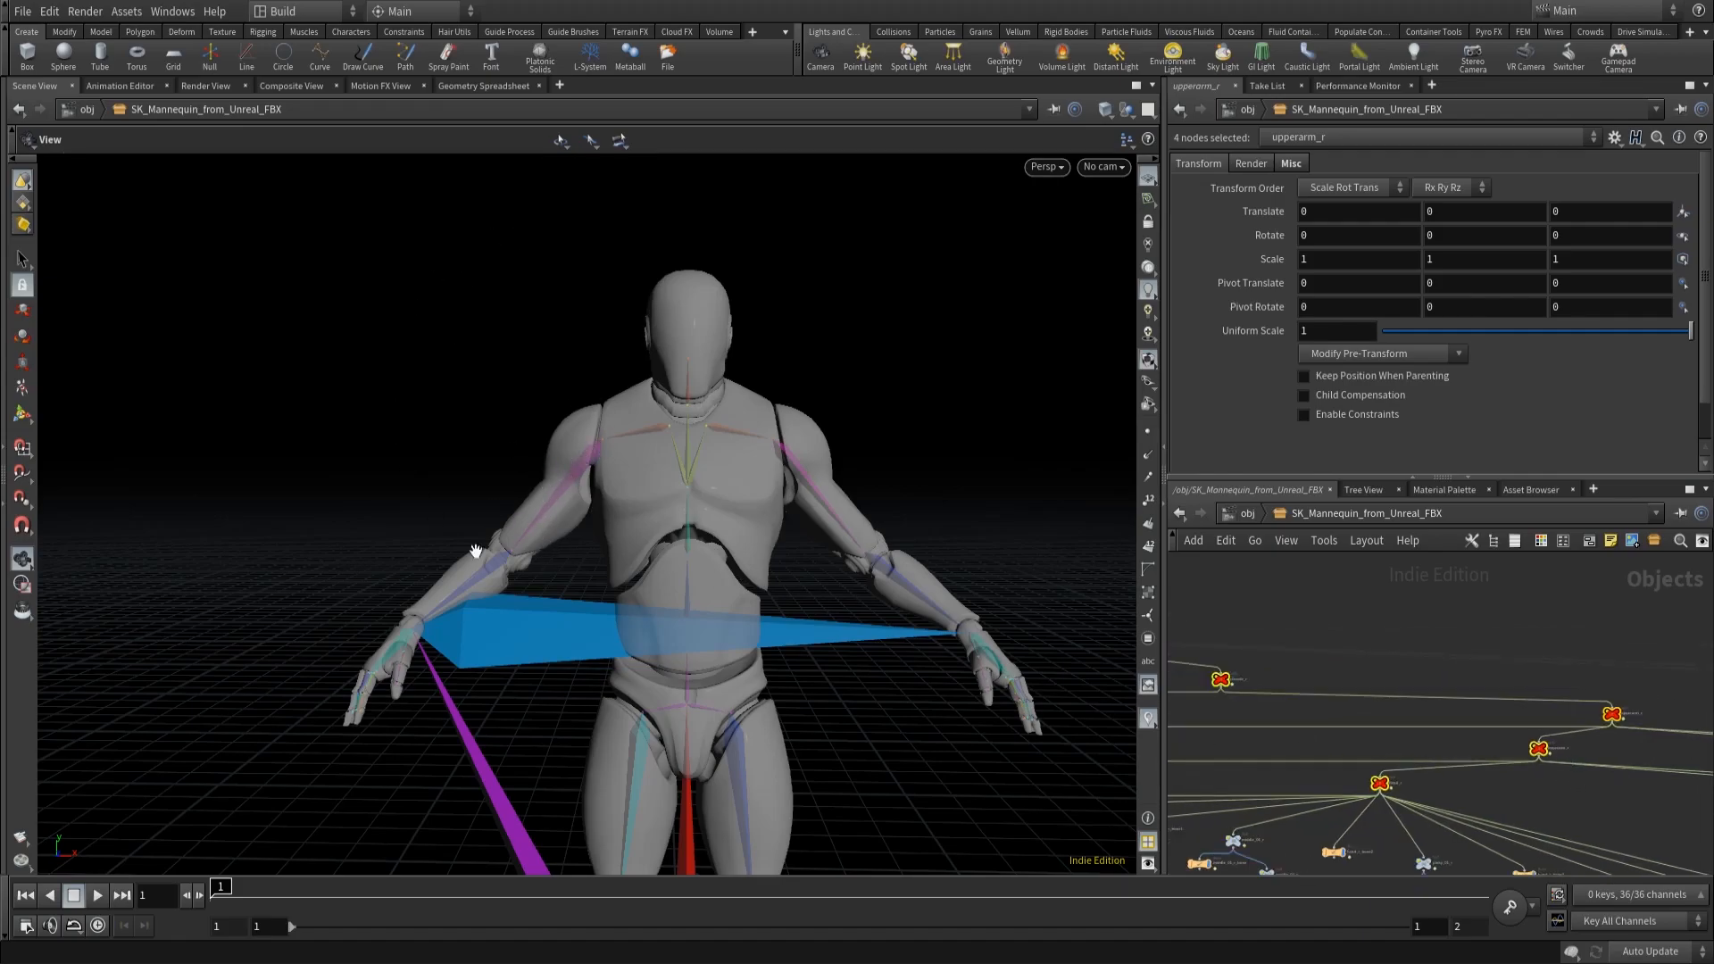
mouse_move(556, 458)
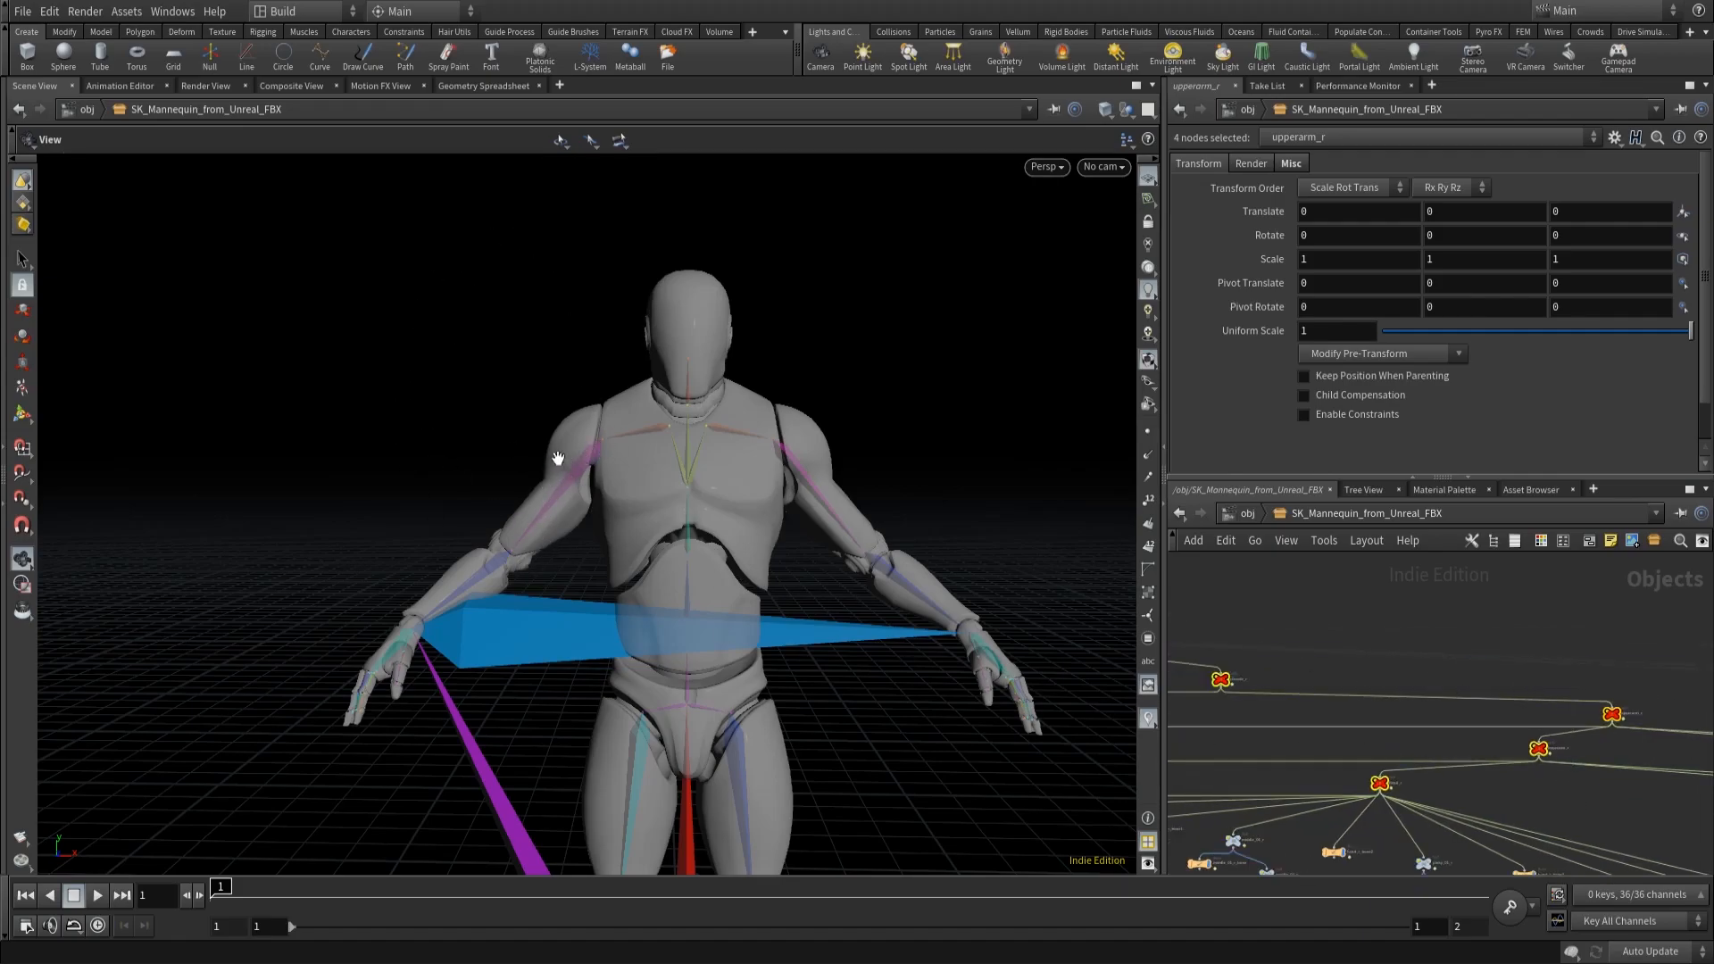
mouse_move(500, 393)
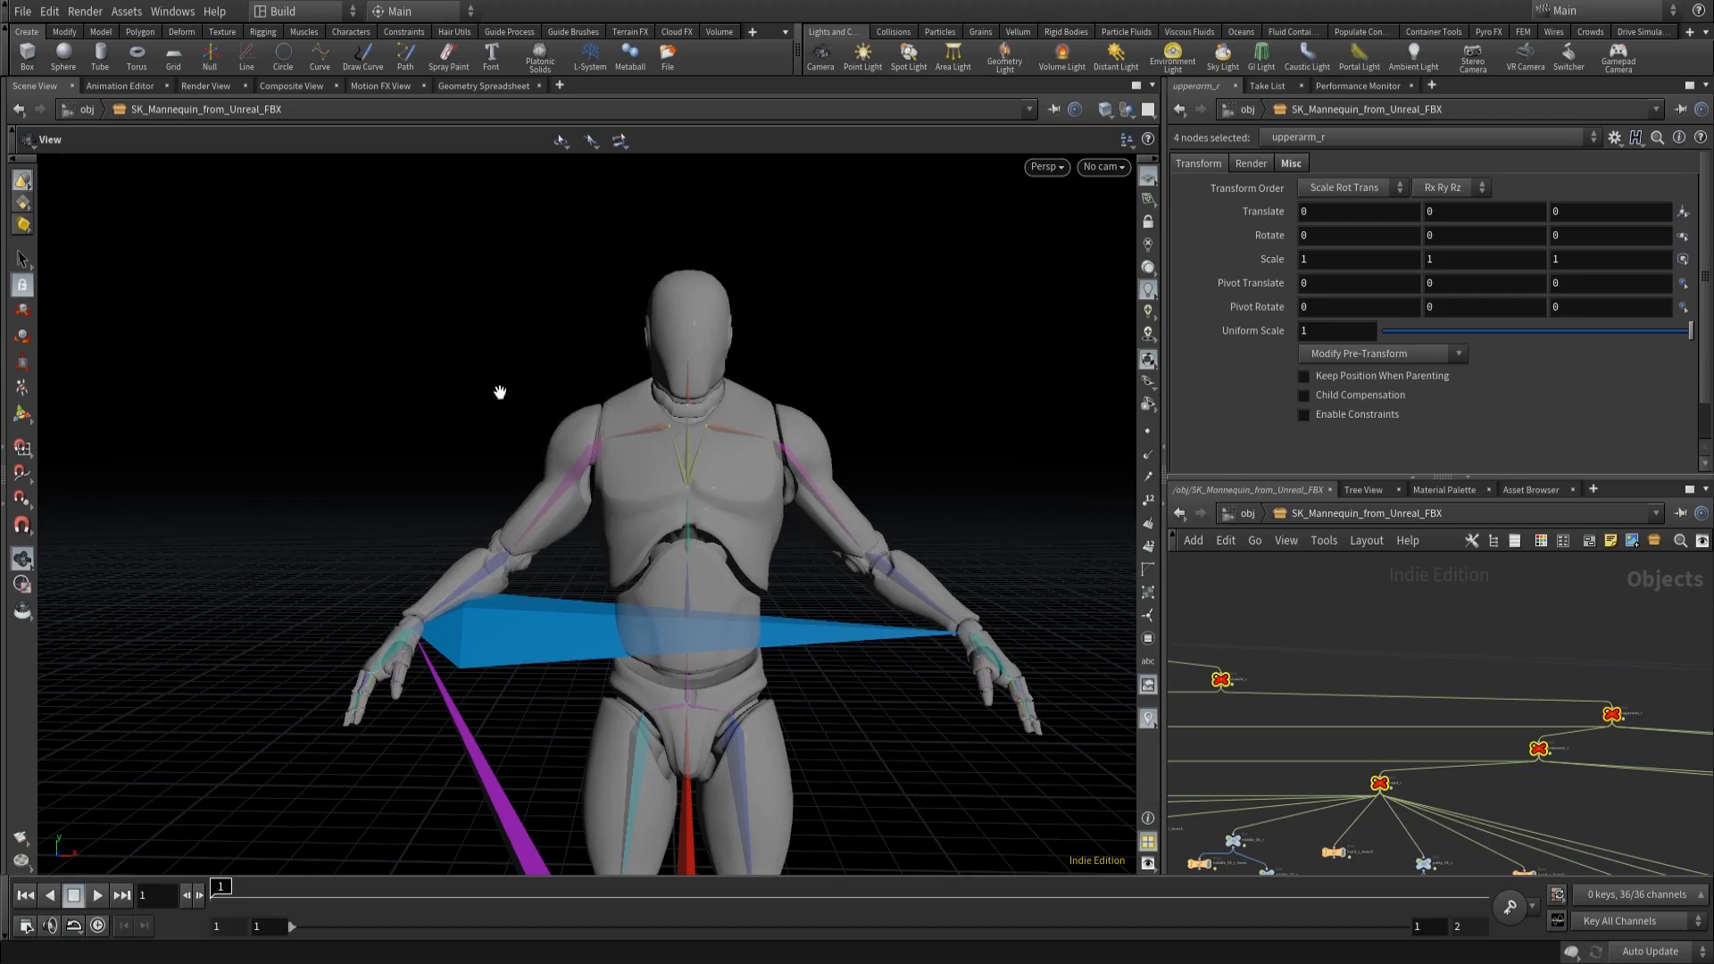
mouse_move(578, 229)
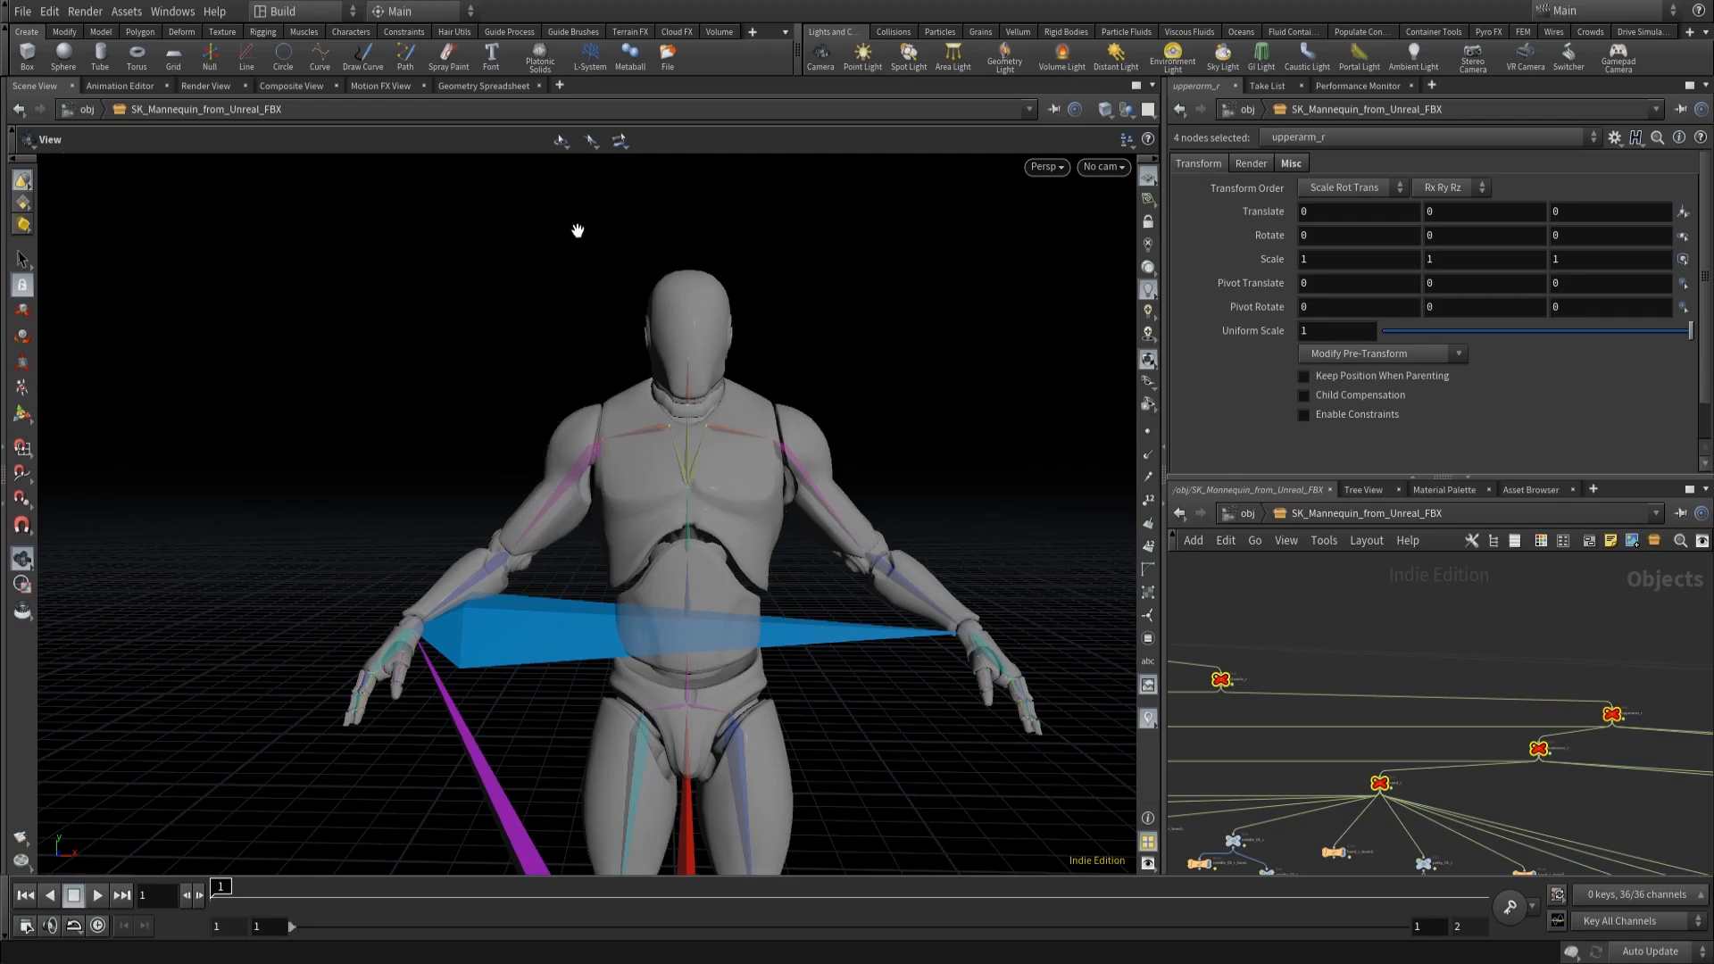
mouse_move(1643, 734)
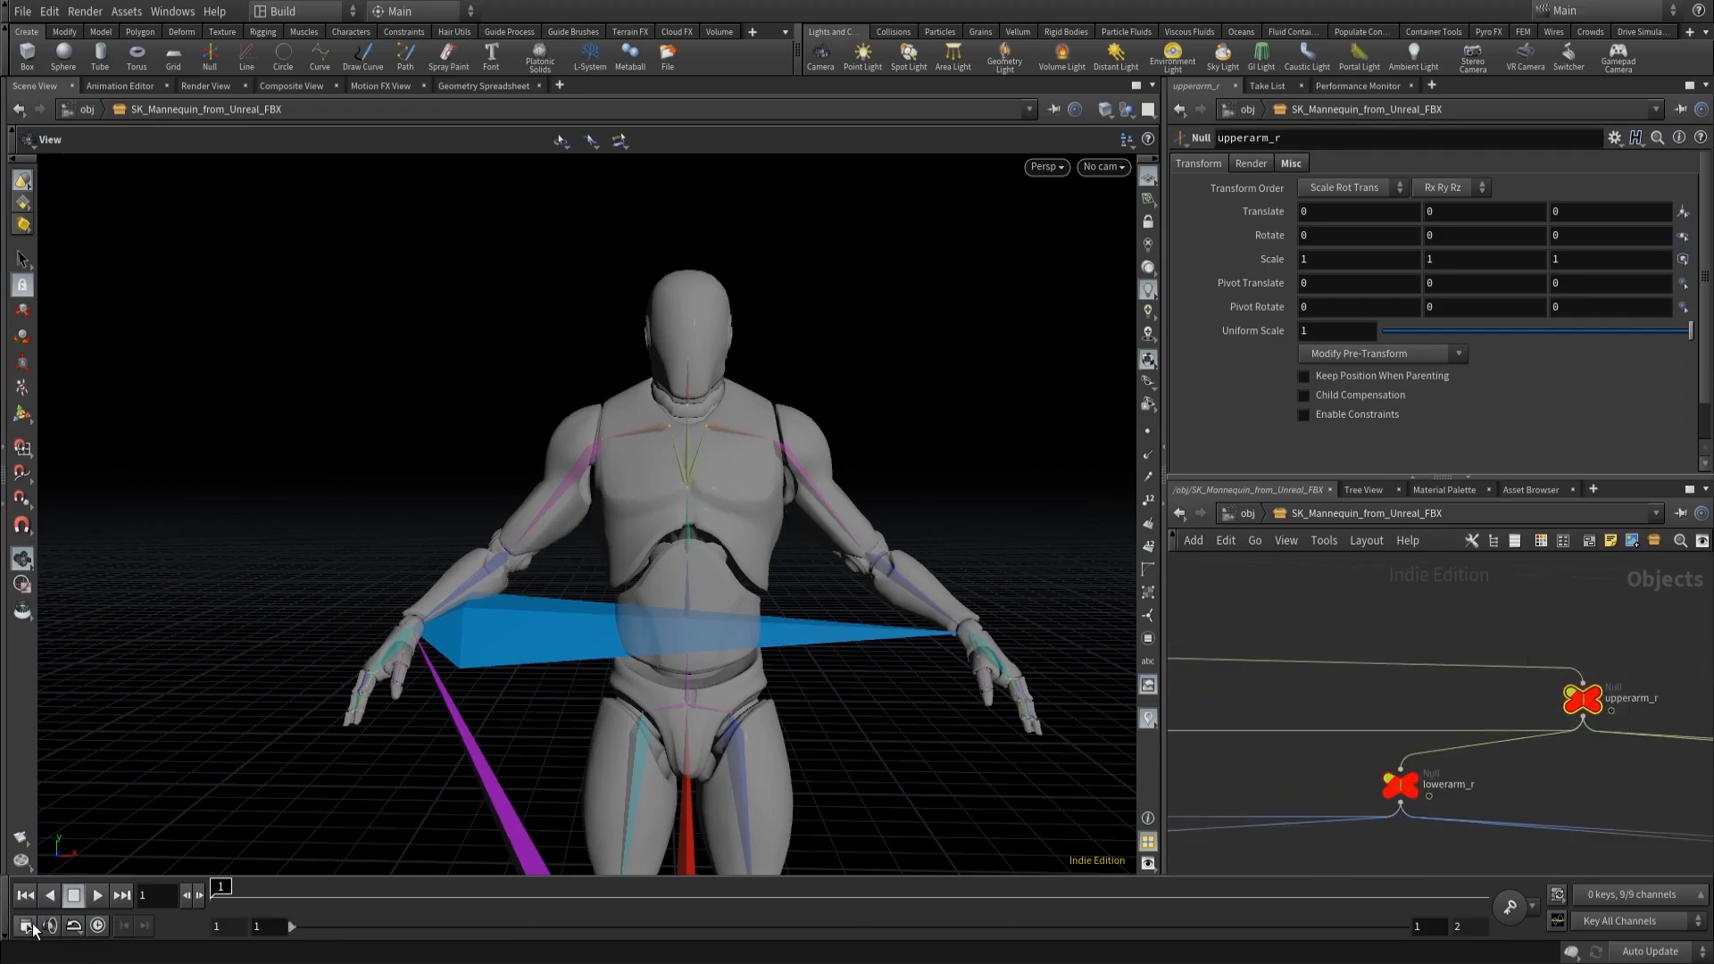
Step: Set the animation End frame to 240 and turn on 'Maintain realtime playback'
click(29, 926)
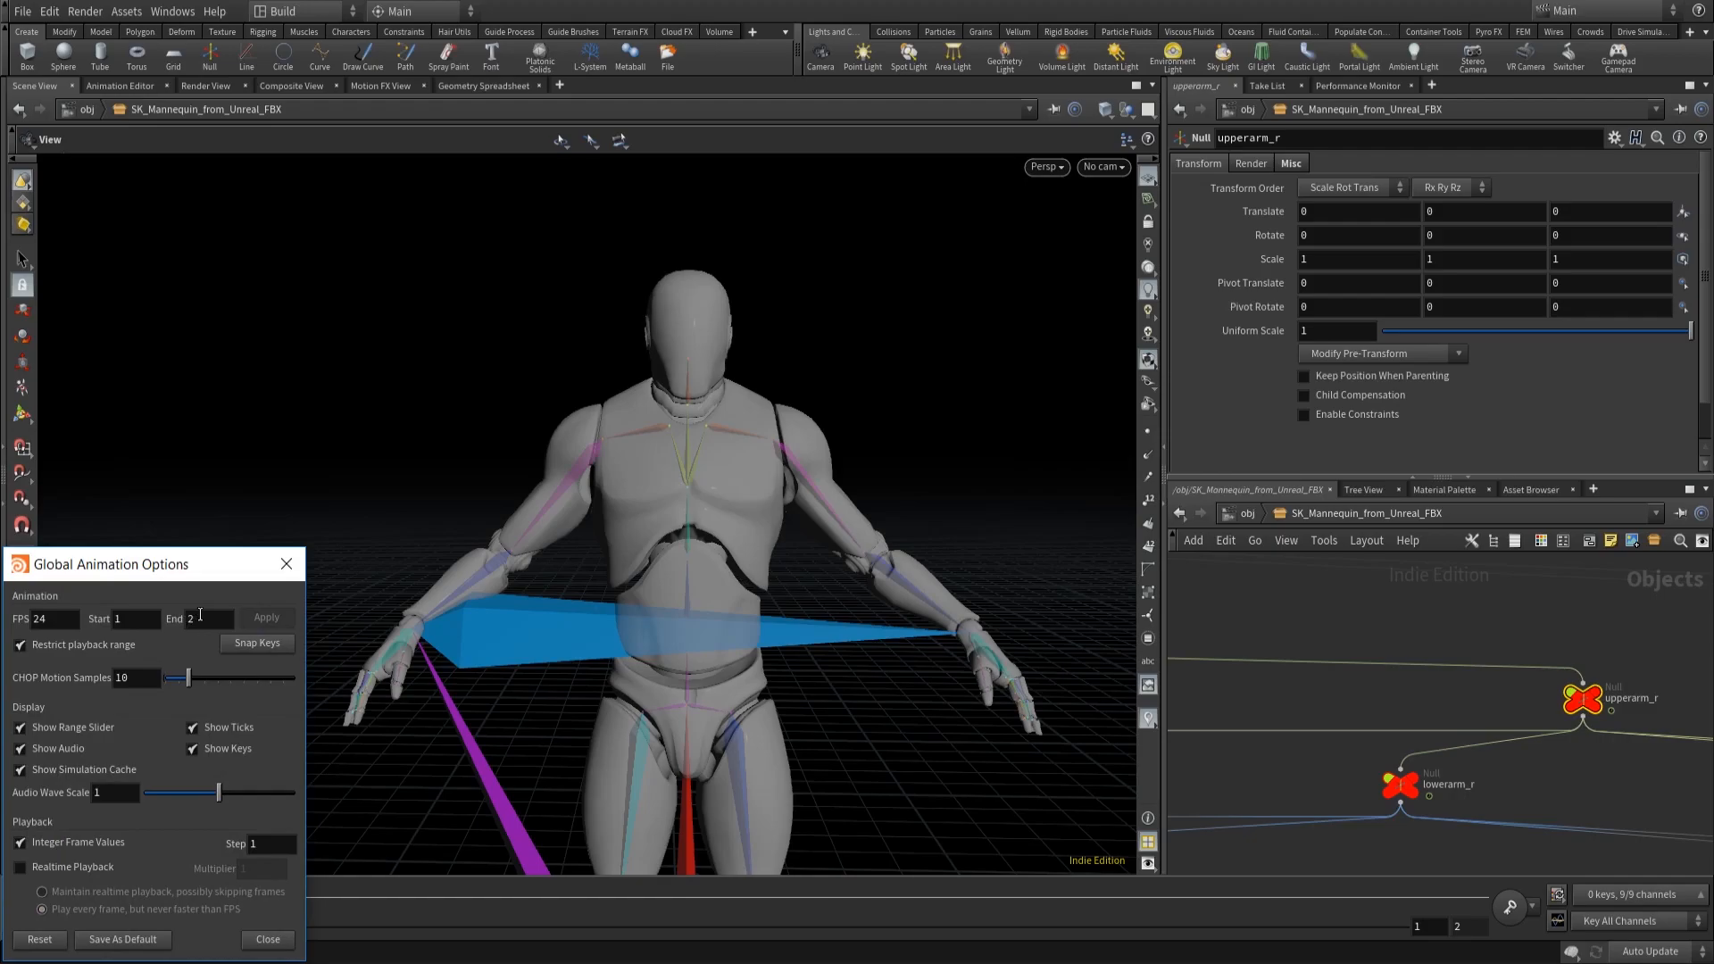
text(240)
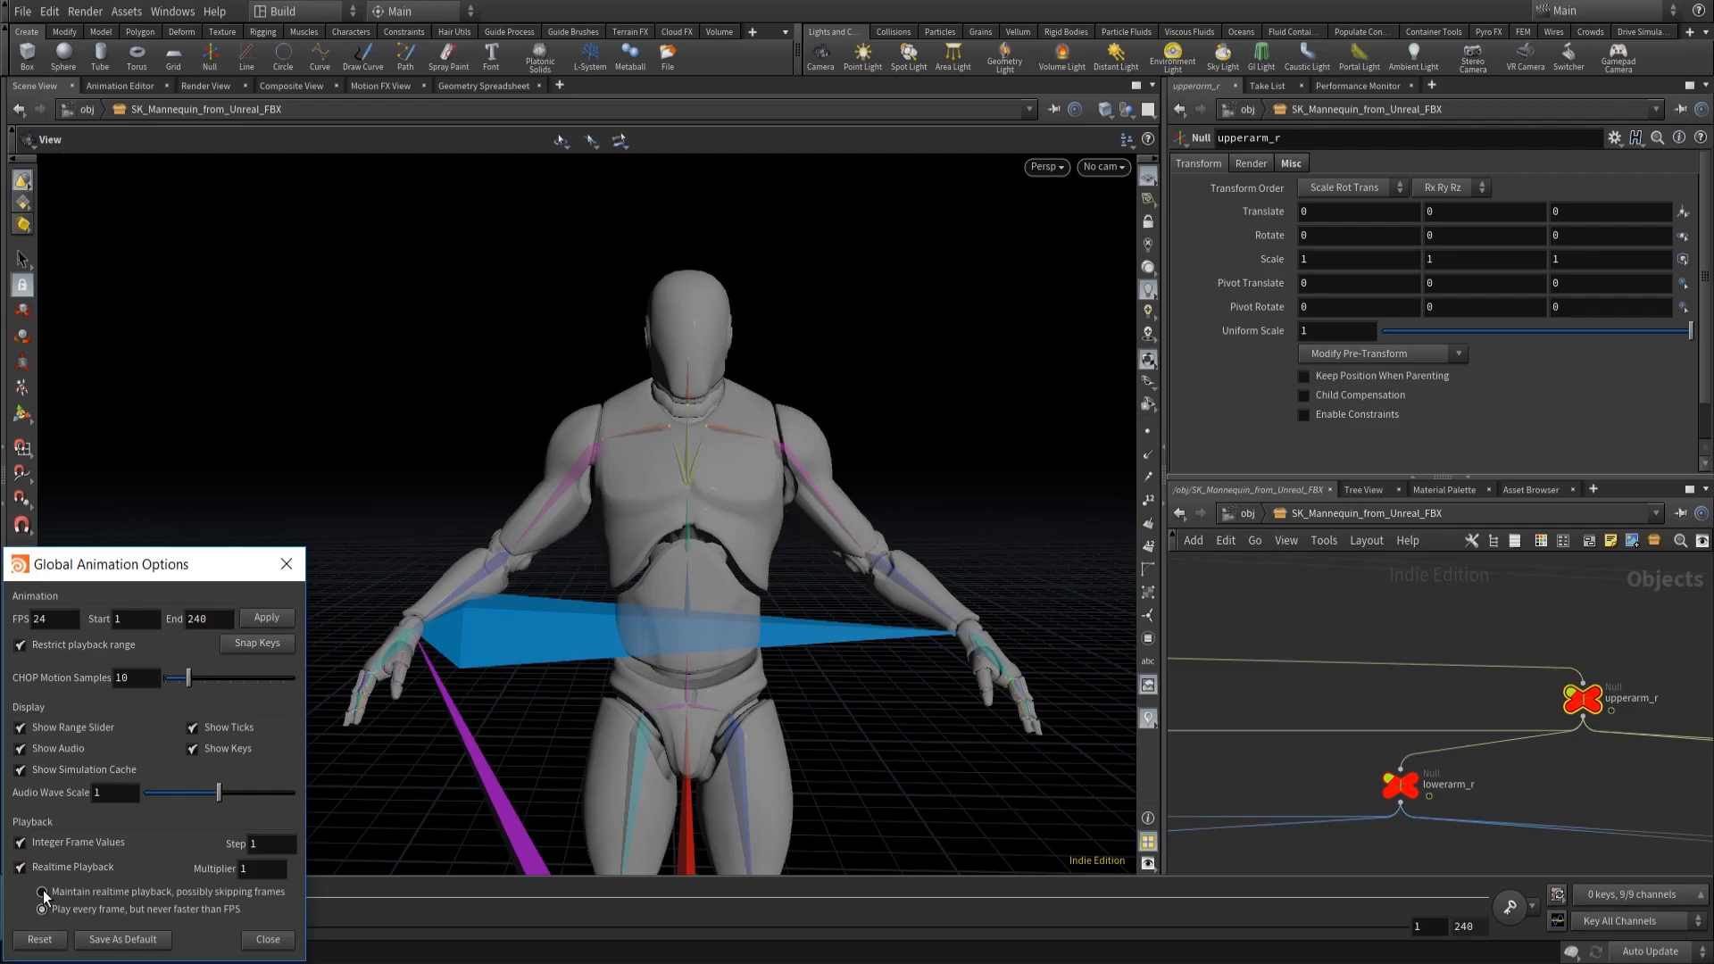
click(42, 891)
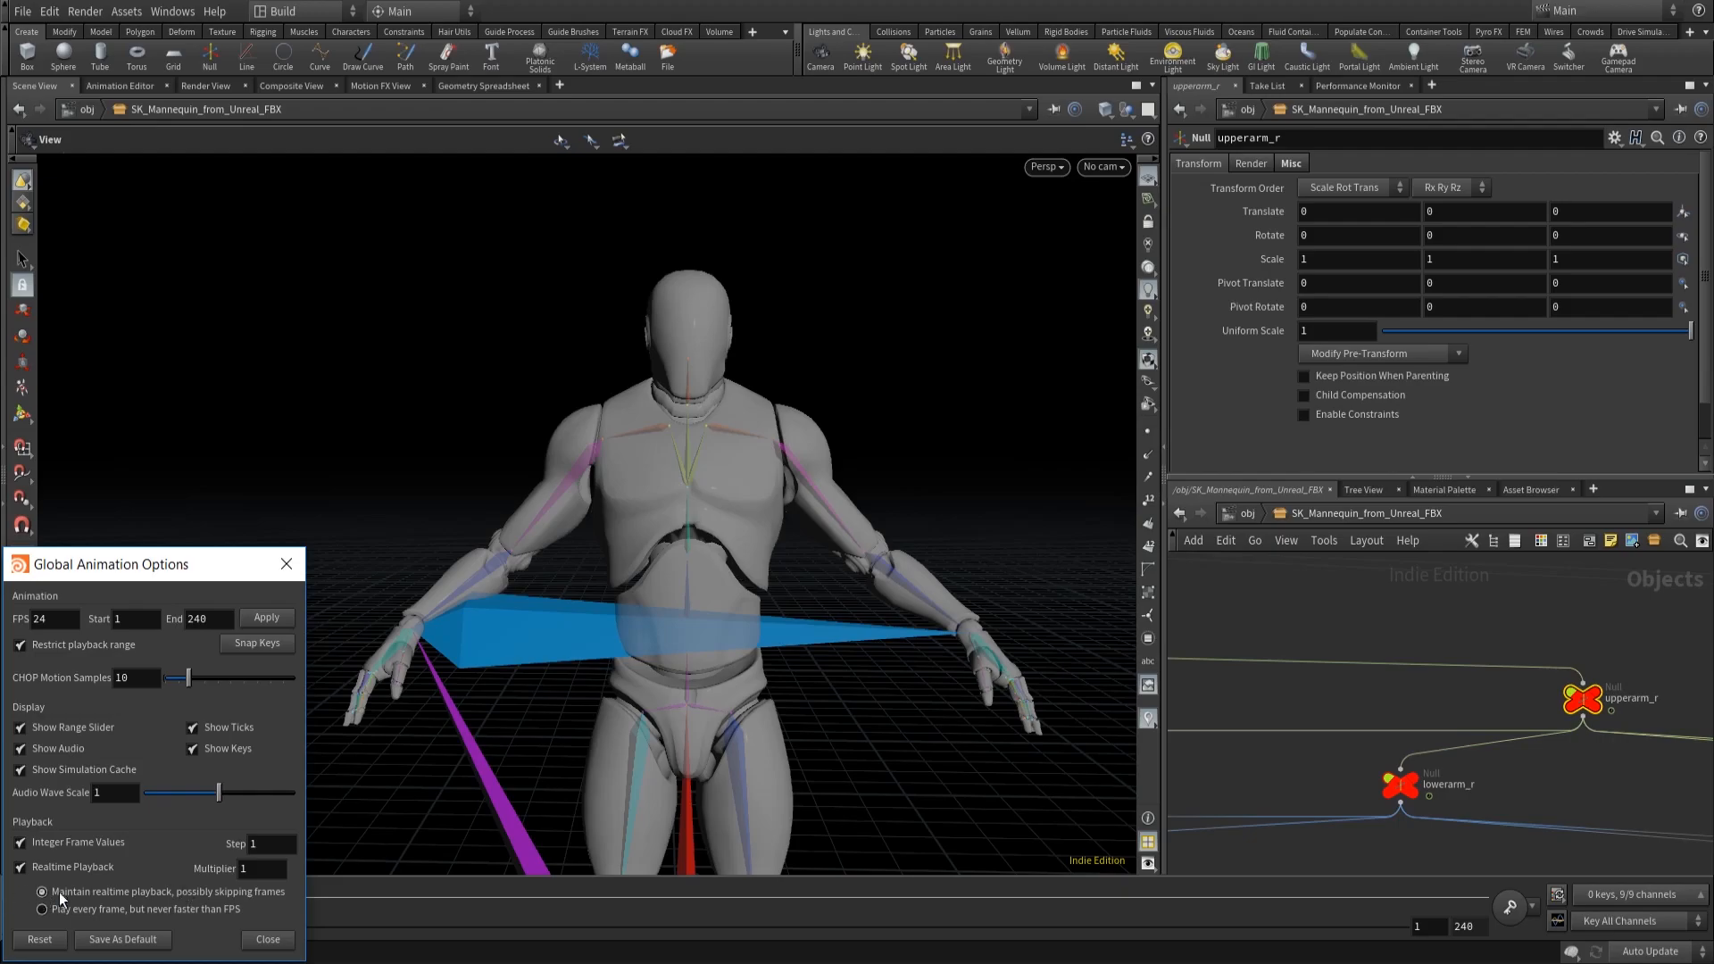
click(266, 939)
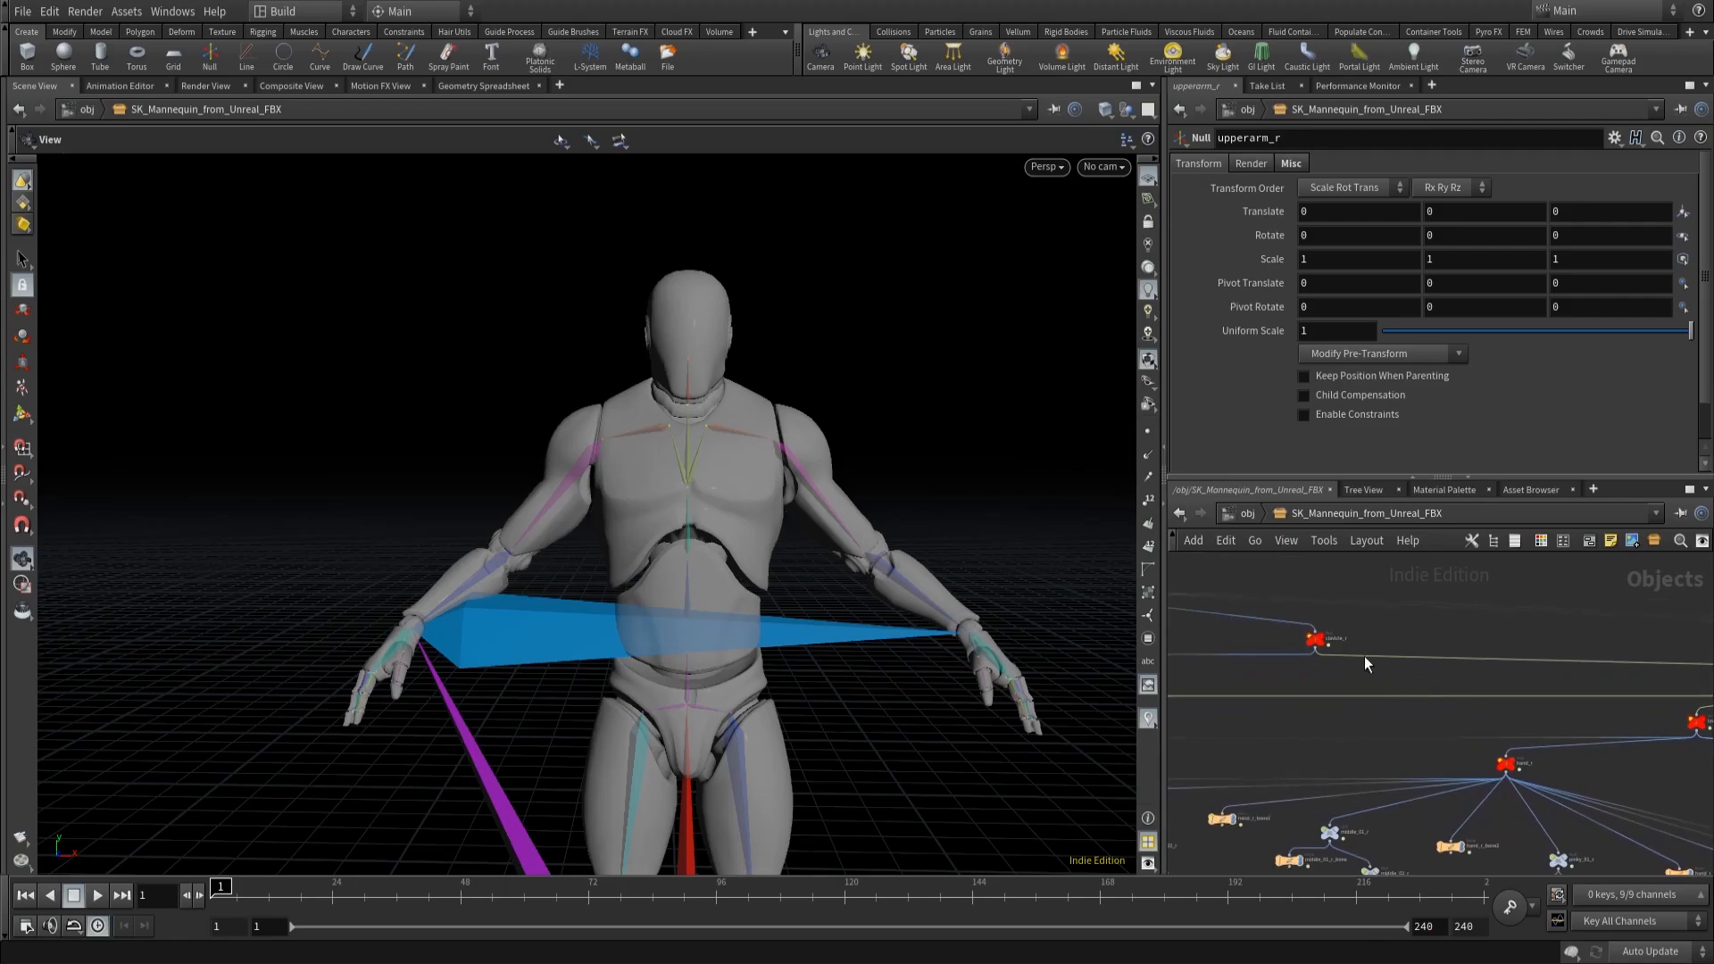
Step: Rotate the right upper arm bone to -30 and -60, raising the arm
click(1311, 641)
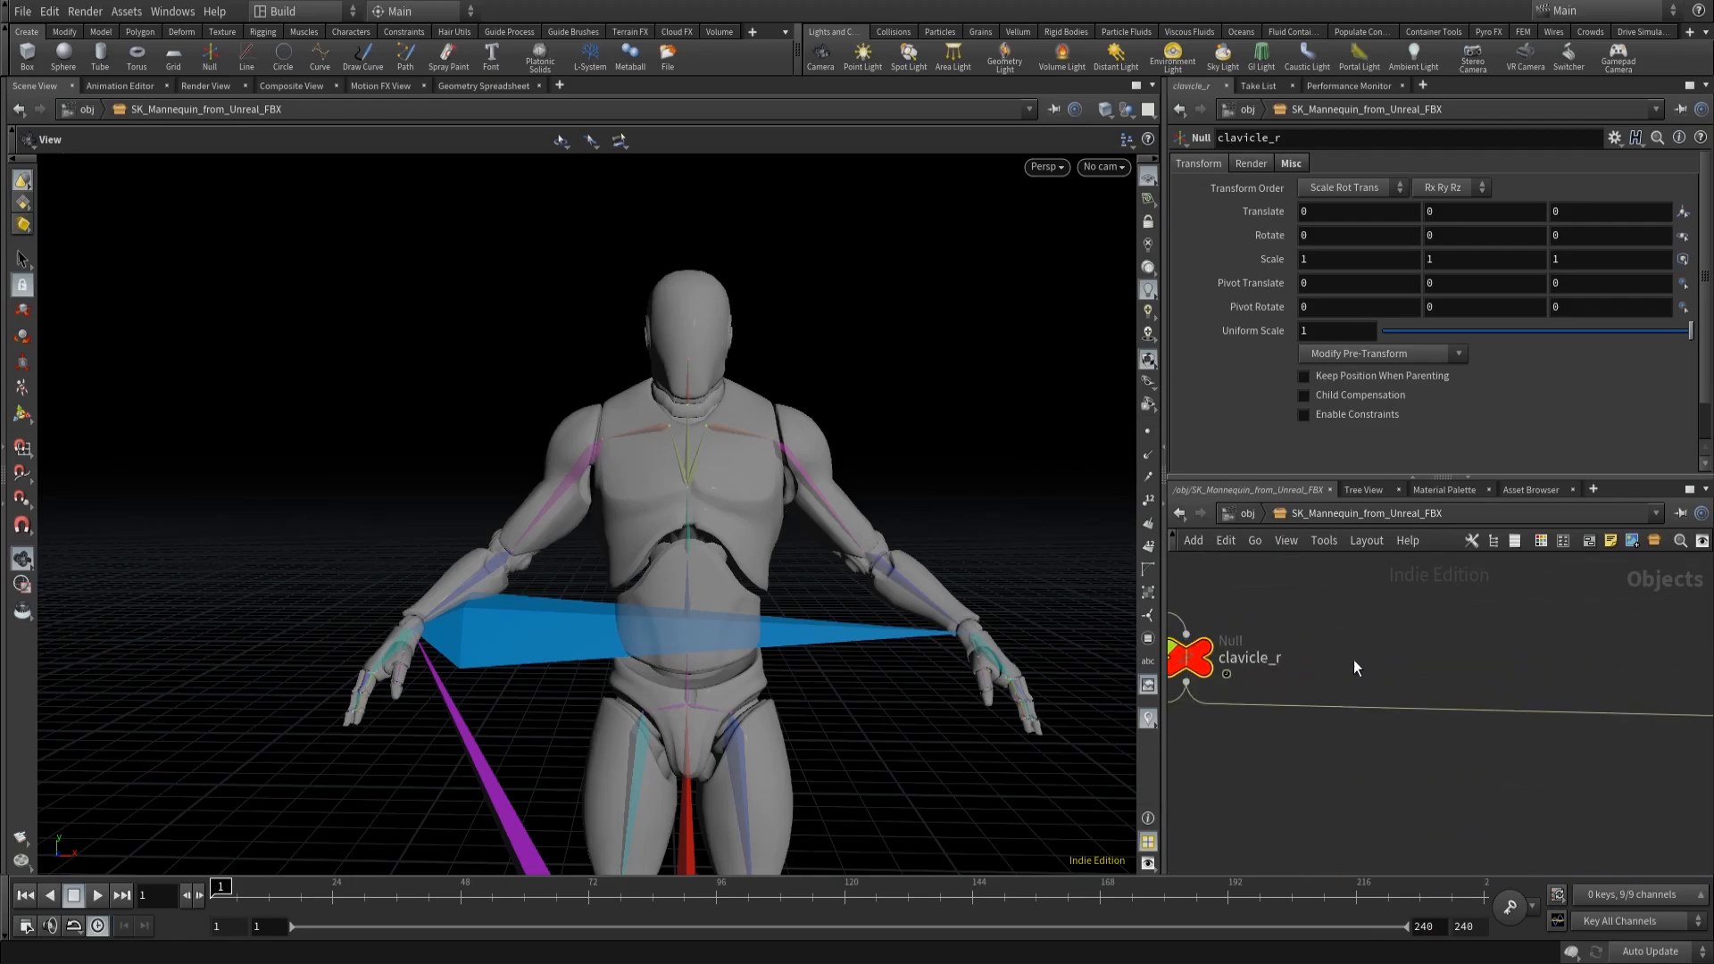
mouse_move(688, 420)
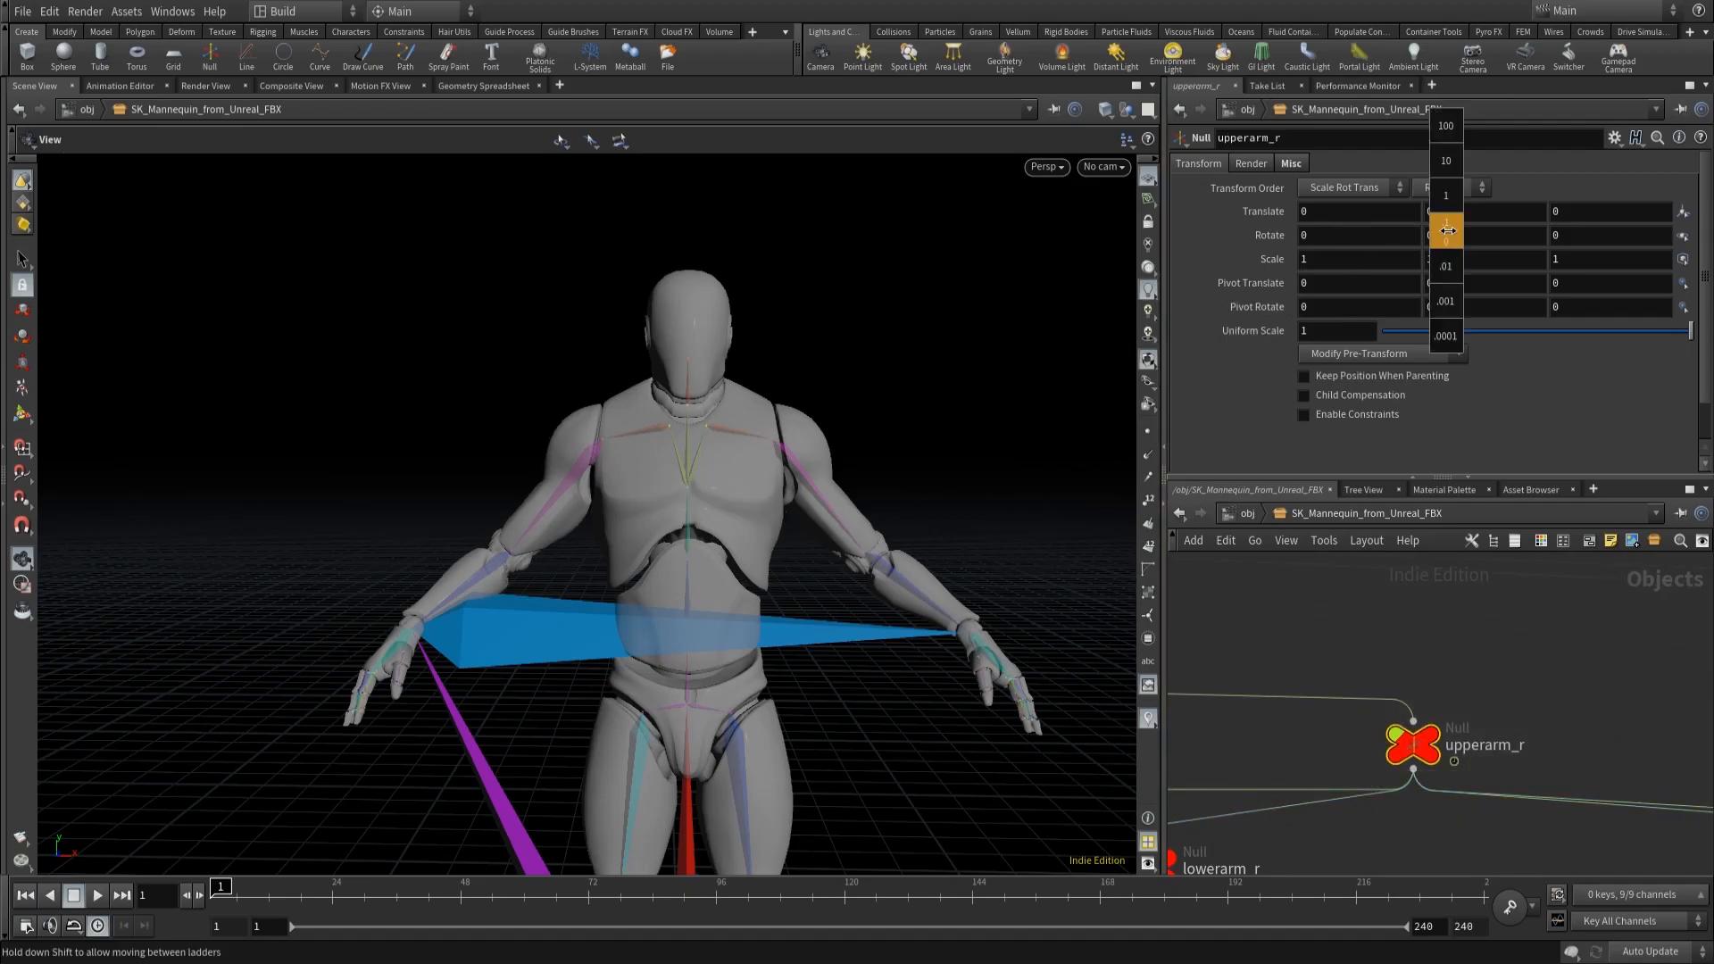
drag(1445, 229, 1445, 239)
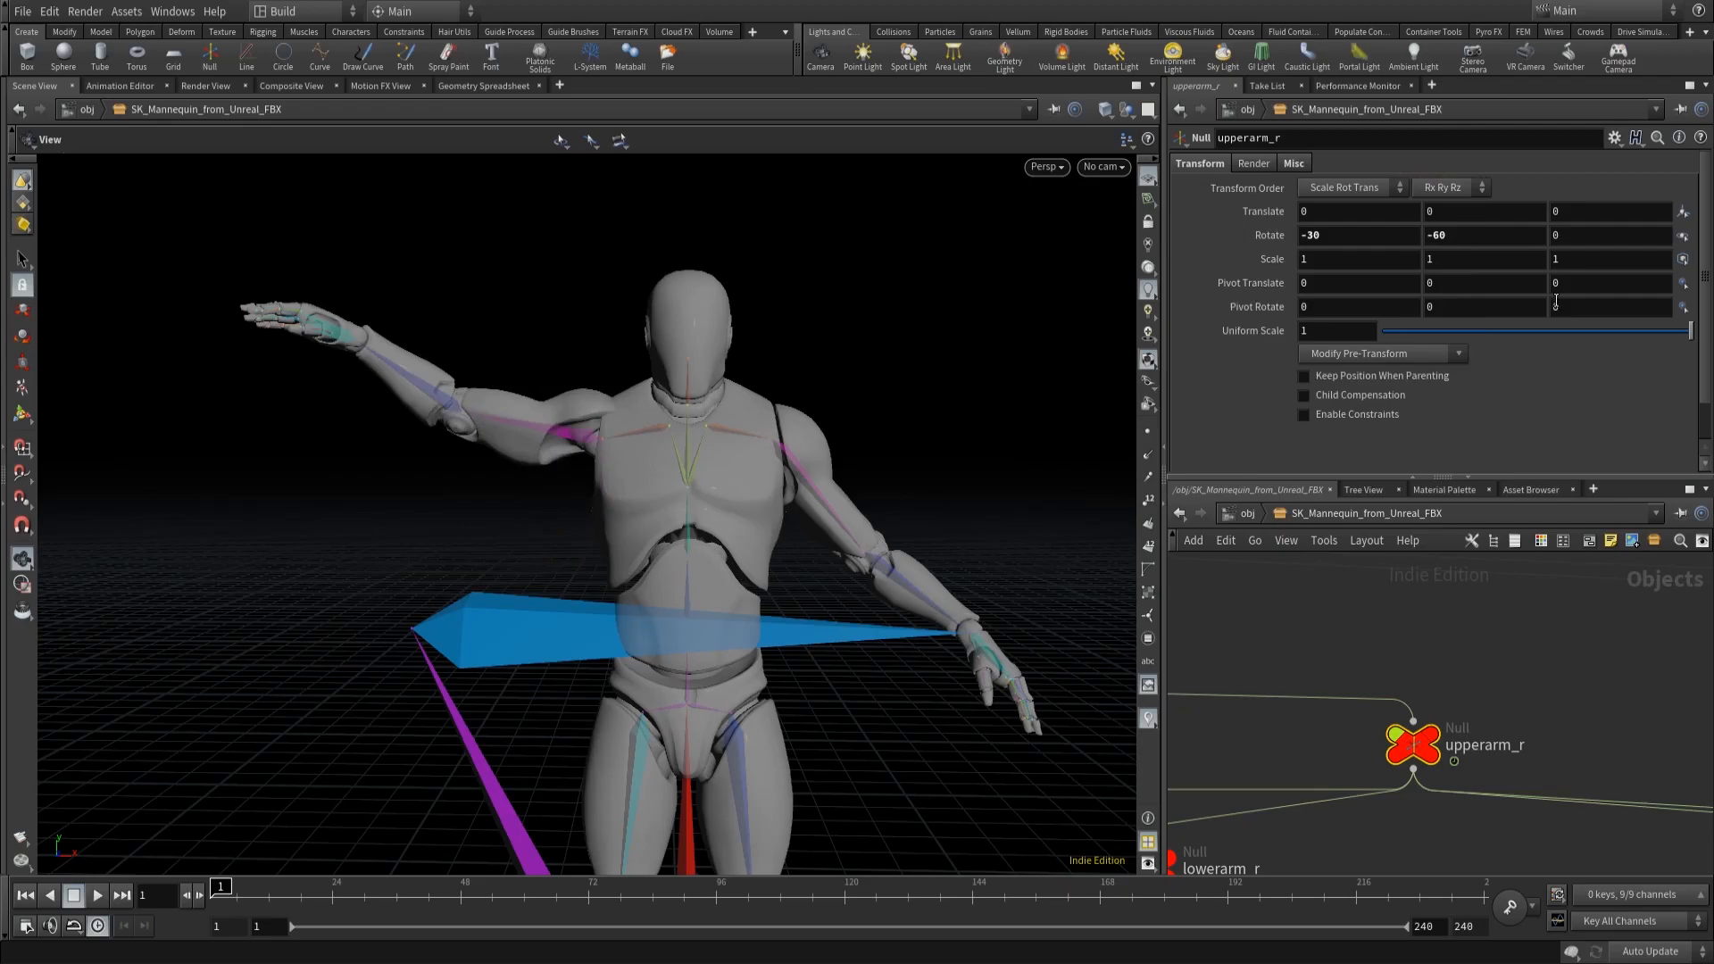
mouse_move(1574, 730)
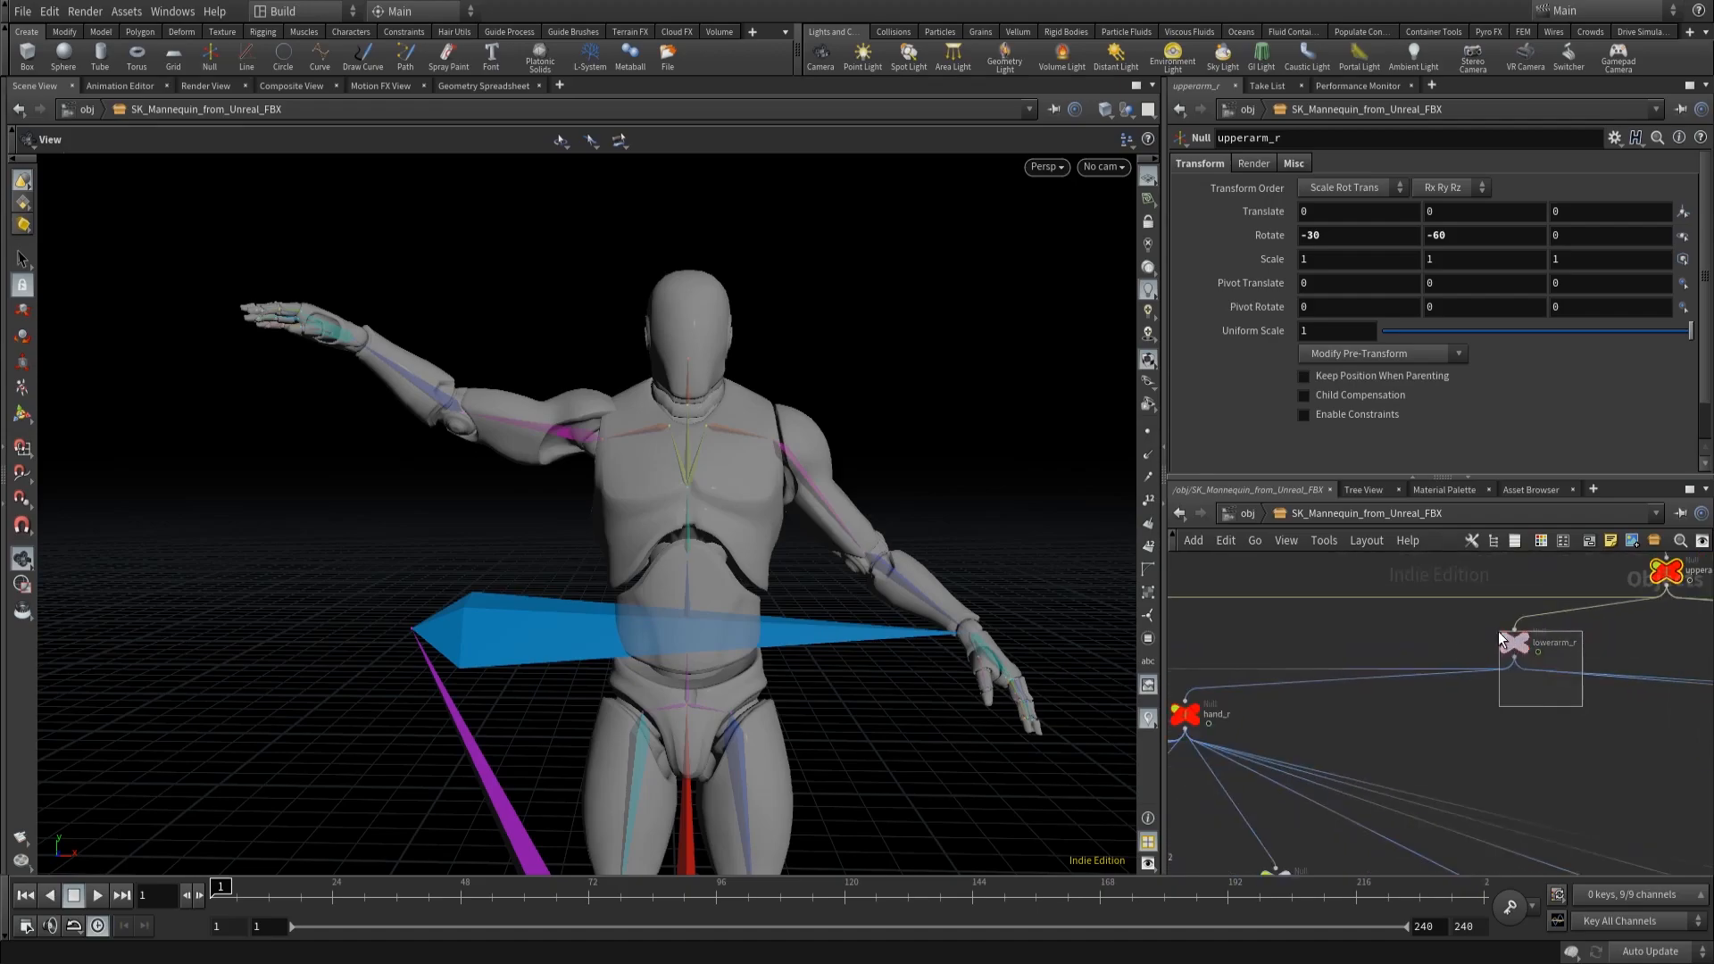
Step: Frame the clavicle_r, upperarm_r, lowerarm_r and hand_r nodes together in the network
click(1539, 643)
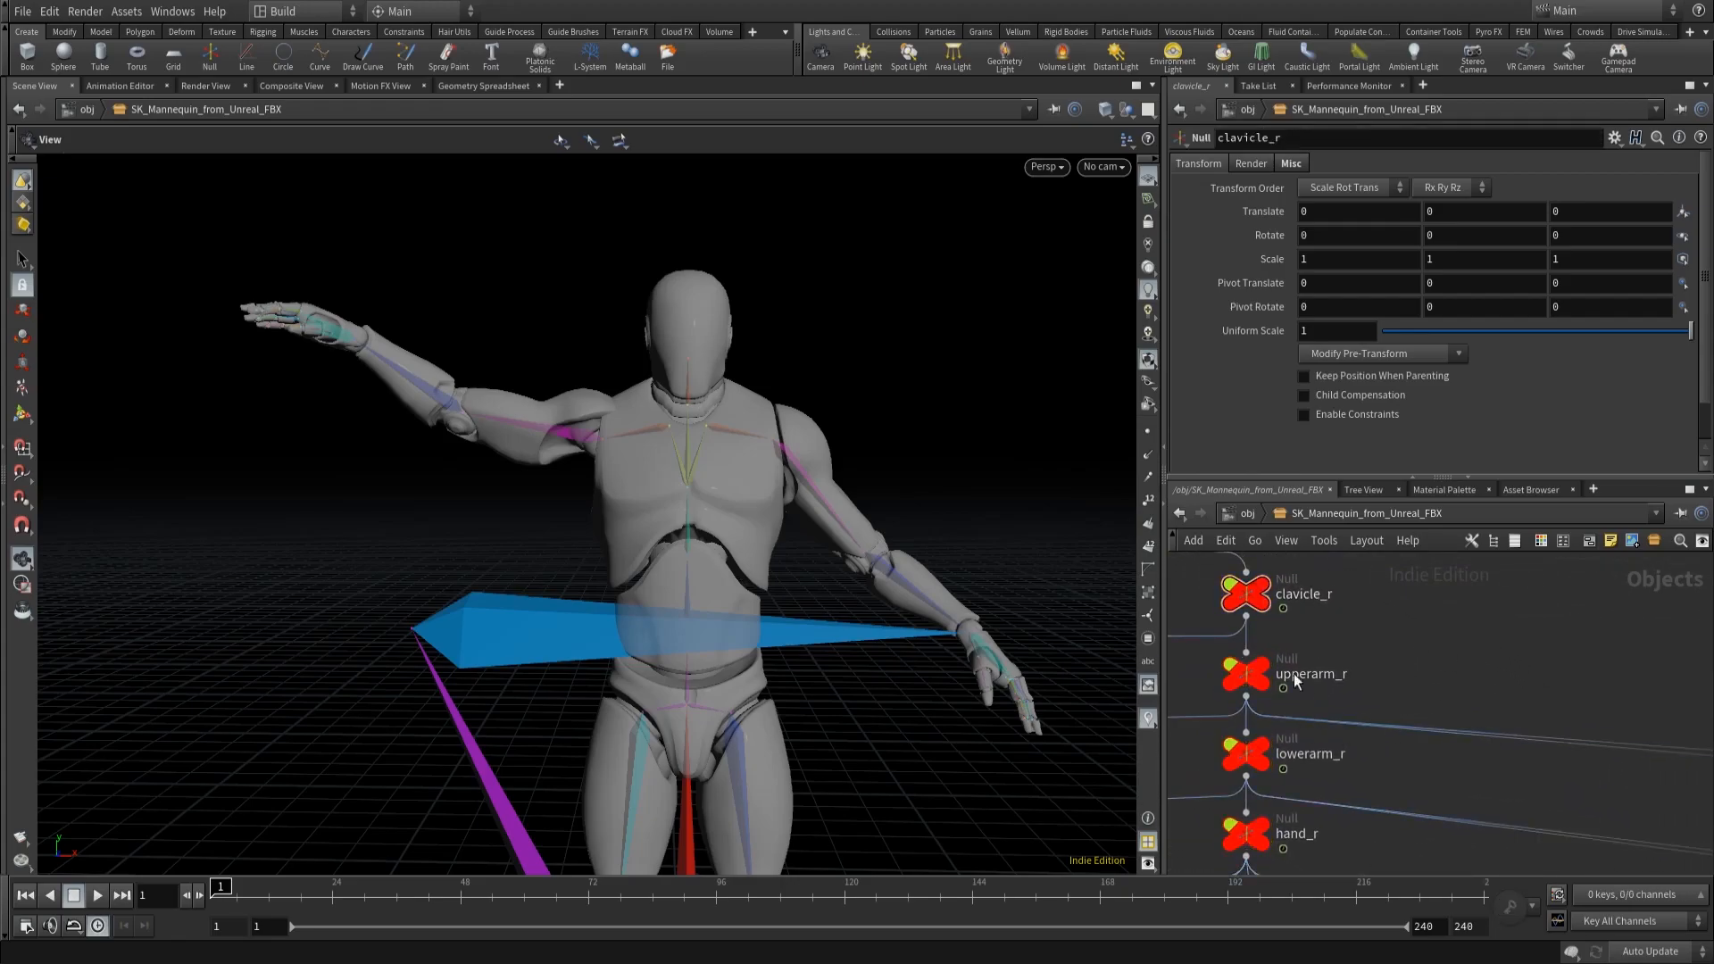
Step: Rotate the lowerarm_r bone to -30 and -80 so the right hand points up
click(1244, 753)
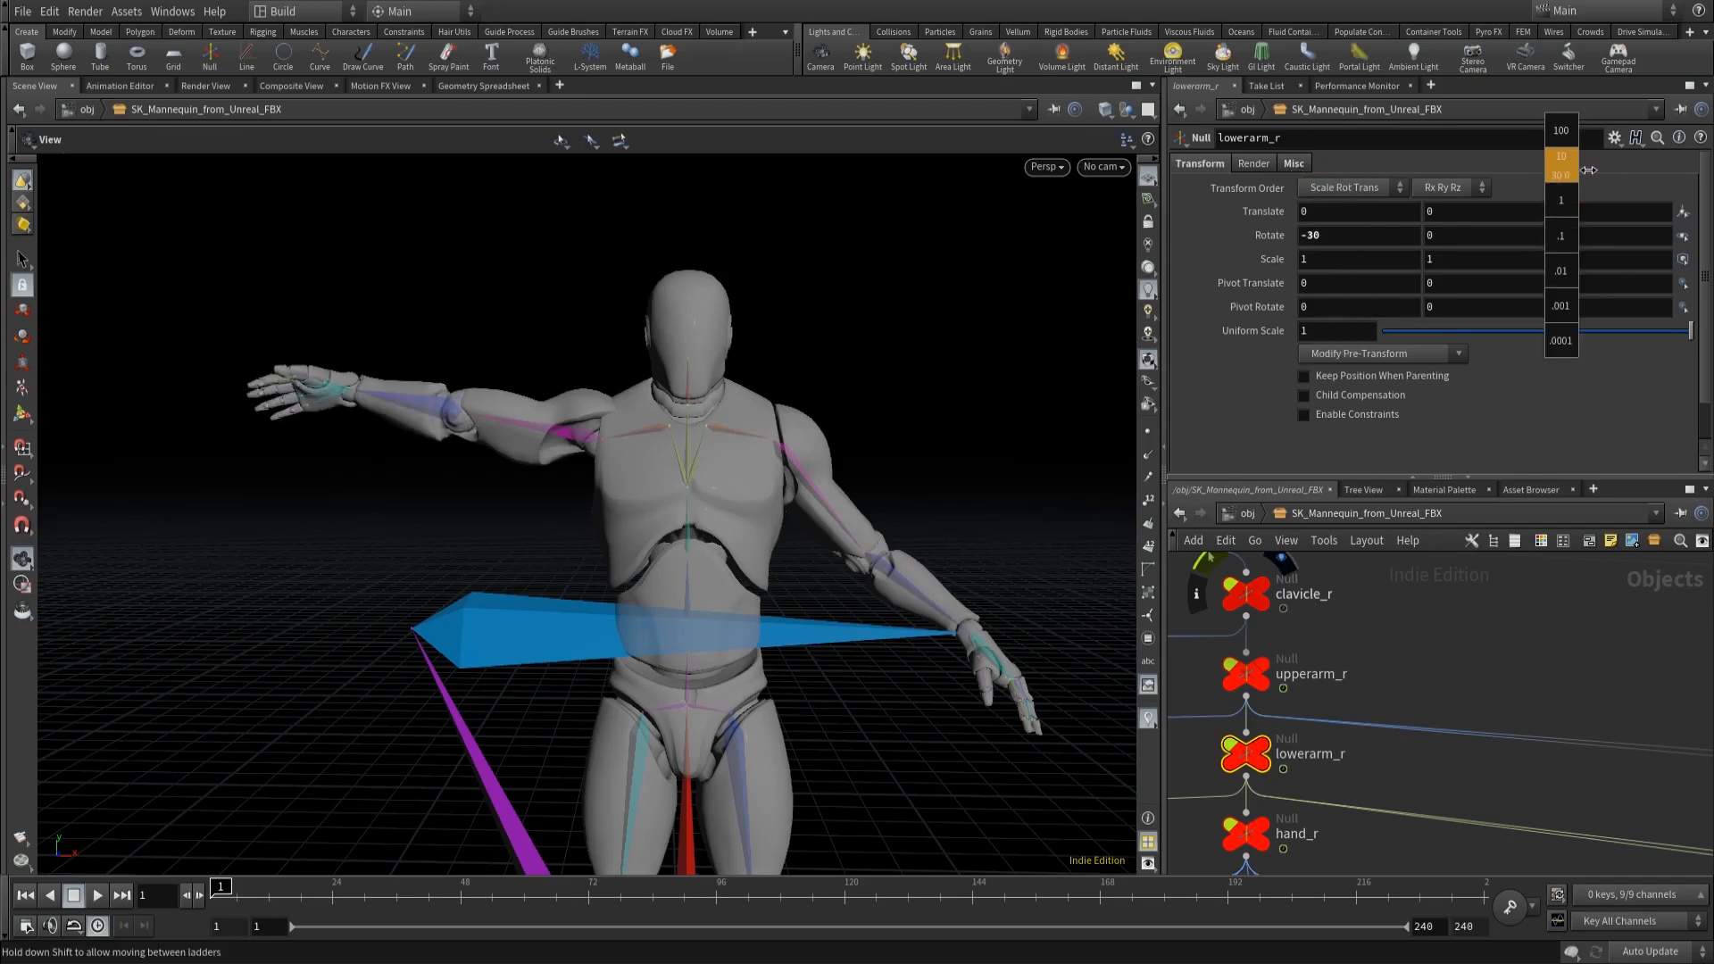
drag(1562, 164, 1471, 164)
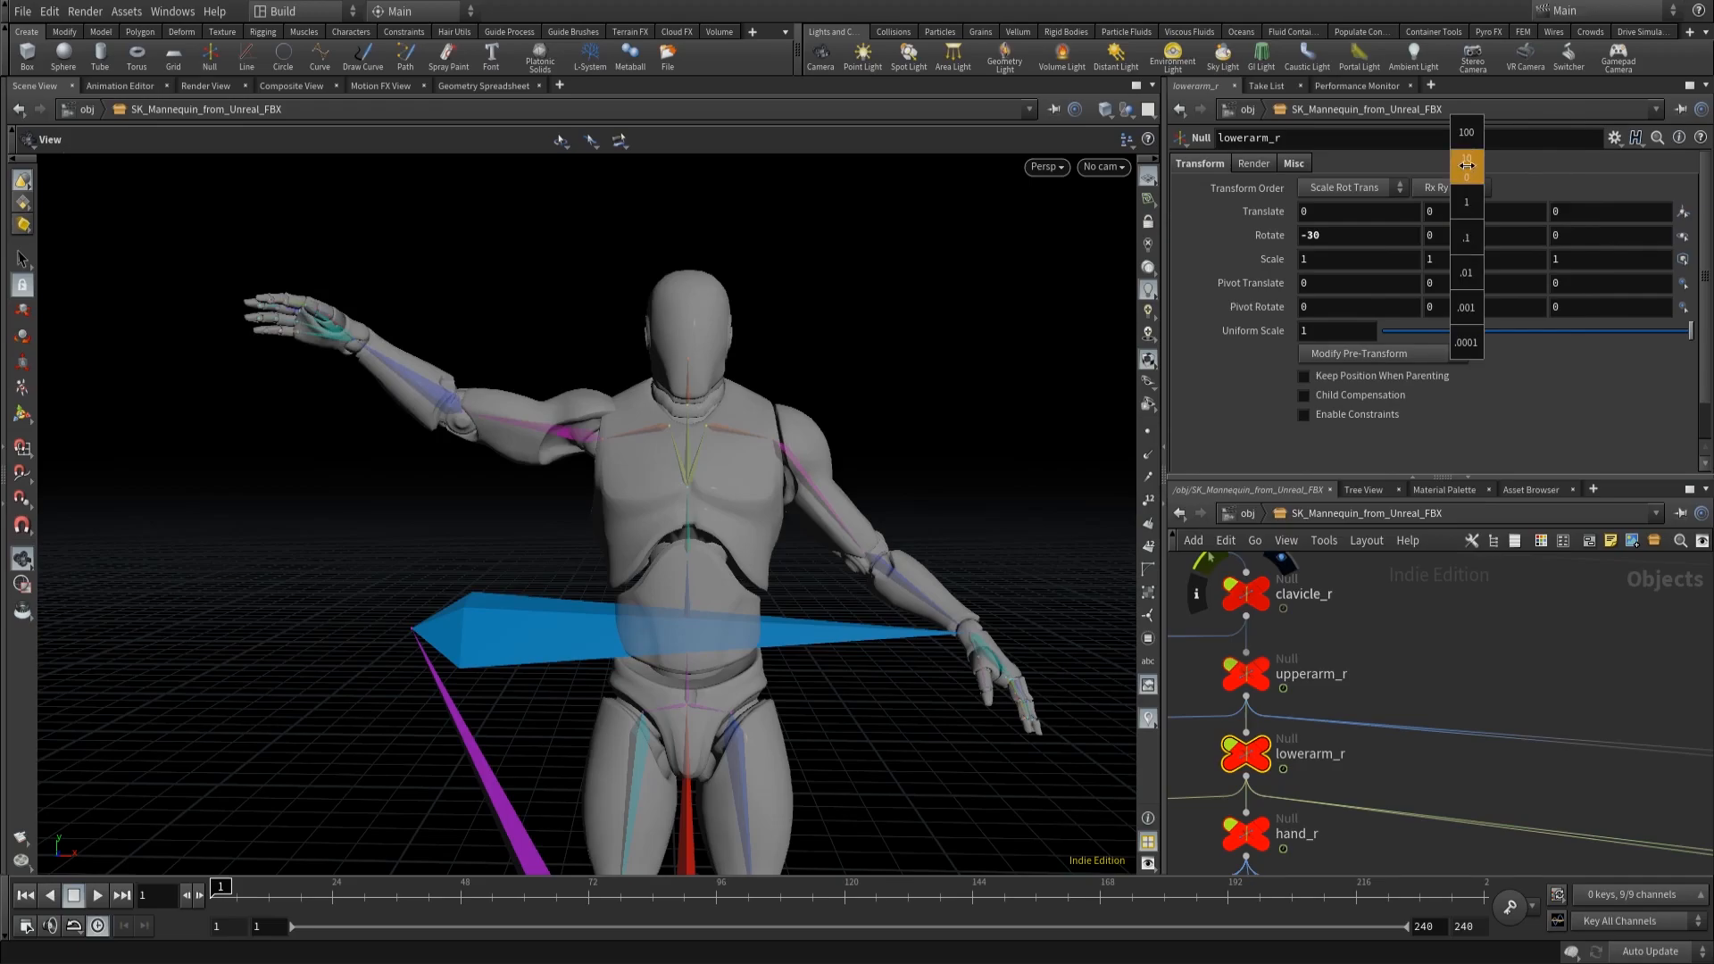
drag(1465, 165, 1381, 239)
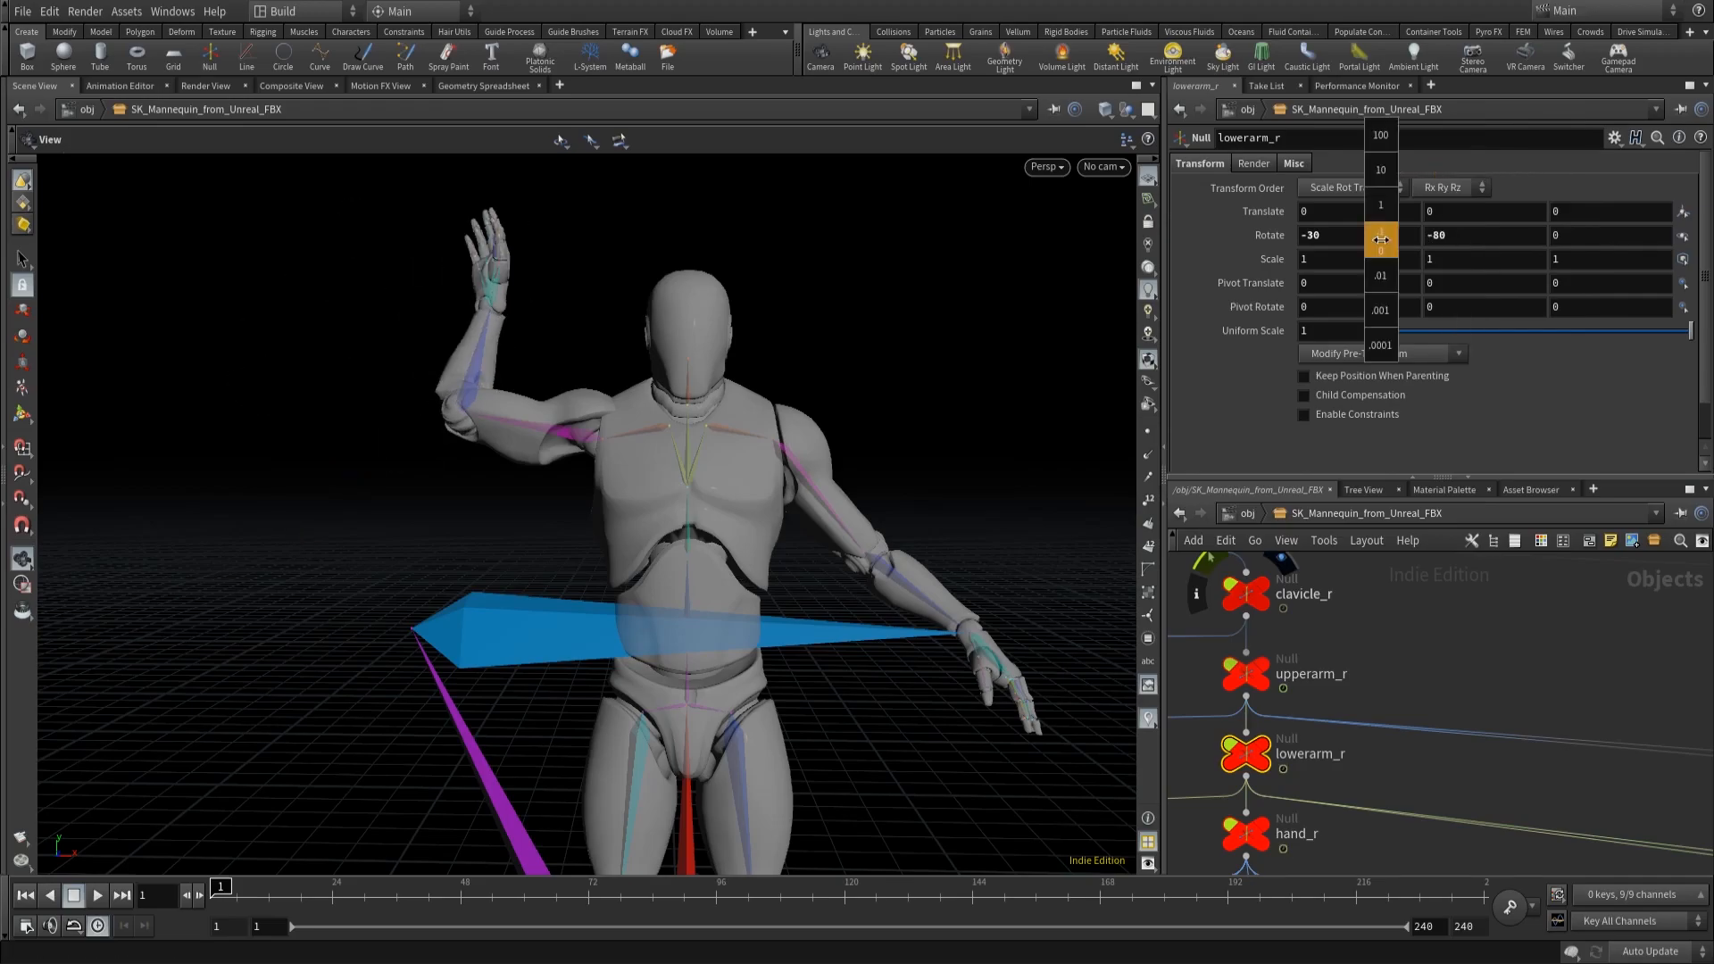
drag(1381, 238, 1381, 161)
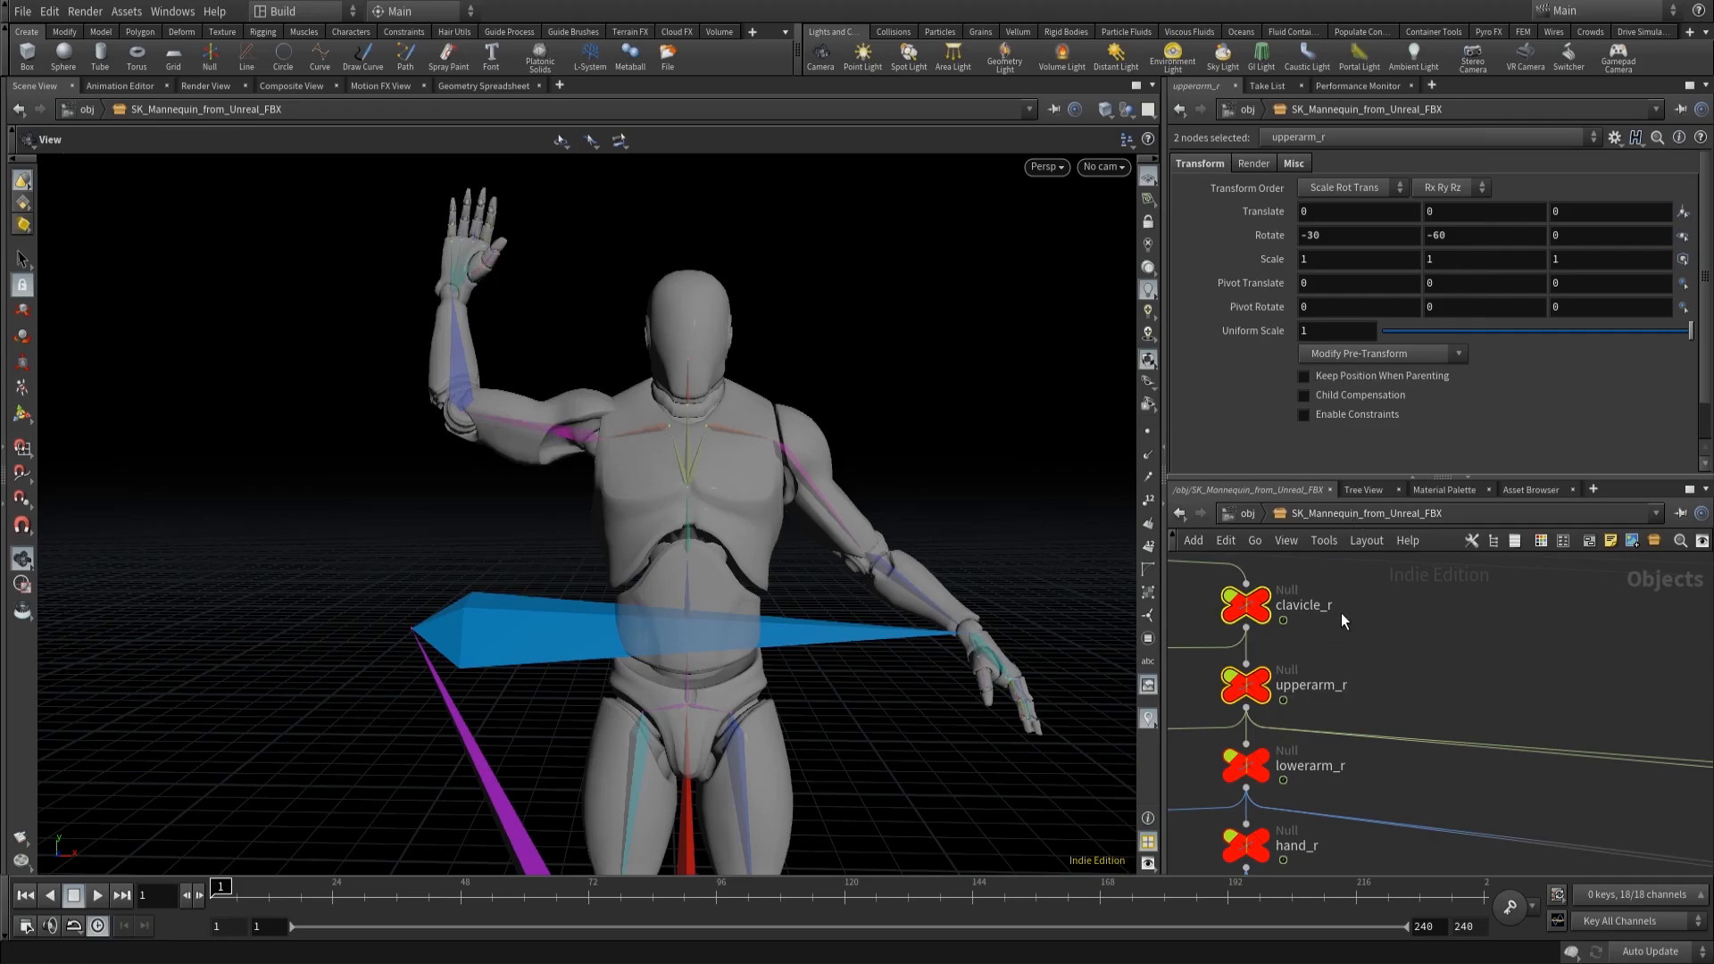
Step: Key the rotations of clavicle_r and the other three right-arm bones at frame 1
click(1243, 605)
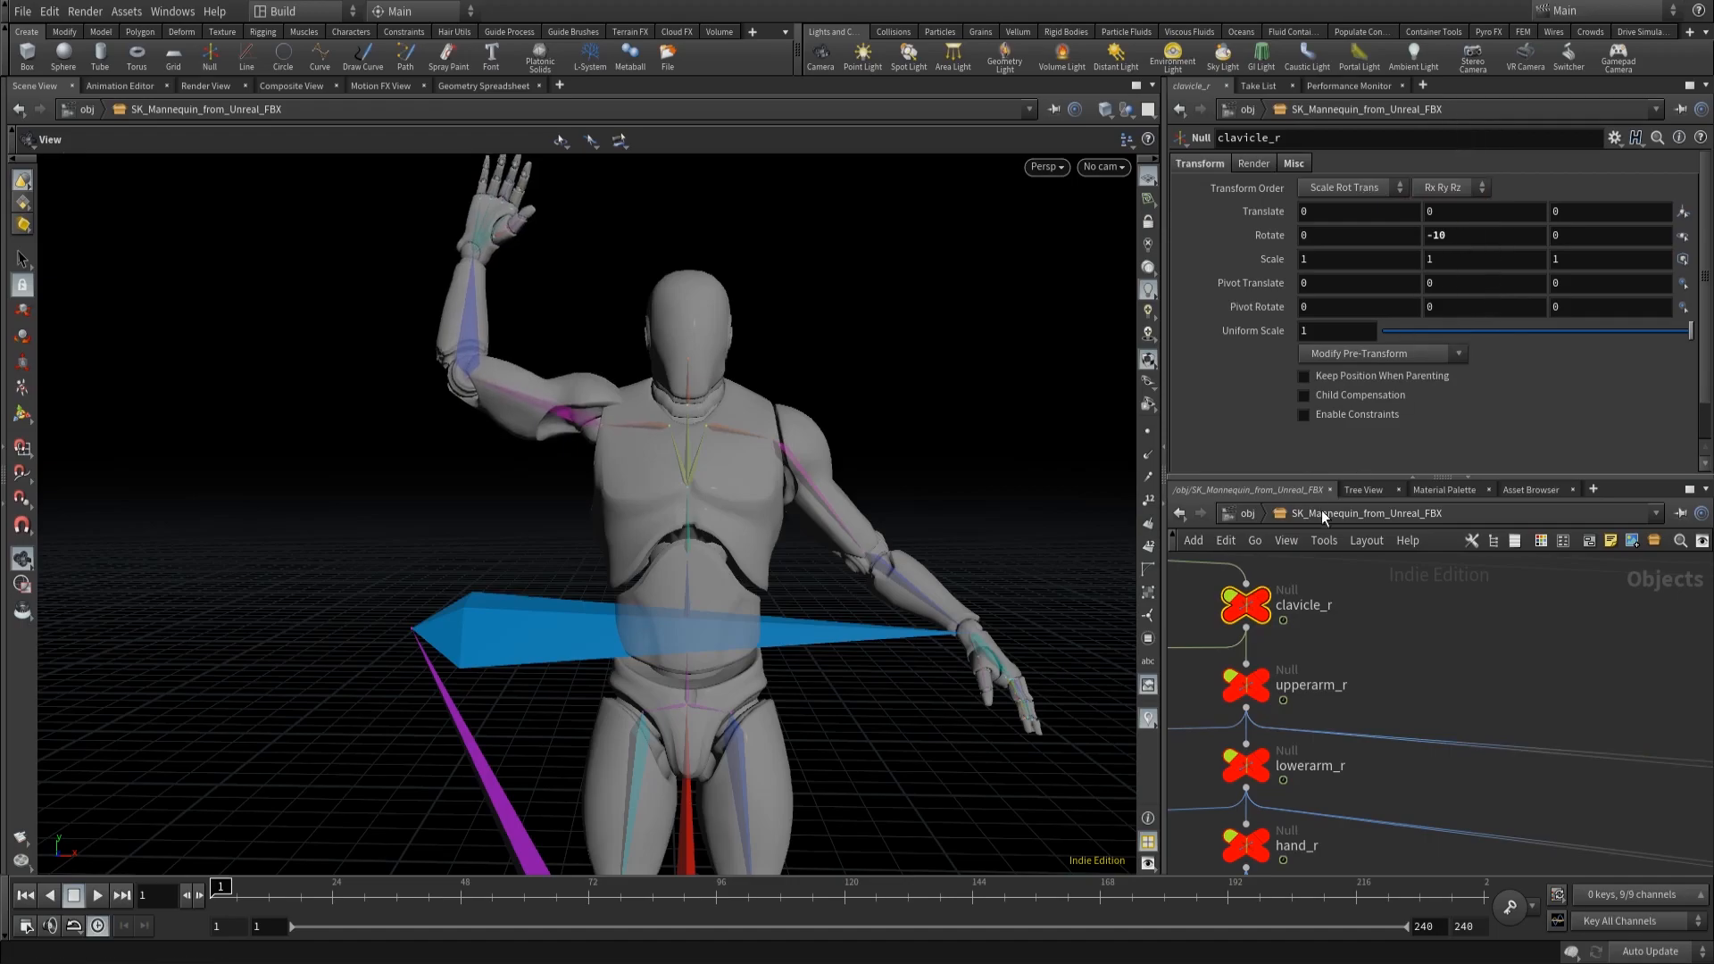
mouse_move(1436, 663)
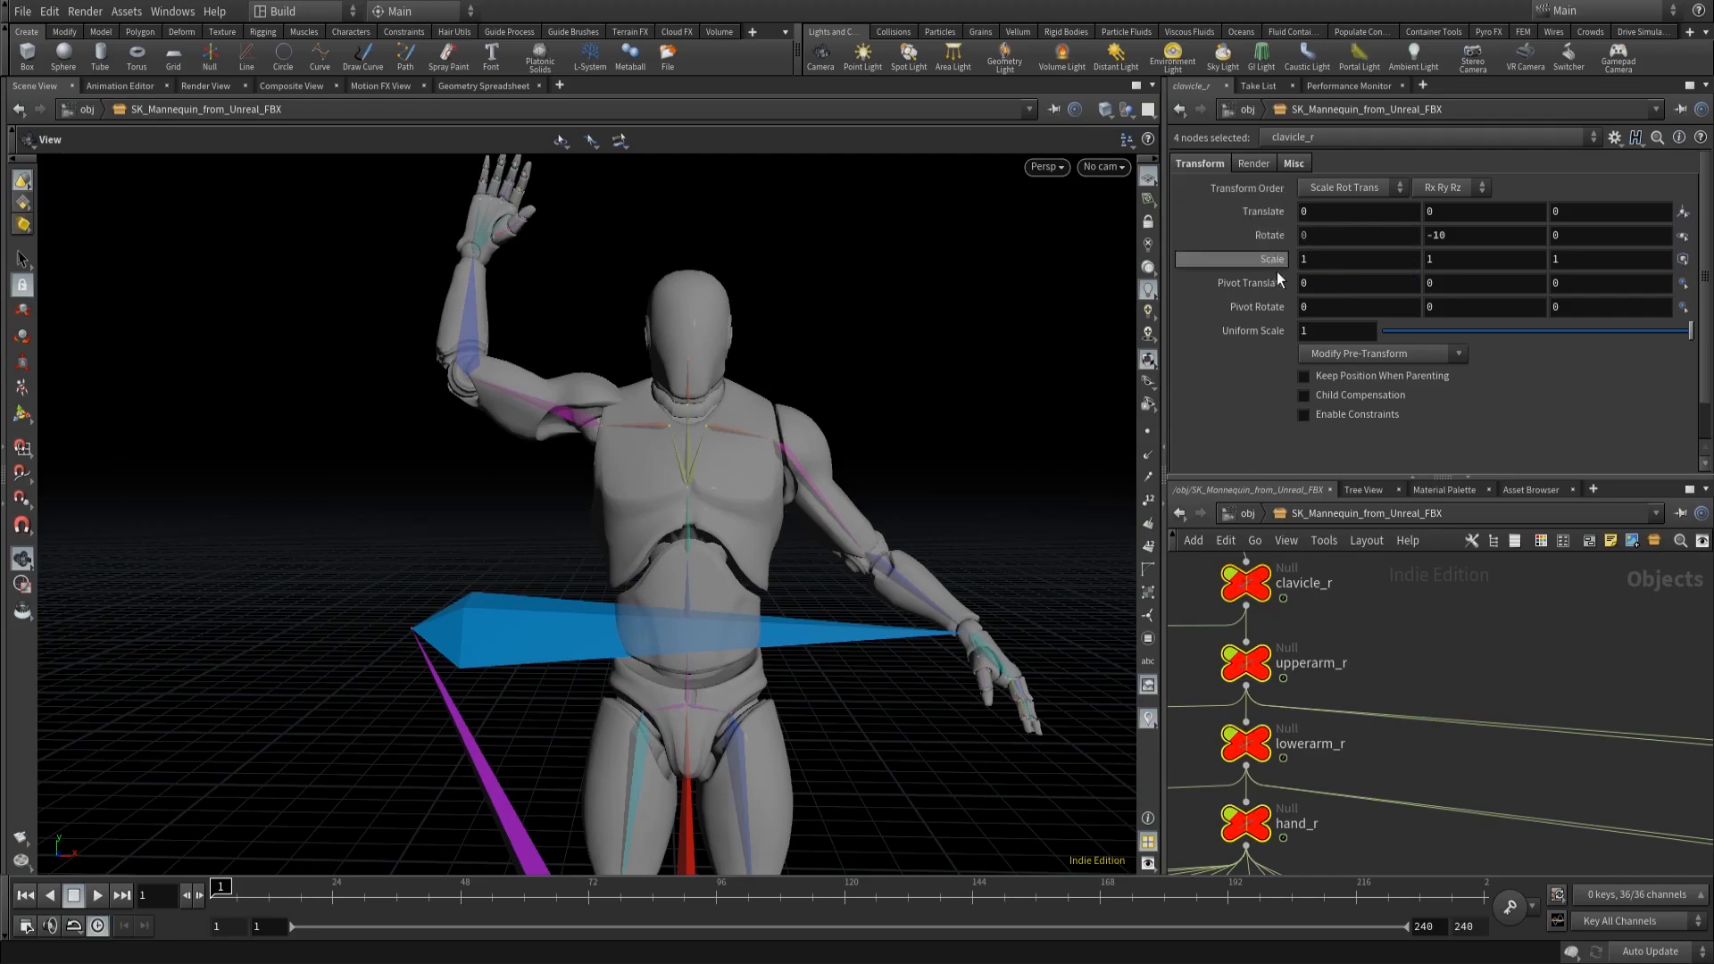
right_click(1303, 235)
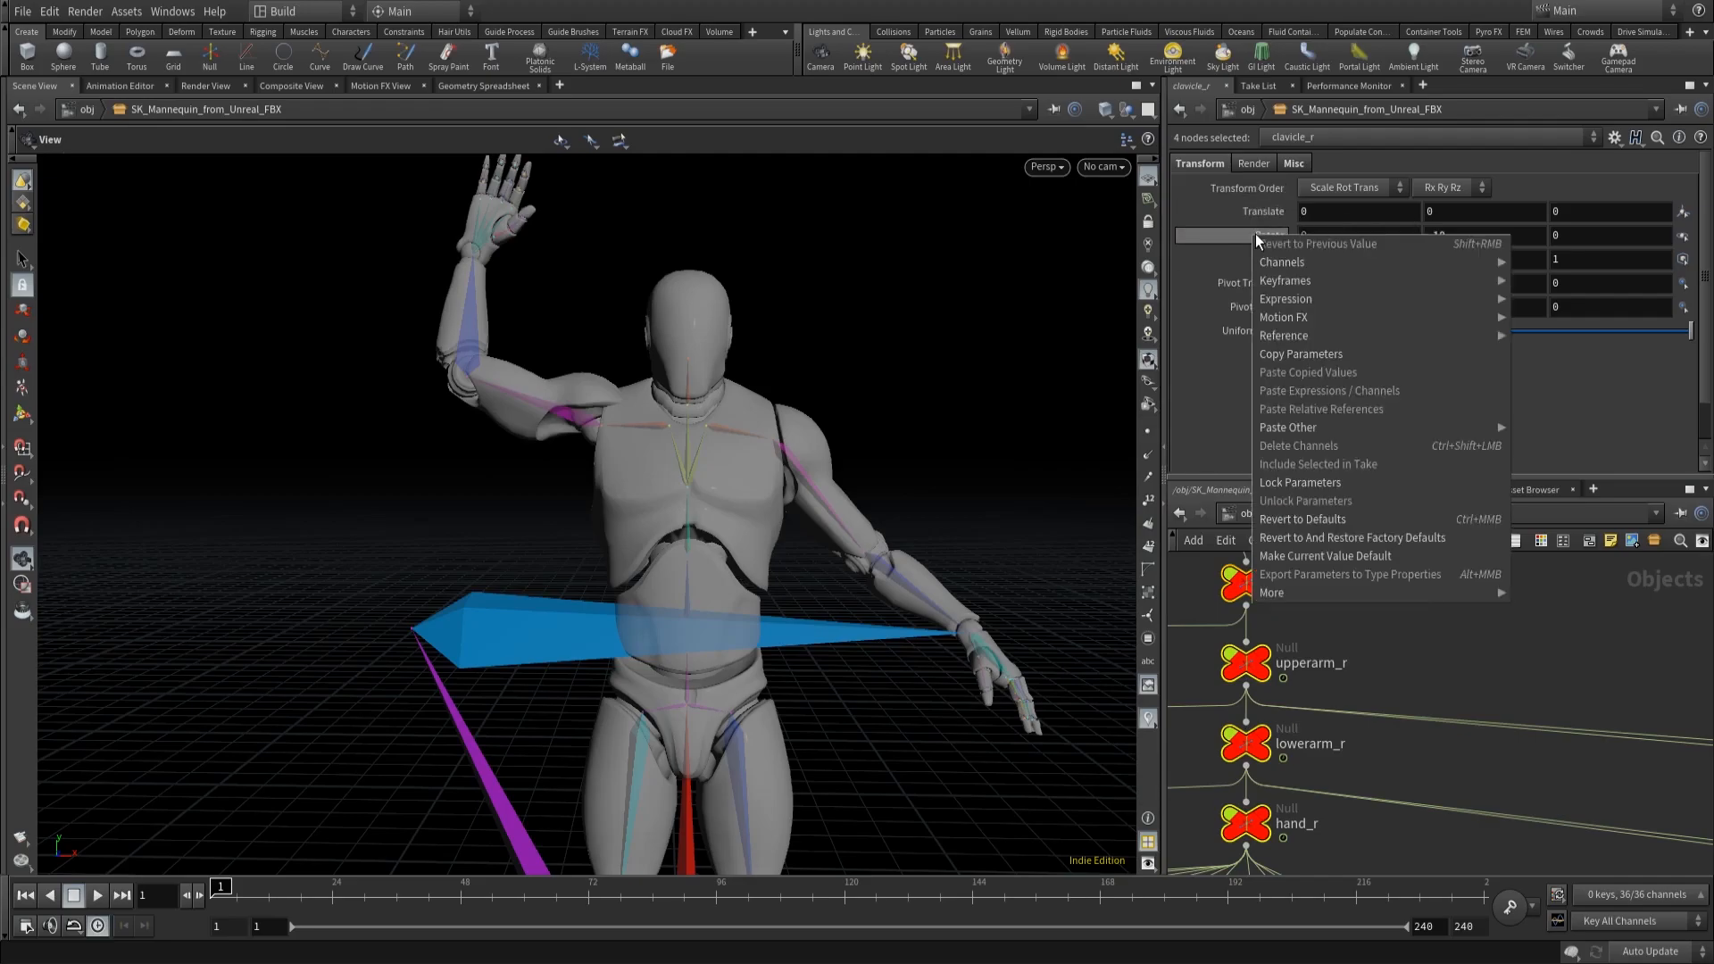
mouse_move(1284, 280)
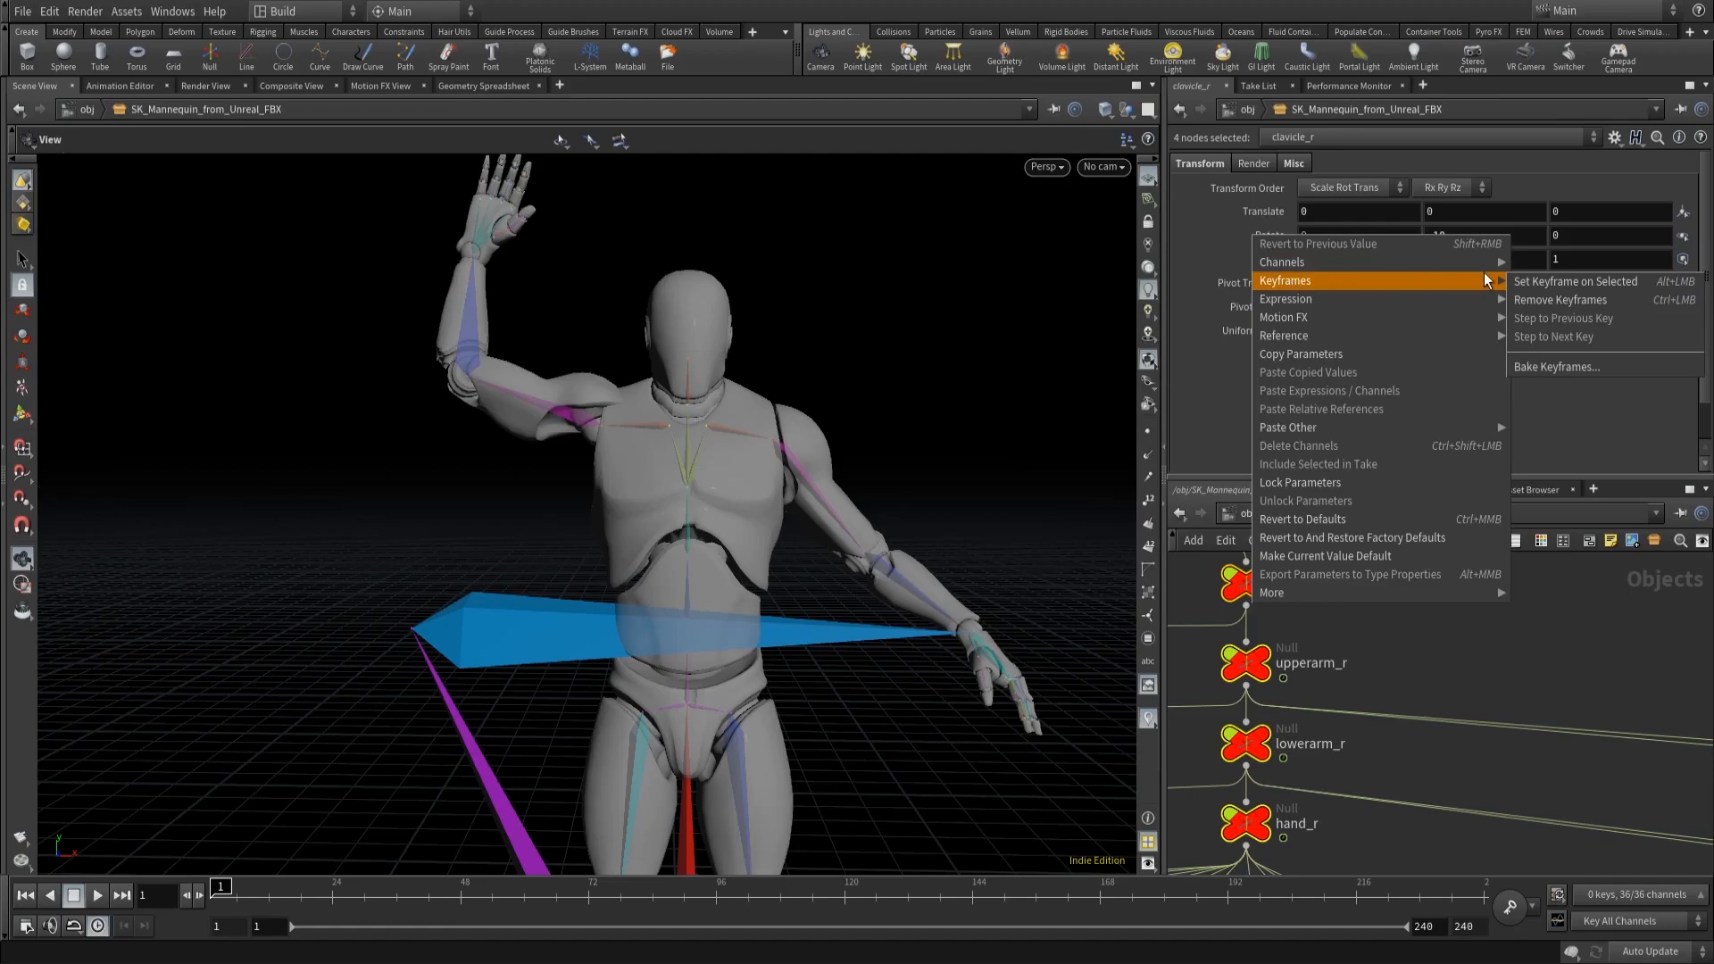
mouse_move(1574, 281)
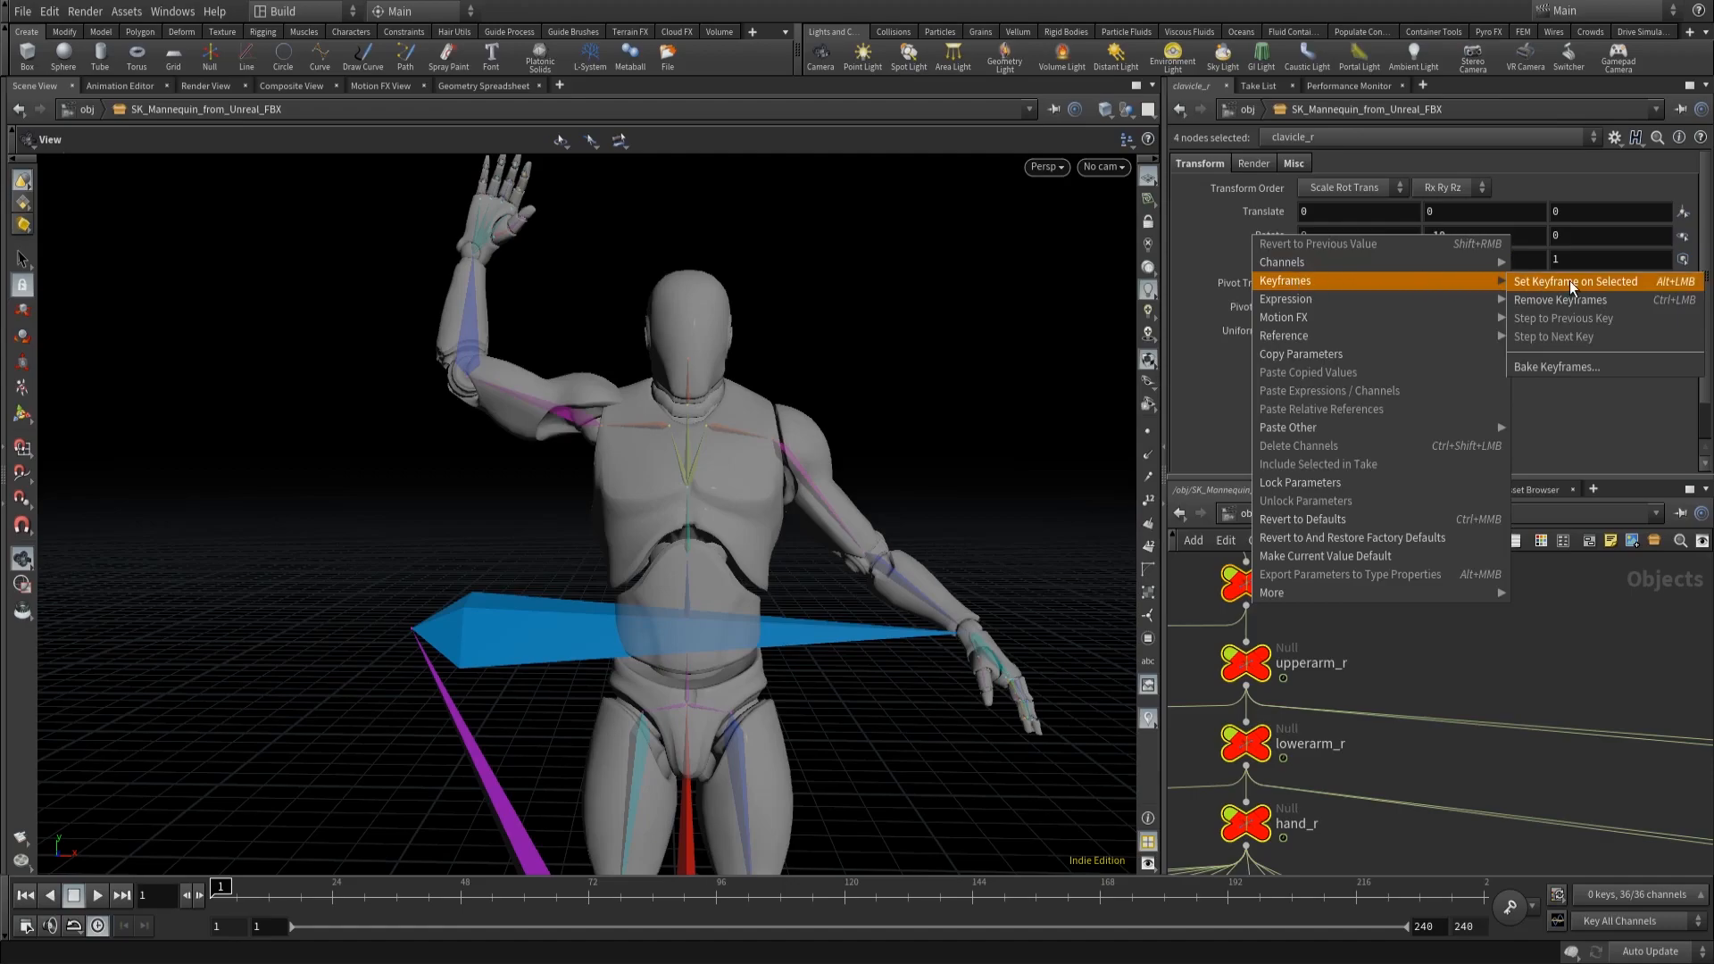
click(1575, 282)
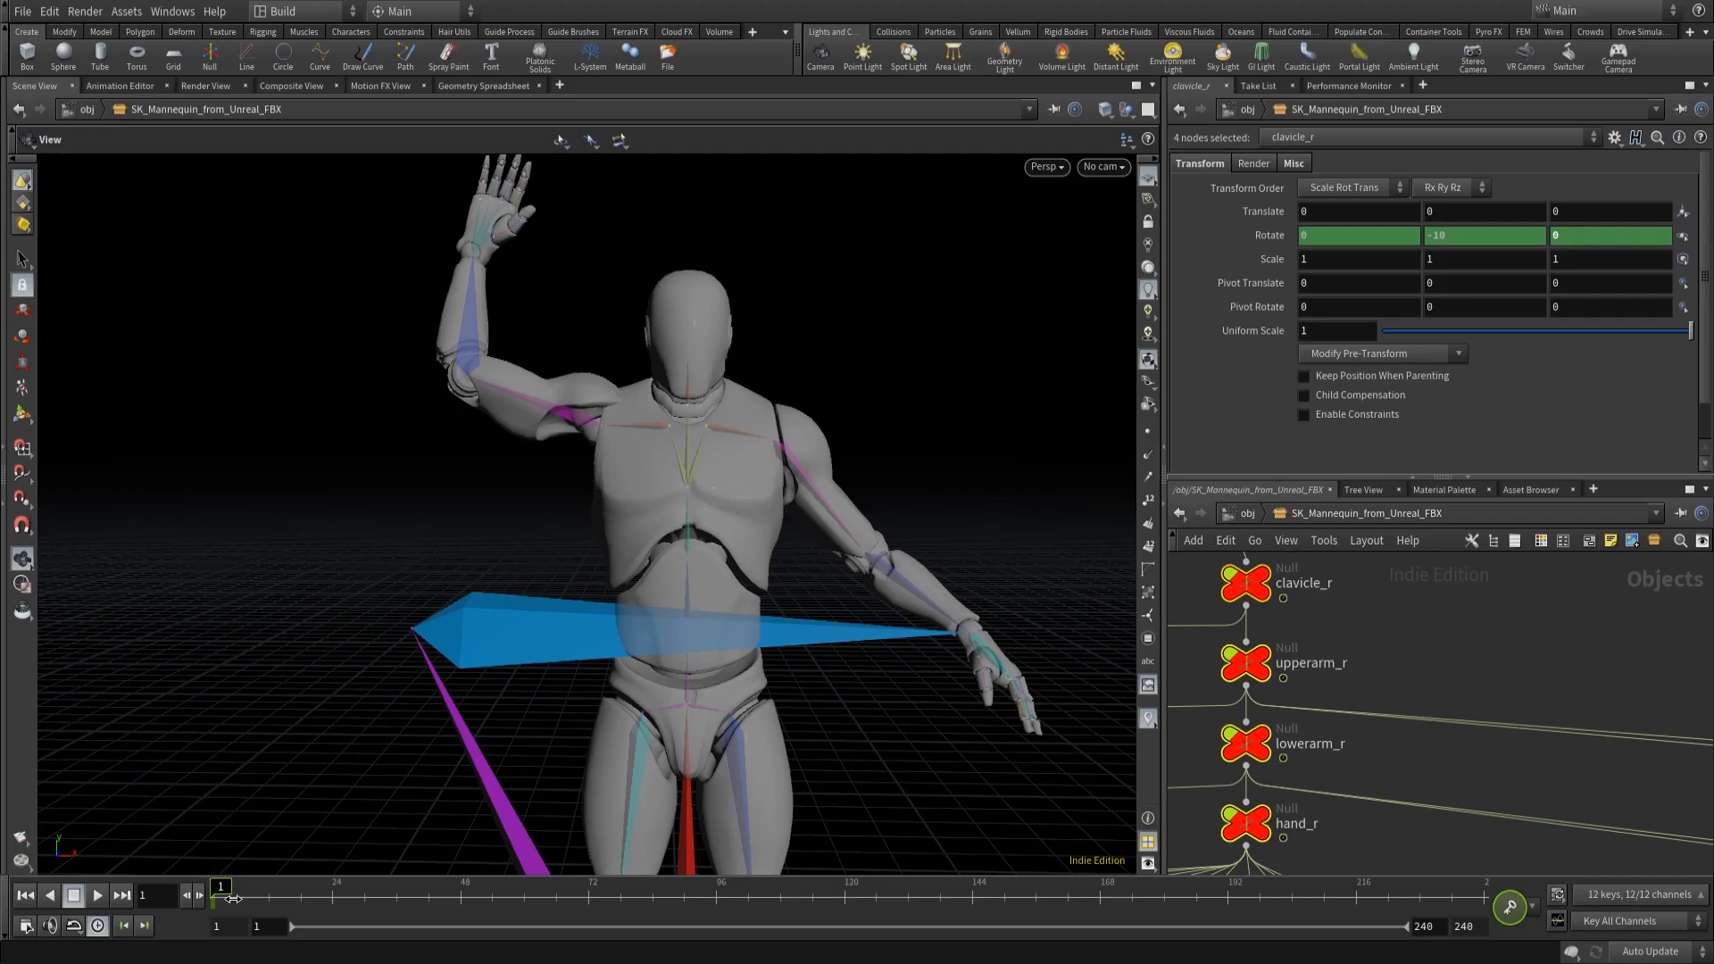
Step: Copy the right-arm keys from frame 1 and paste them at frame 240
click(221, 886)
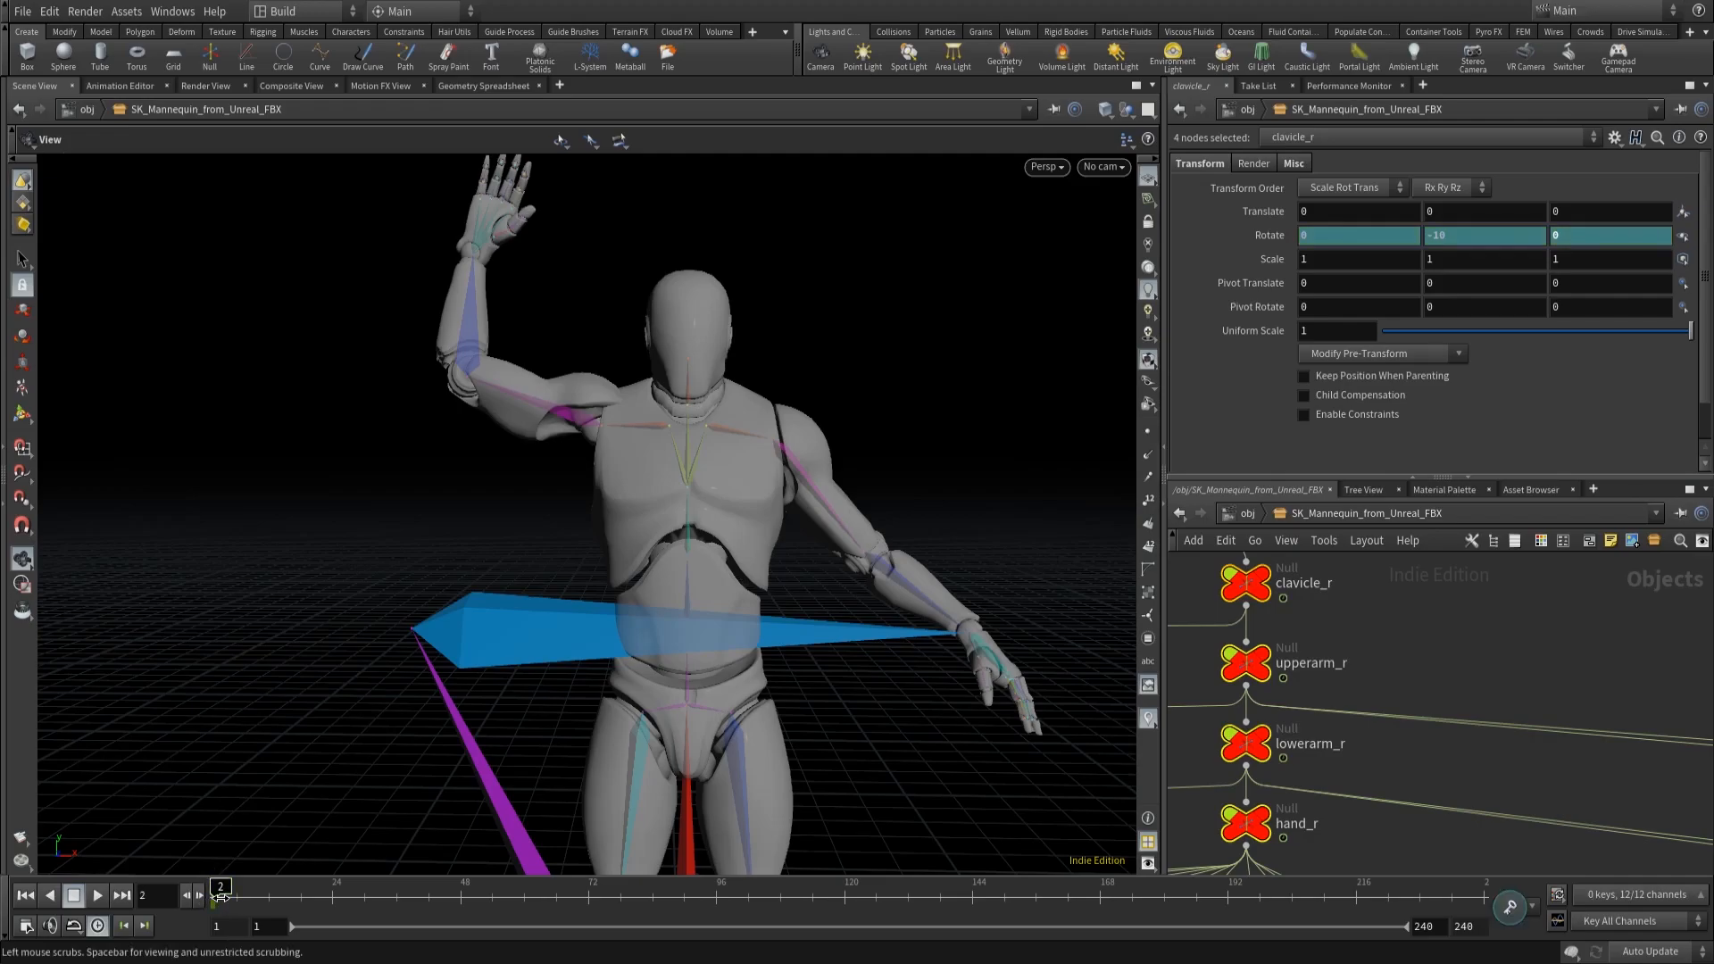
drag(223, 897, 268, 897)
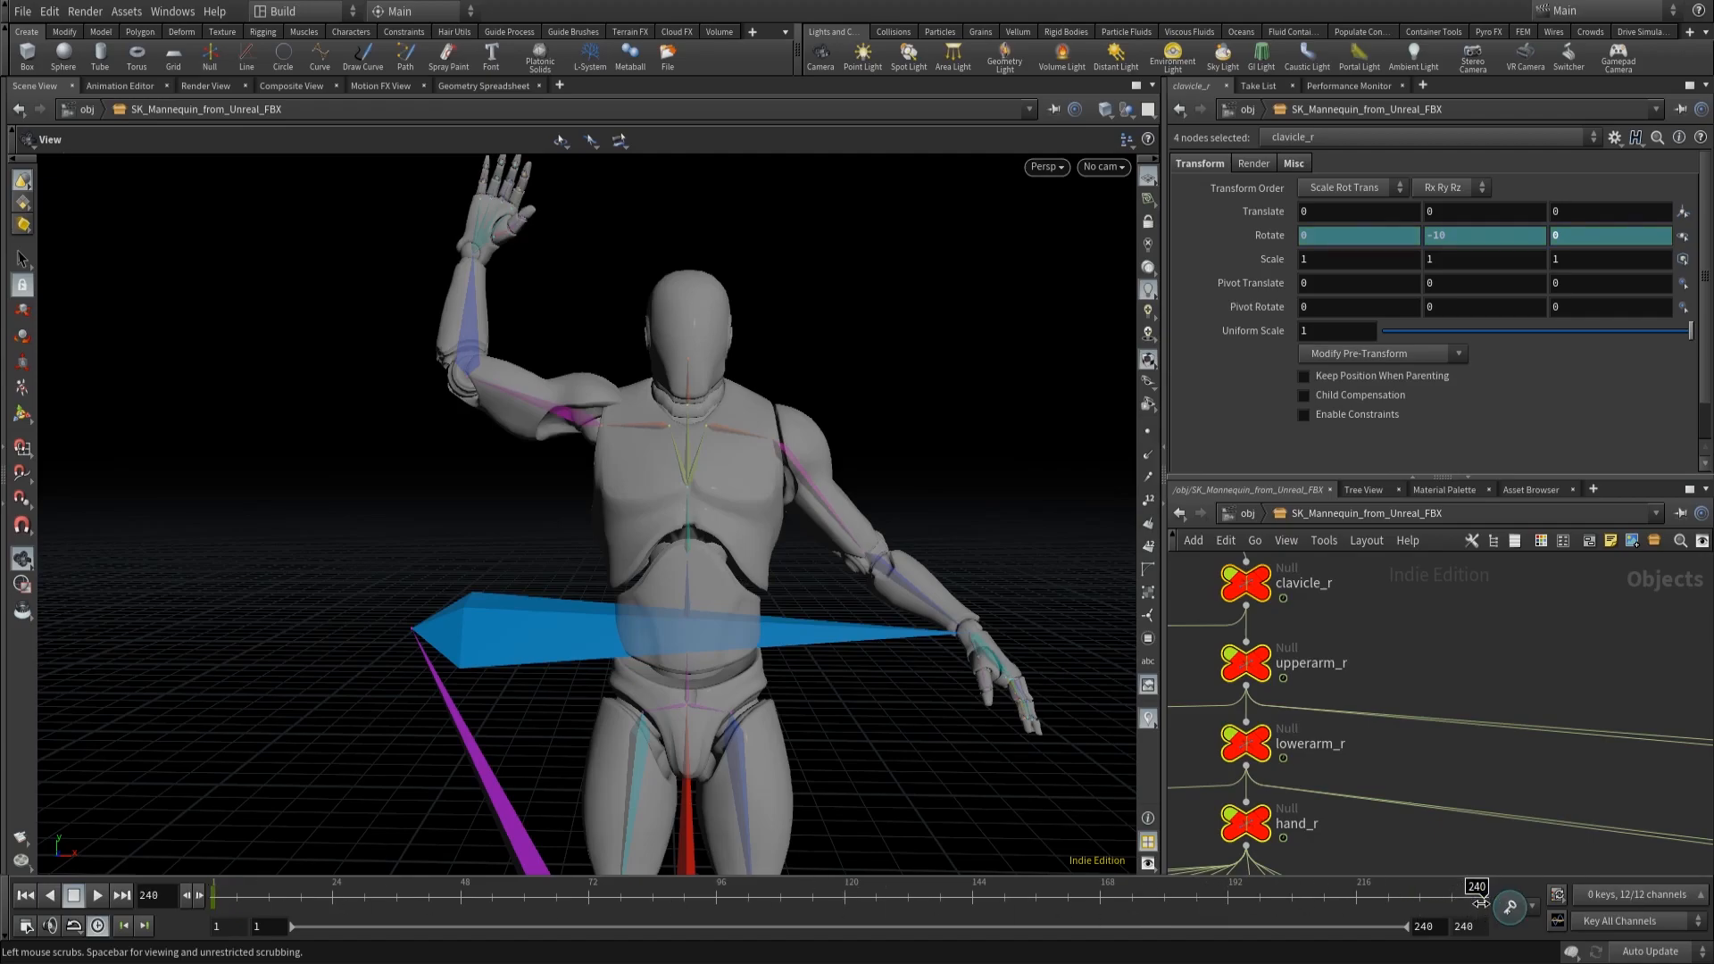
click(1510, 906)
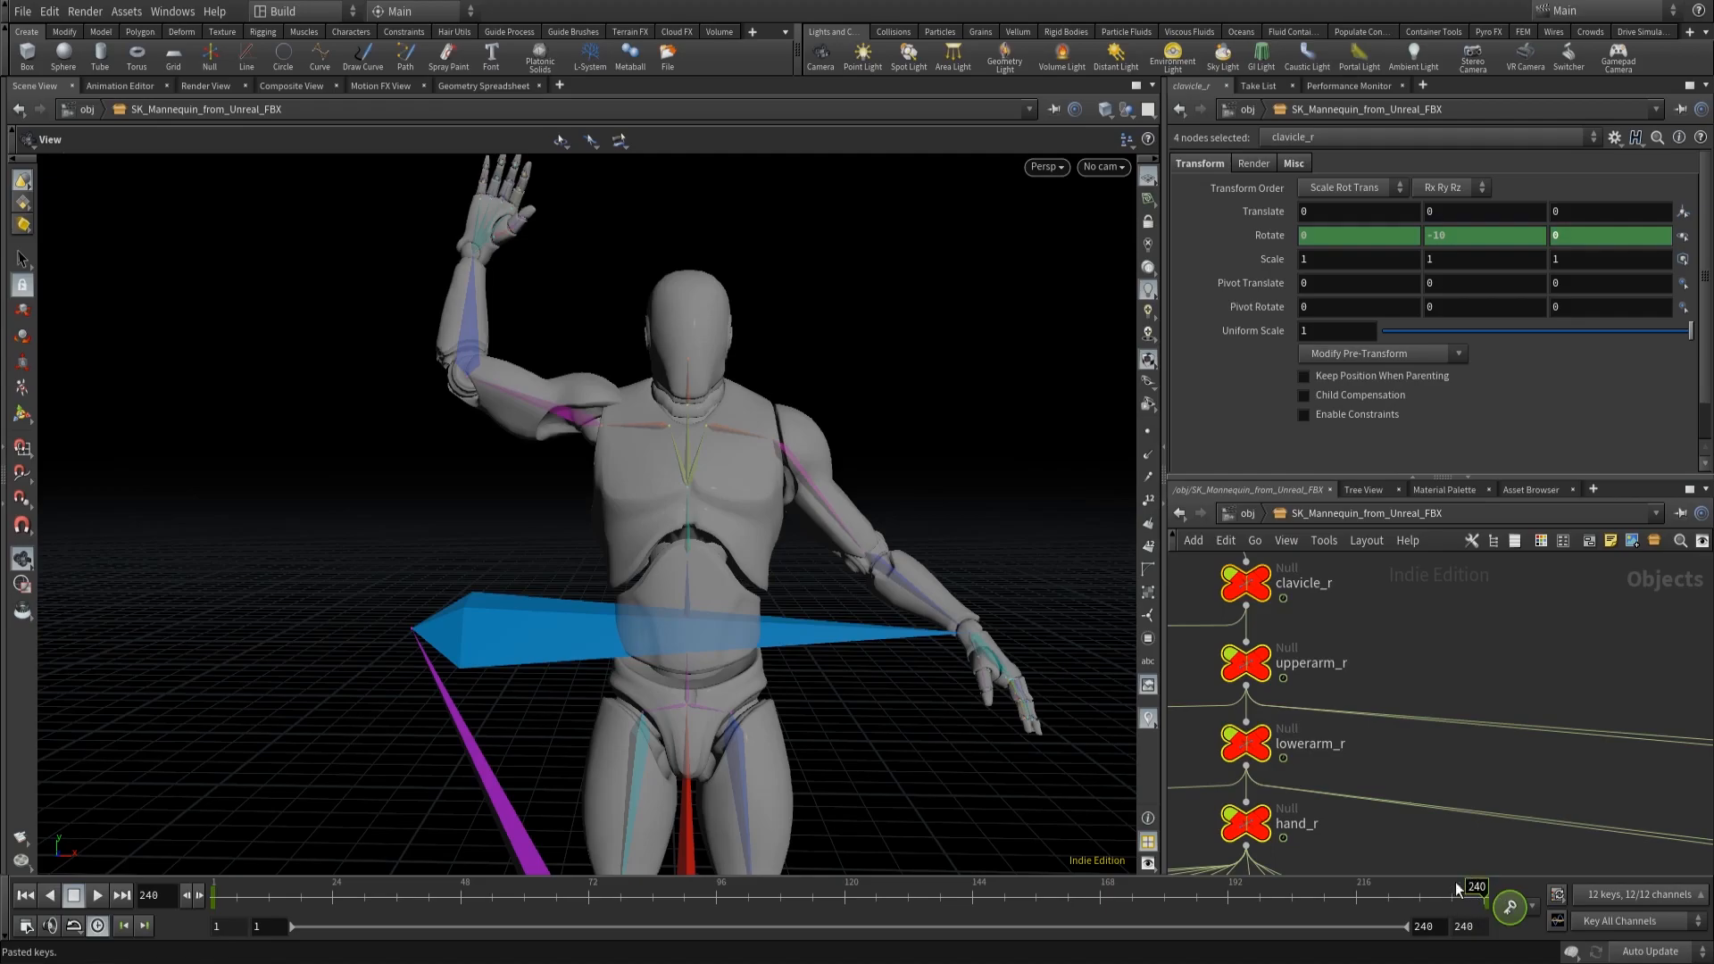
mouse_move(700, 515)
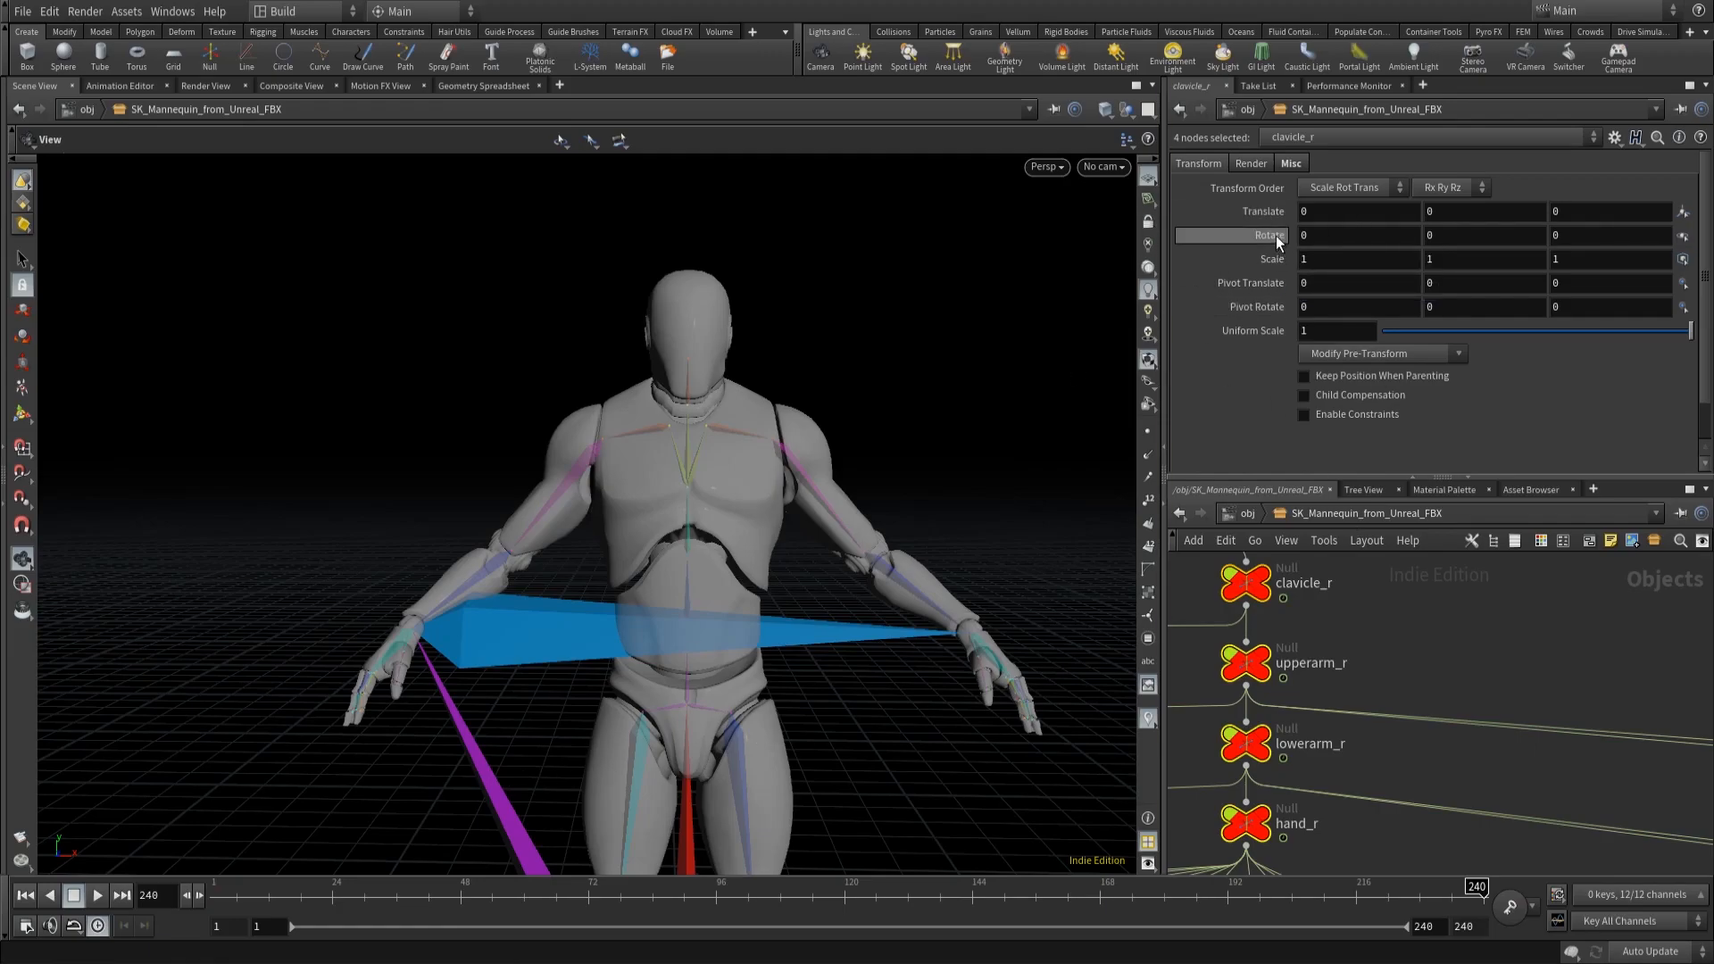
Step: Rework upperarm_r's rotation at frame 24 so the arm rises from rest
click(1264, 235)
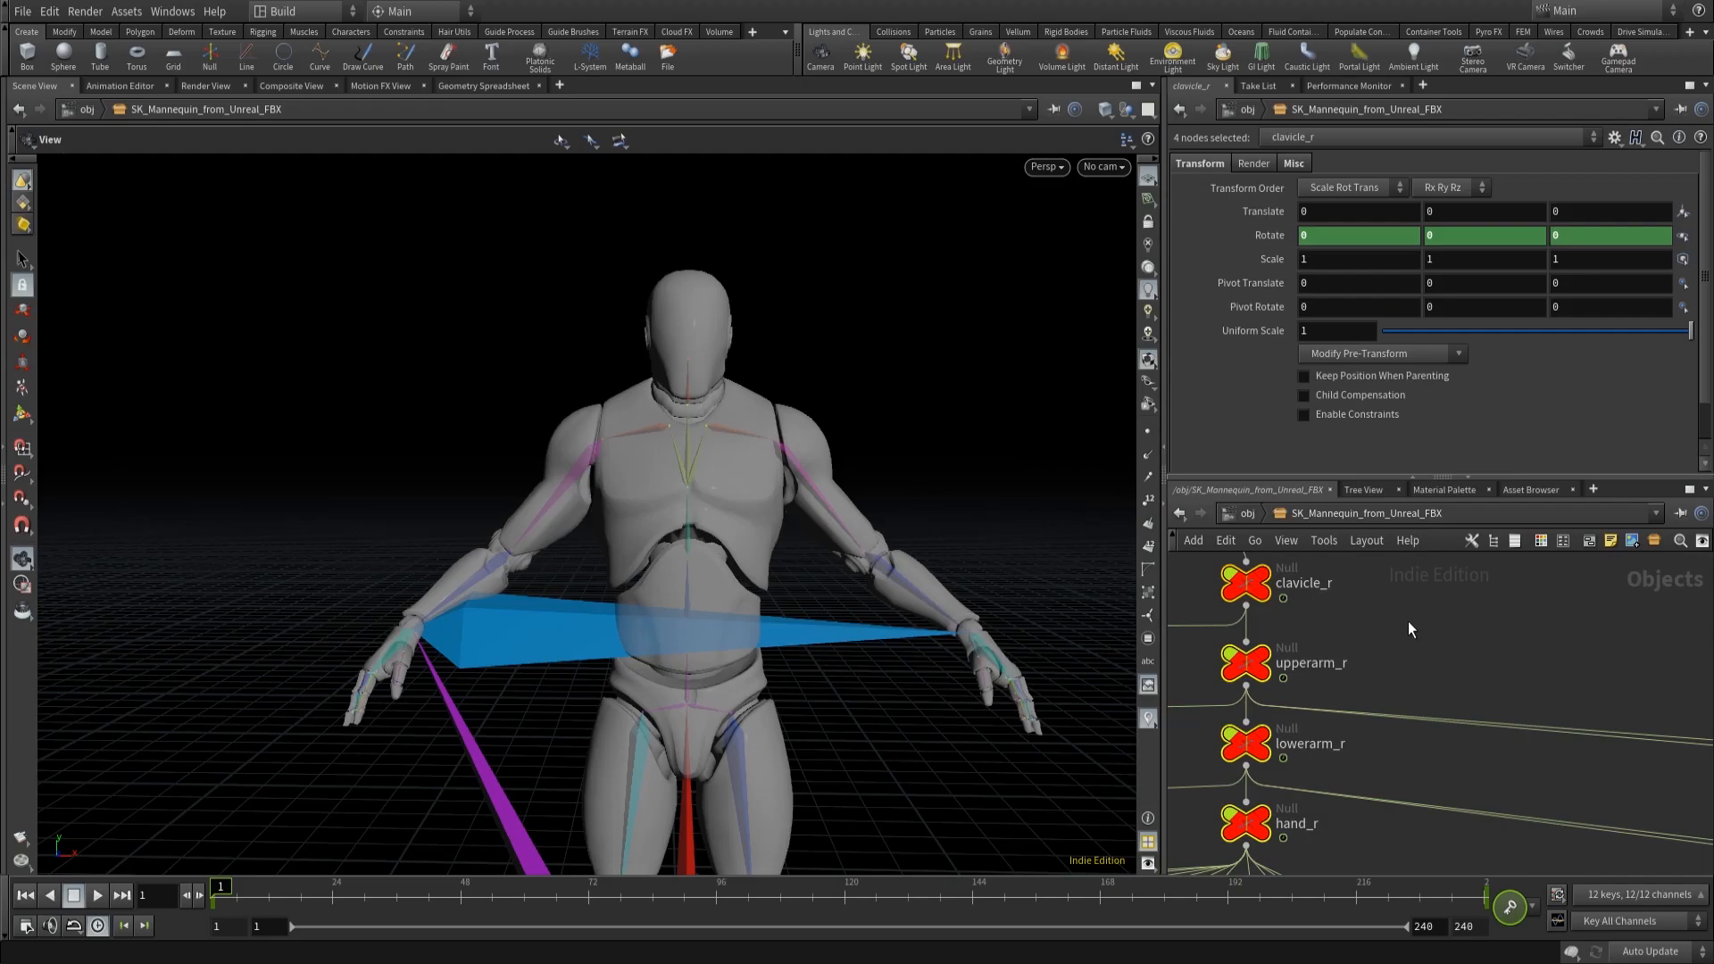
click(1244, 662)
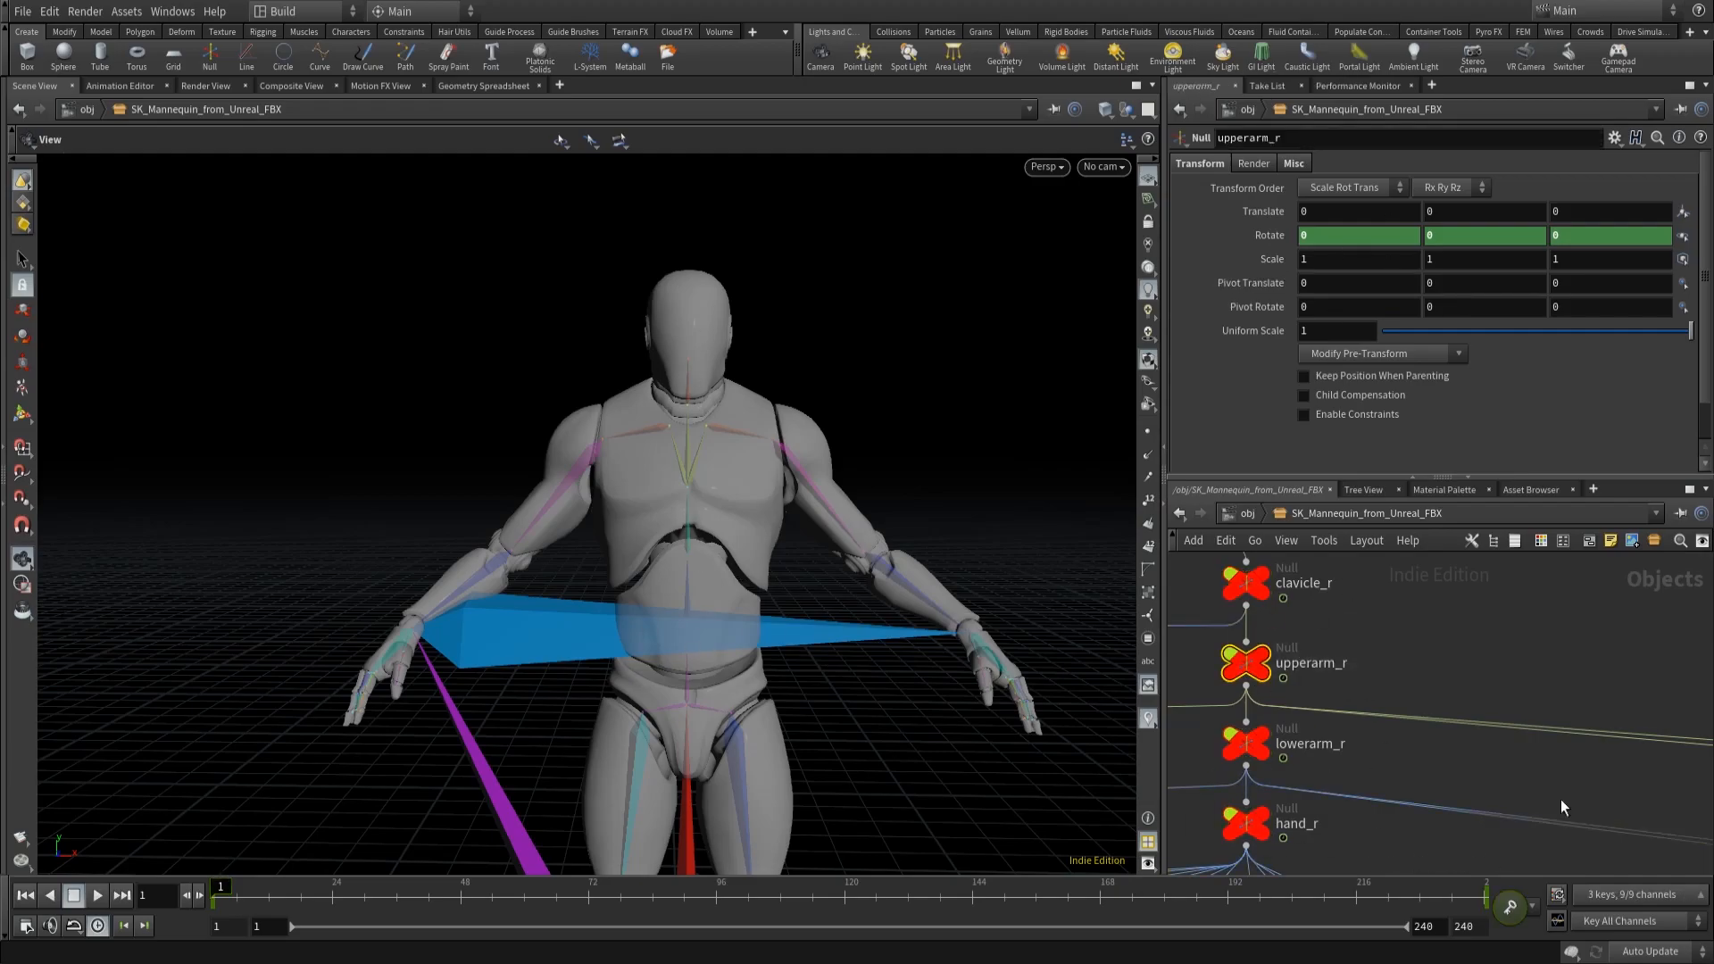
drag(1465, 234, 1465, 166)
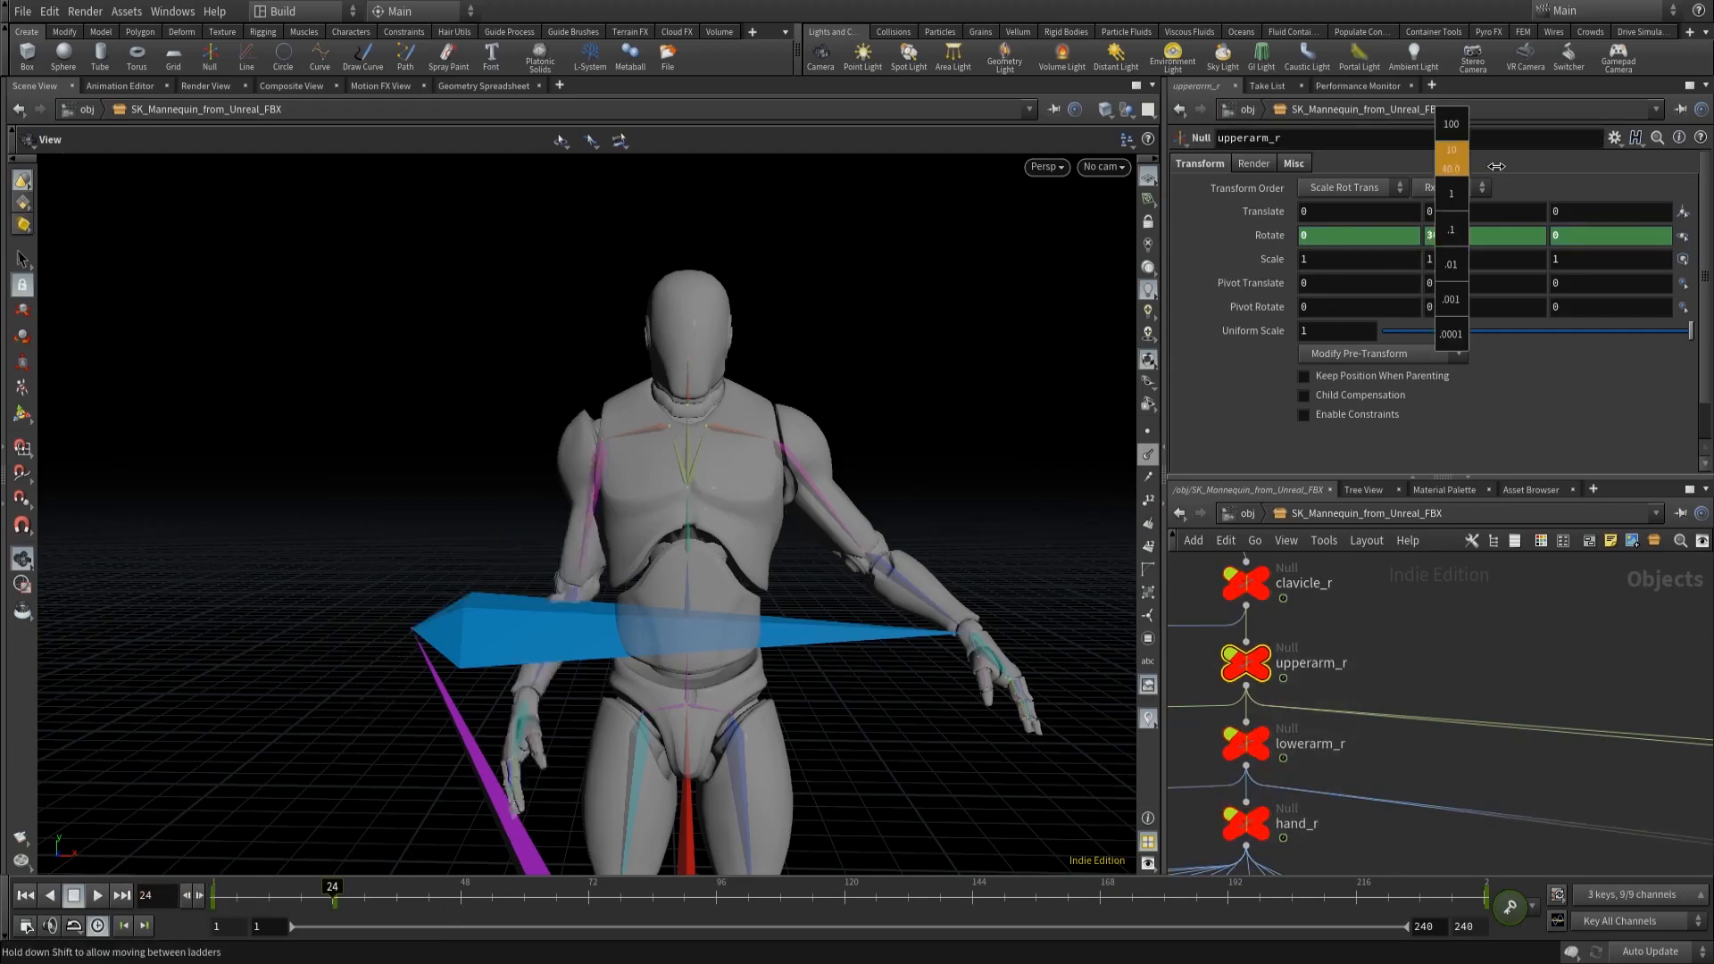
click(1296, 823)
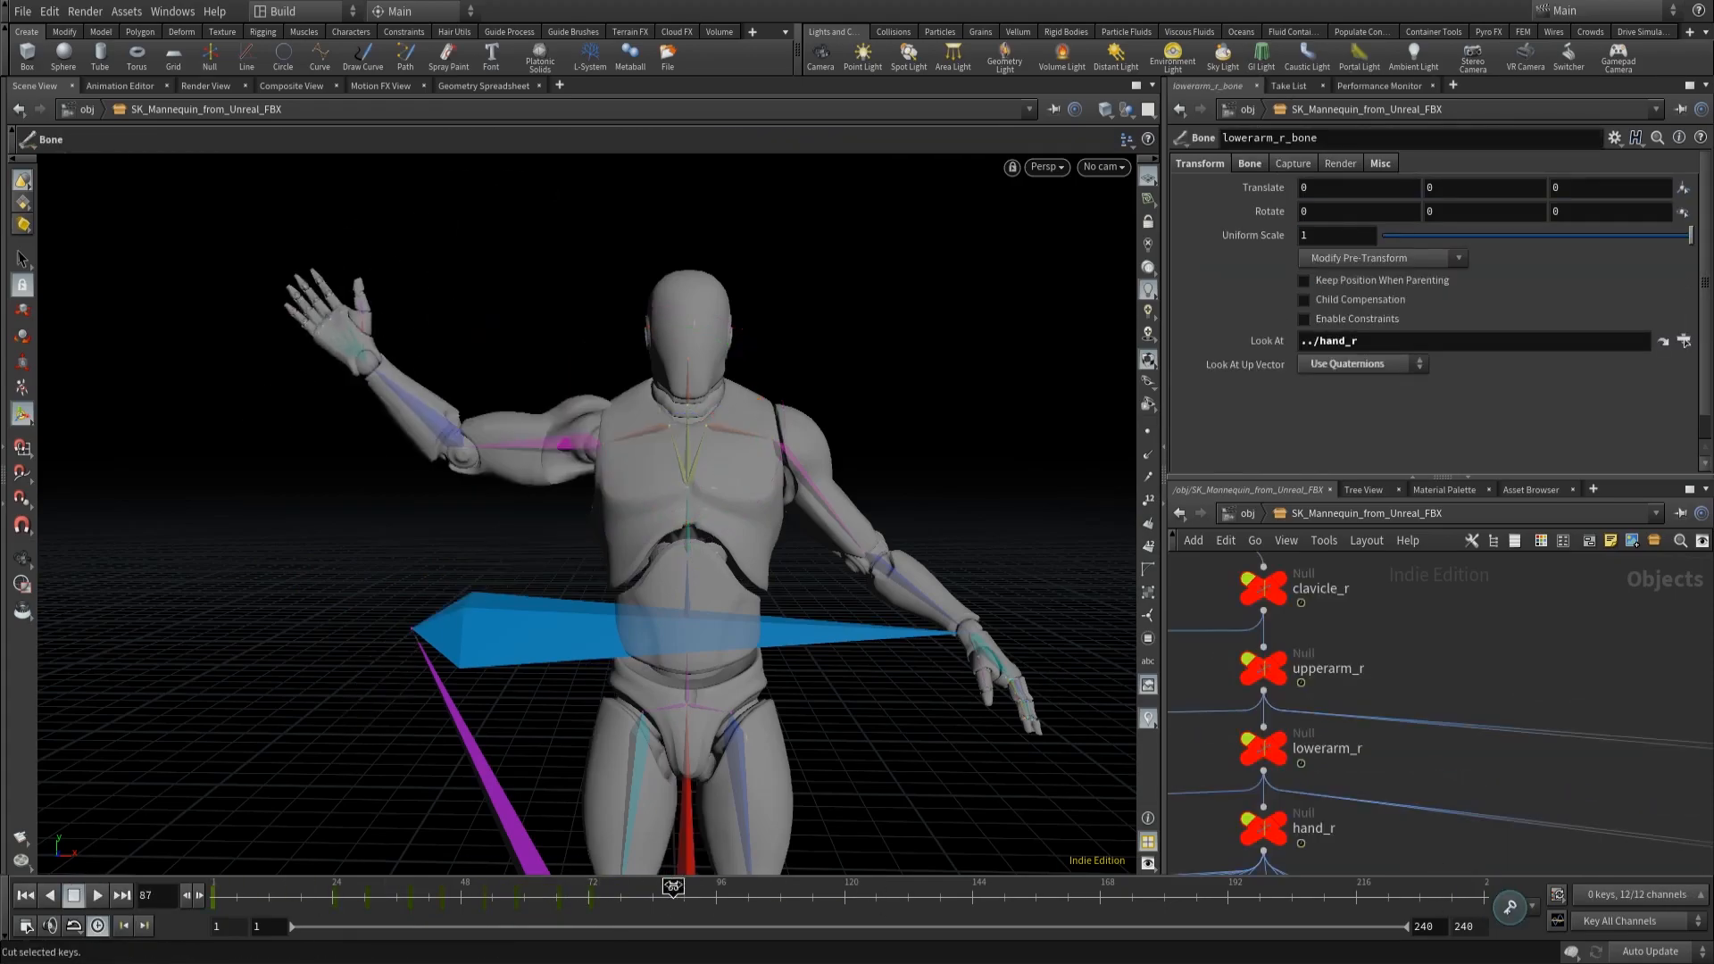
Step: Rewind to frame 1, then play and stop the wave animation to review it
click(96, 895)
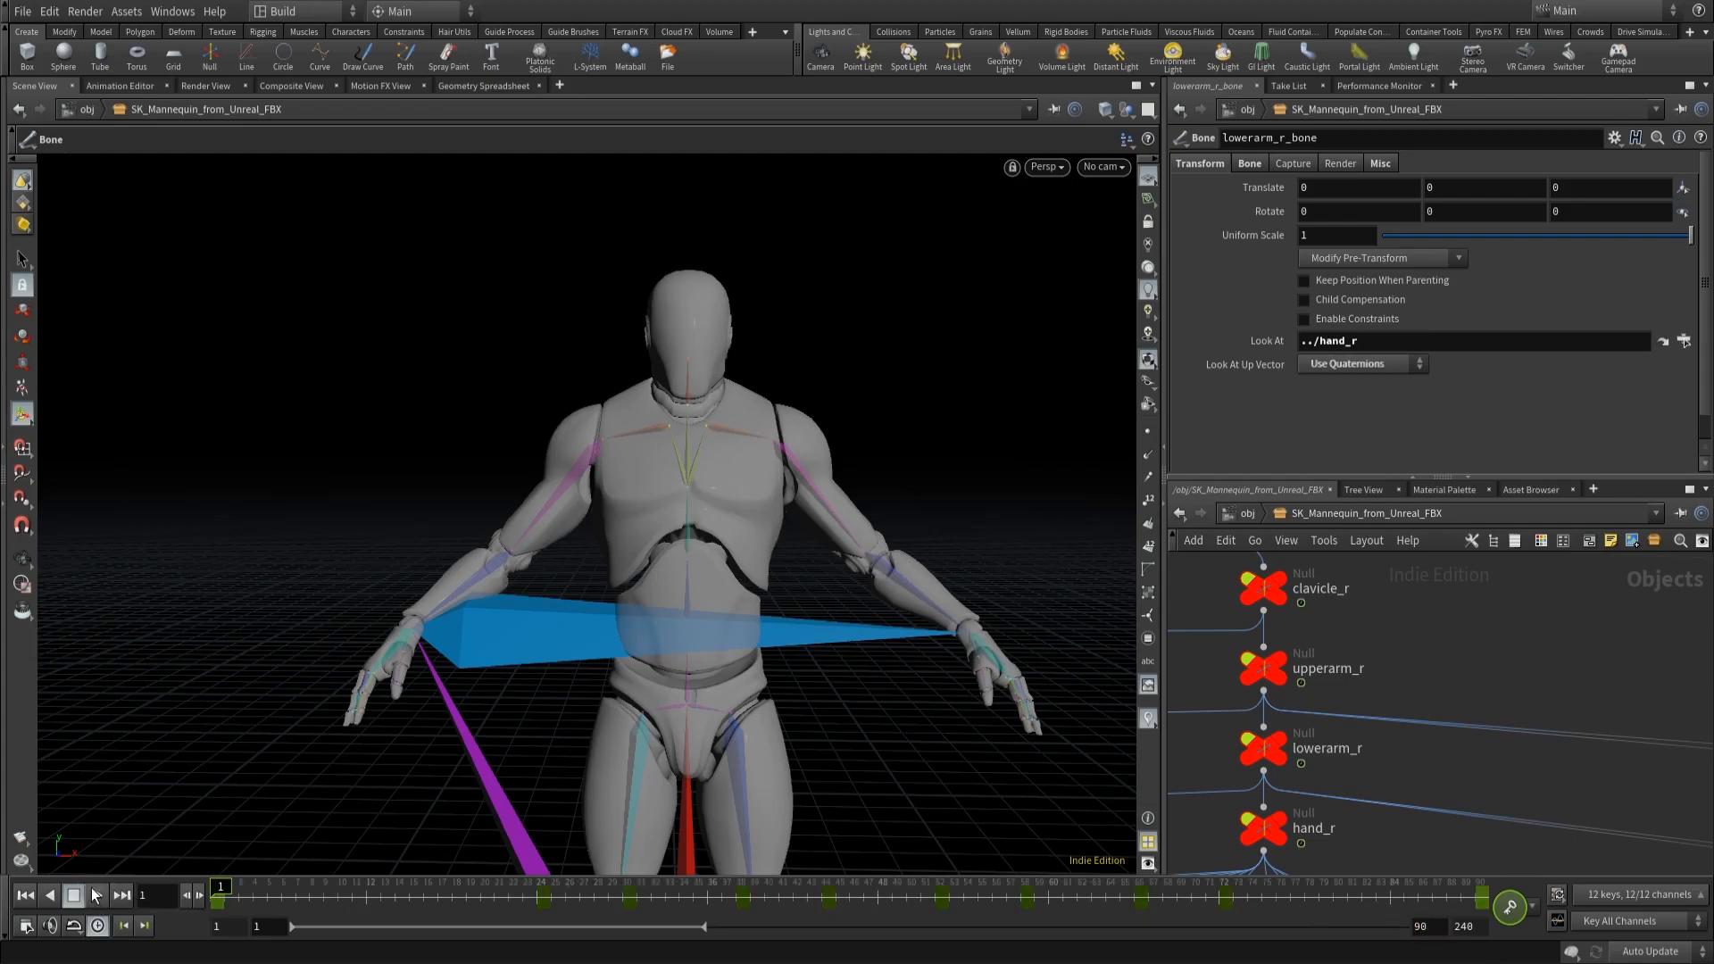
click(93, 896)
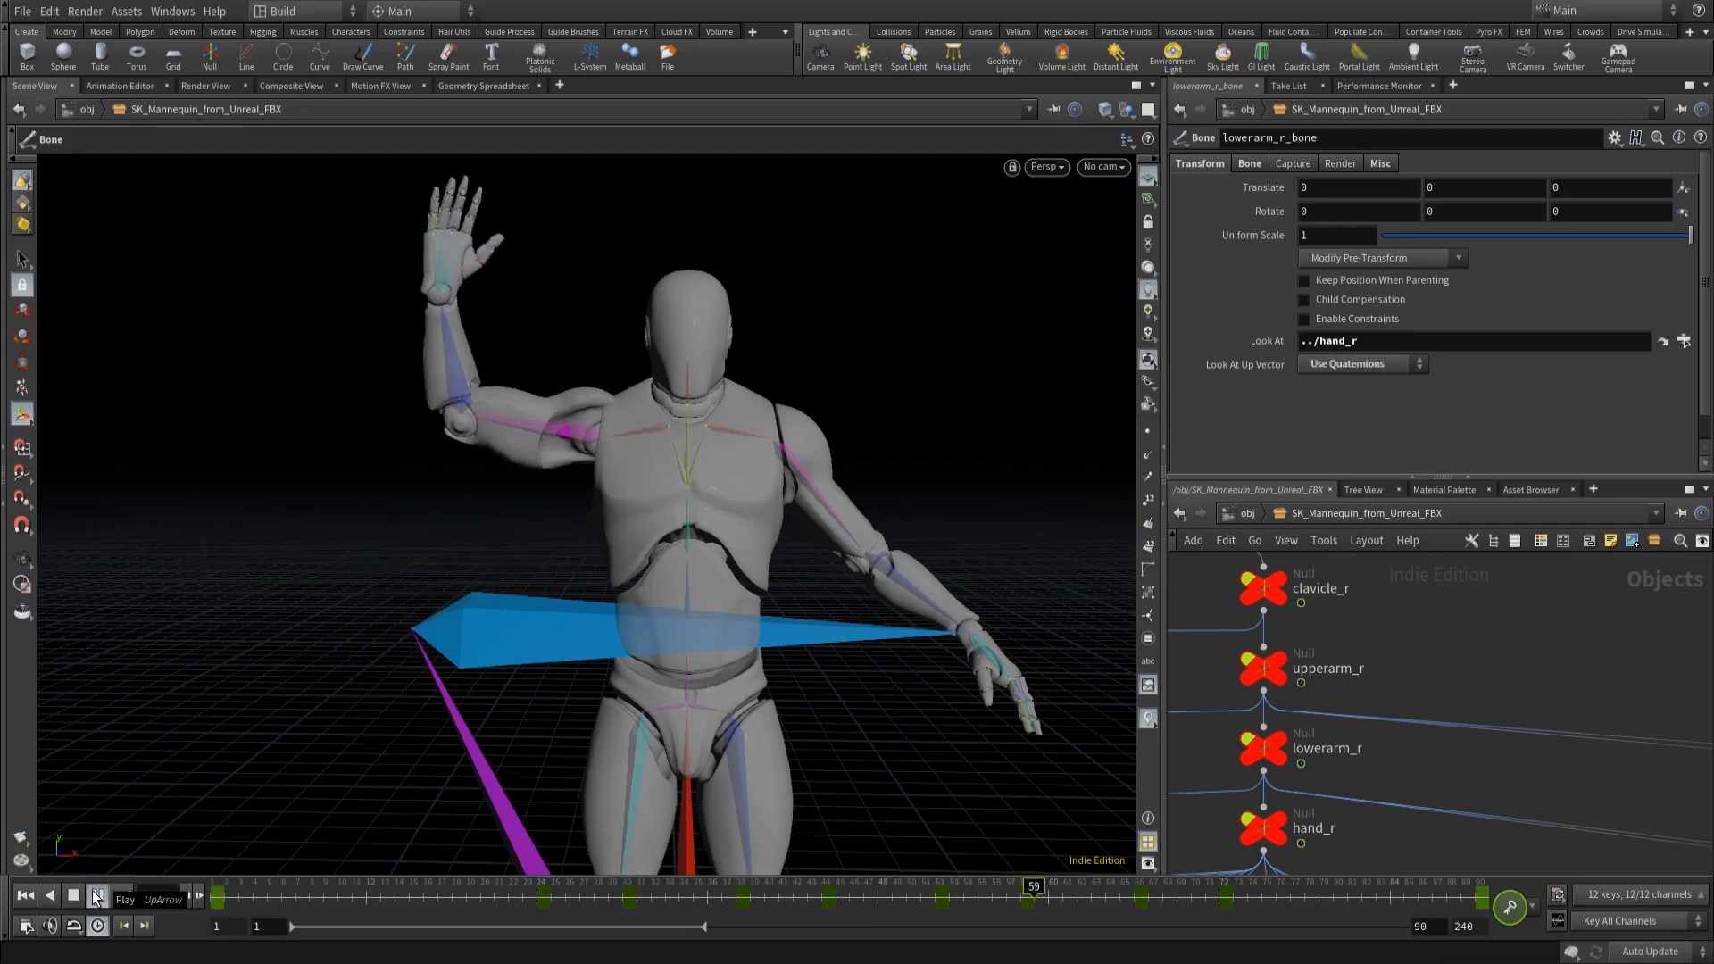
click(92, 897)
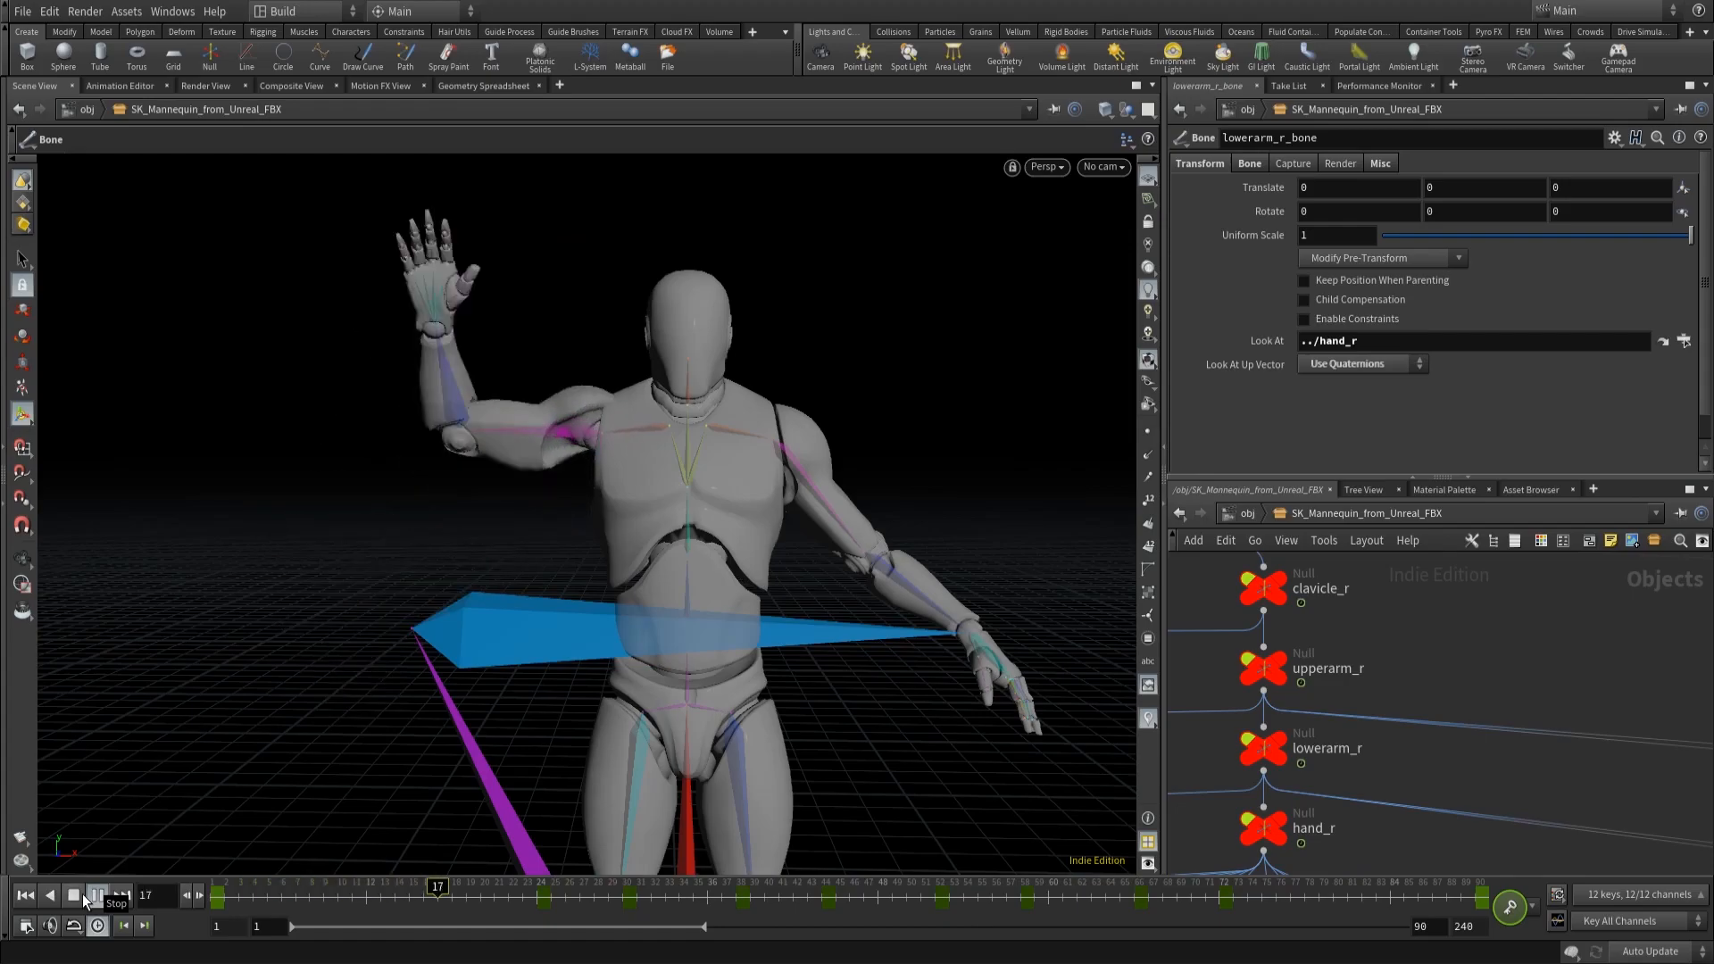
click(95, 896)
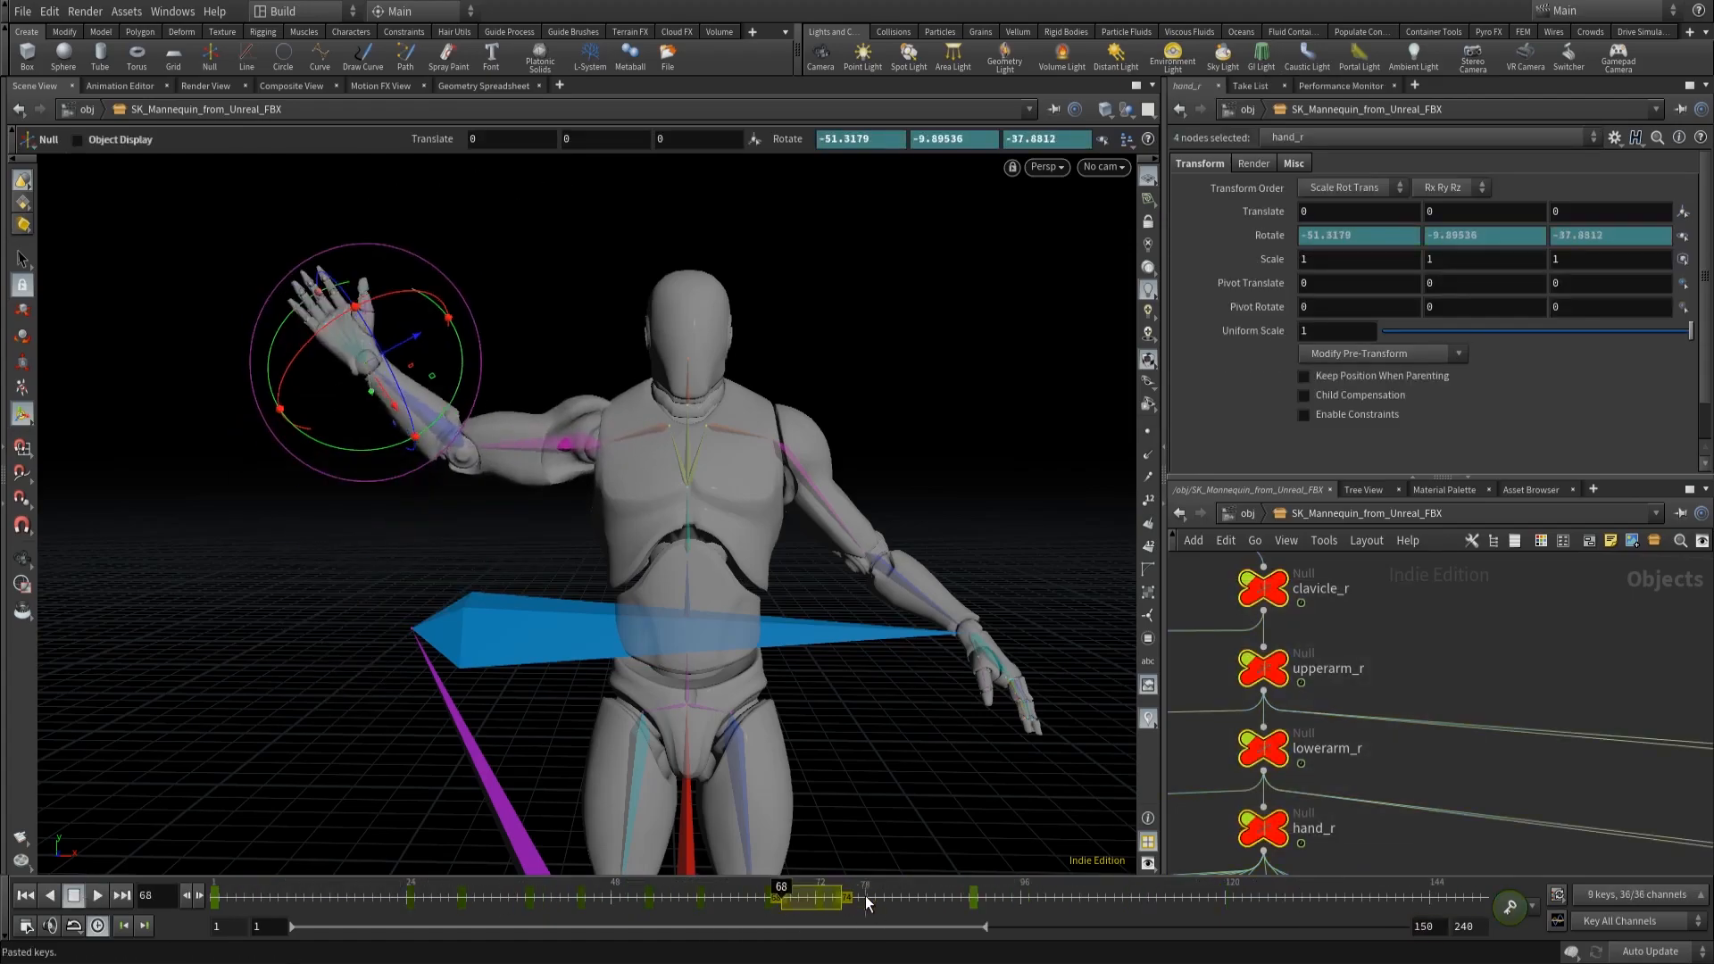
click(21, 896)
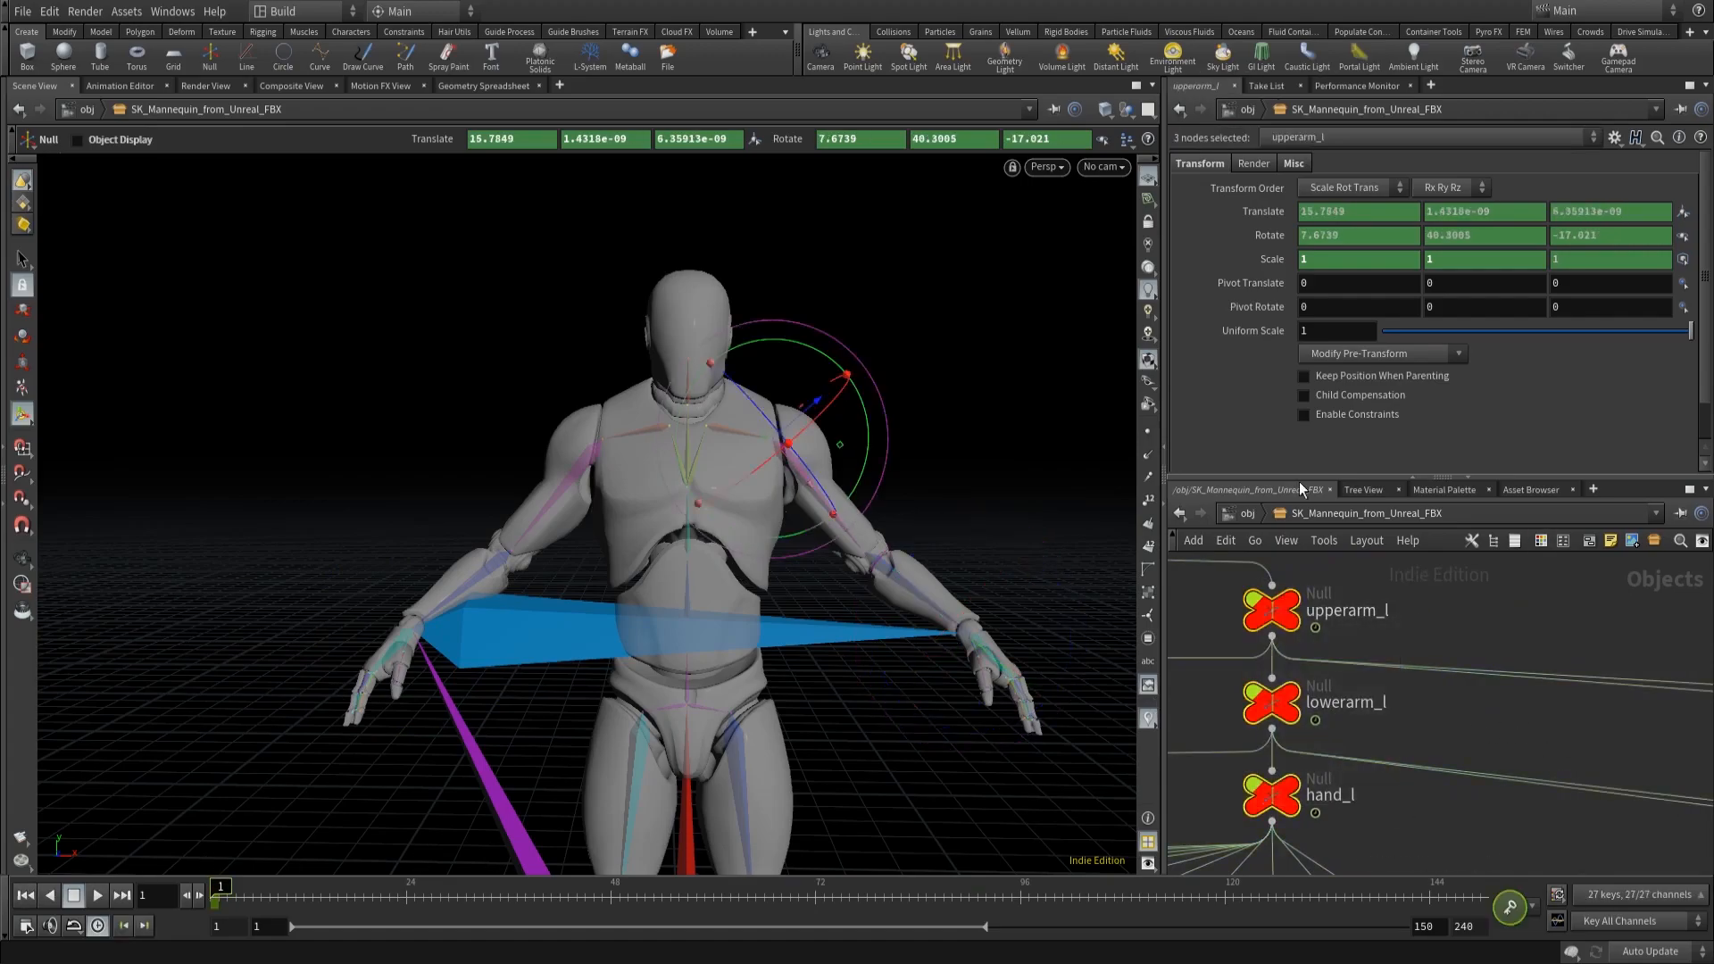
Step: Clear upperarm_l's translate keys and move to frame 90 to key the lowered arm
right_click(1355, 210)
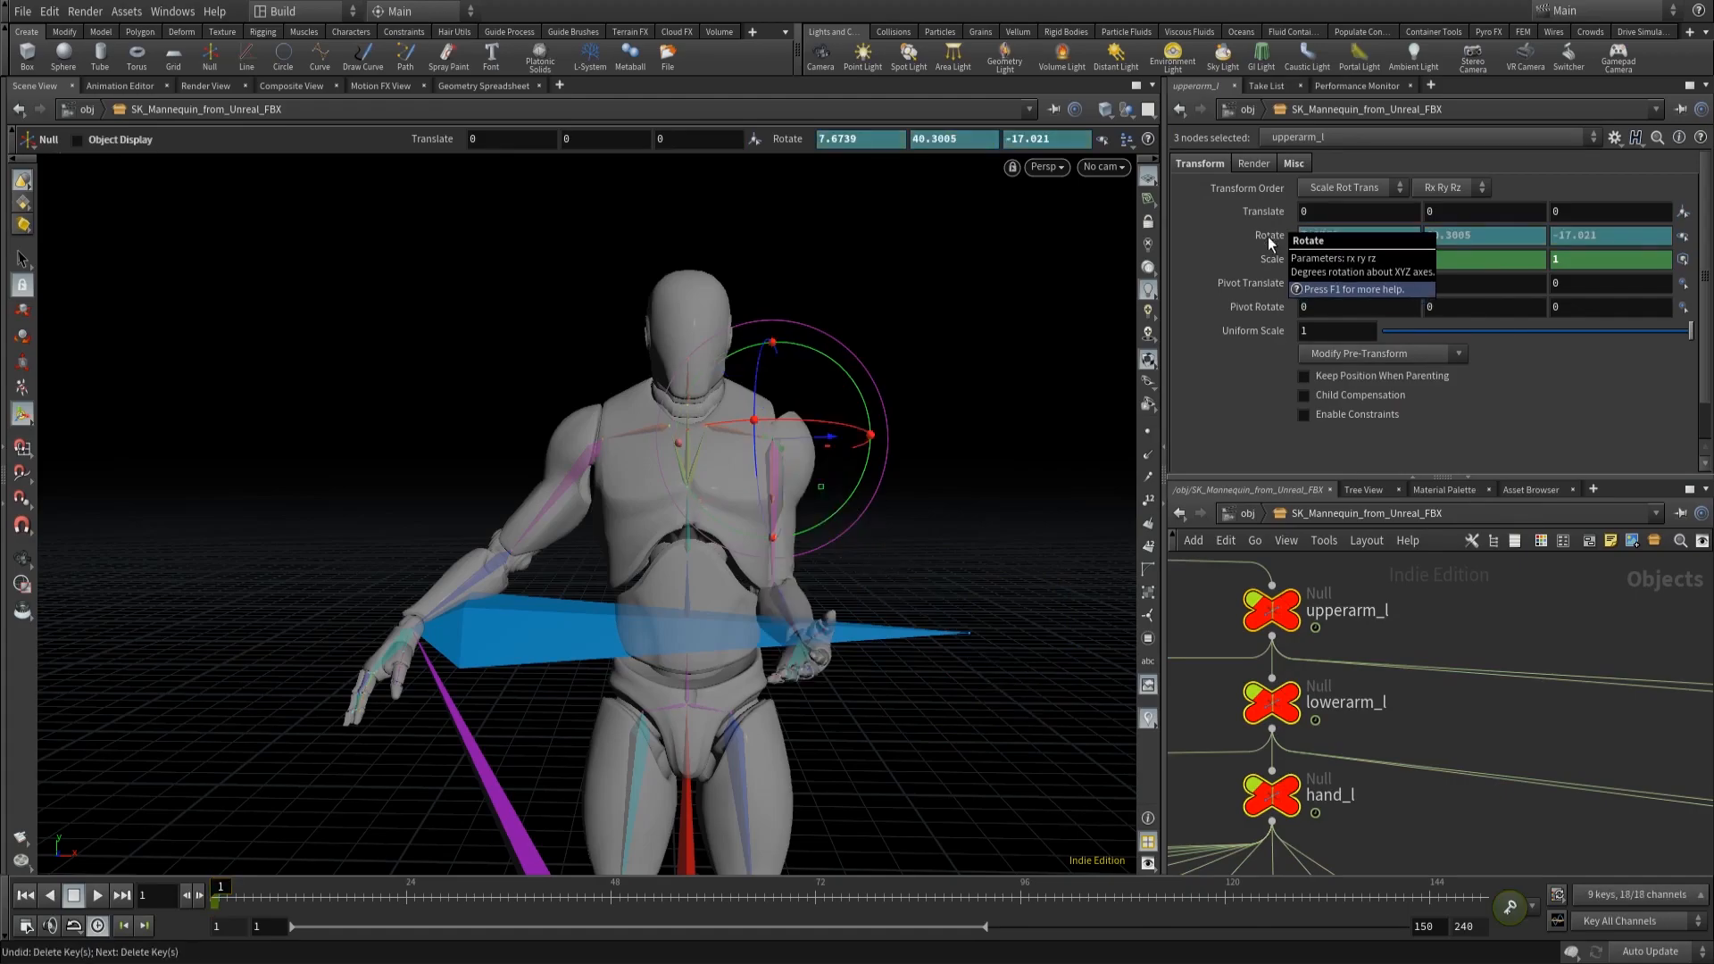
mouse_move(1506, 614)
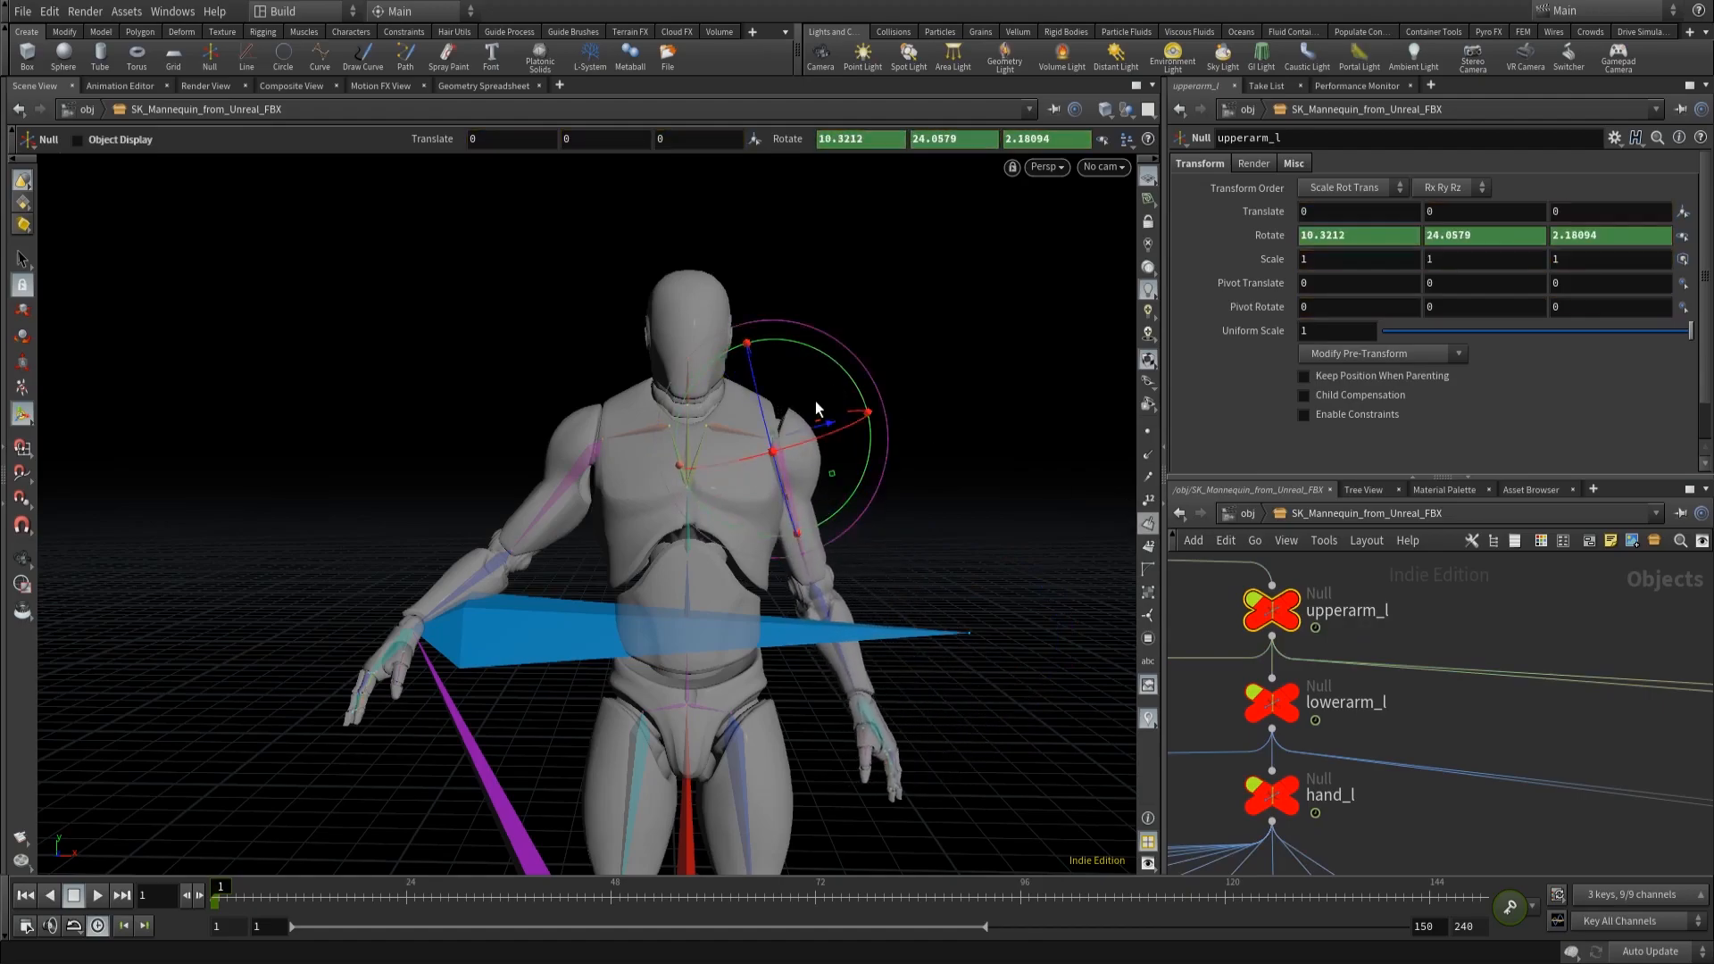
click(1272, 702)
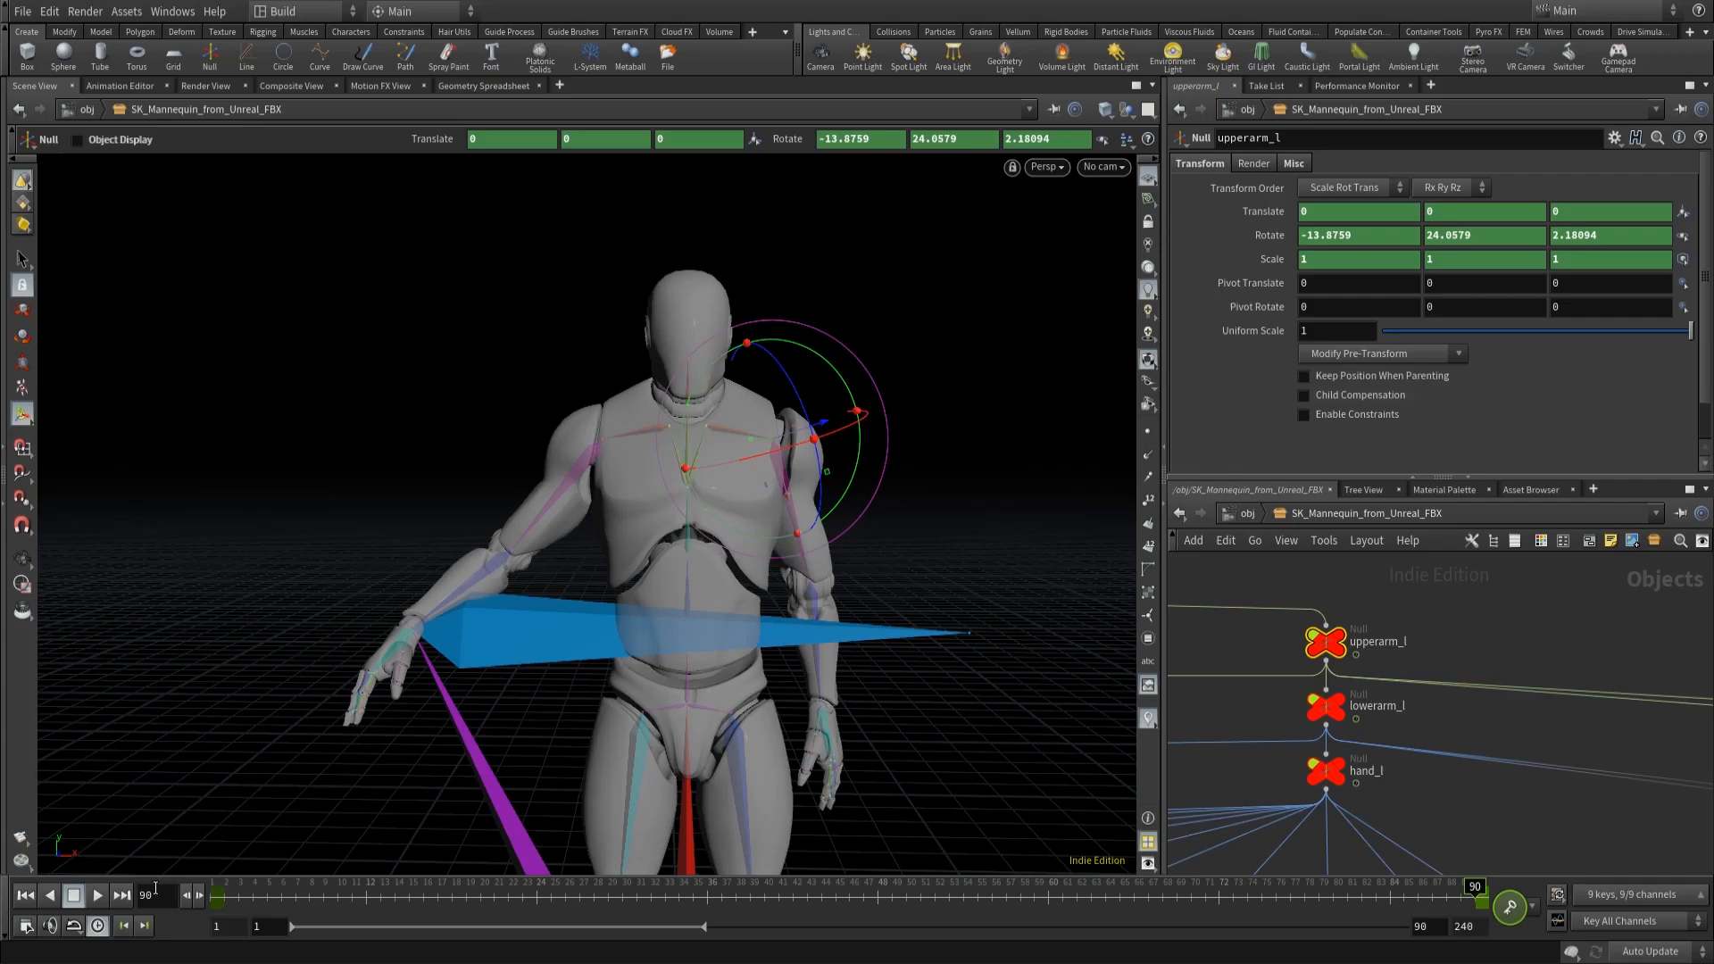
Step: Review the wave, then rotate upperarm_l at frame 24 to -13.74, 22.77, 2.53
click(97, 895)
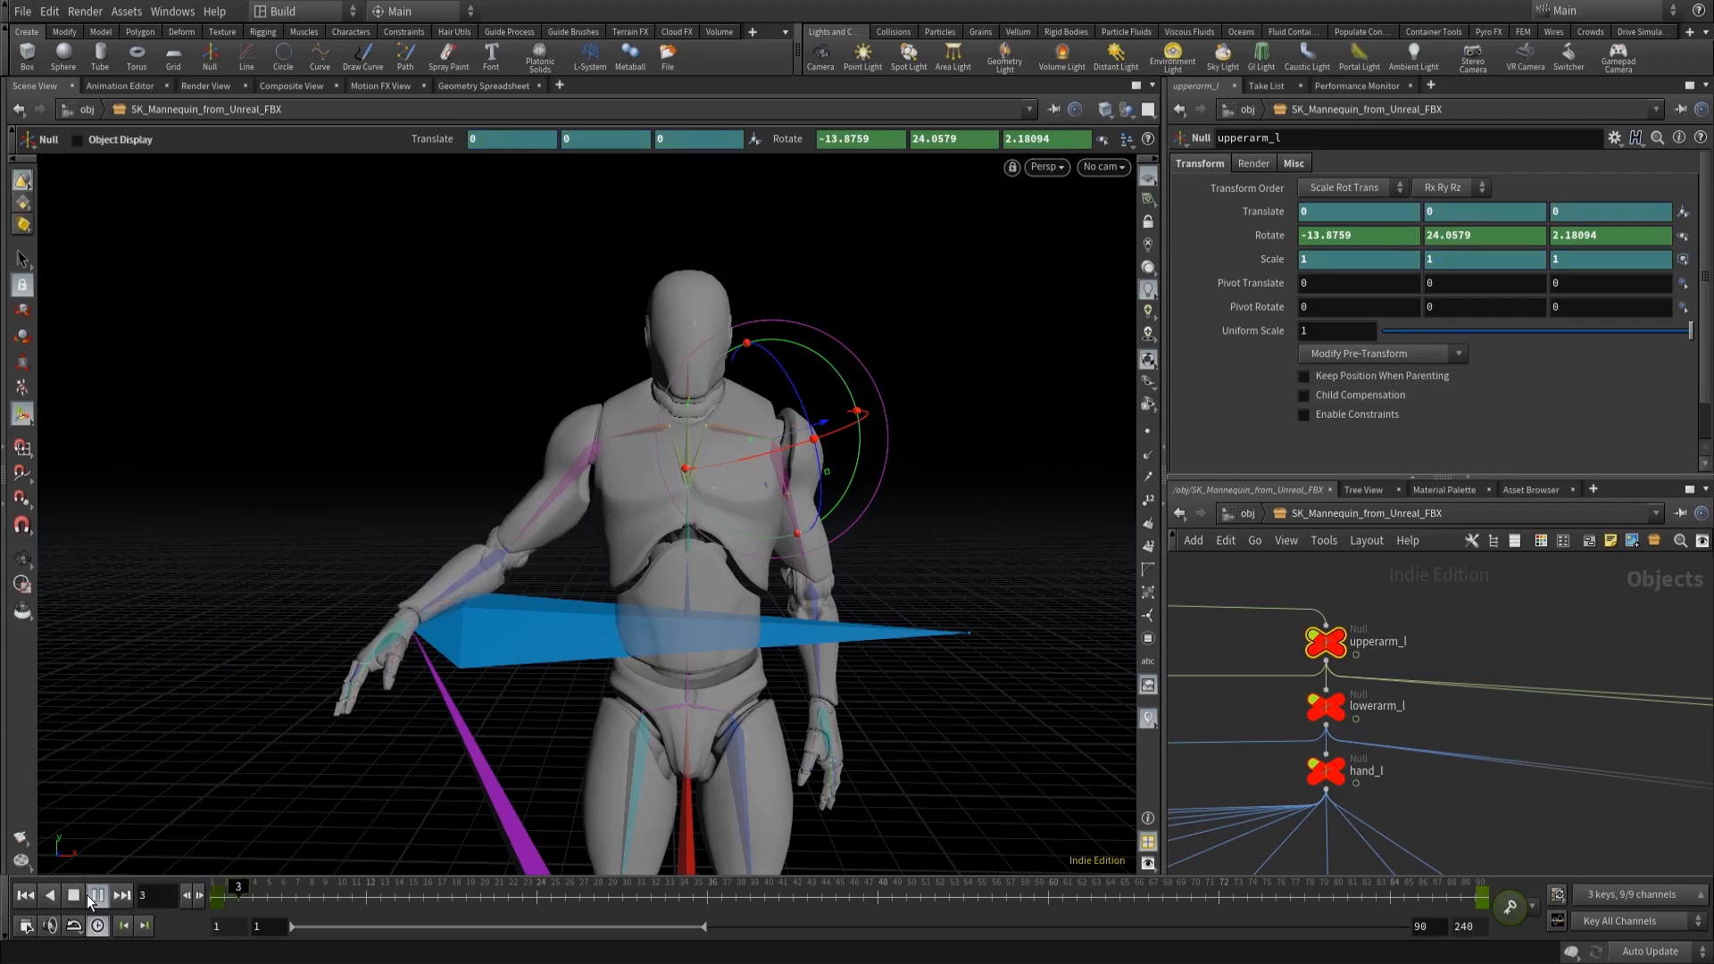
click(96, 896)
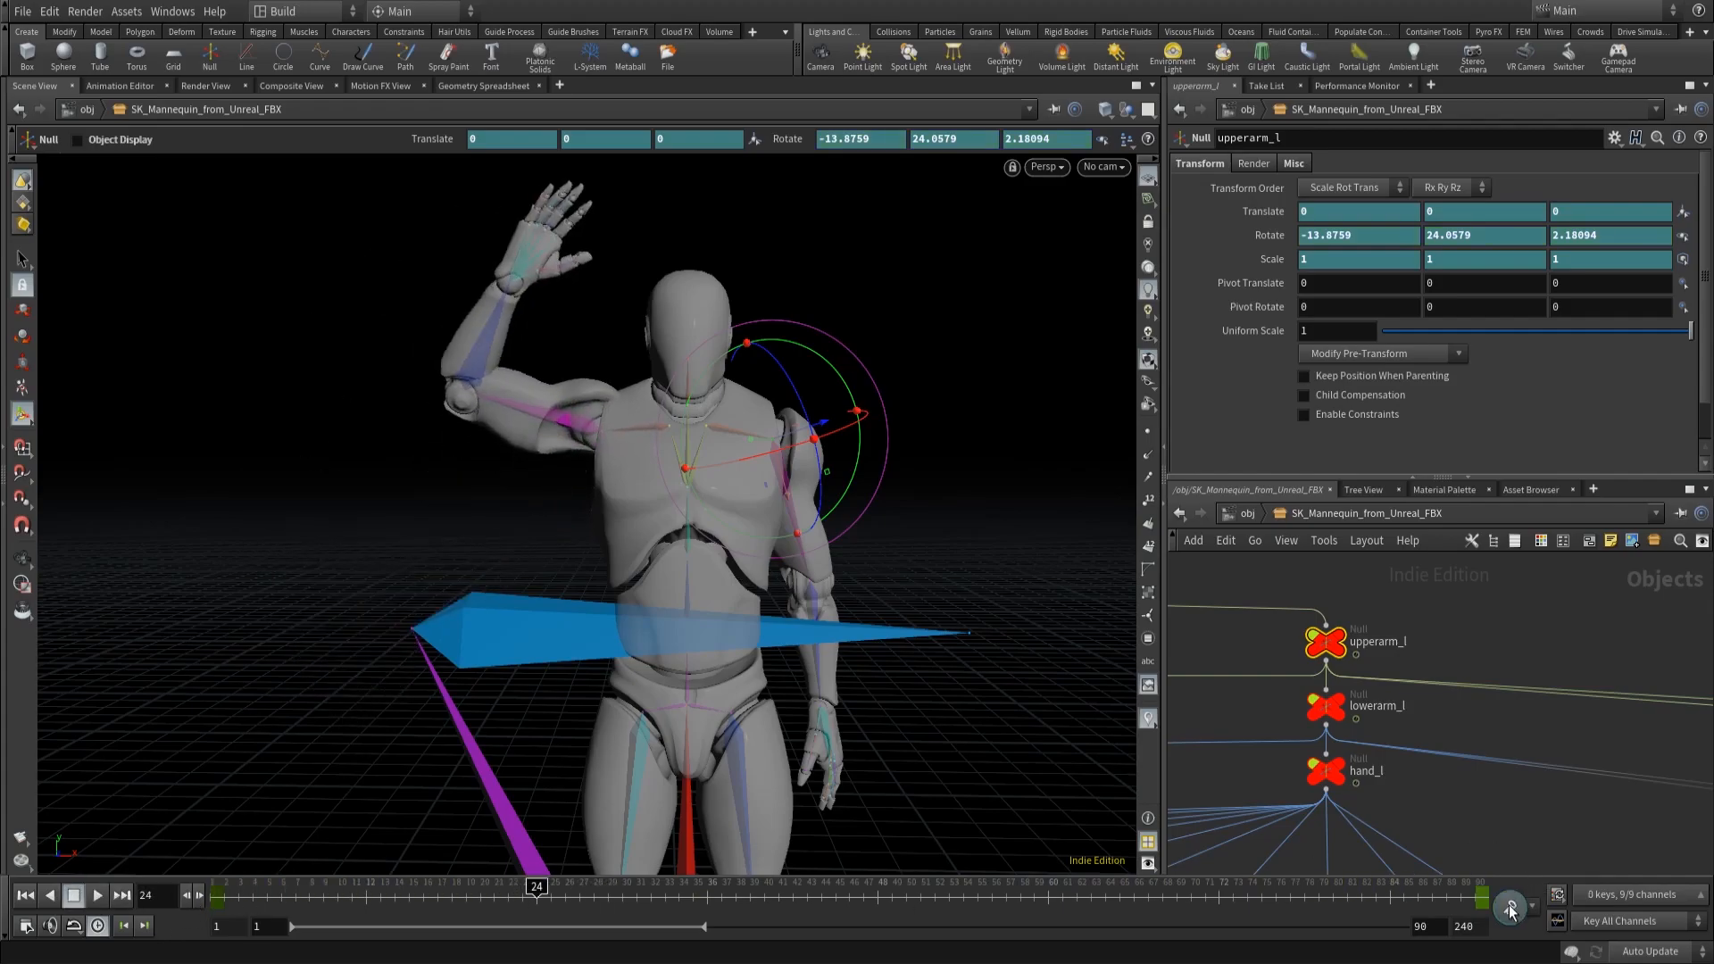
click(73, 896)
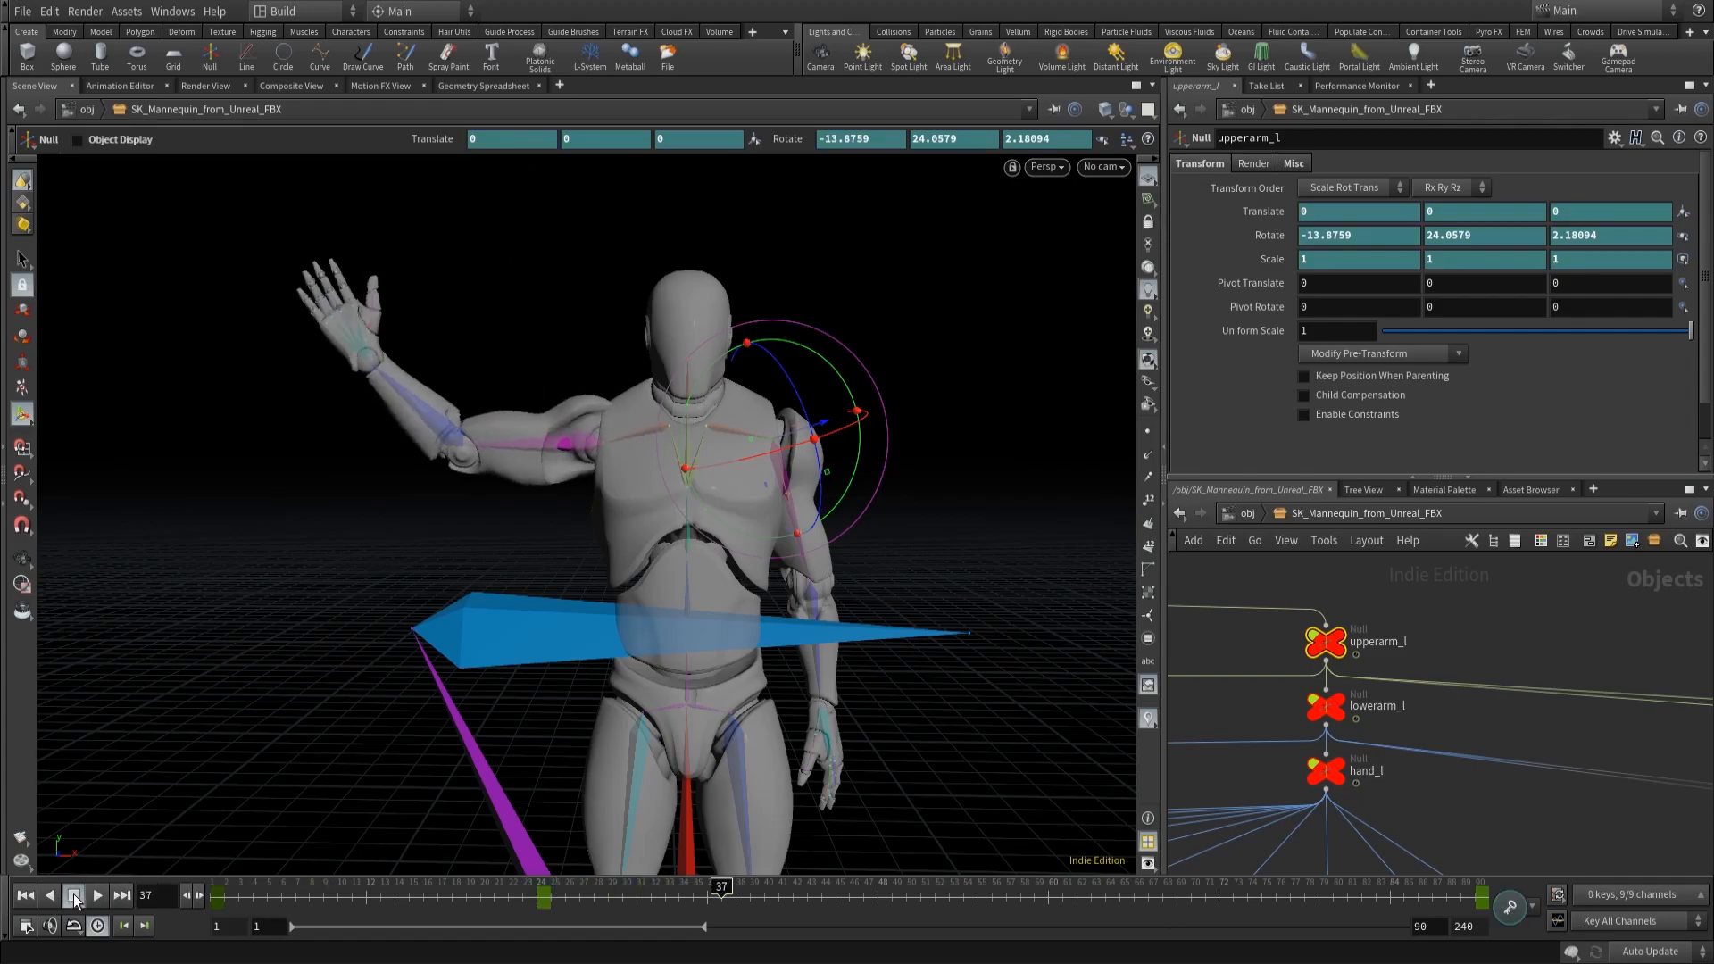
click(74, 895)
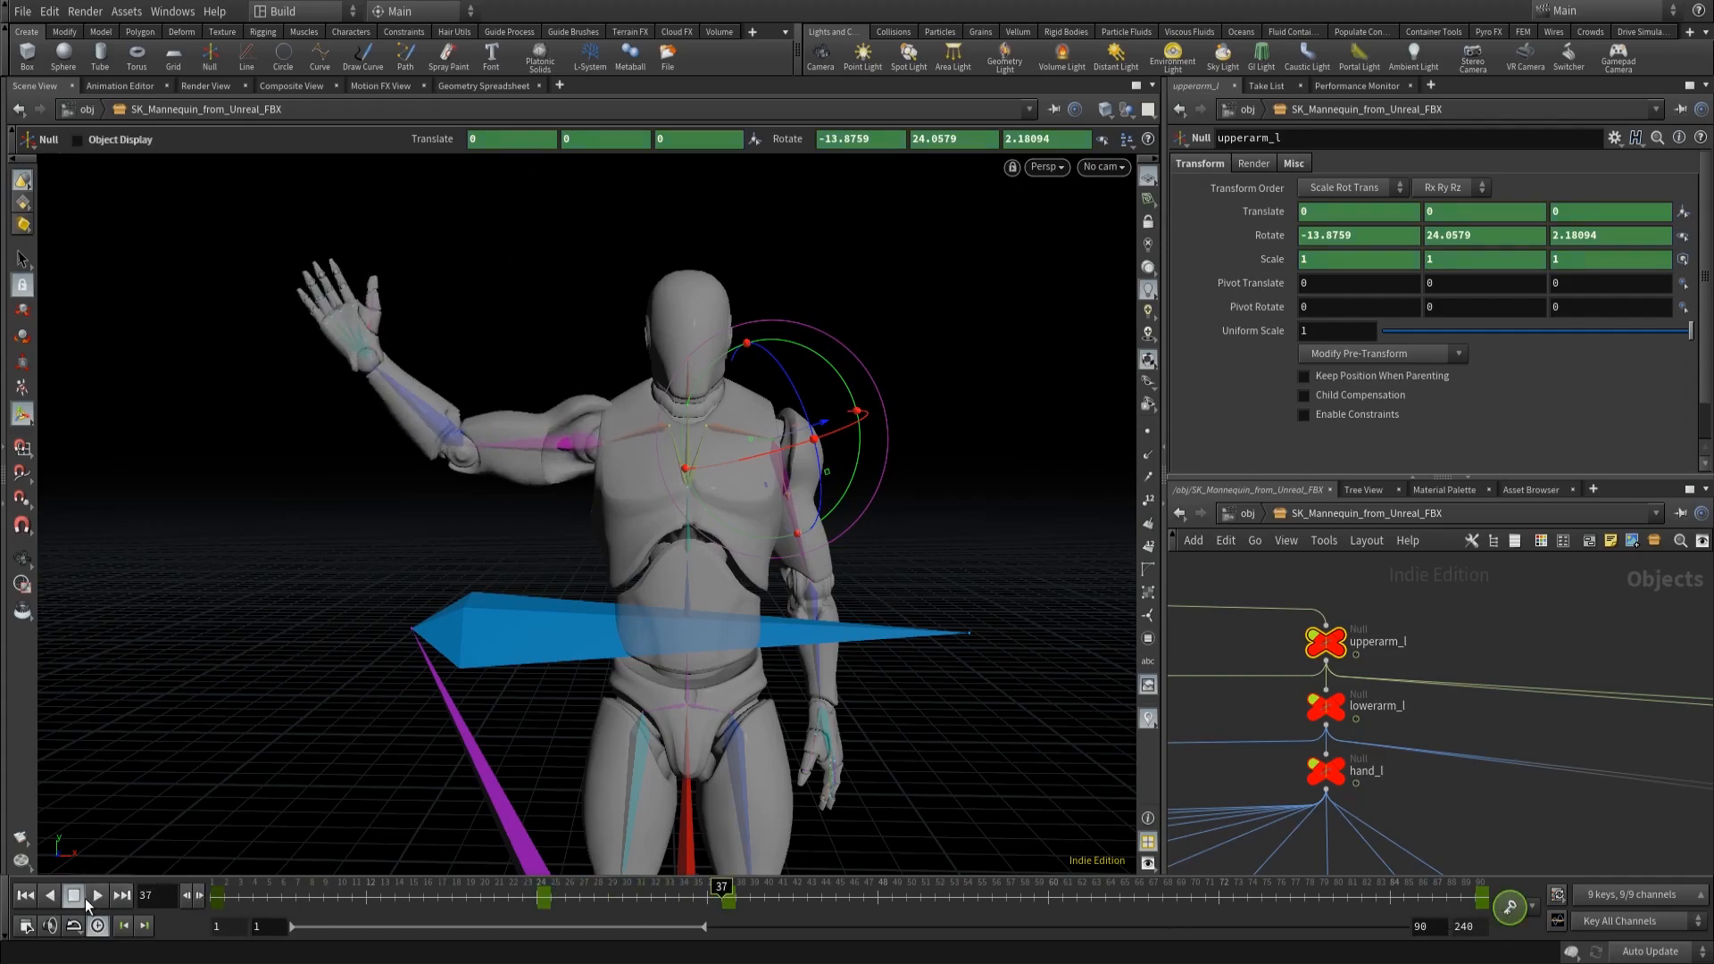
click(96, 896)
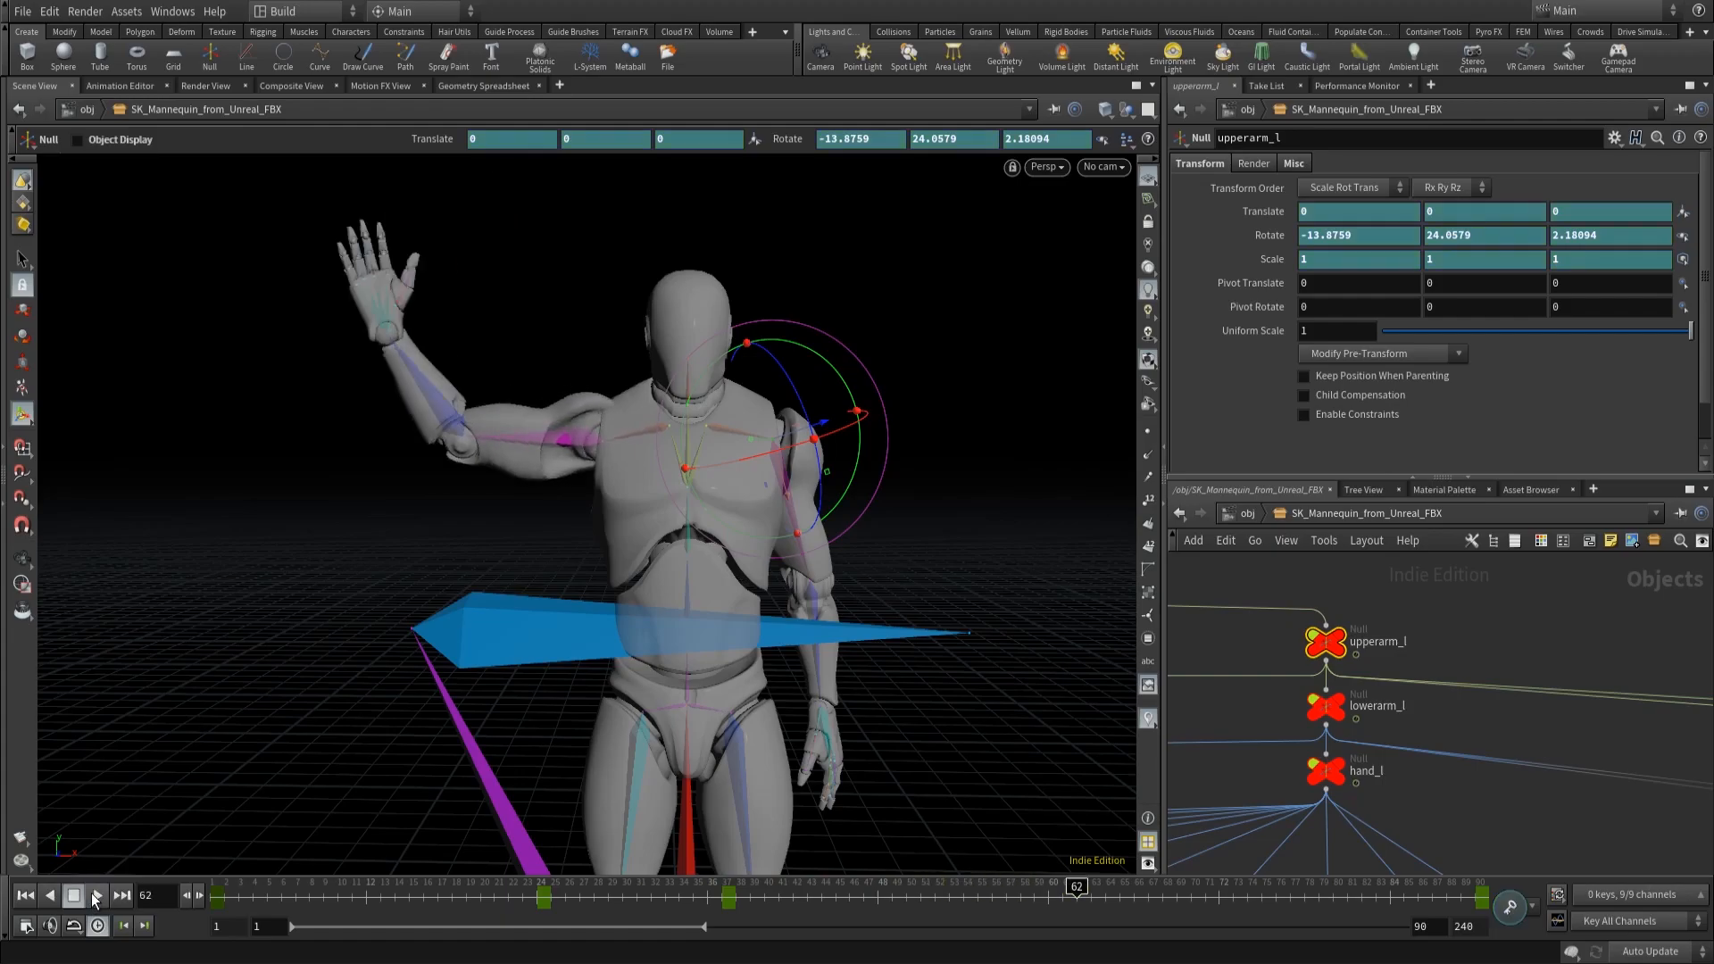
drag(1077, 885, 975, 886)
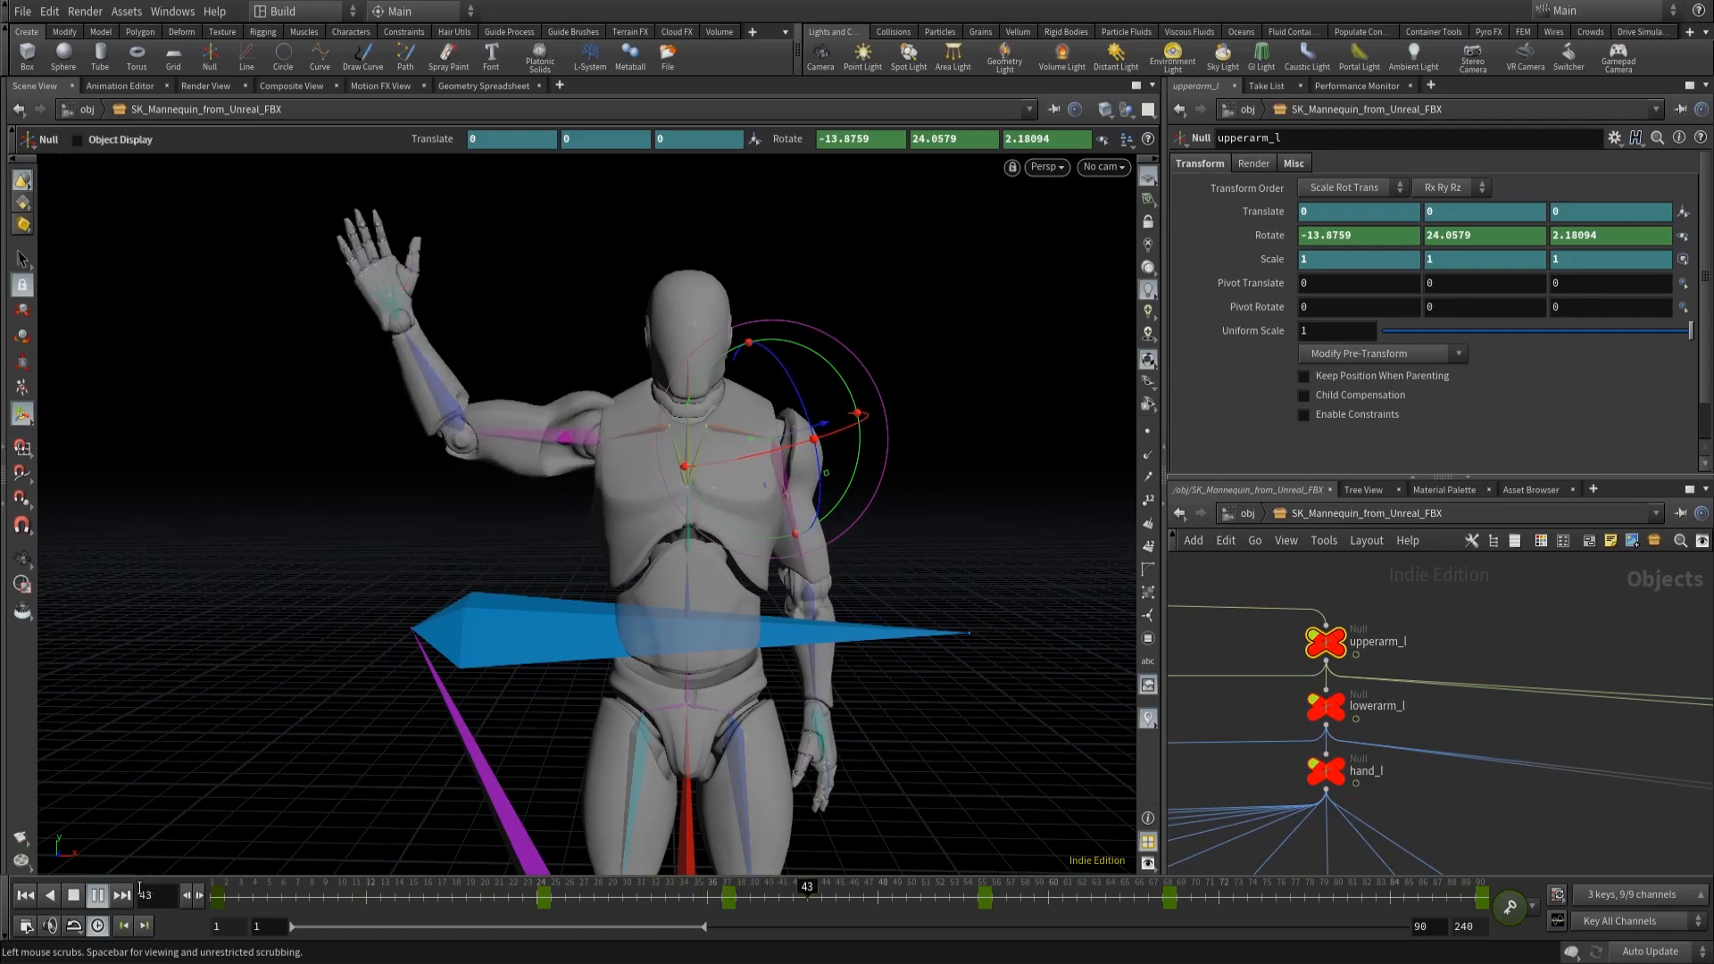
click(124, 926)
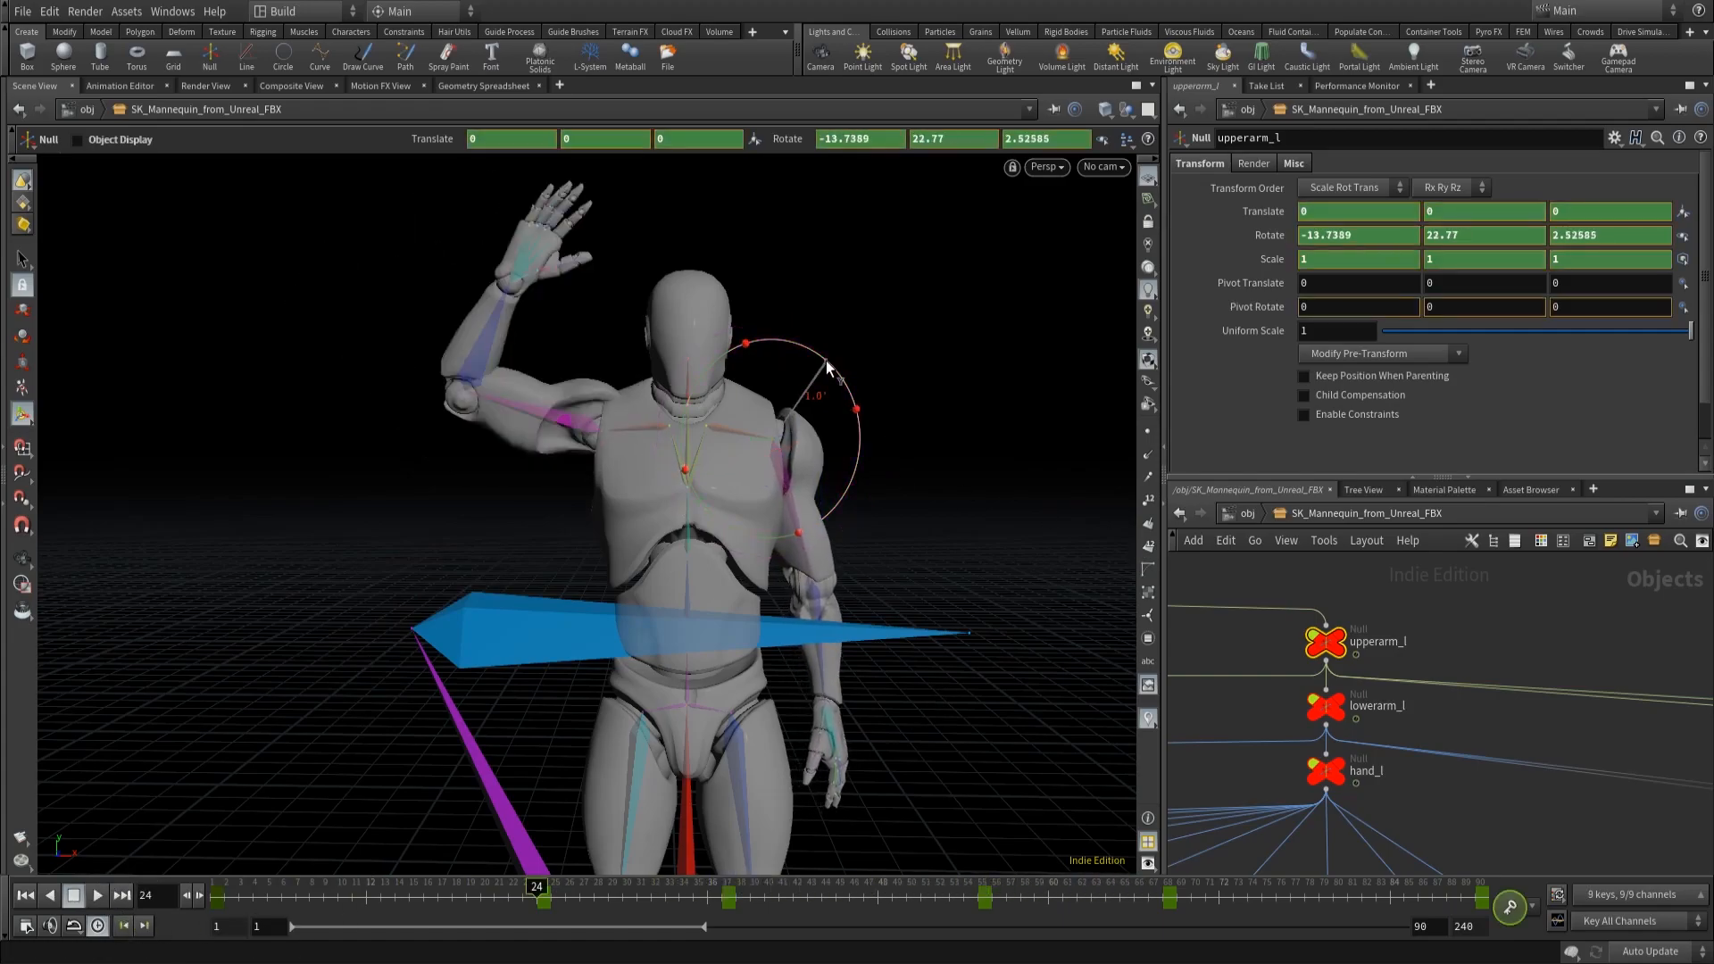
drag(825, 369, 858, 410)
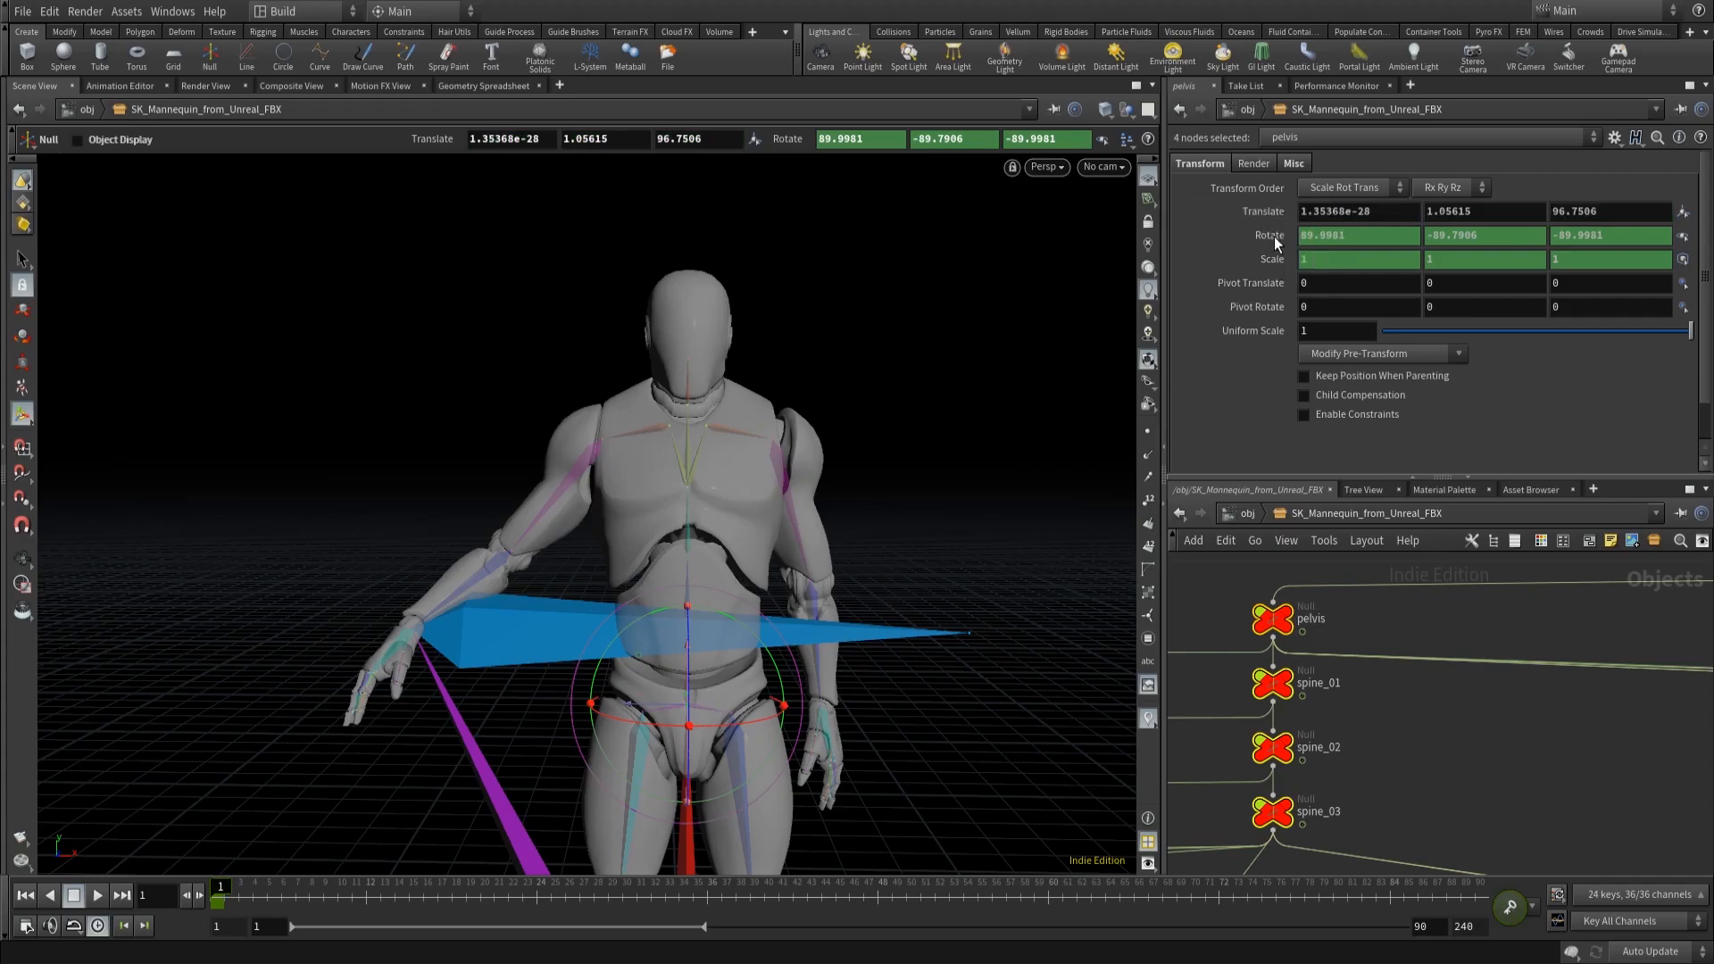
Step: Clean the pelvis and spine_01–03 transforms so translate and rotate are zeroed
click(1381, 354)
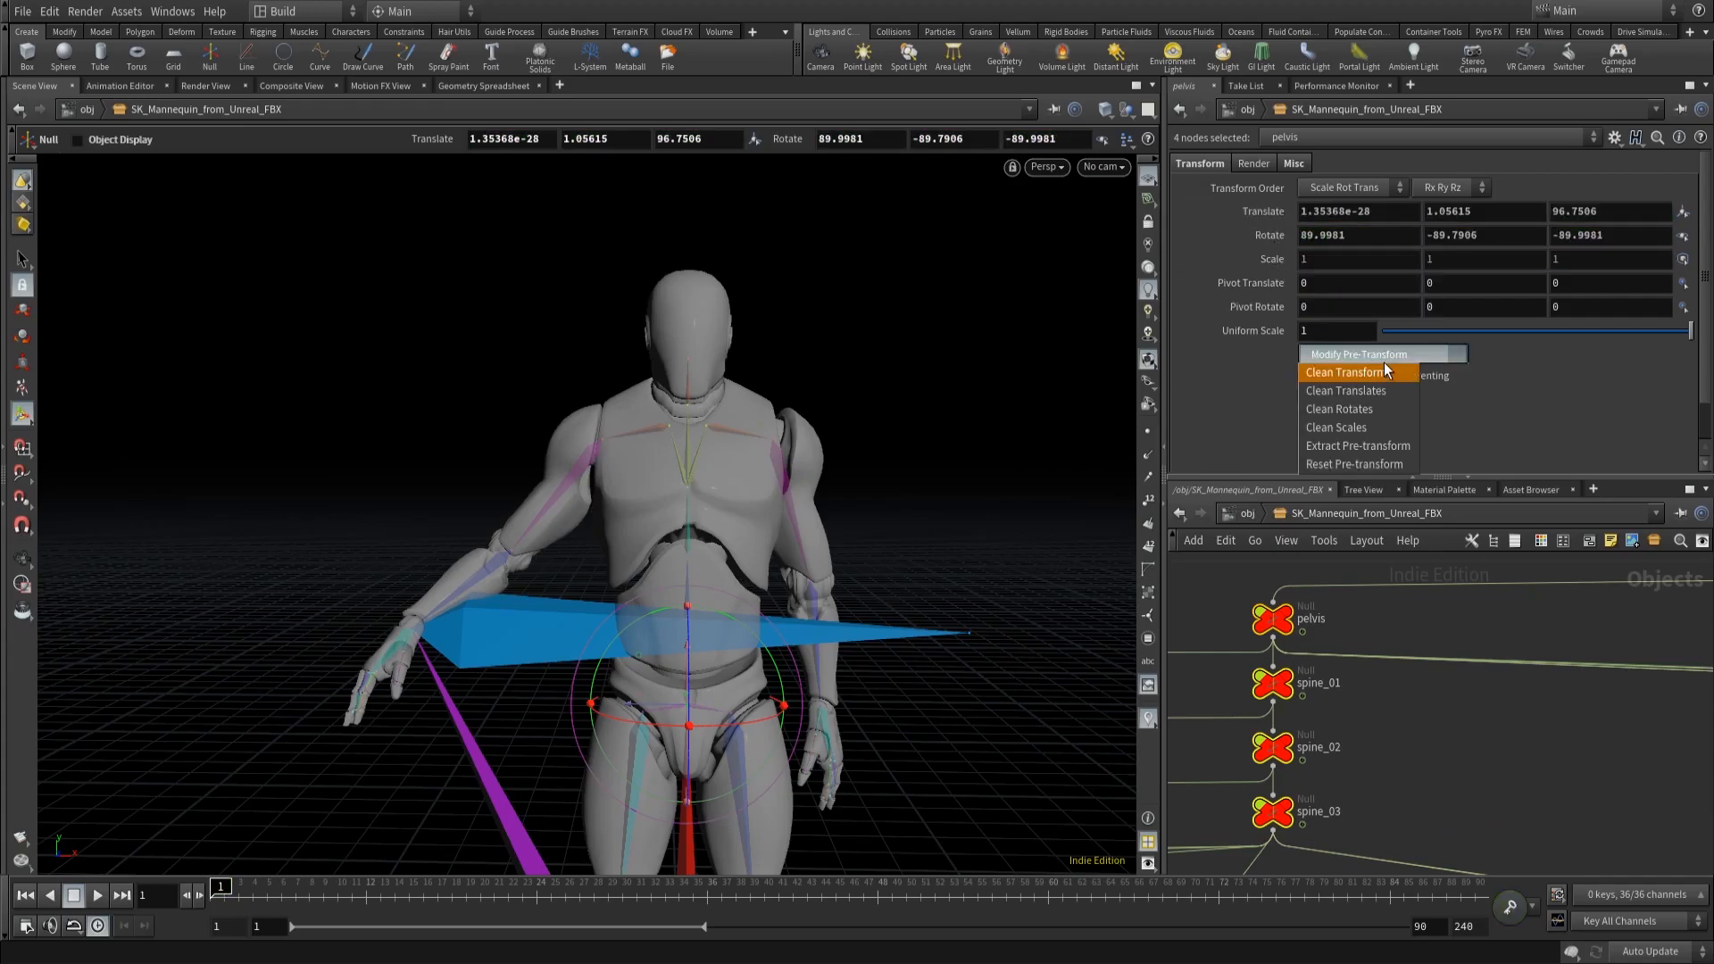
click(1343, 371)
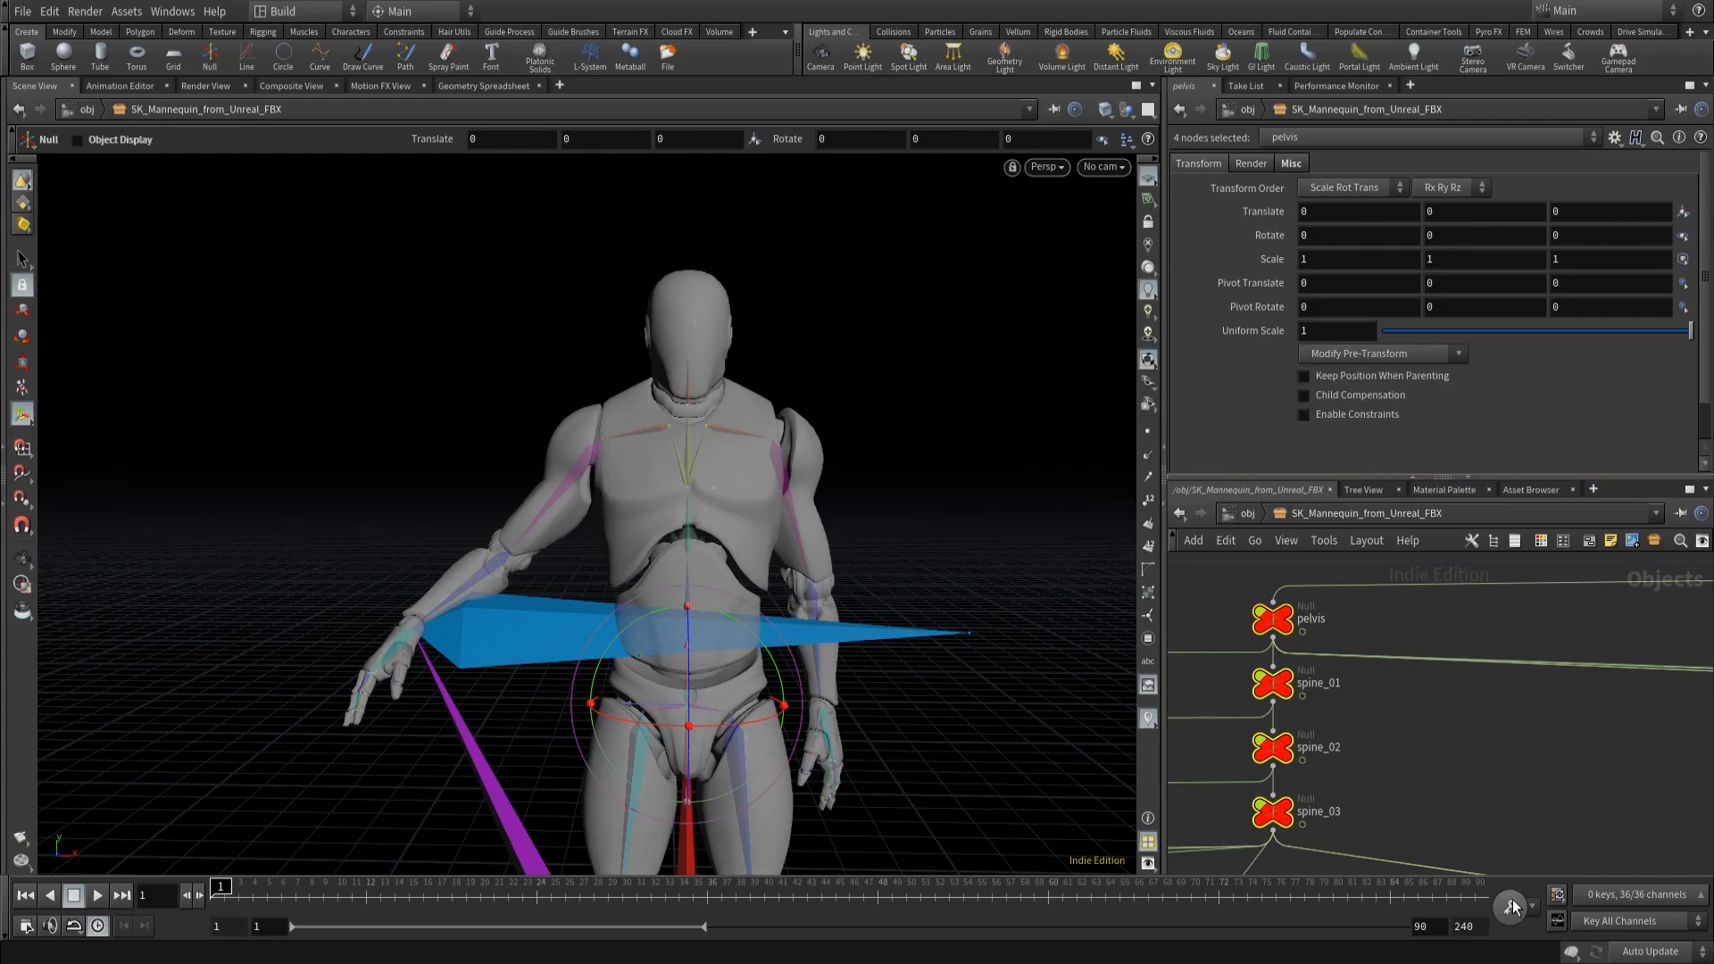
mouse_move(1512, 907)
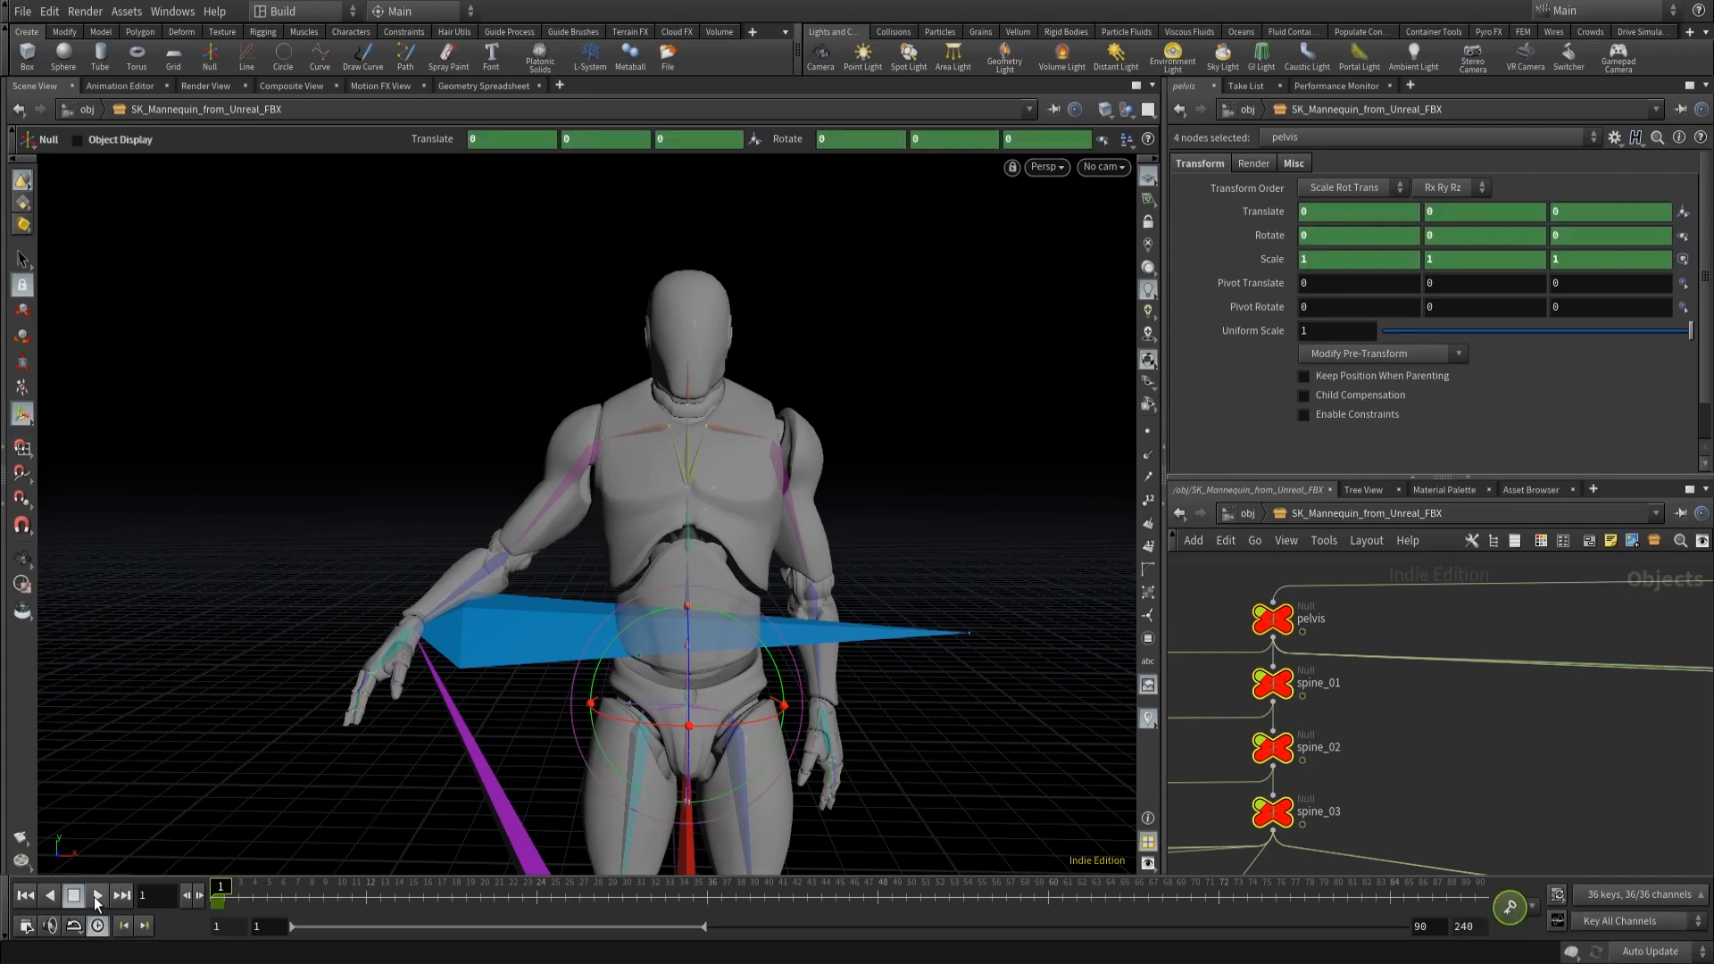
Step: Play from the start and try tilting the pelvis at frame 25
click(96, 896)
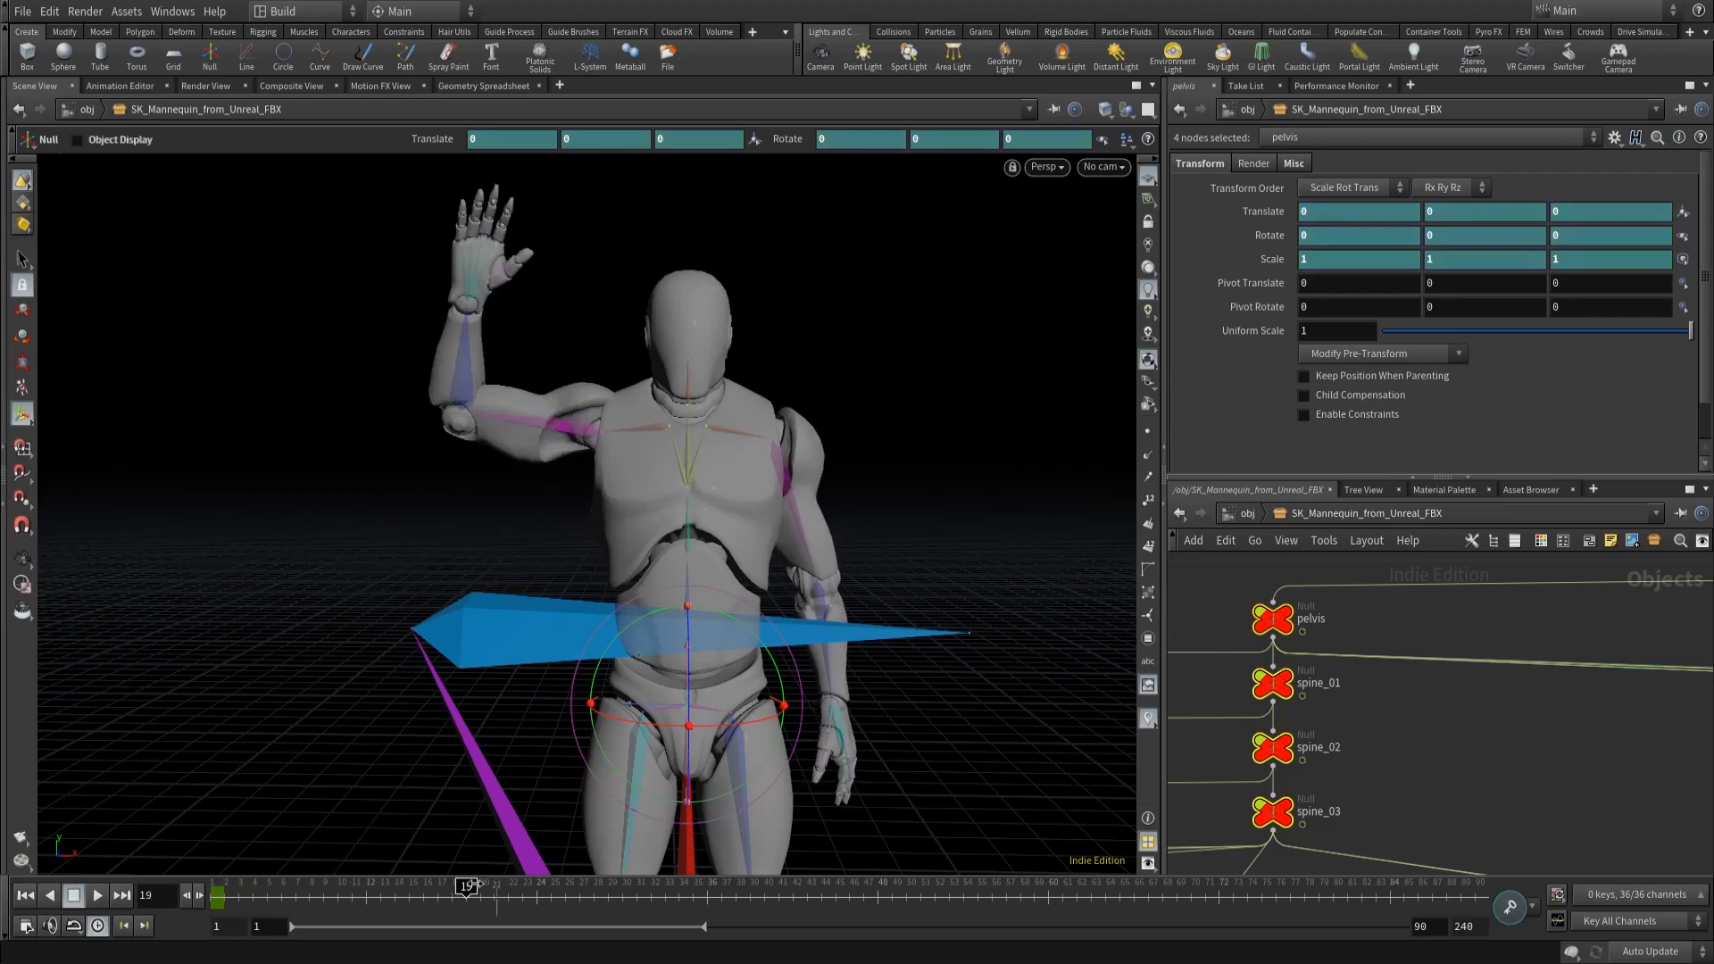
drag(464, 884, 563, 885)
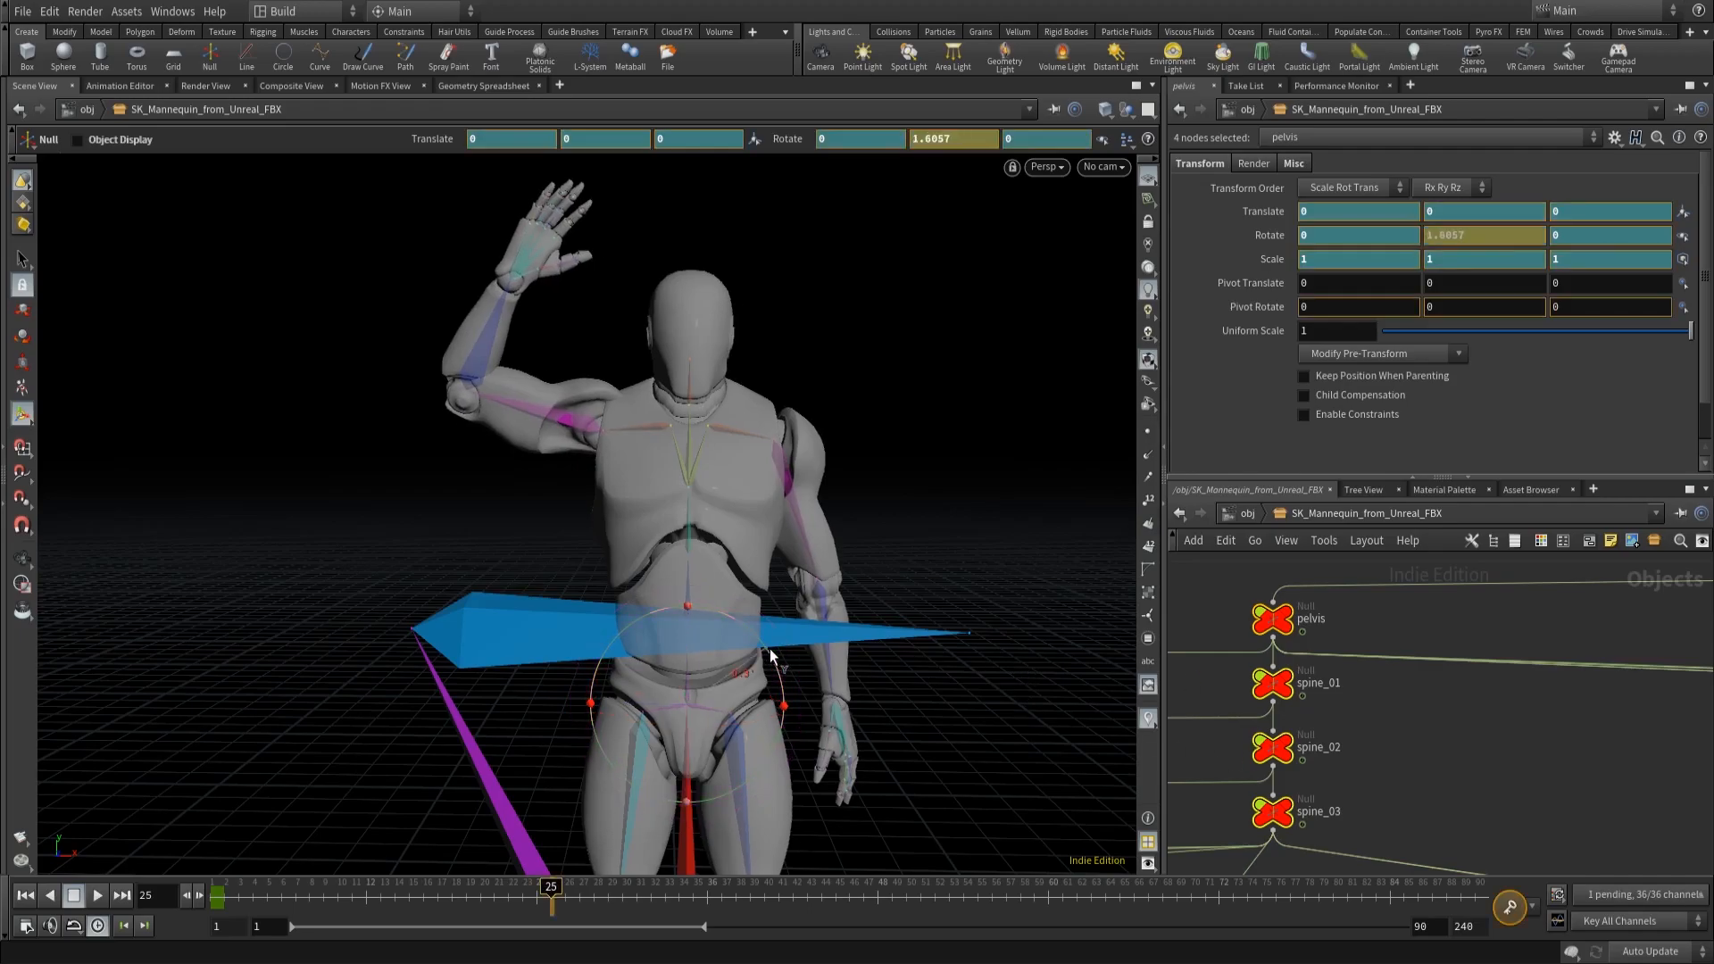
key(ctrl+z)
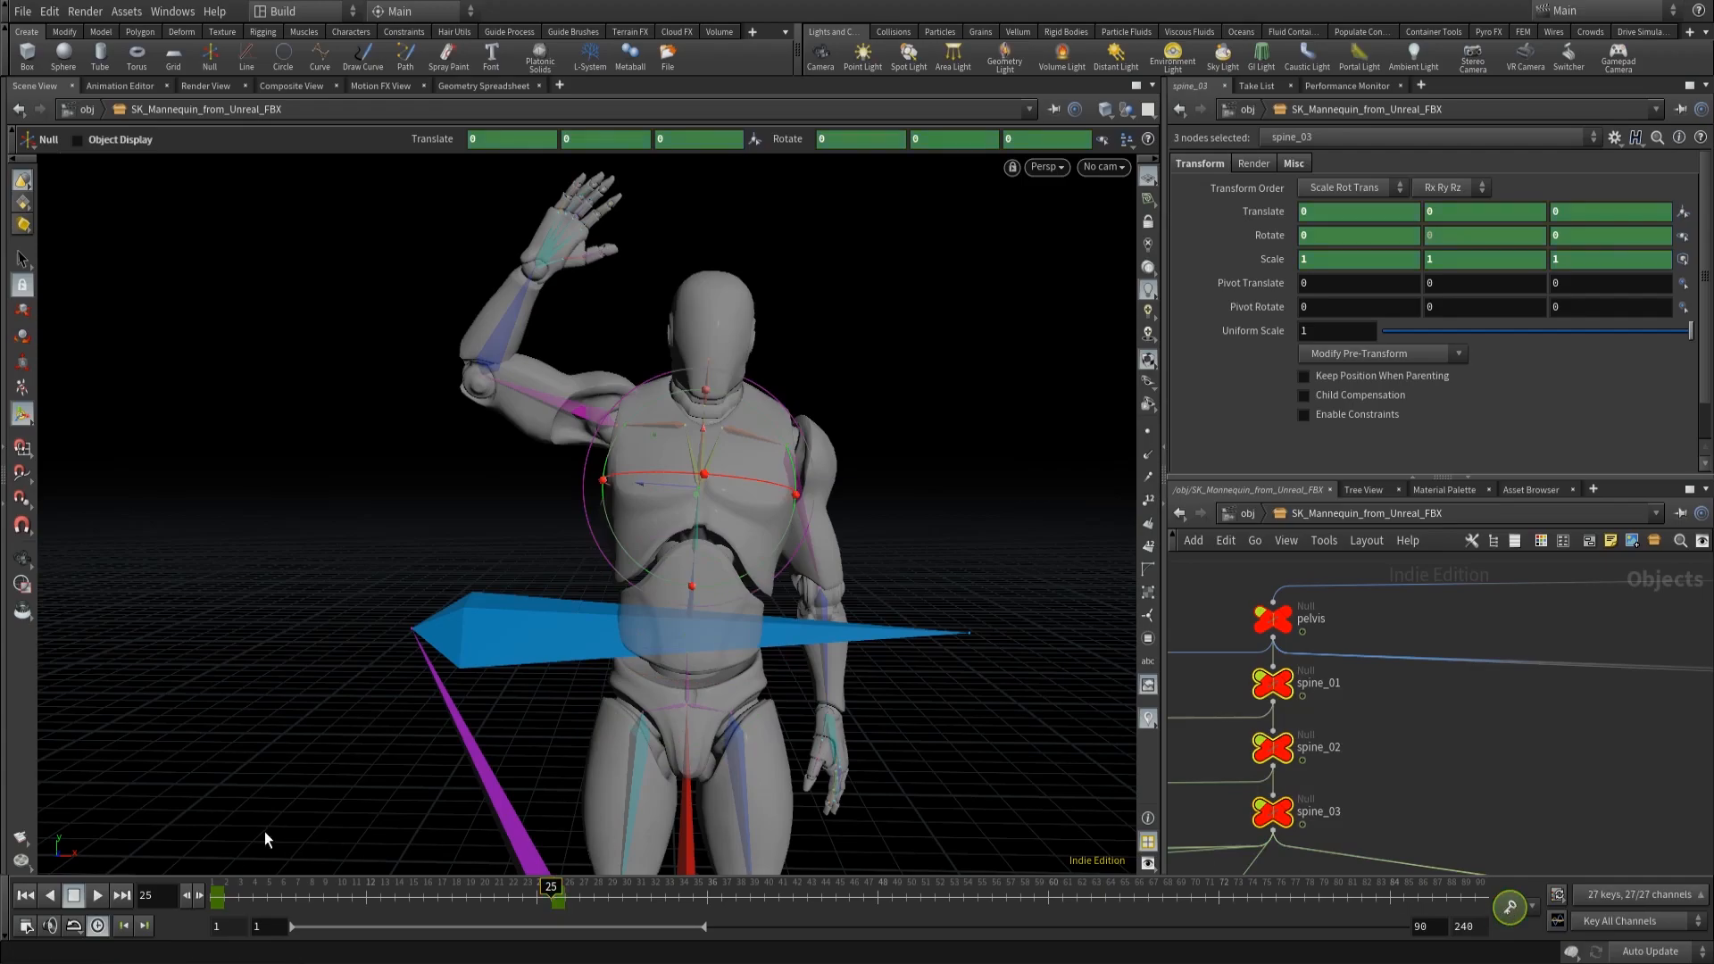
mouse_move(536, 886)
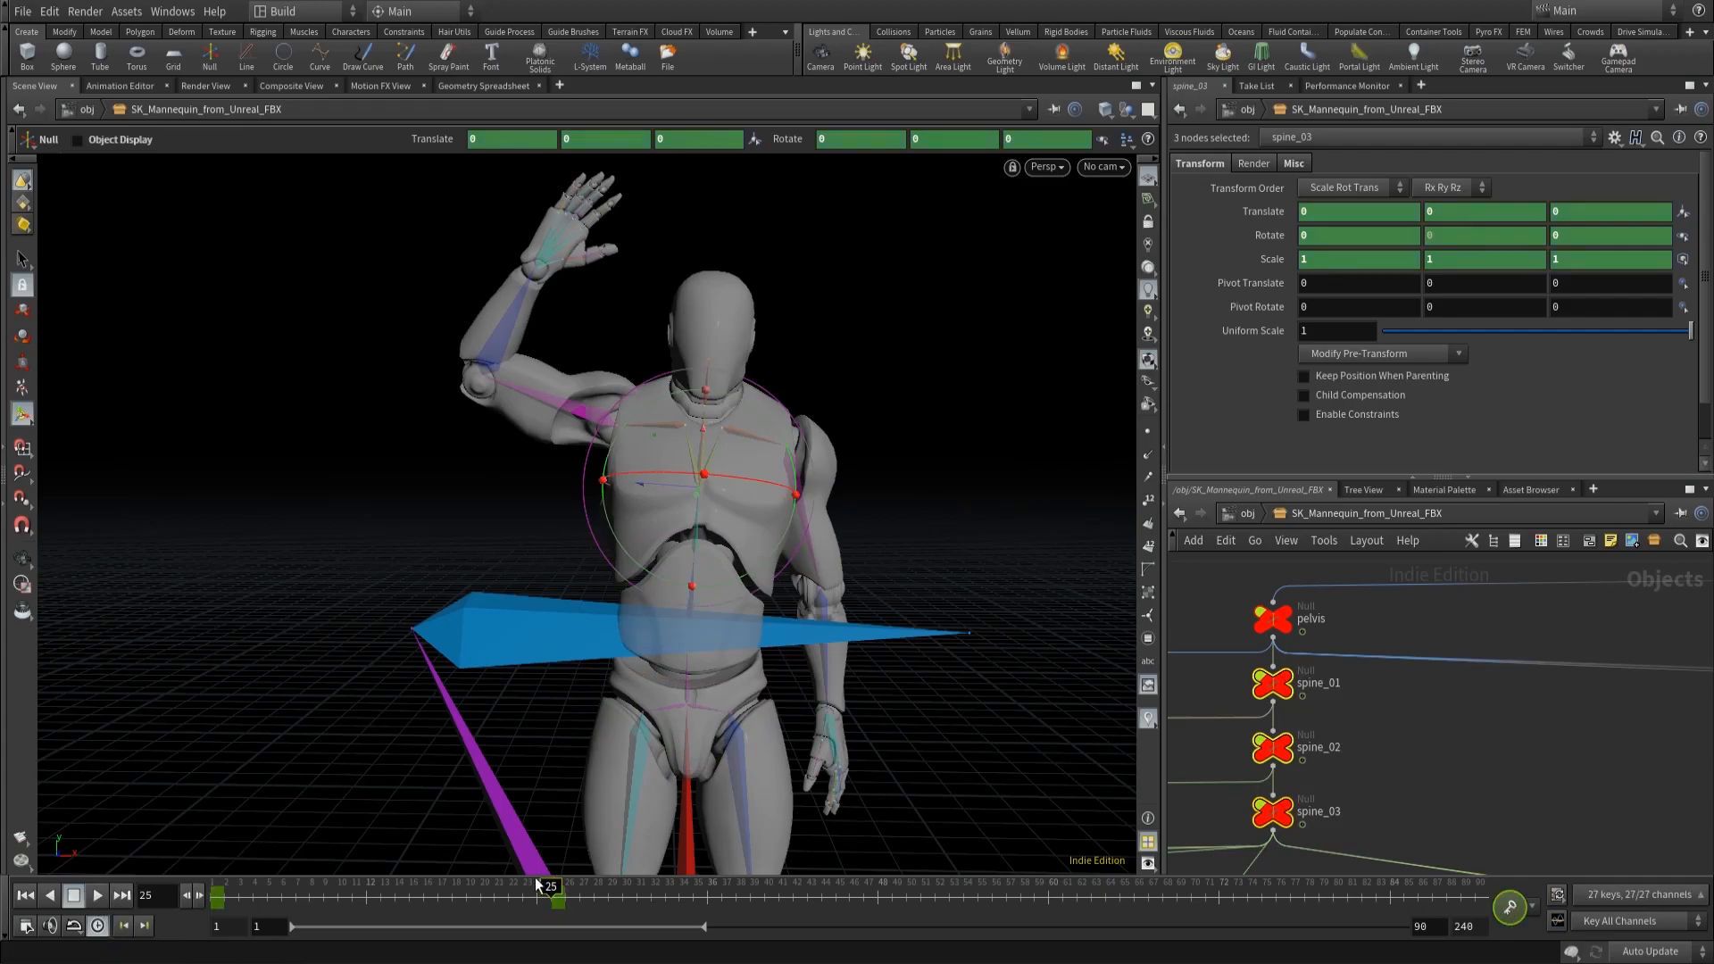
Step: Scrub frames 40 through 90 to review the sway, then lean the torso at frame 25
drag(547, 885, 765, 886)
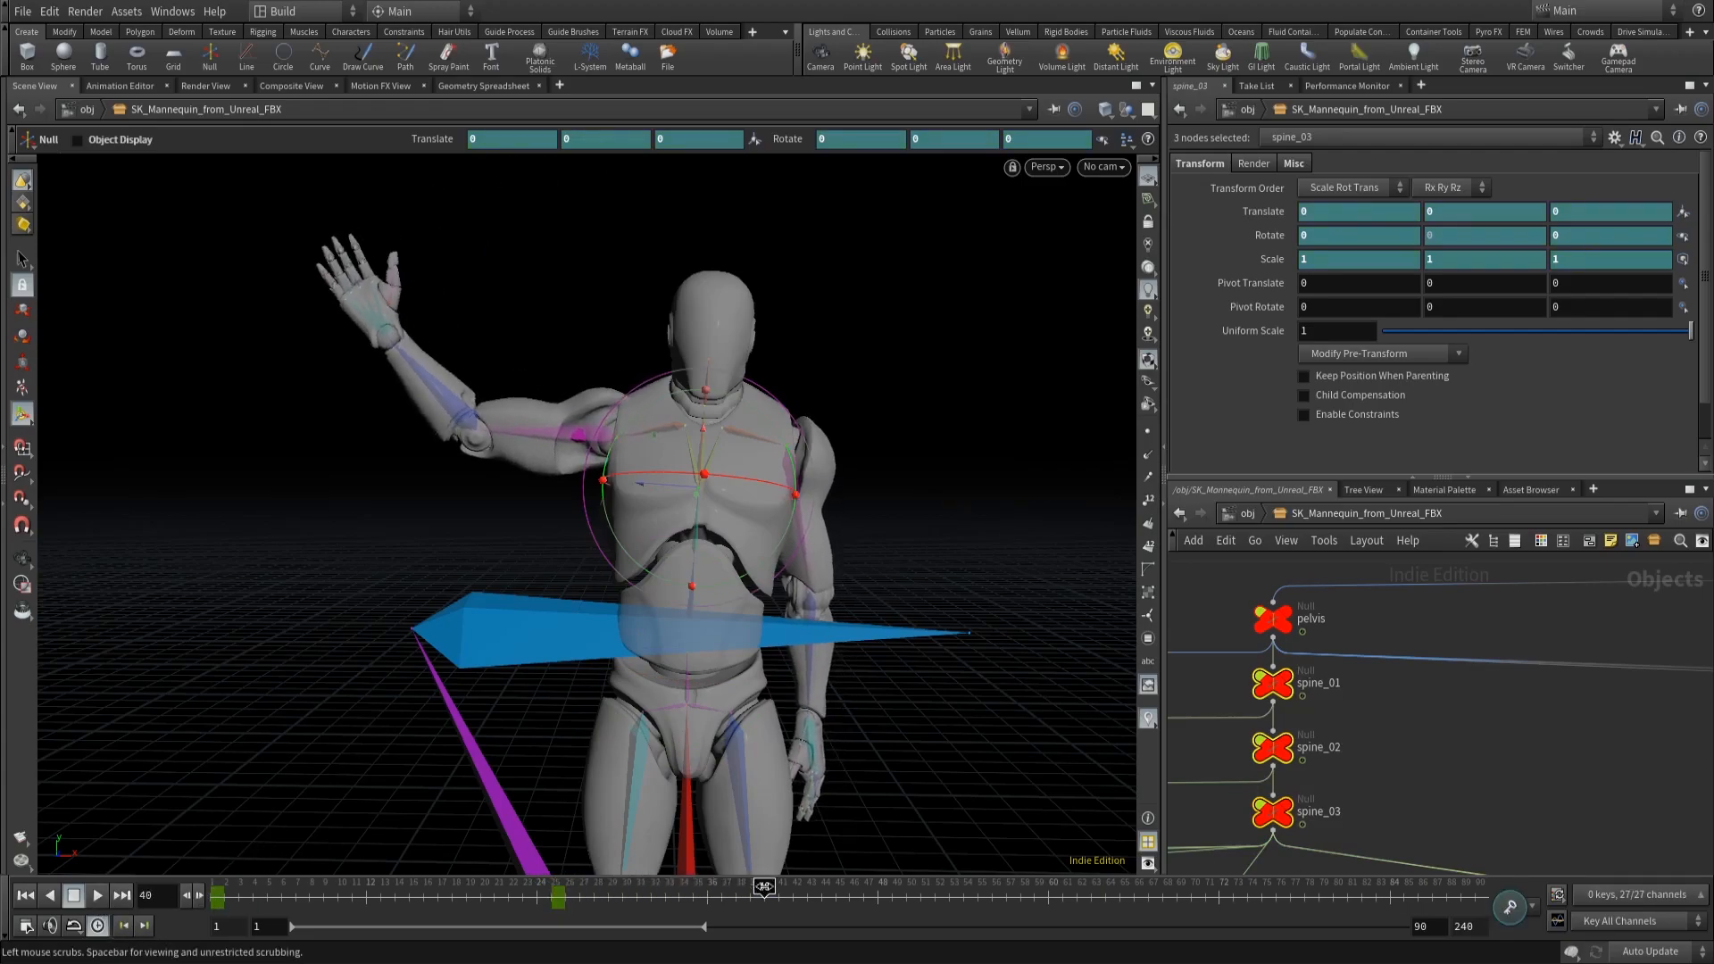
drag(762, 886, 765, 886)
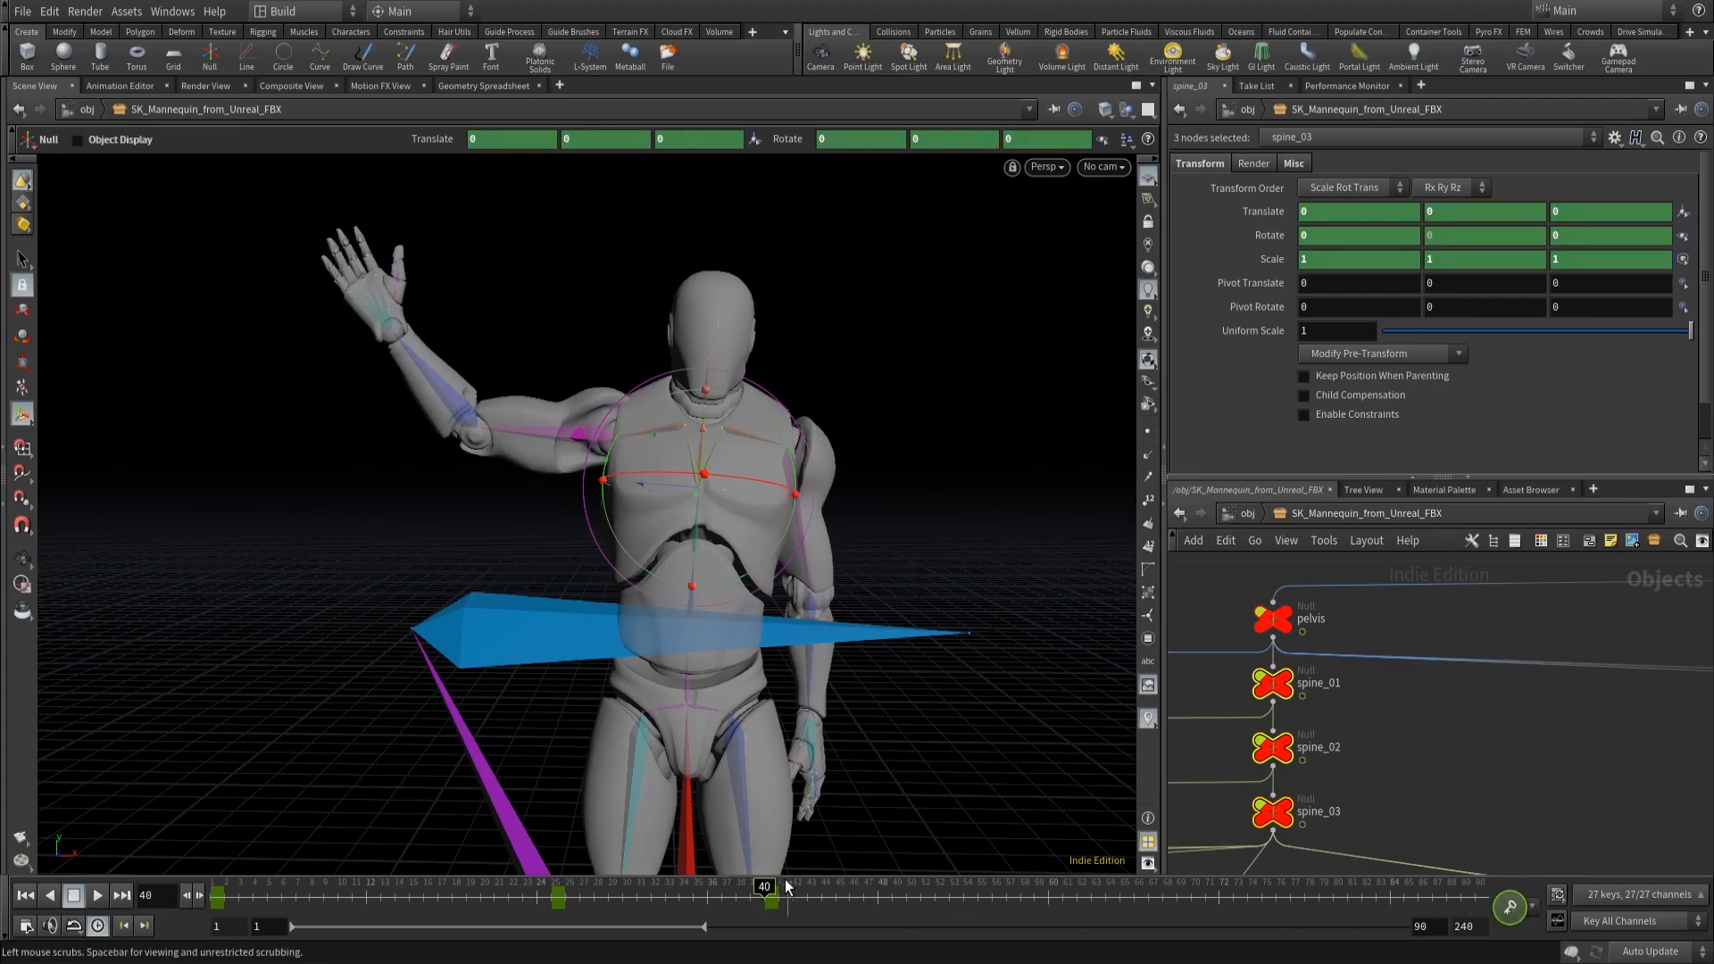
drag(765, 886, 921, 886)
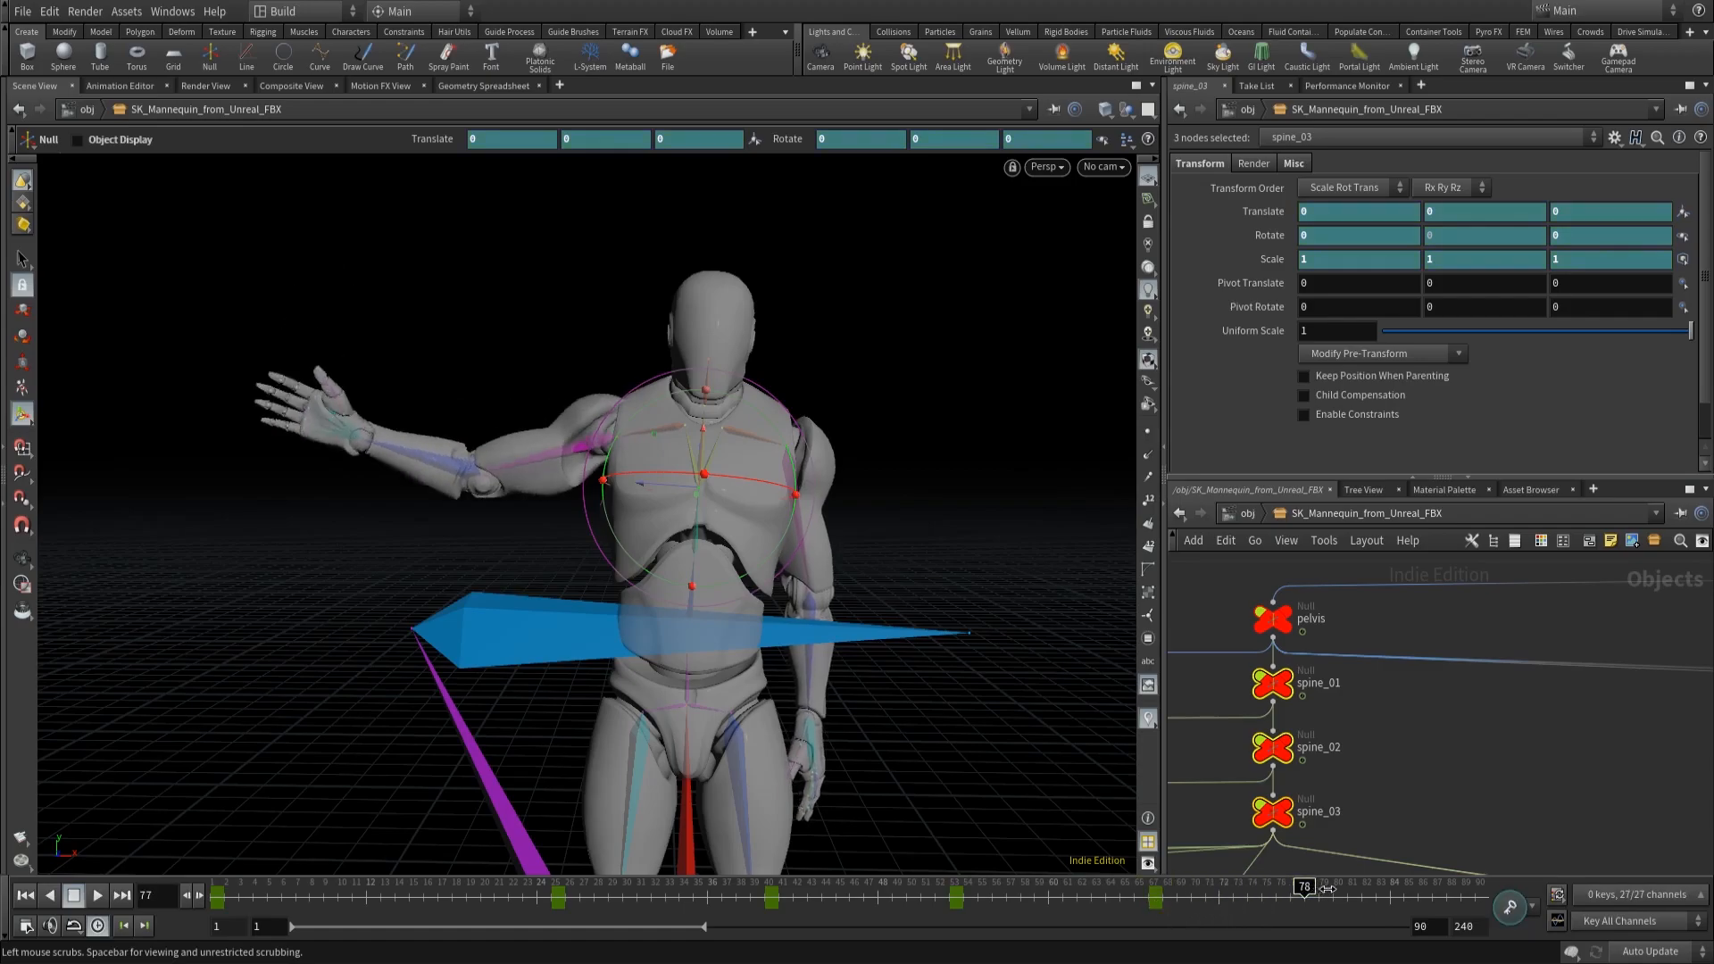
drag(1305, 886, 1475, 886)
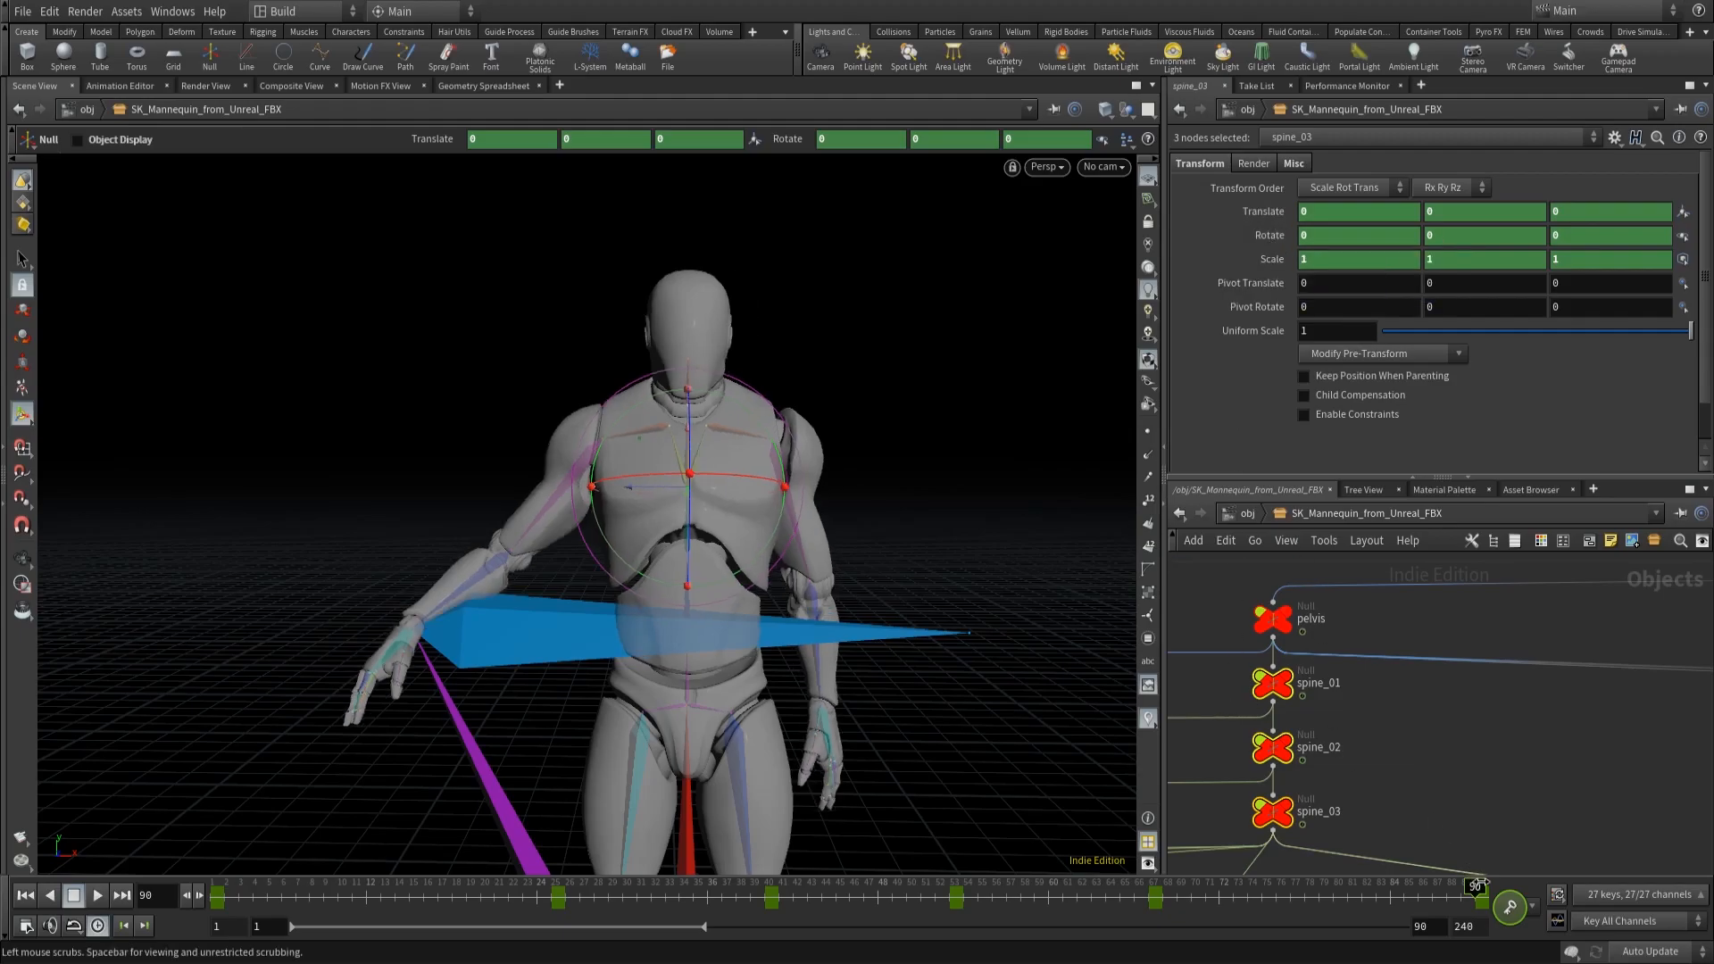
drag(1474, 886, 919, 886)
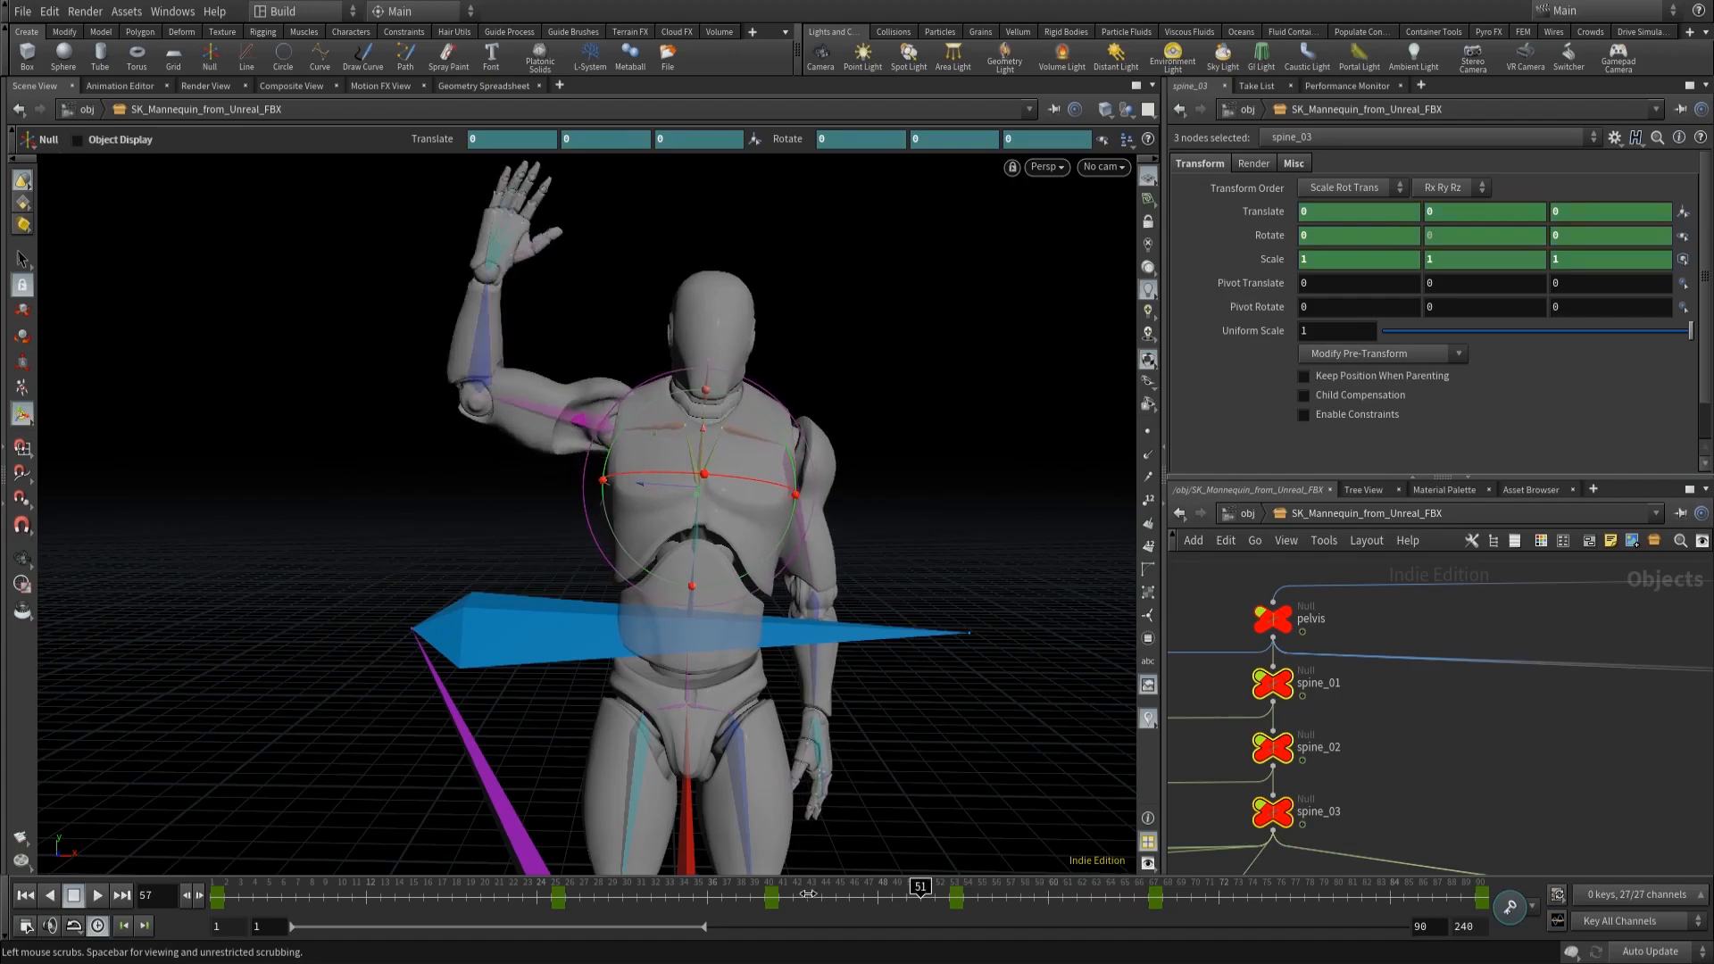
drag(921, 887, 749, 887)
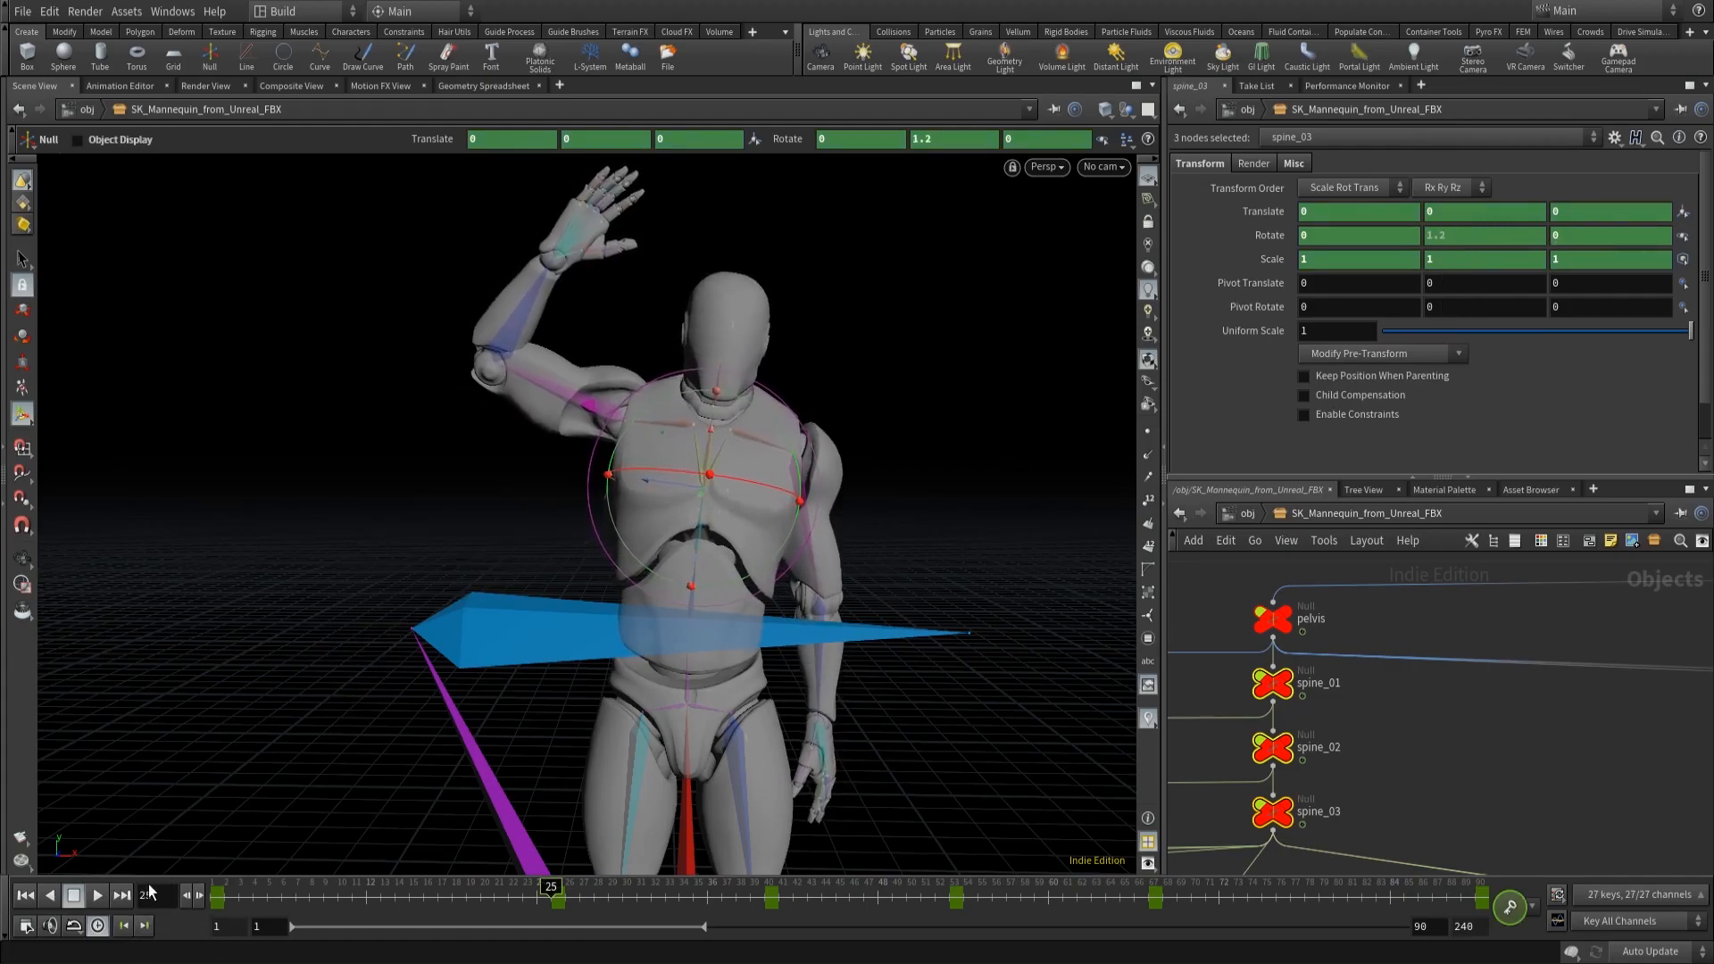
Step: Pose and key upperarm_r, reaching rotation 0, 15.49, 0 at frame 90
click(96, 895)
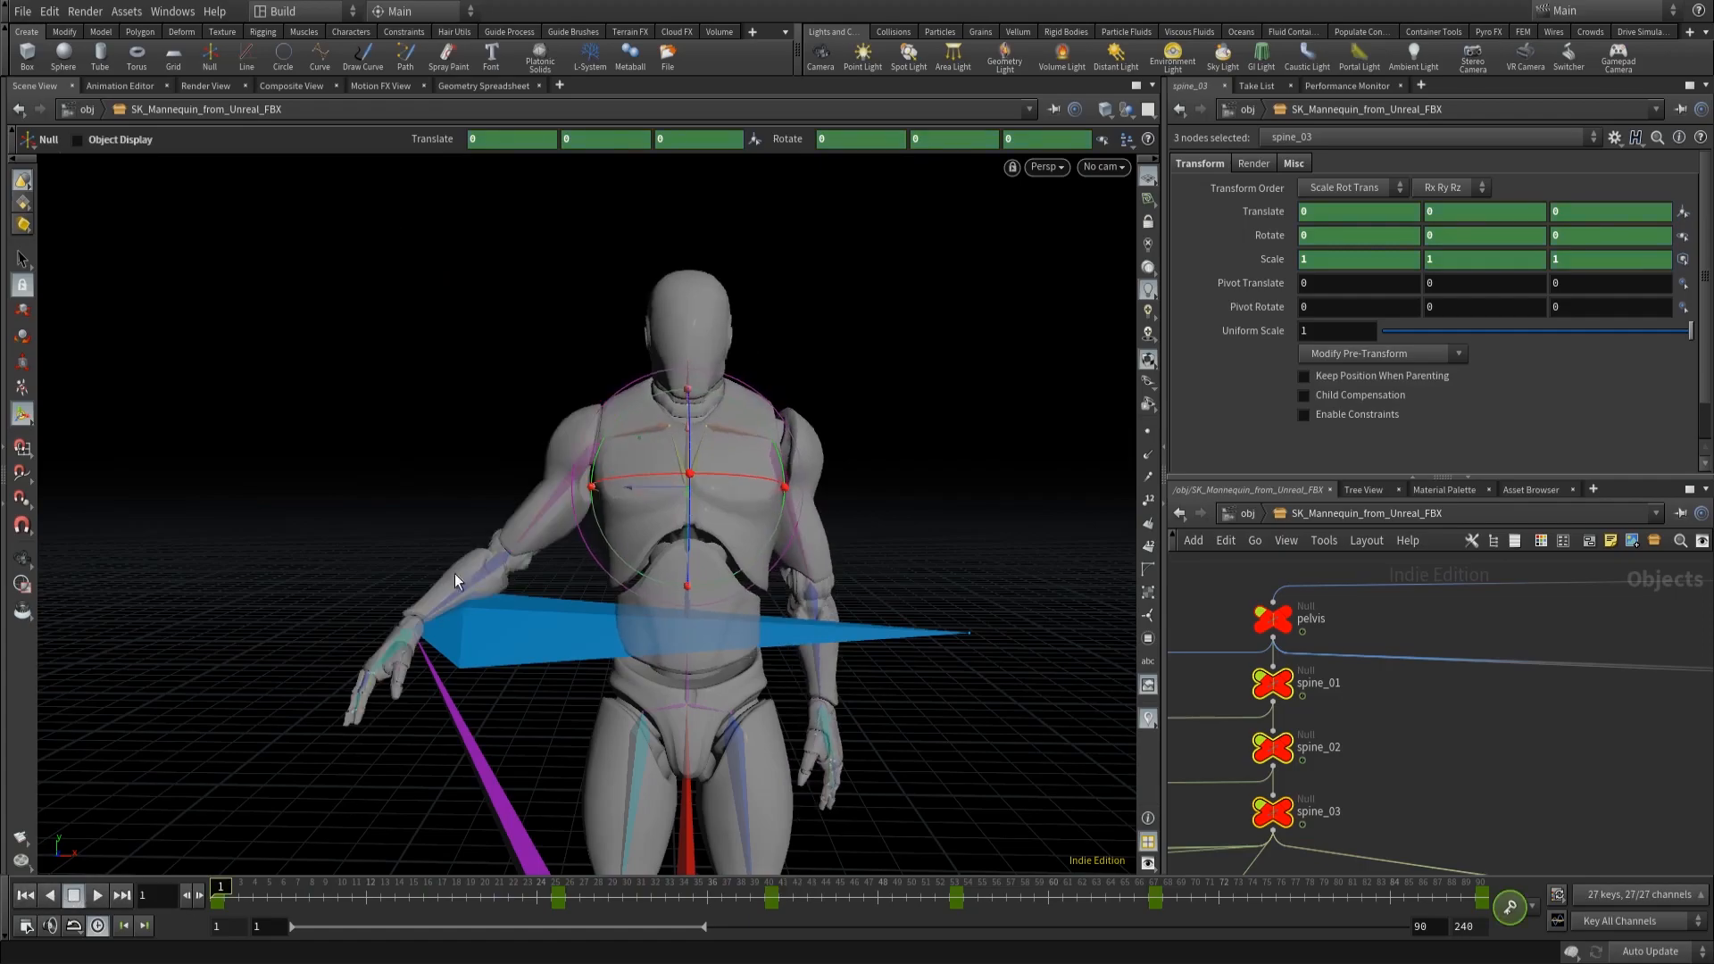
mouse_move(1060, 534)
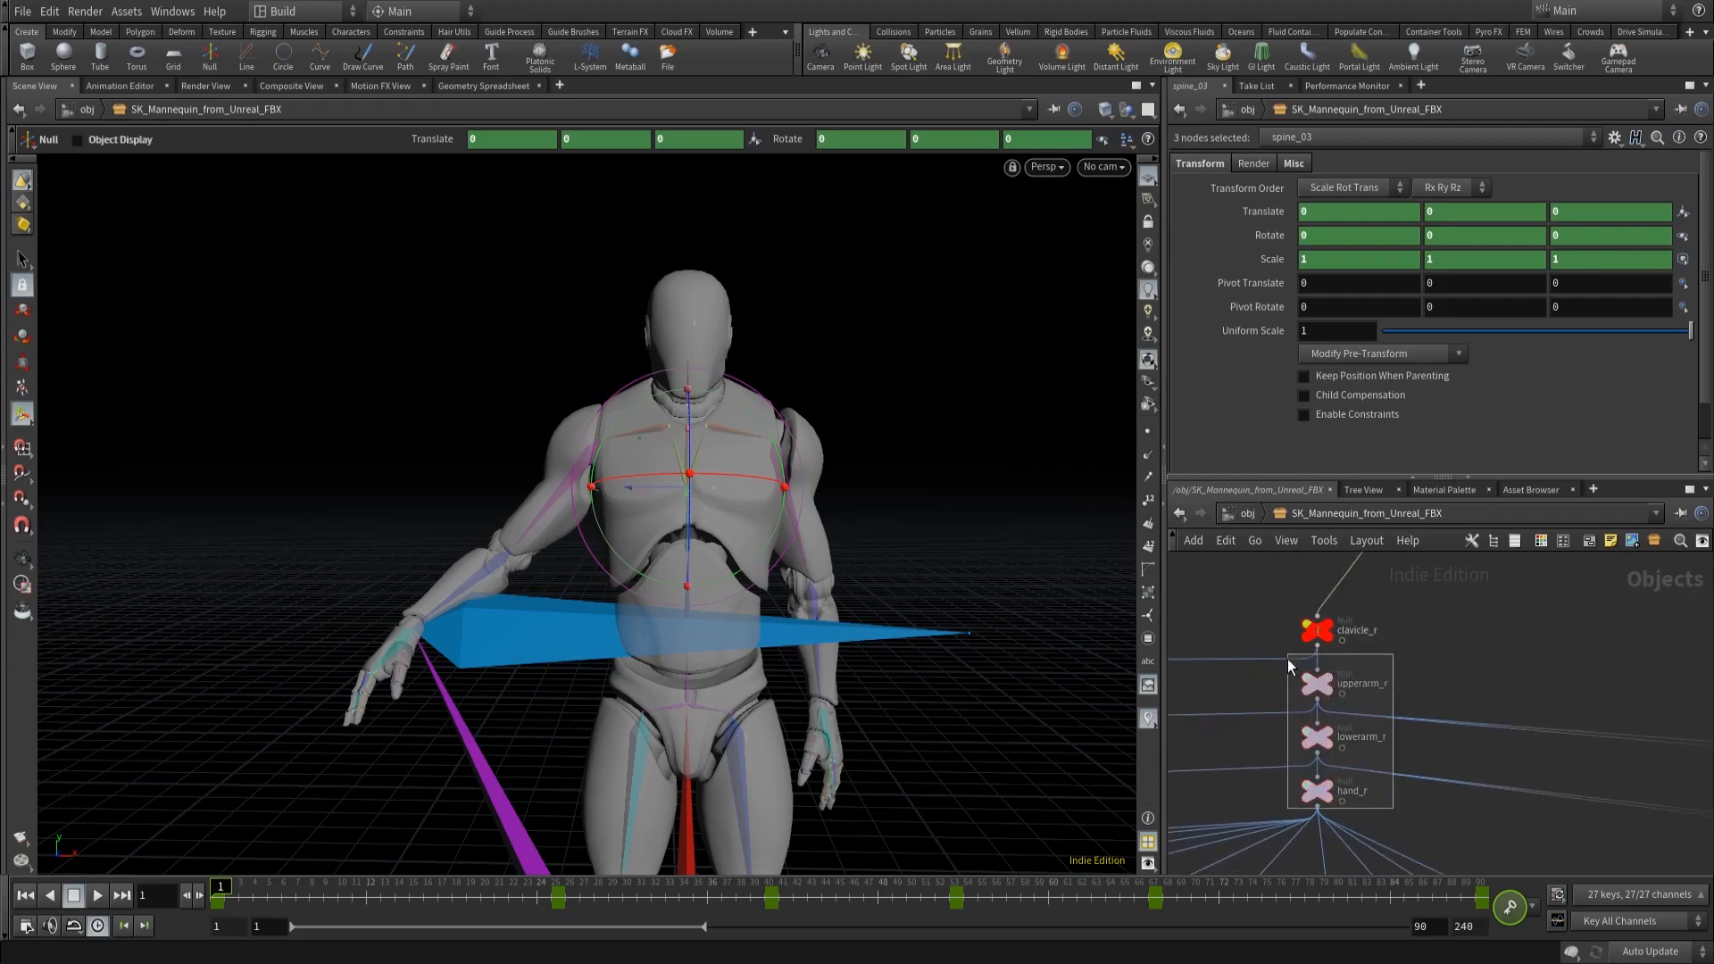
click(1353, 790)
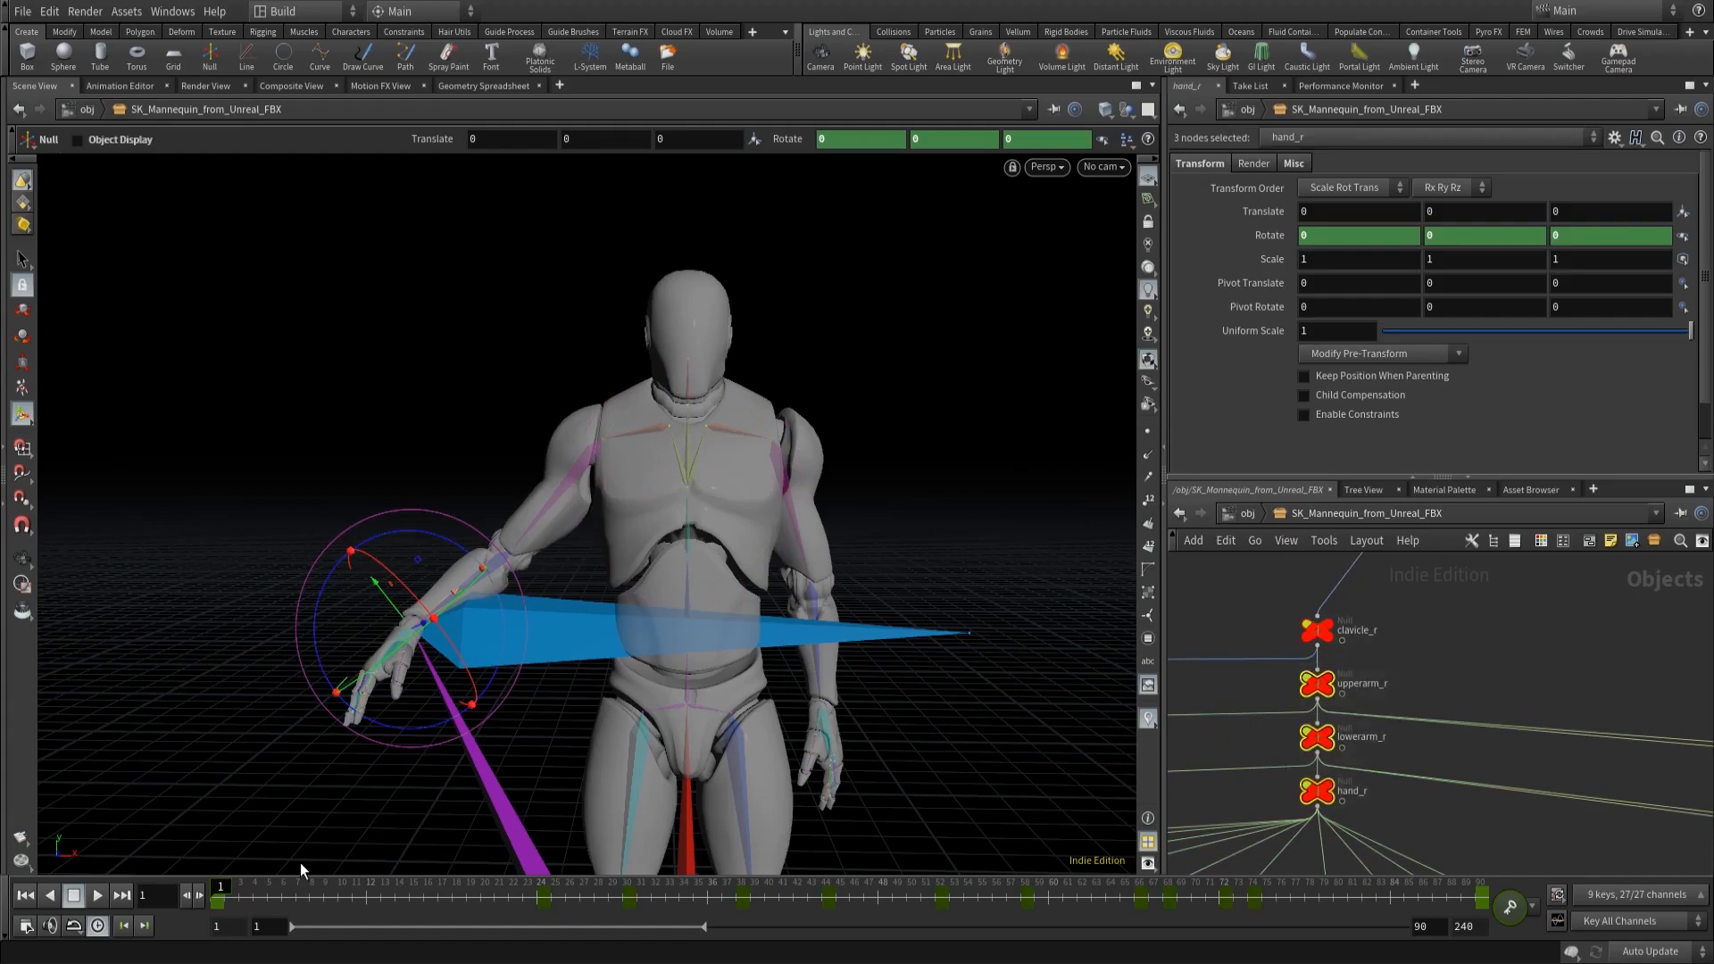
mouse_move(578, 485)
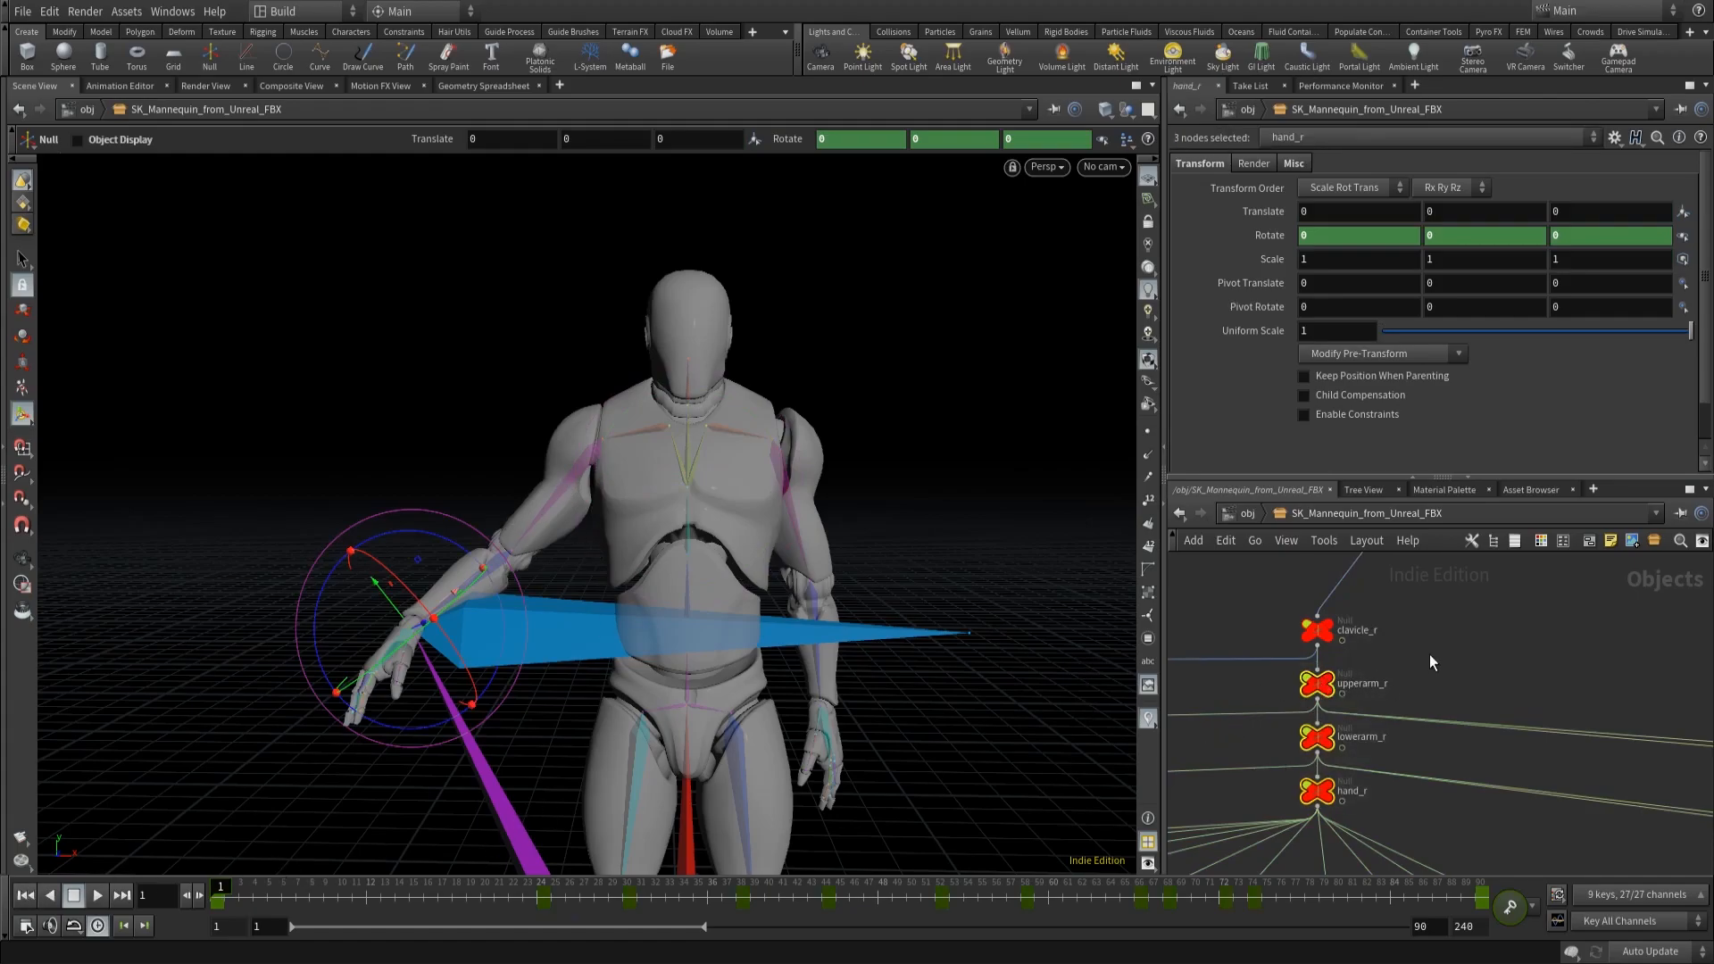
click(1315, 683)
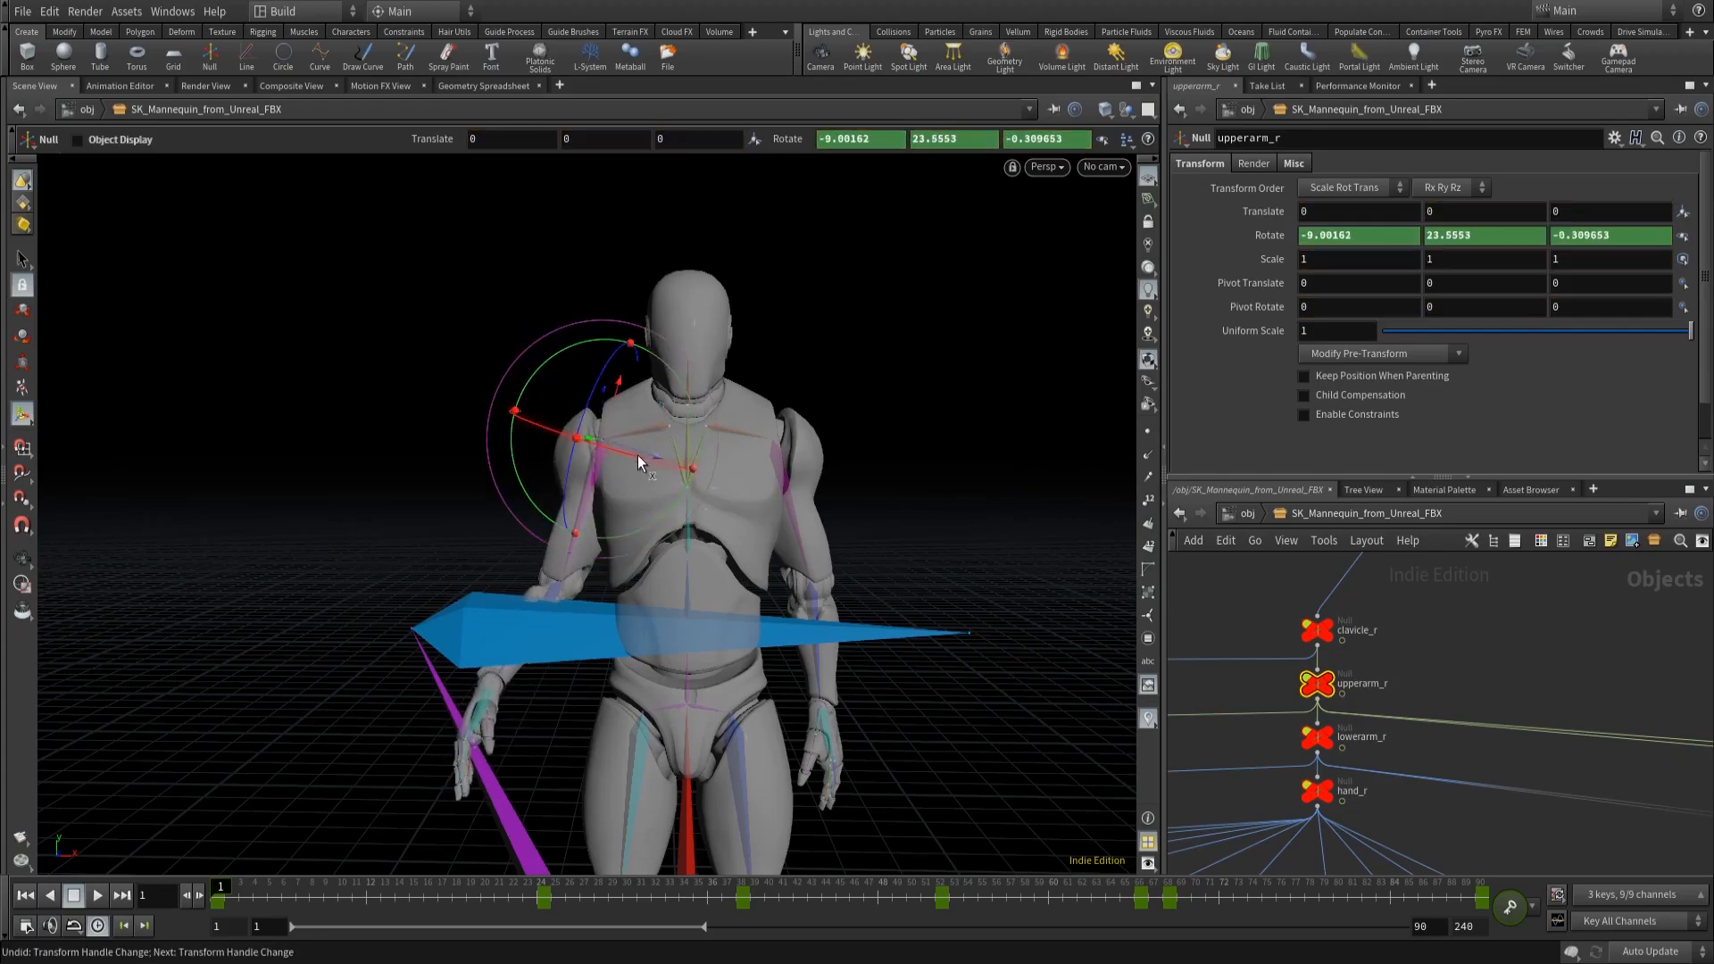
click(1315, 735)
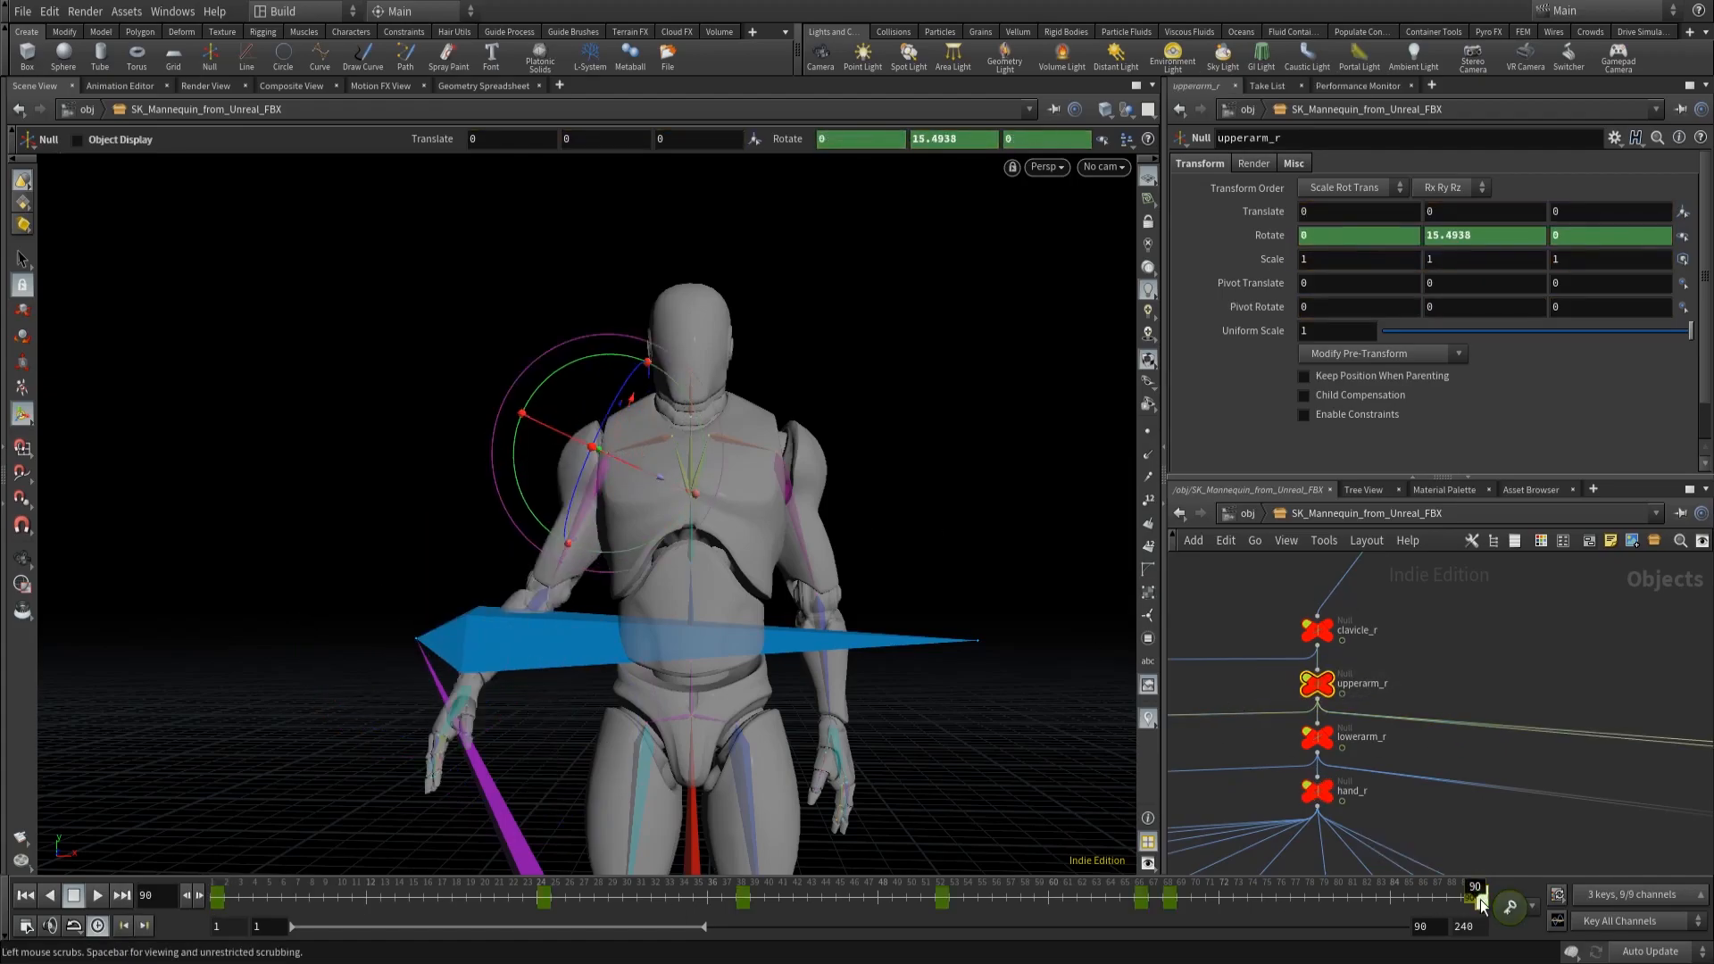
click(96, 894)
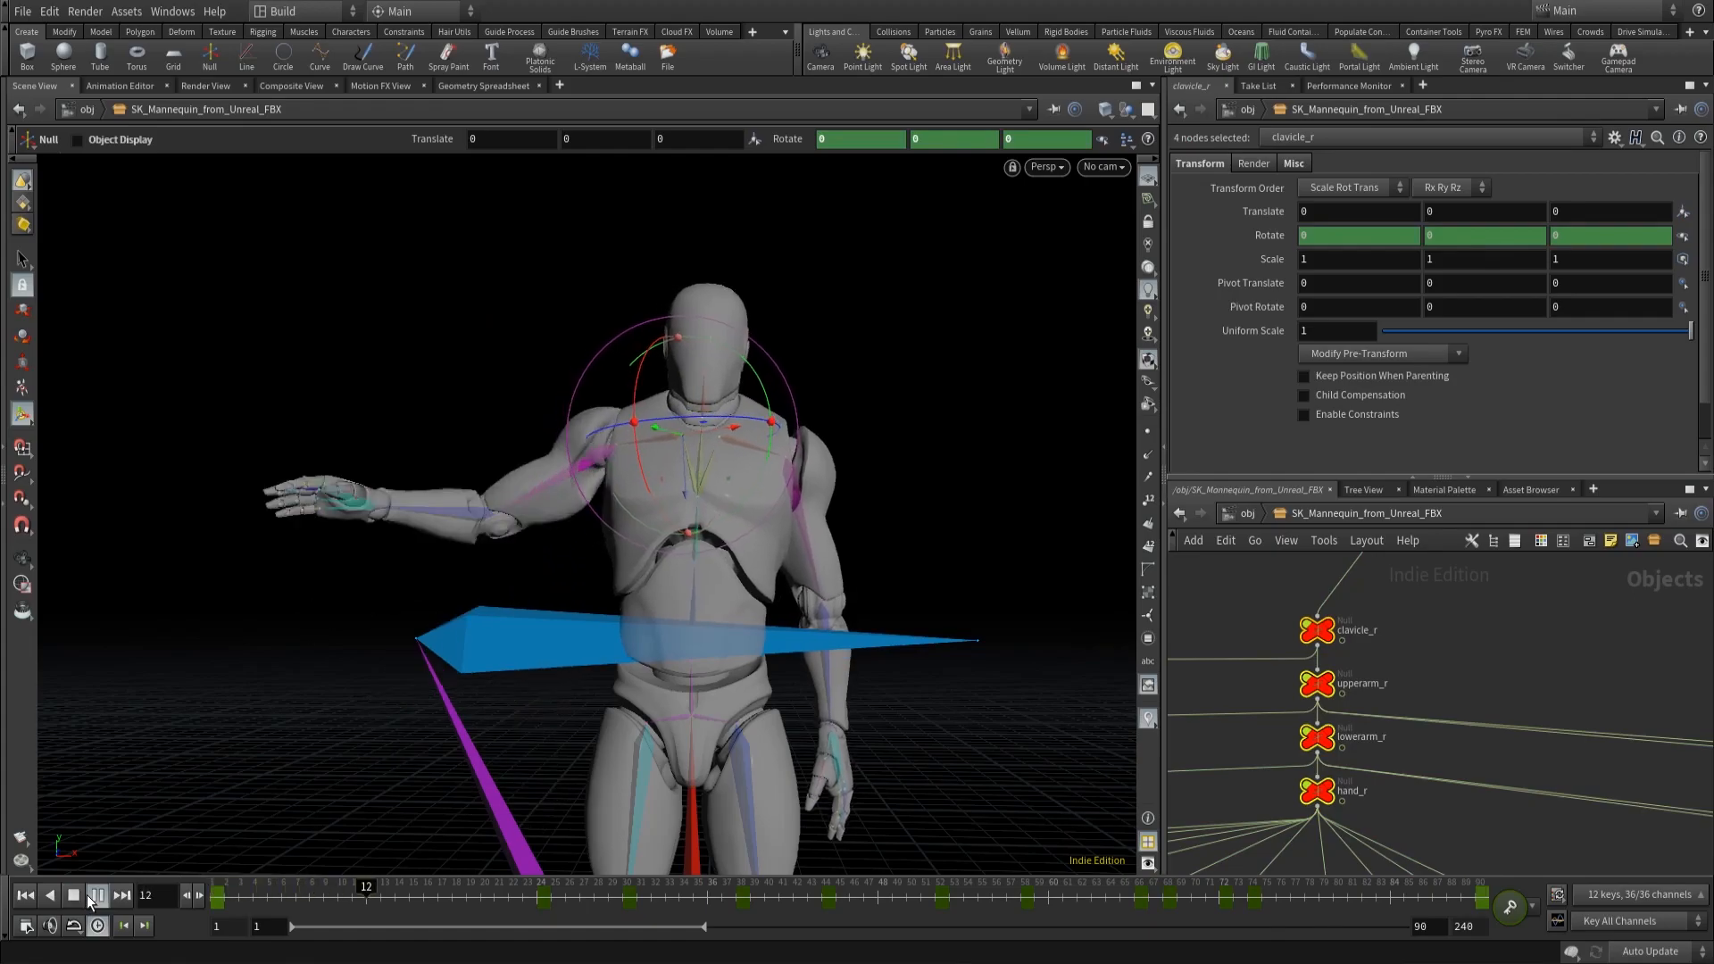
Step: Play the wave, go up to the obj level, and scrub the timeline
click(97, 896)
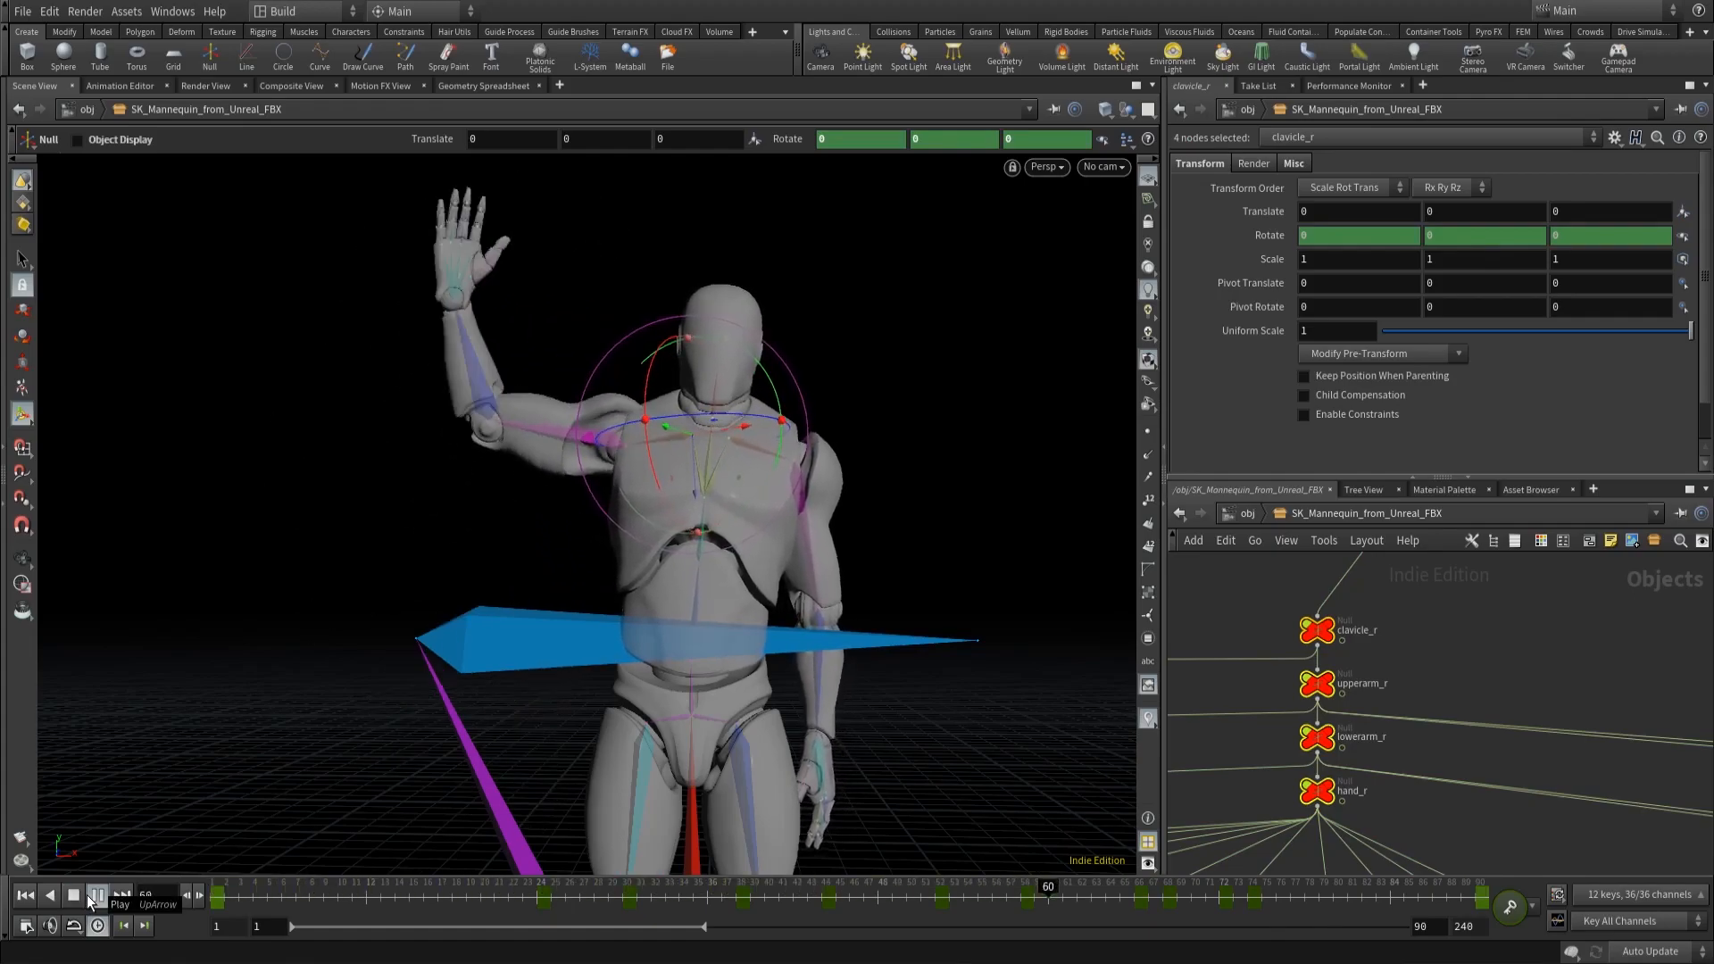
click(95, 897)
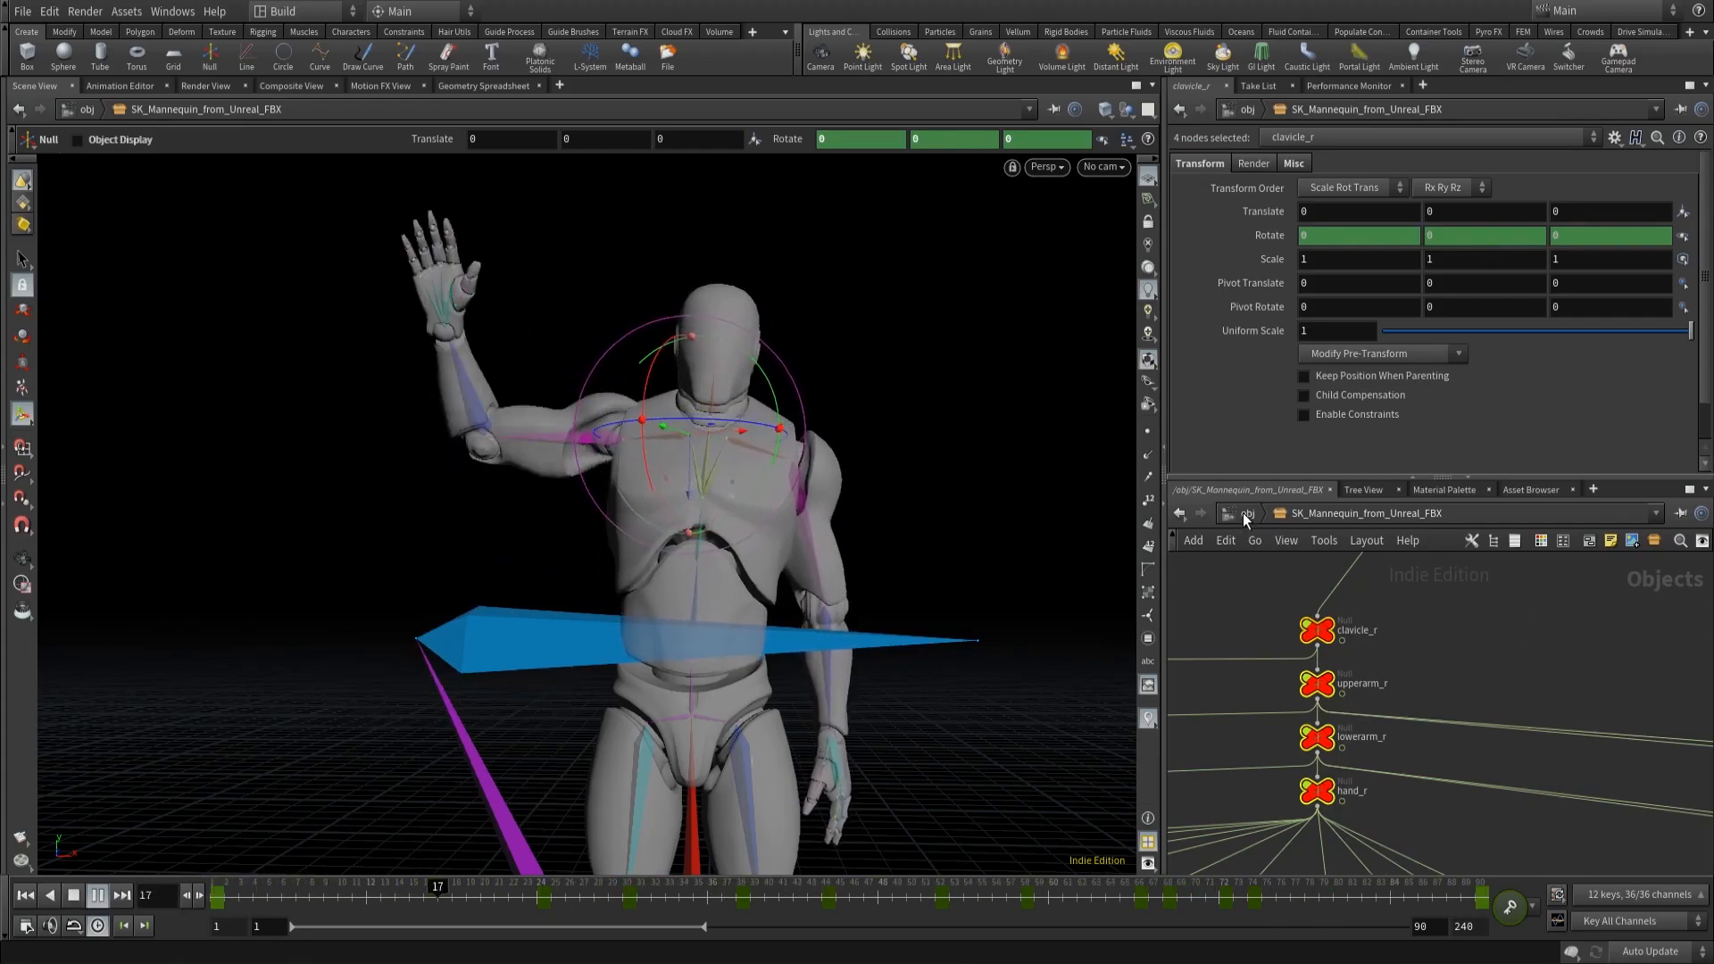
drag(437, 886, 1105, 886)
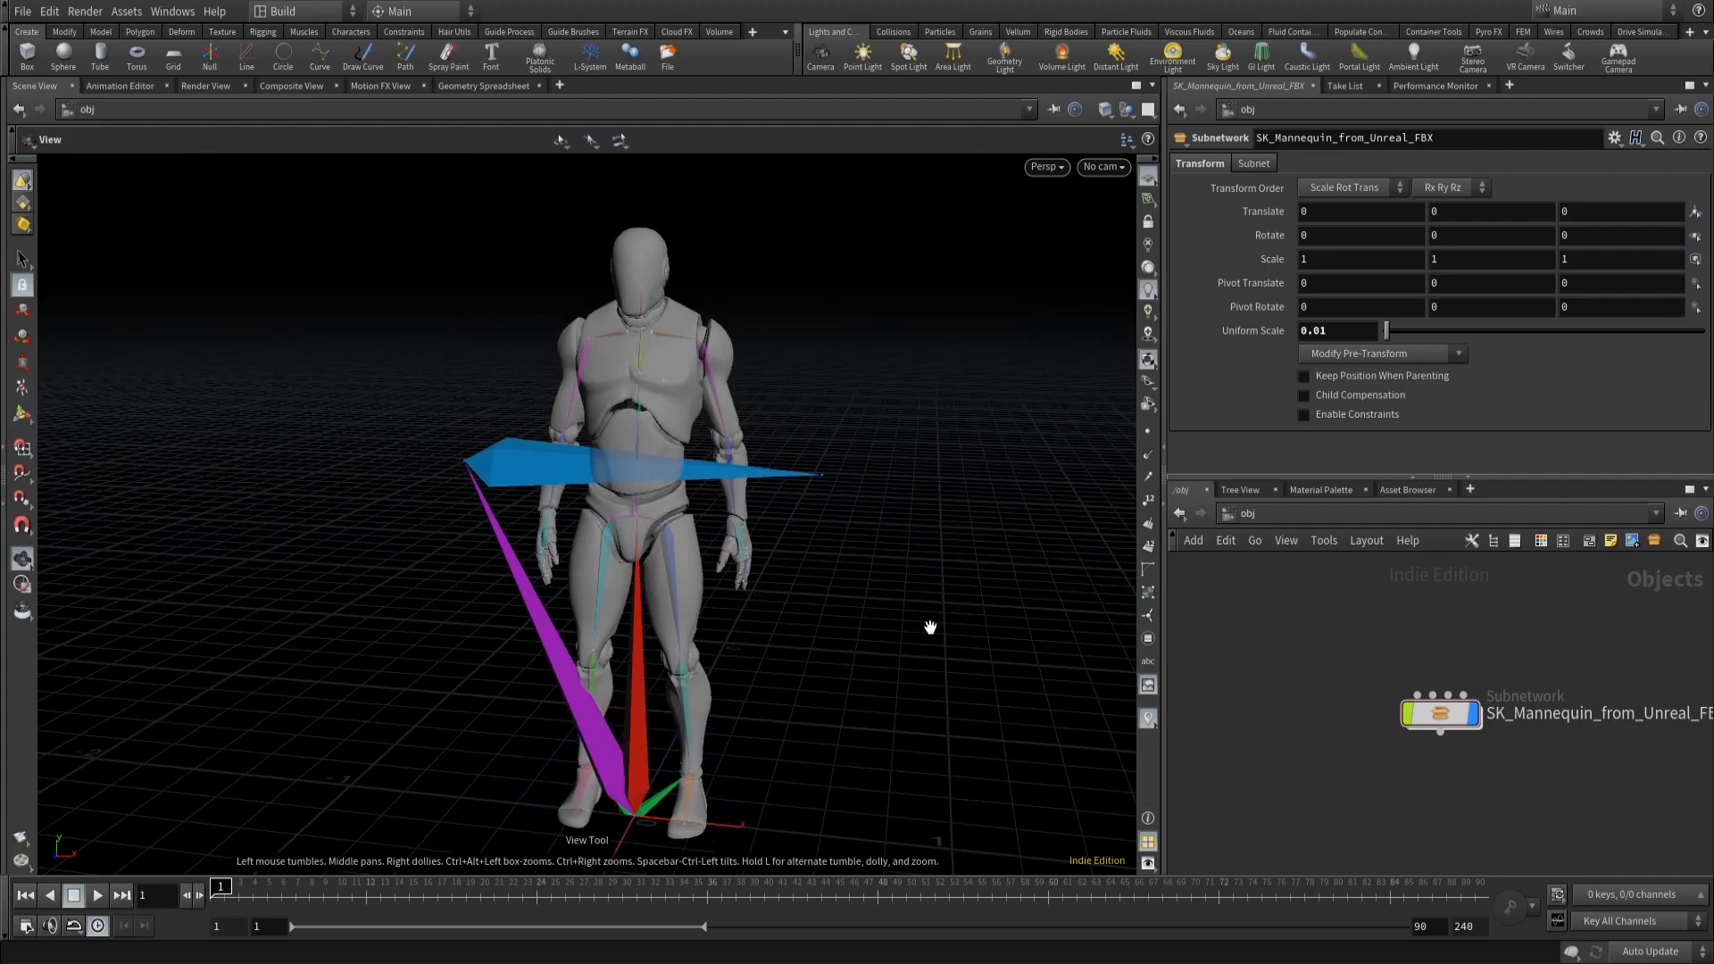
Step: Export the mannequin subnet as FBX frames 1–90, named SK_Mannequin_from_Houdini
drag(930, 627, 1202, 680)
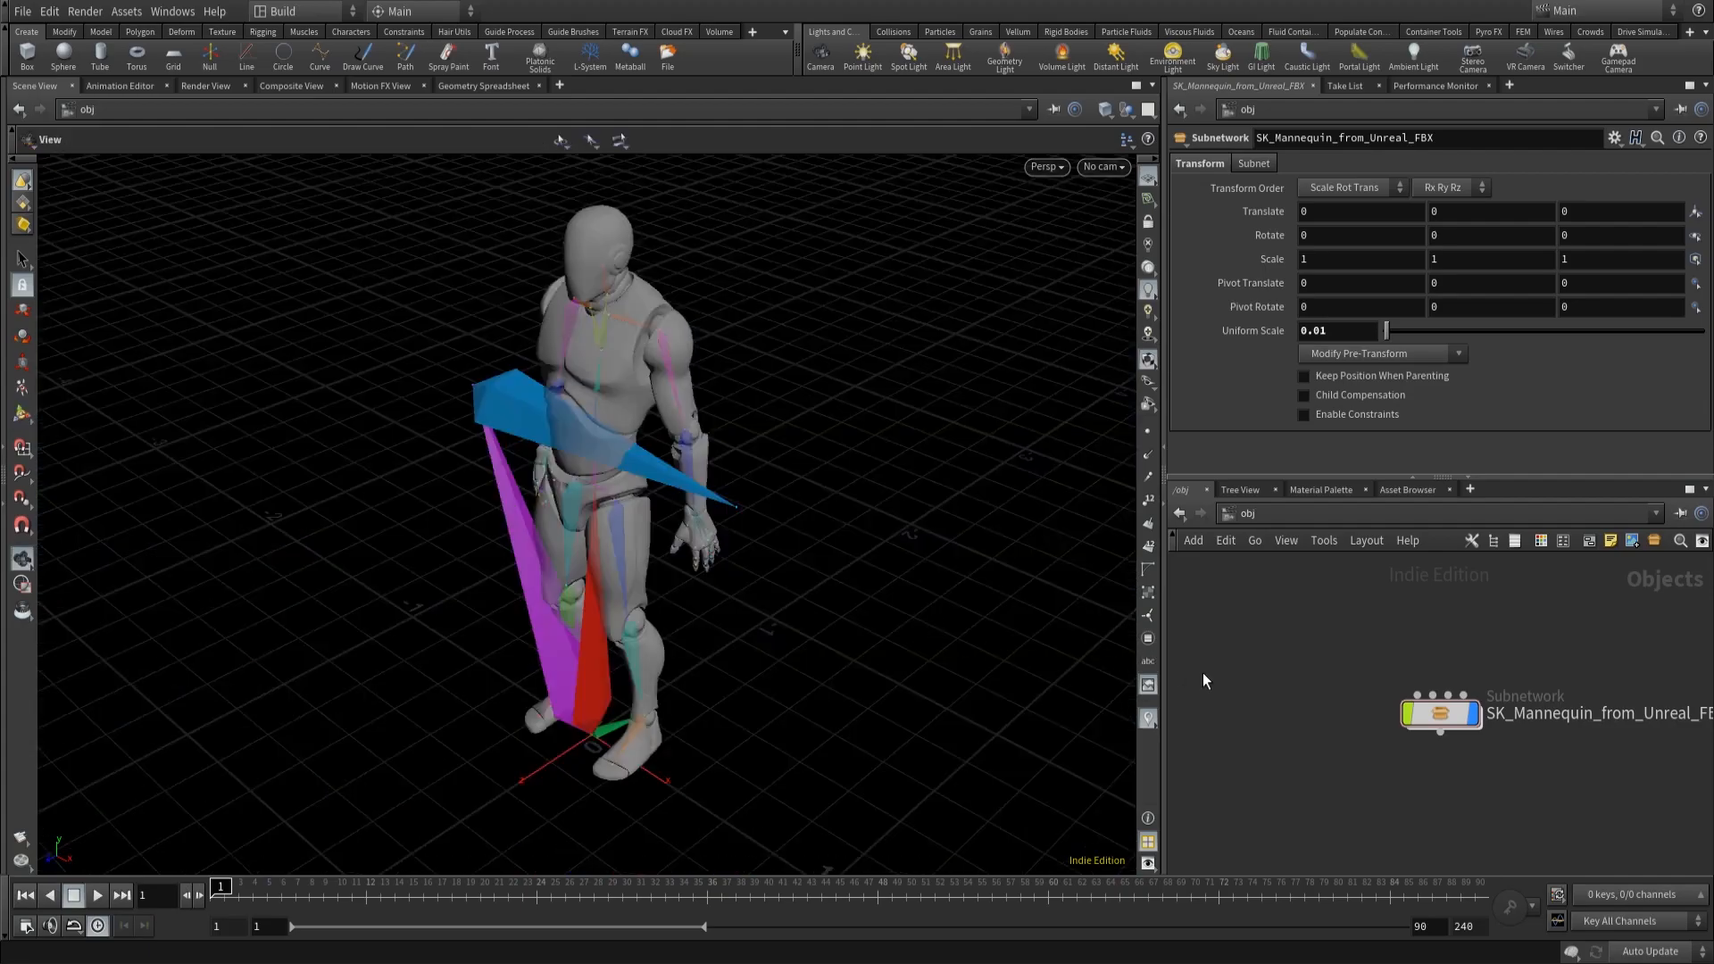
mouse_move(765, 391)
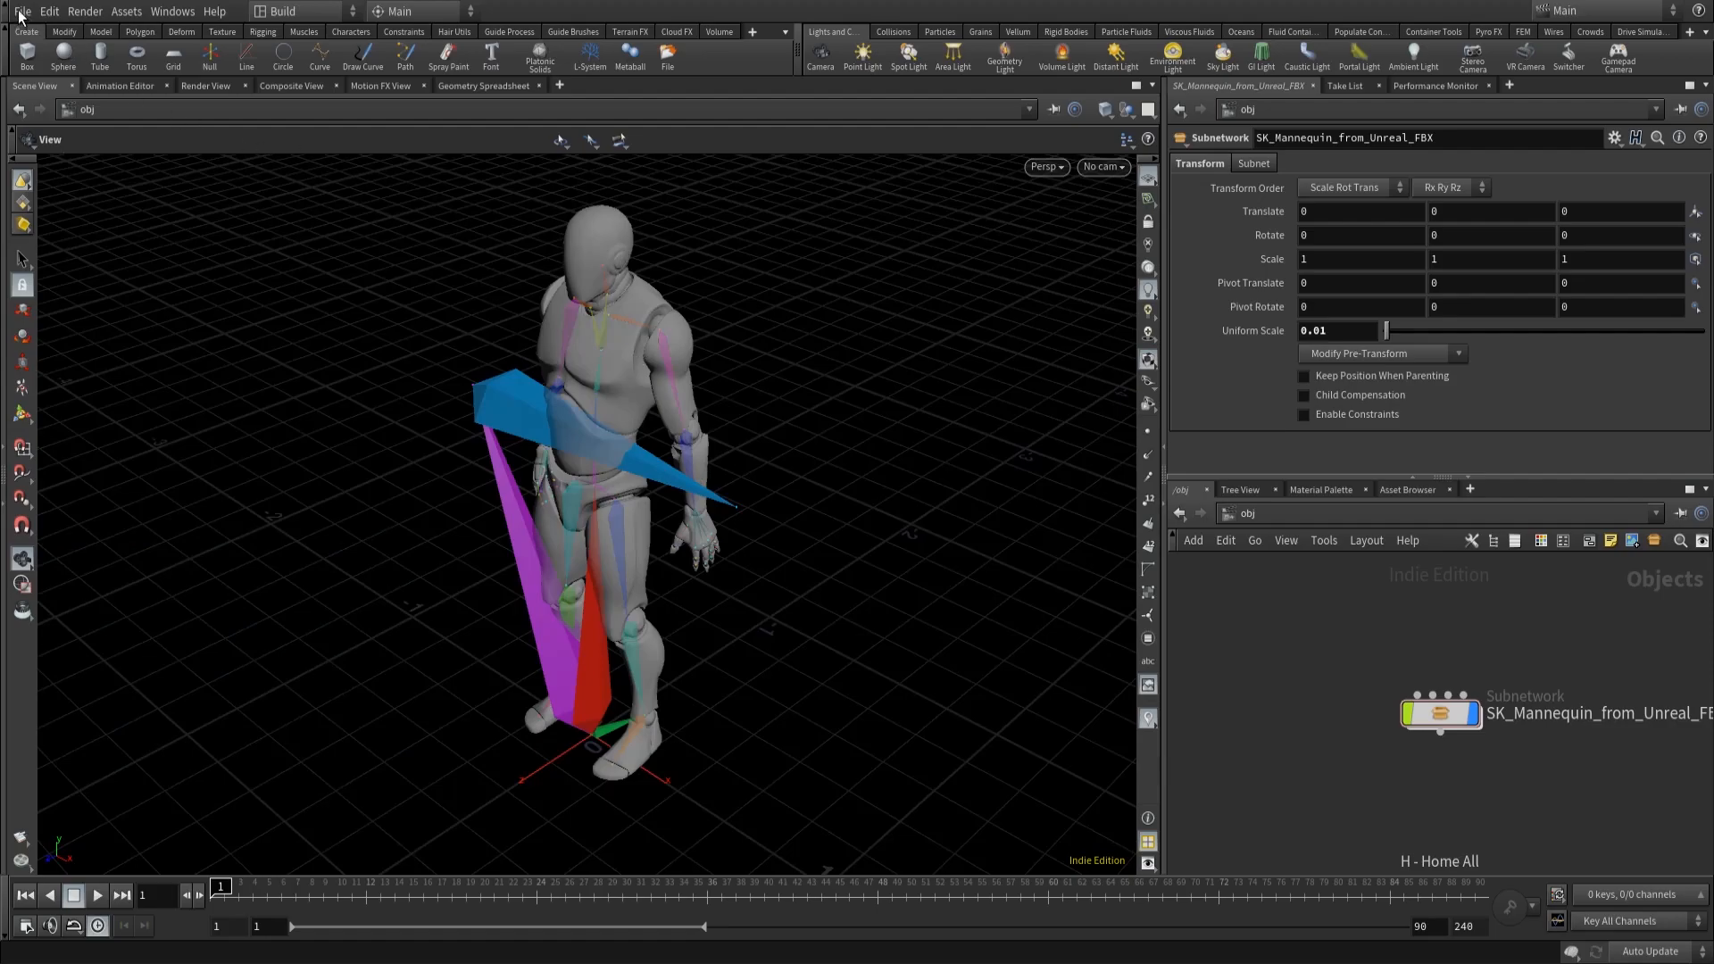
click(20, 11)
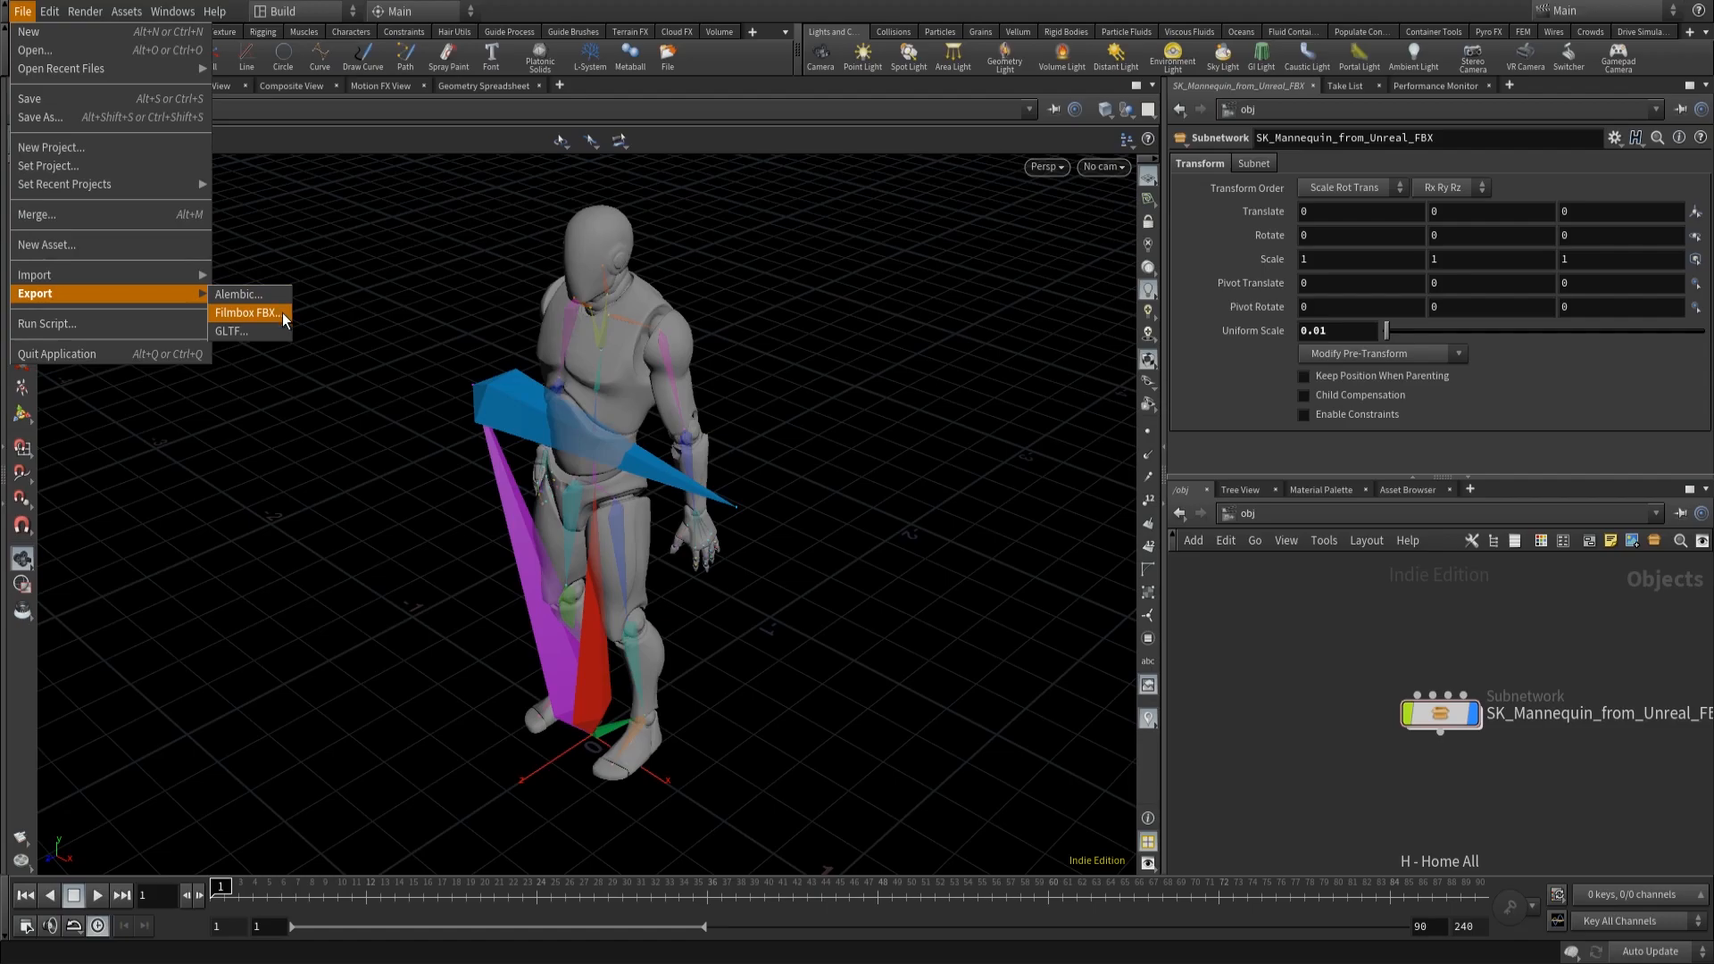
click(245, 312)
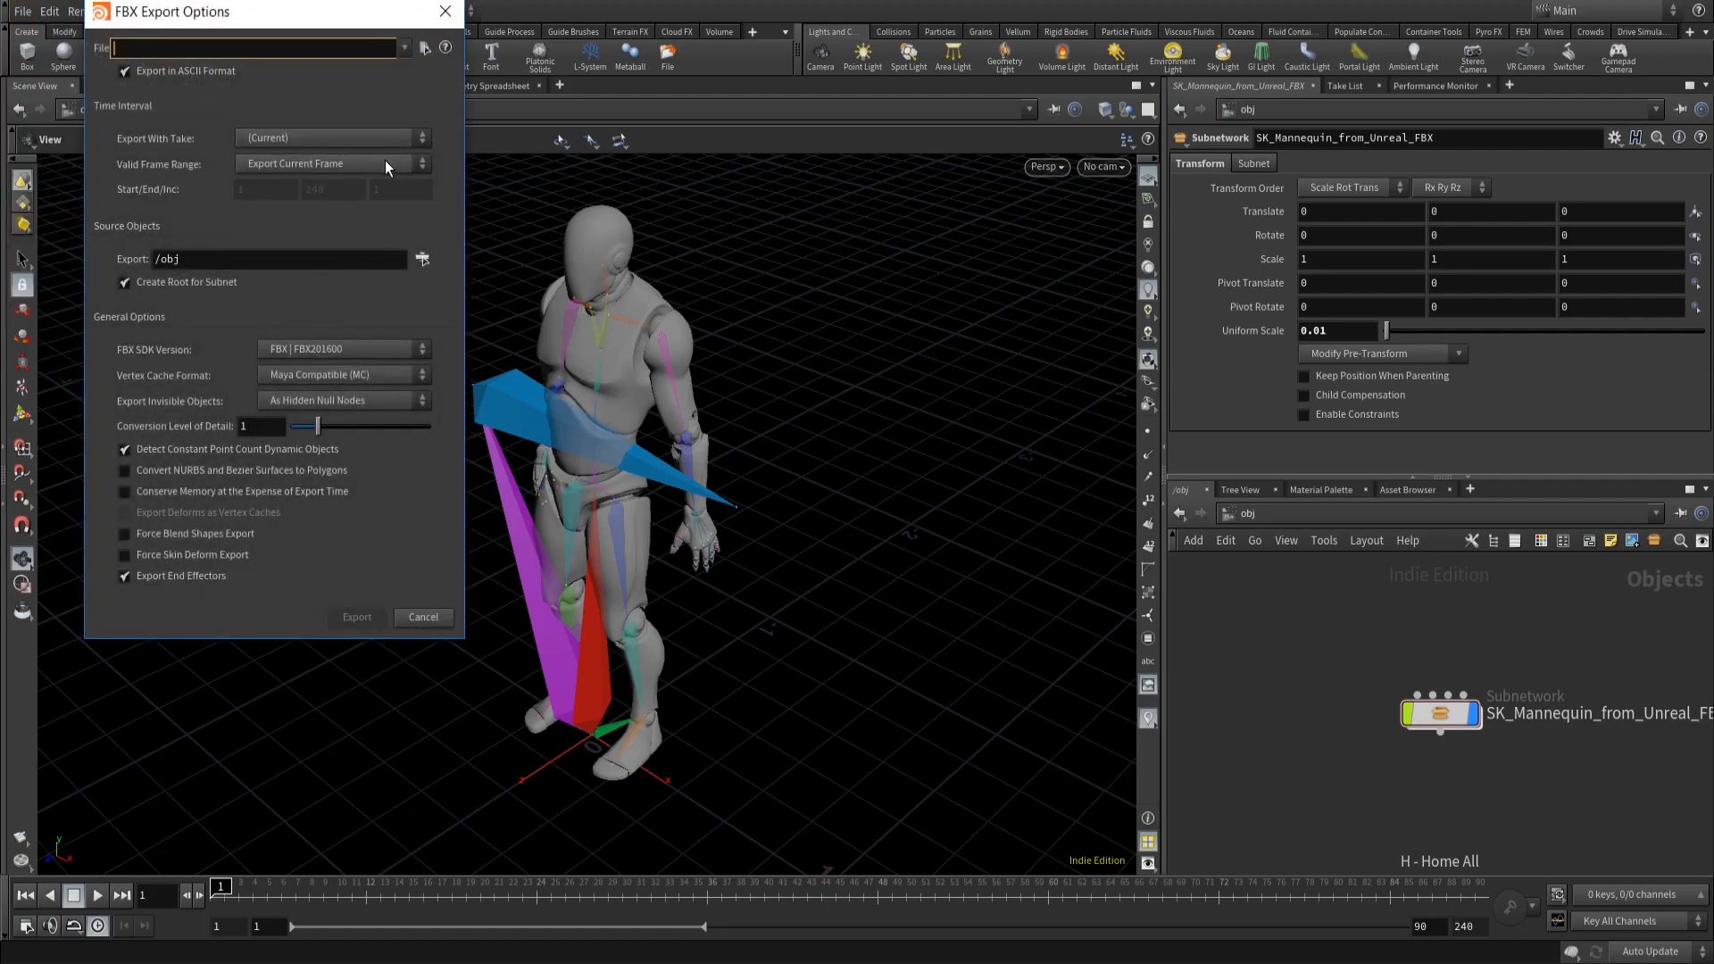
click(332, 163)
text(90)
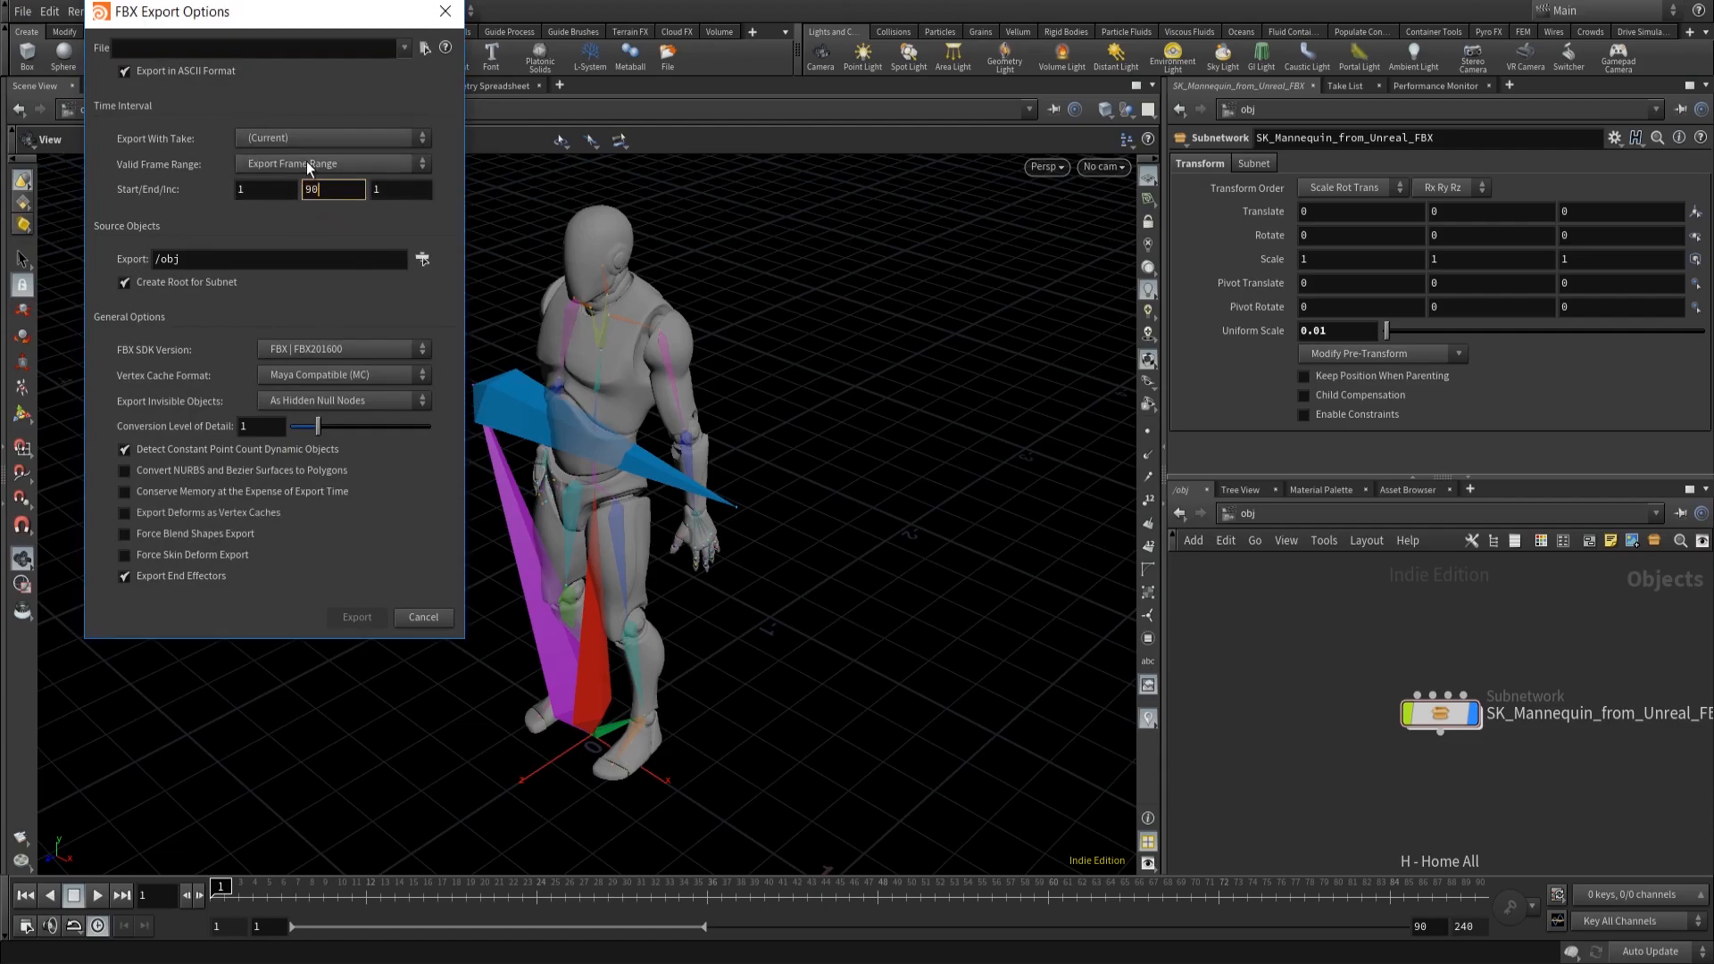
click(422, 259)
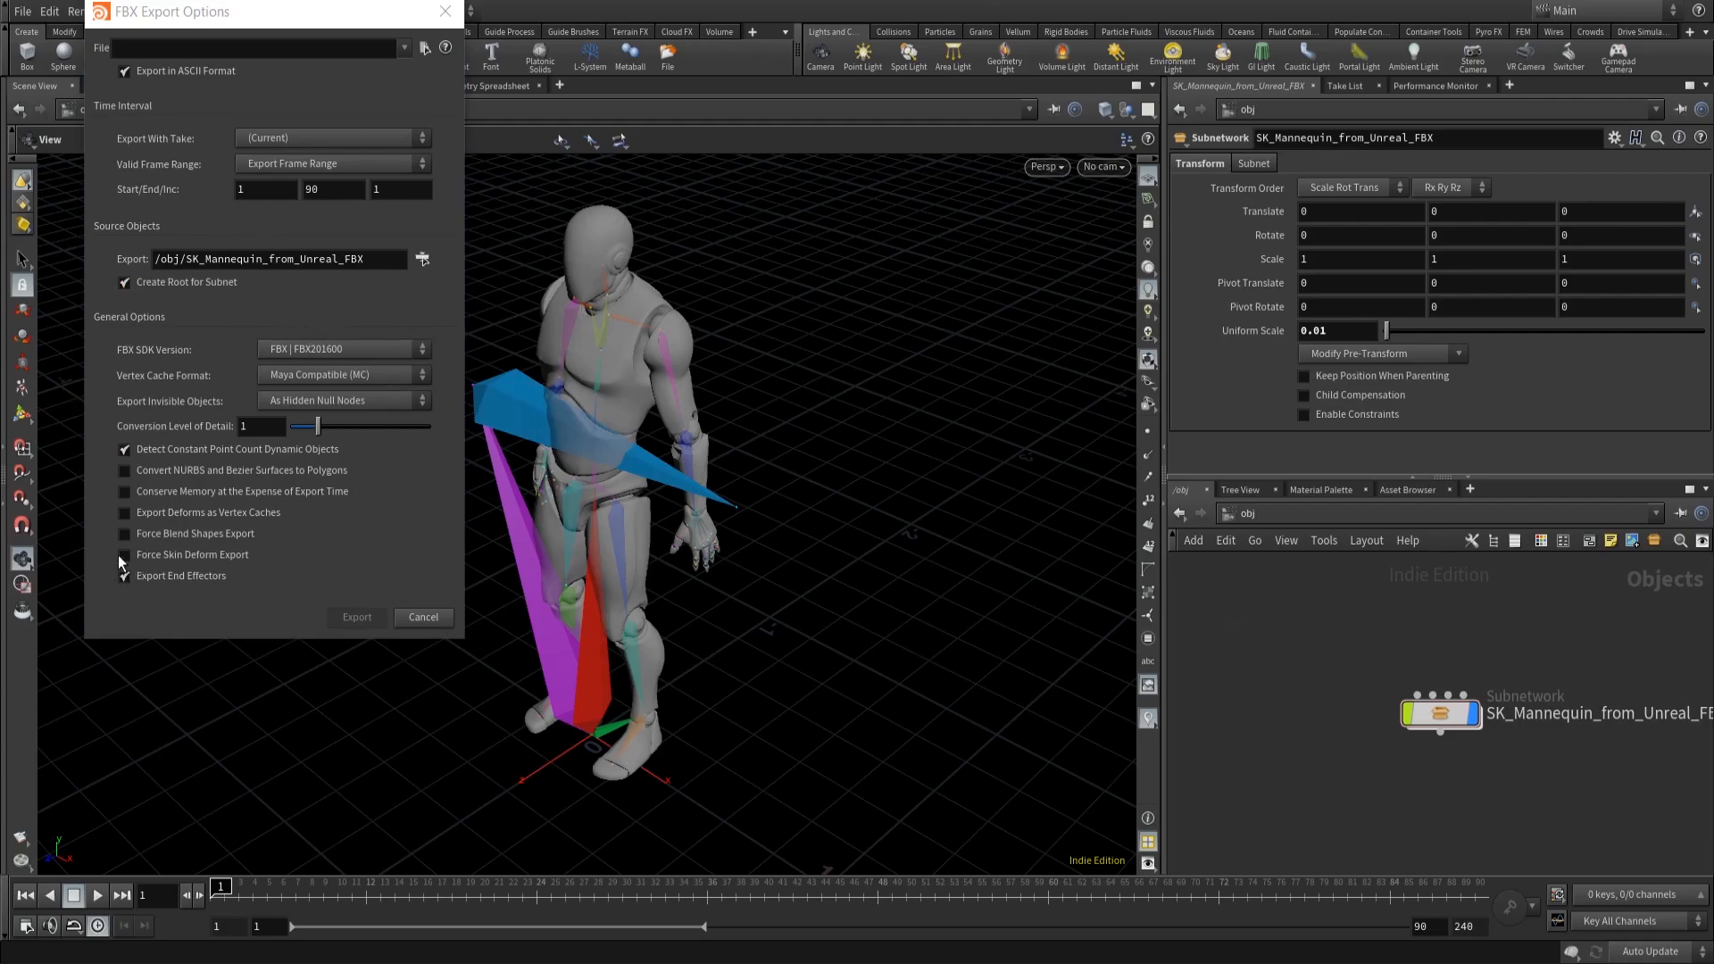
click(424, 47)
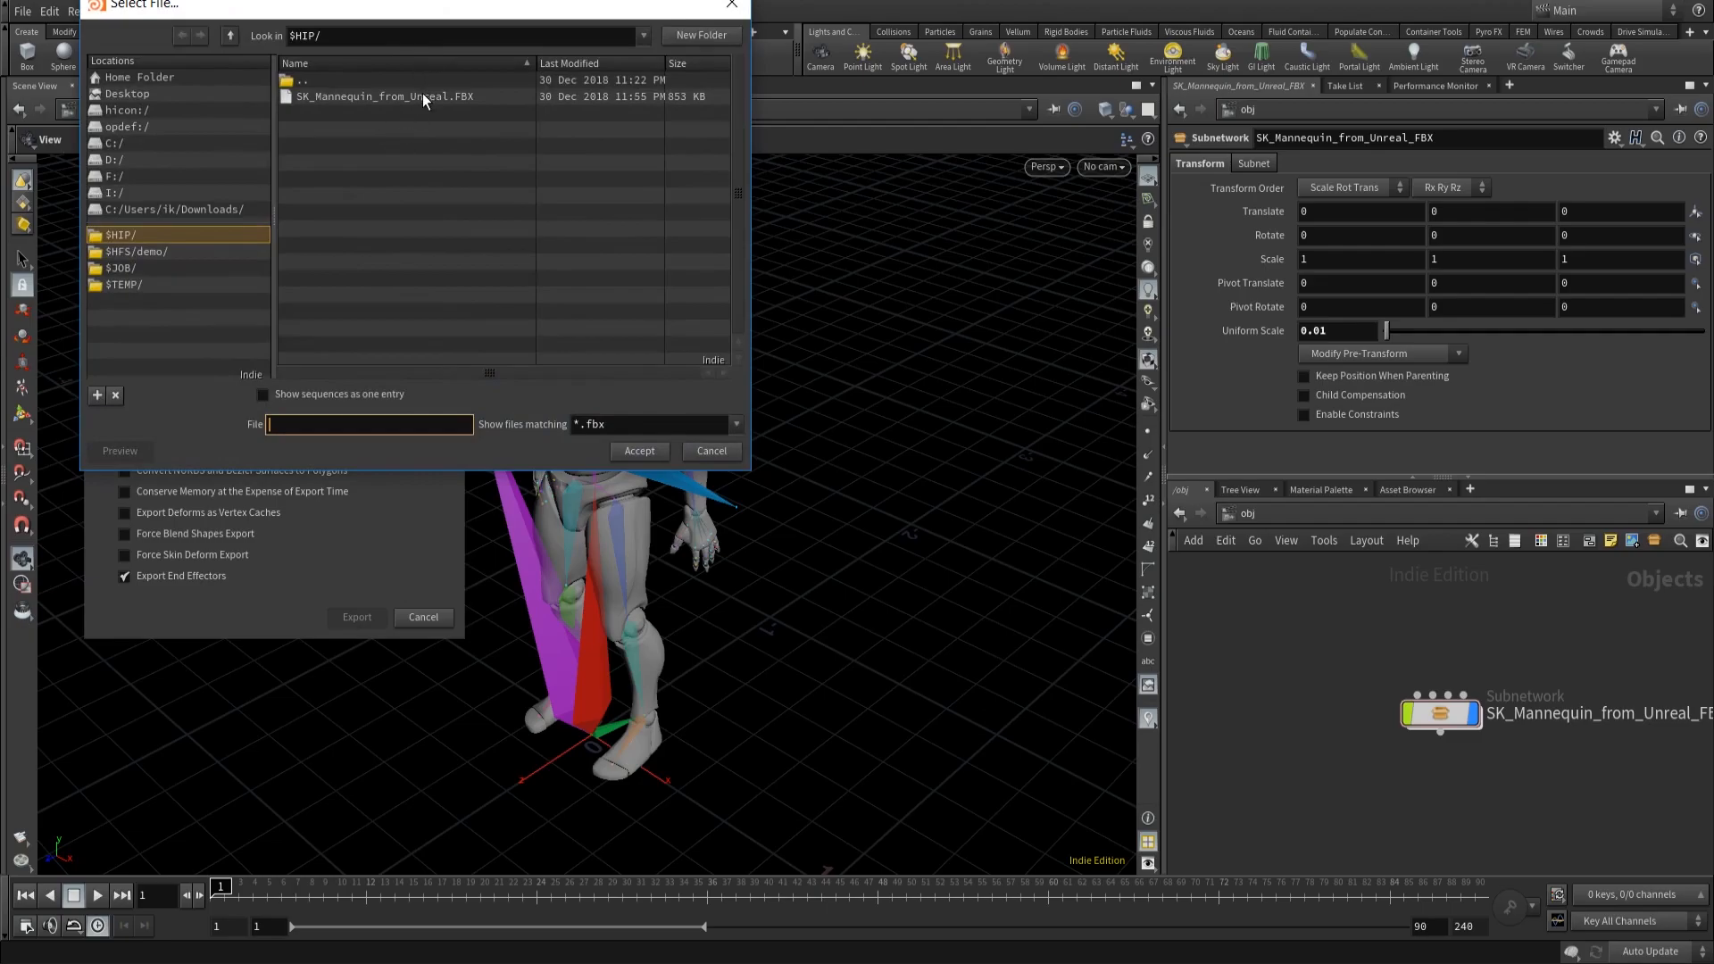
click(383, 96)
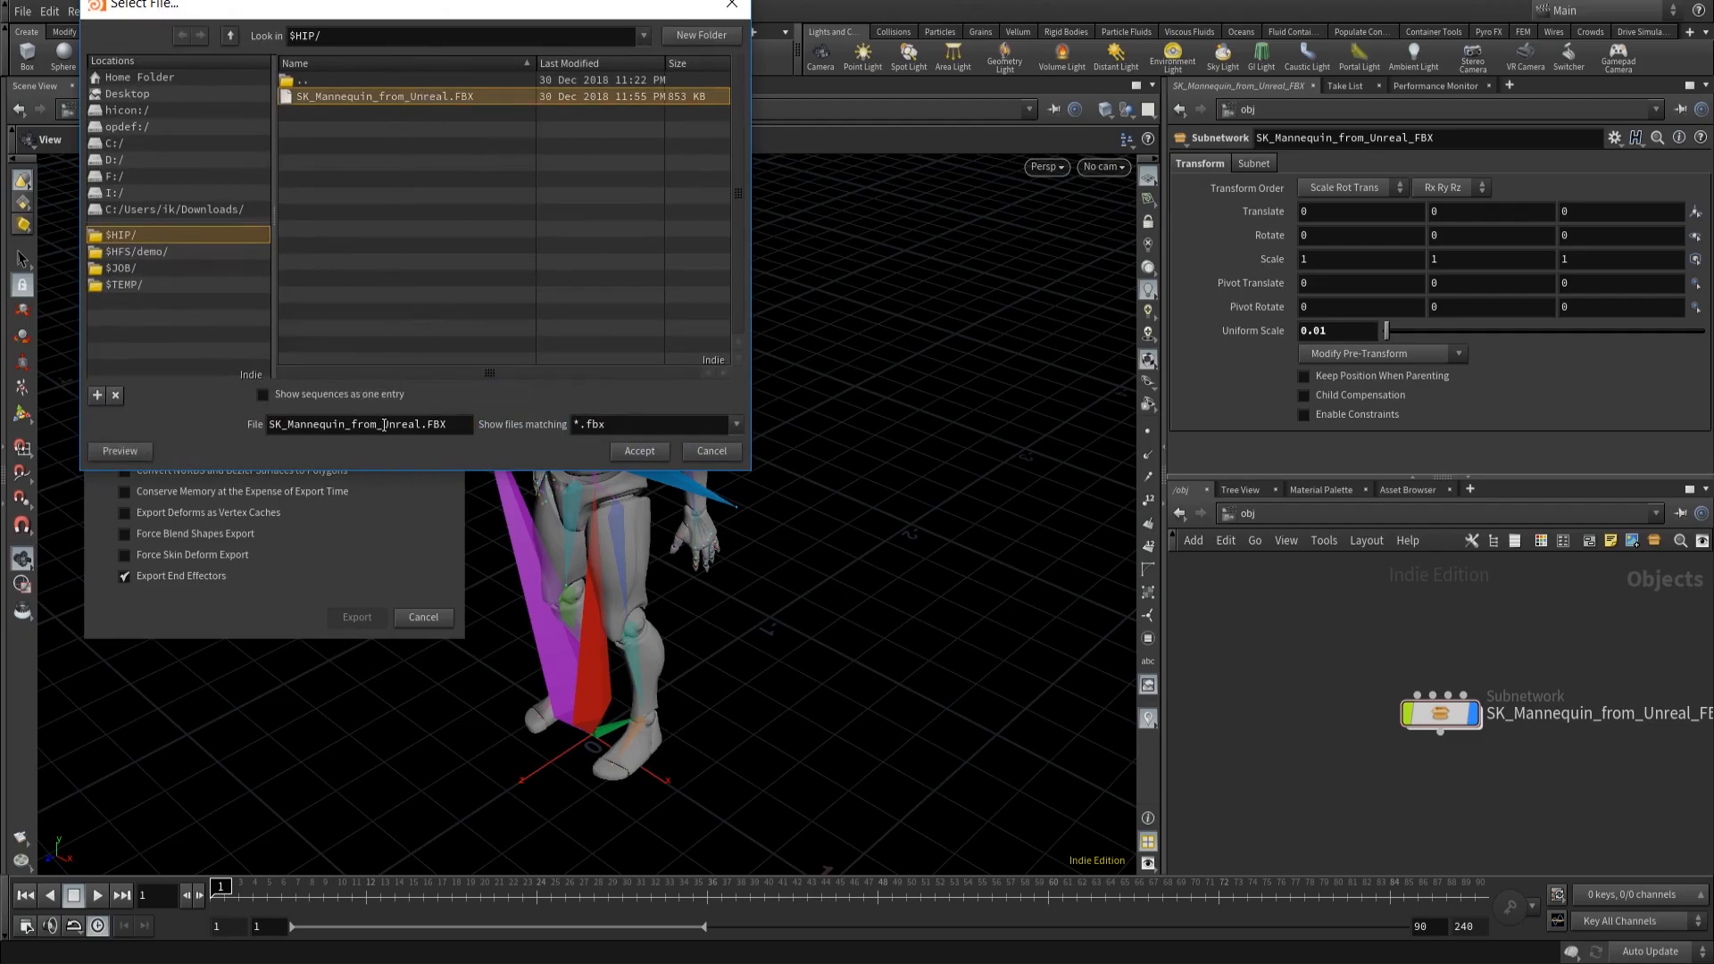
double_click(405, 424)
text(Houdini)
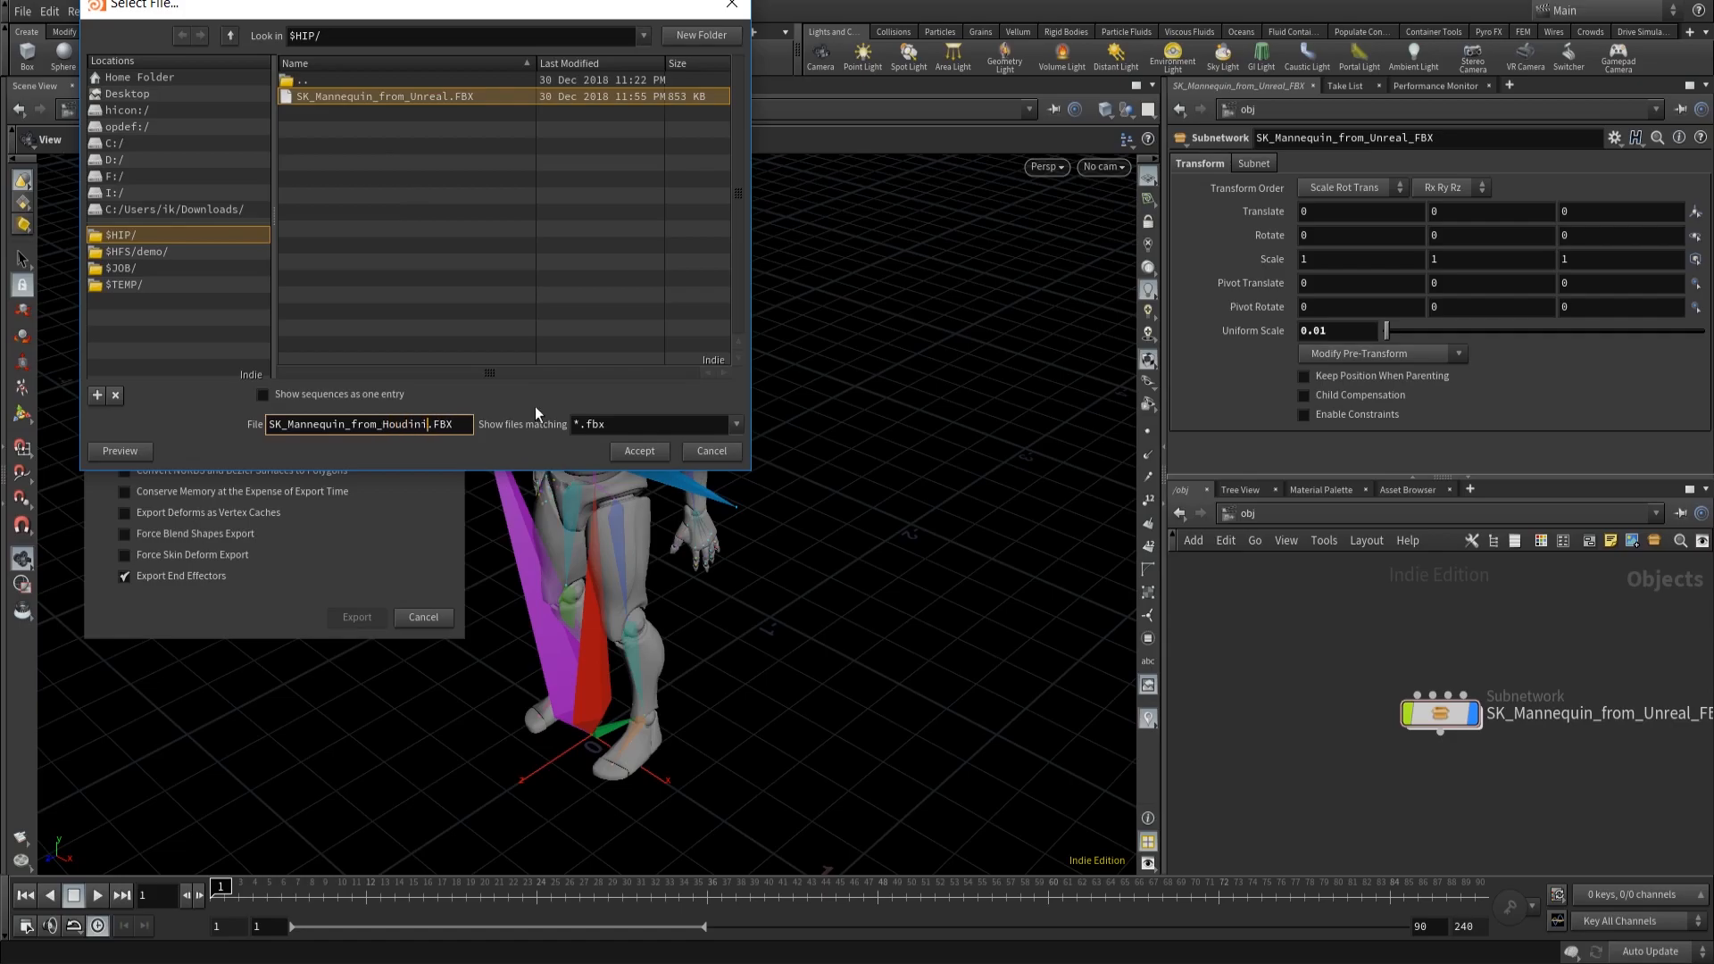
click(638, 450)
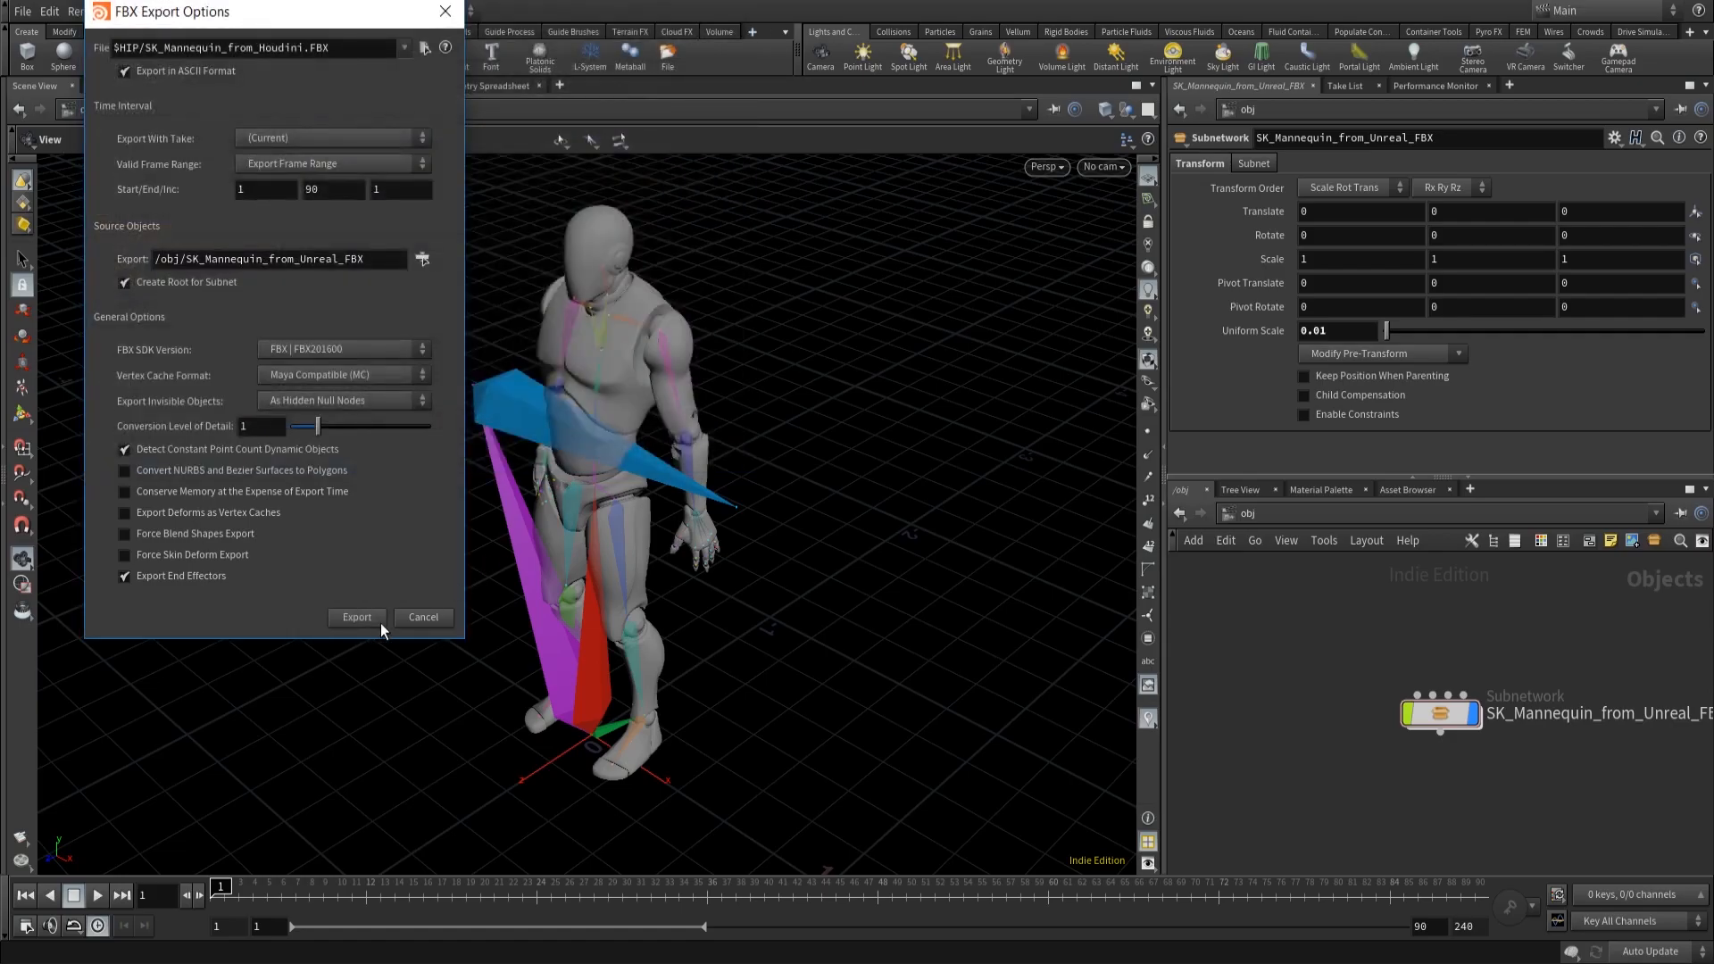
click(356, 618)
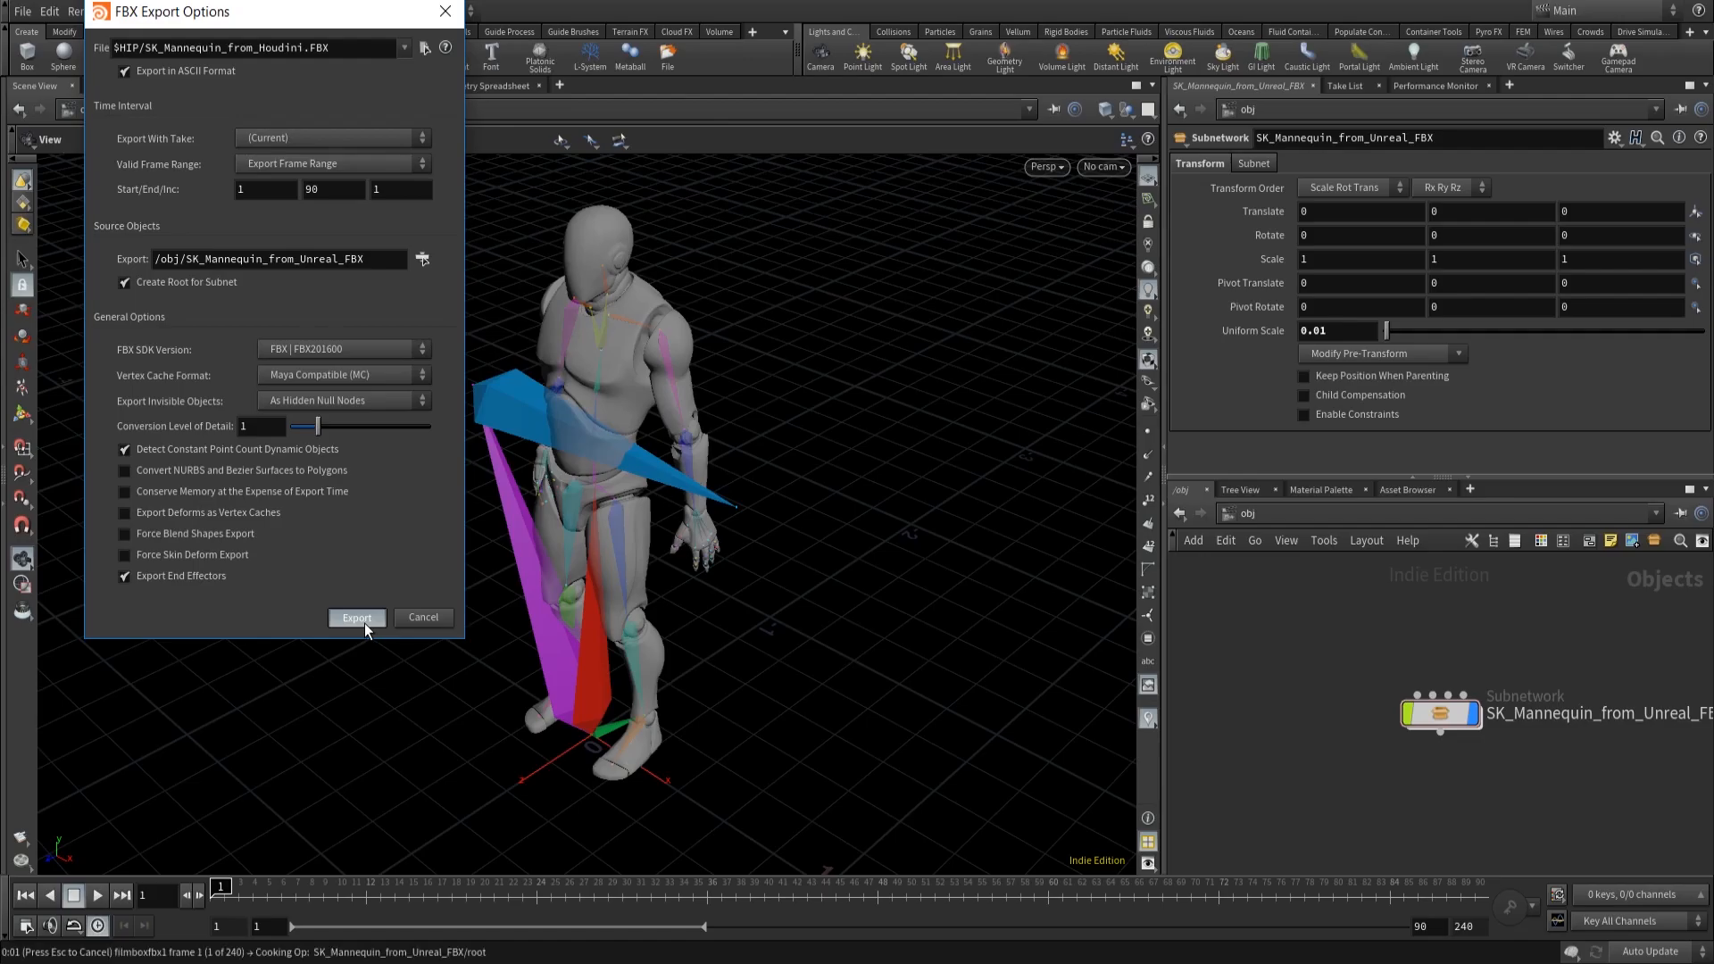
Step: Select the 6.30 MB SK_Mannequin_from_Houdini file beside SK_Mannequin_from_Unreal in Downloads
click(356, 618)
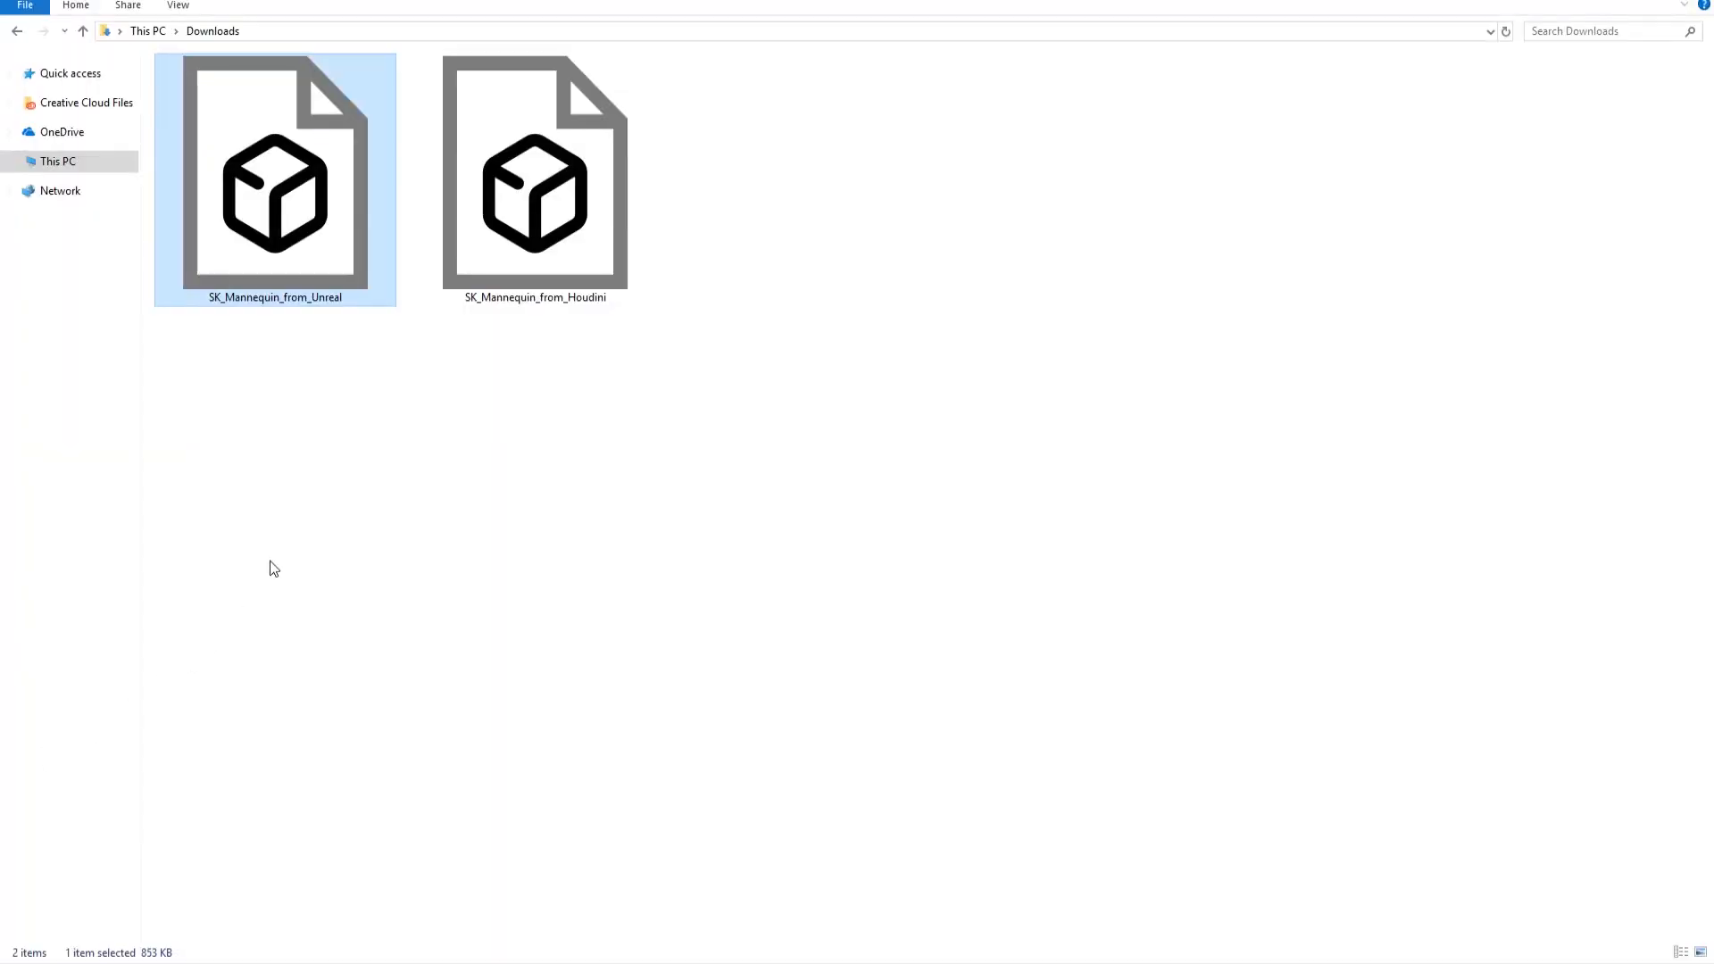
click(535, 181)
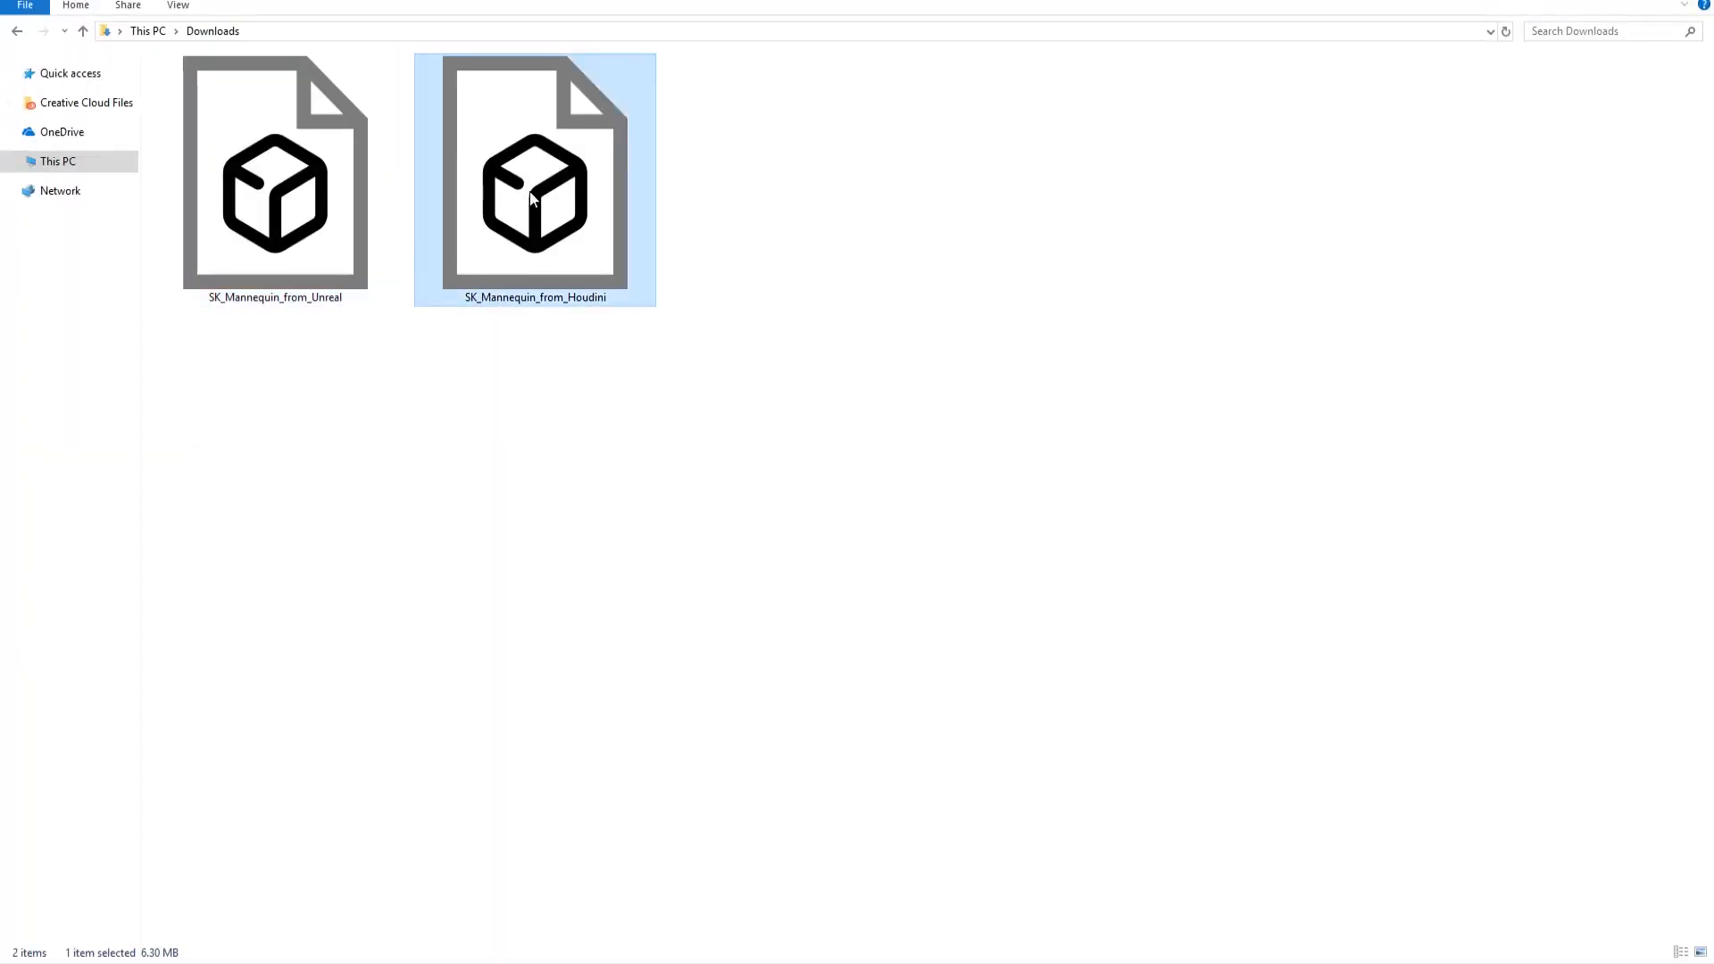
mouse_move(534, 175)
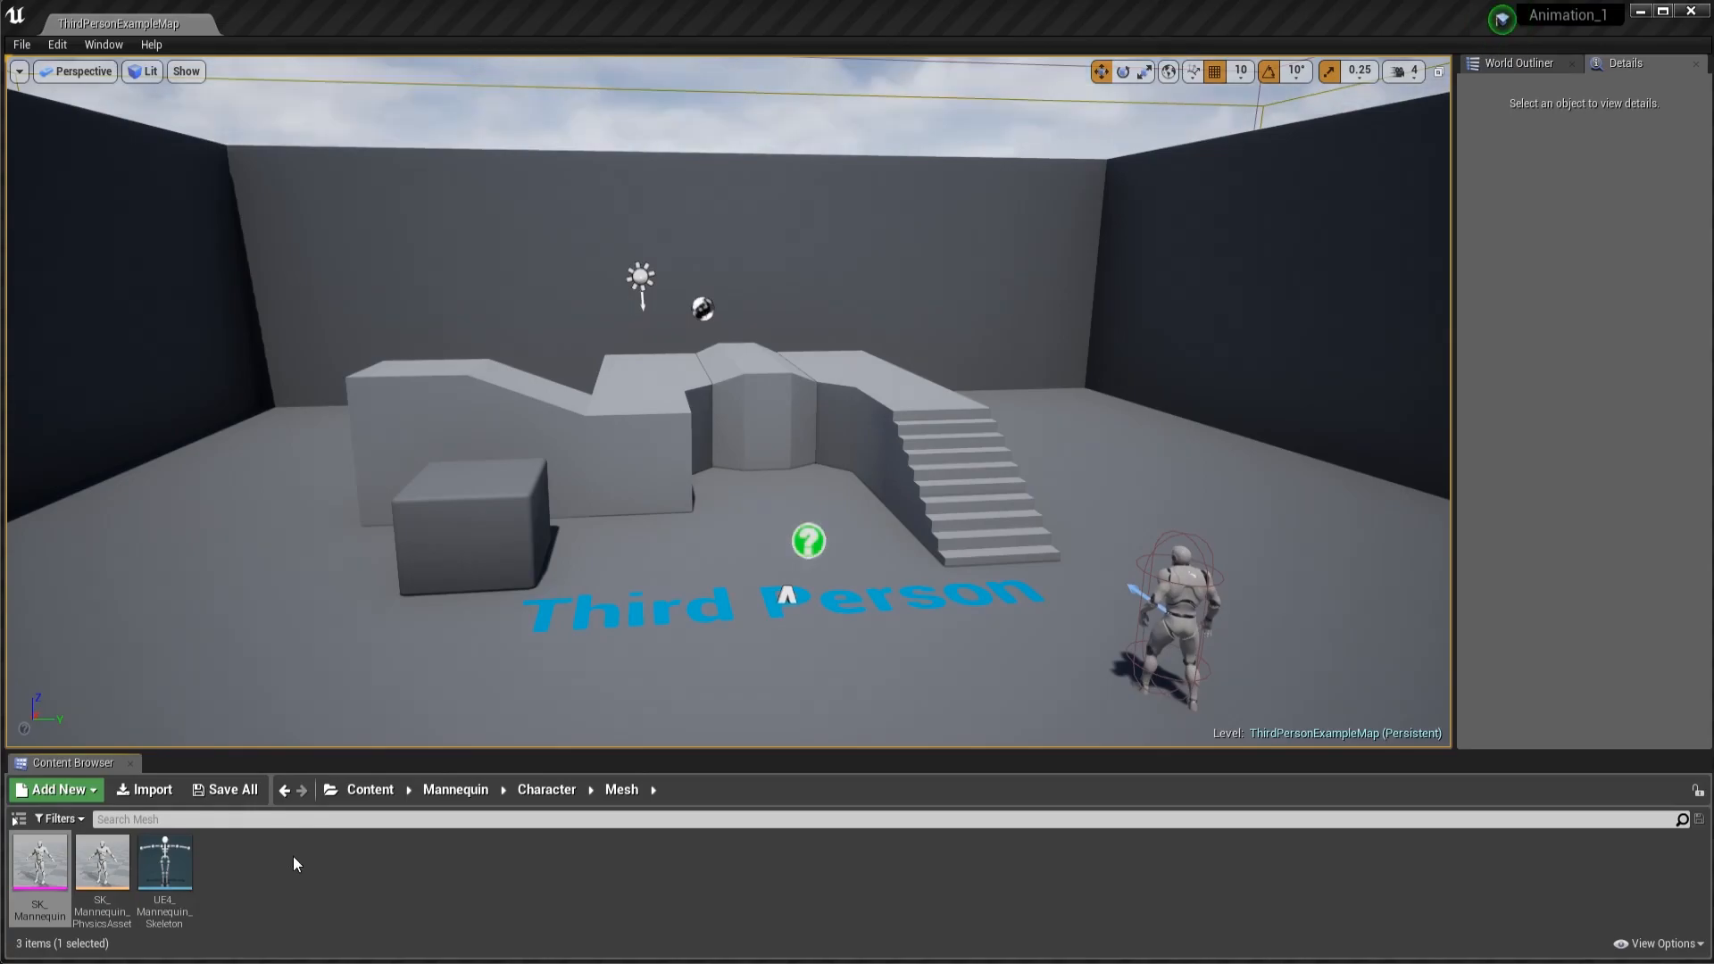
Step: Import the Houdini FBX using UE4_Mannequin_Skeleton, accepting the merge and dismissing its failure notice
click(151, 789)
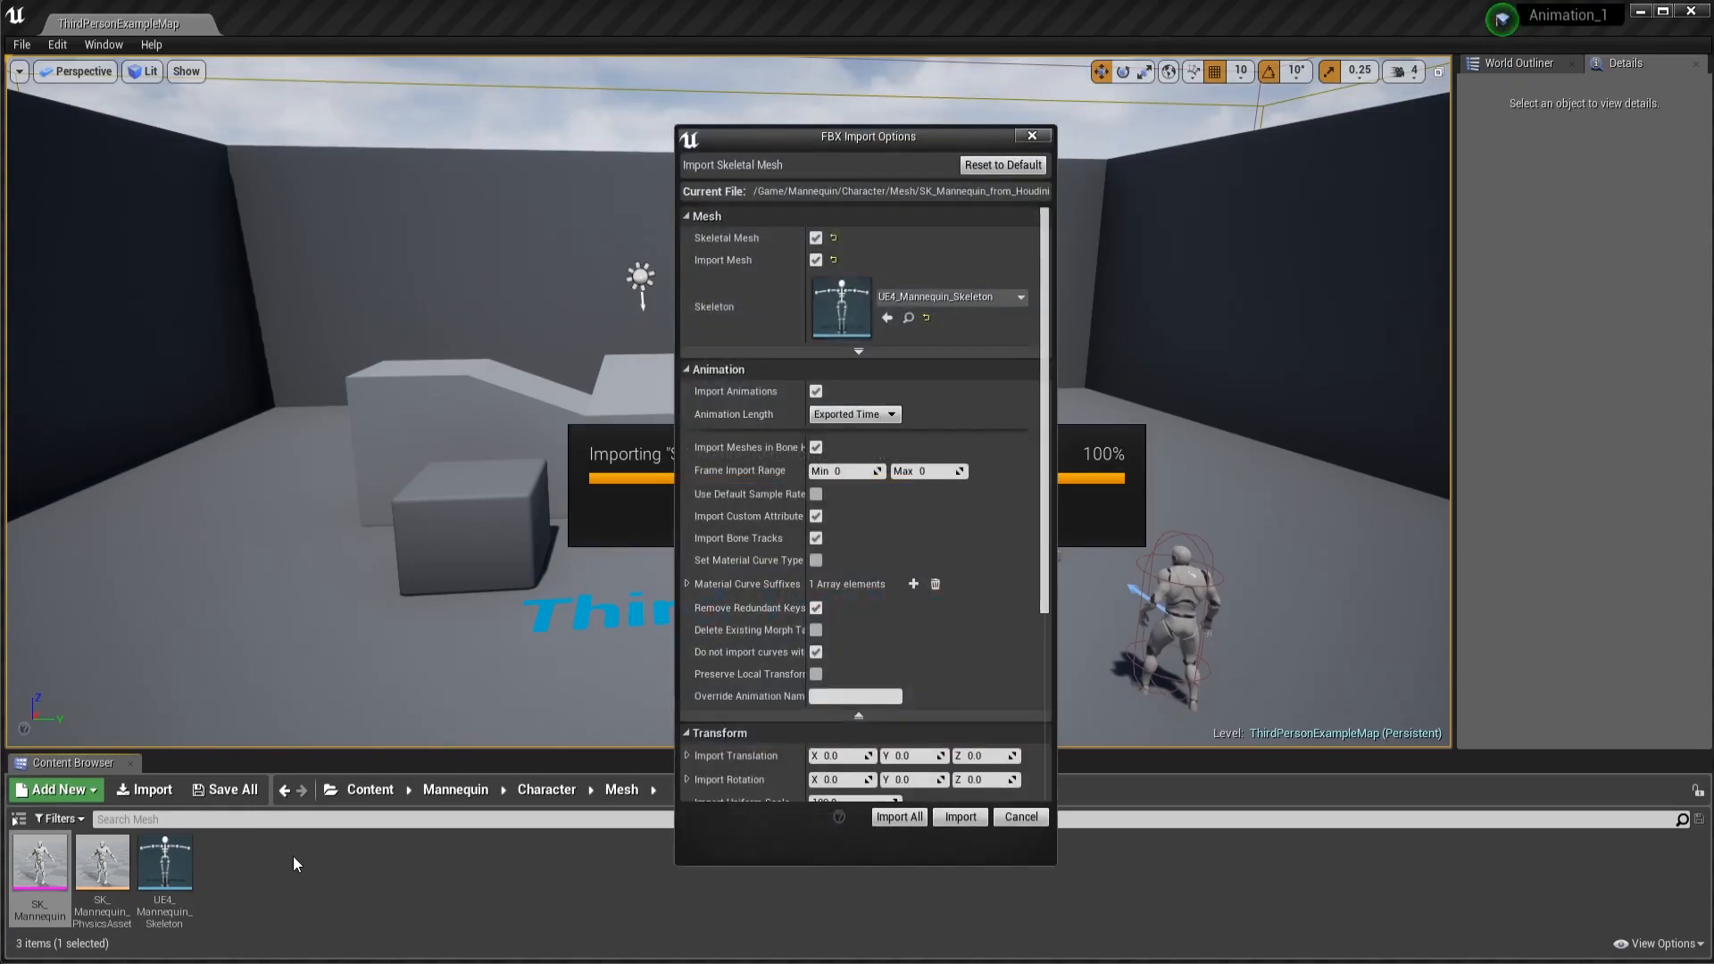
mouse_move(979, 535)
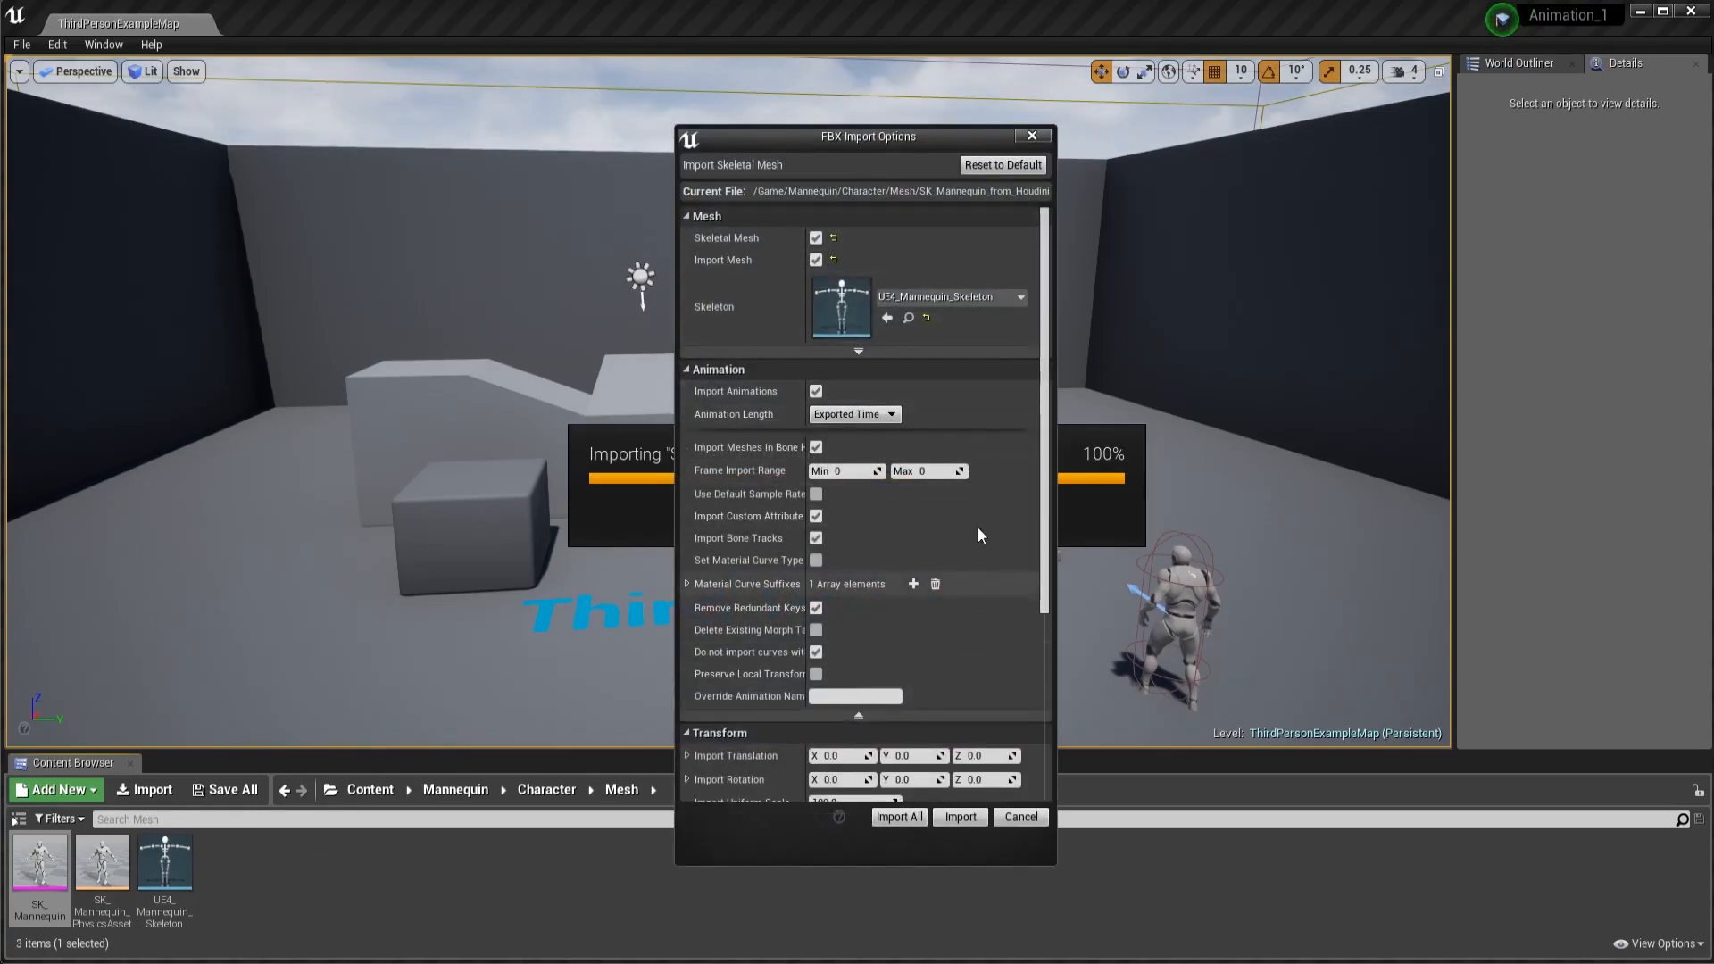
scroll(down, 3)
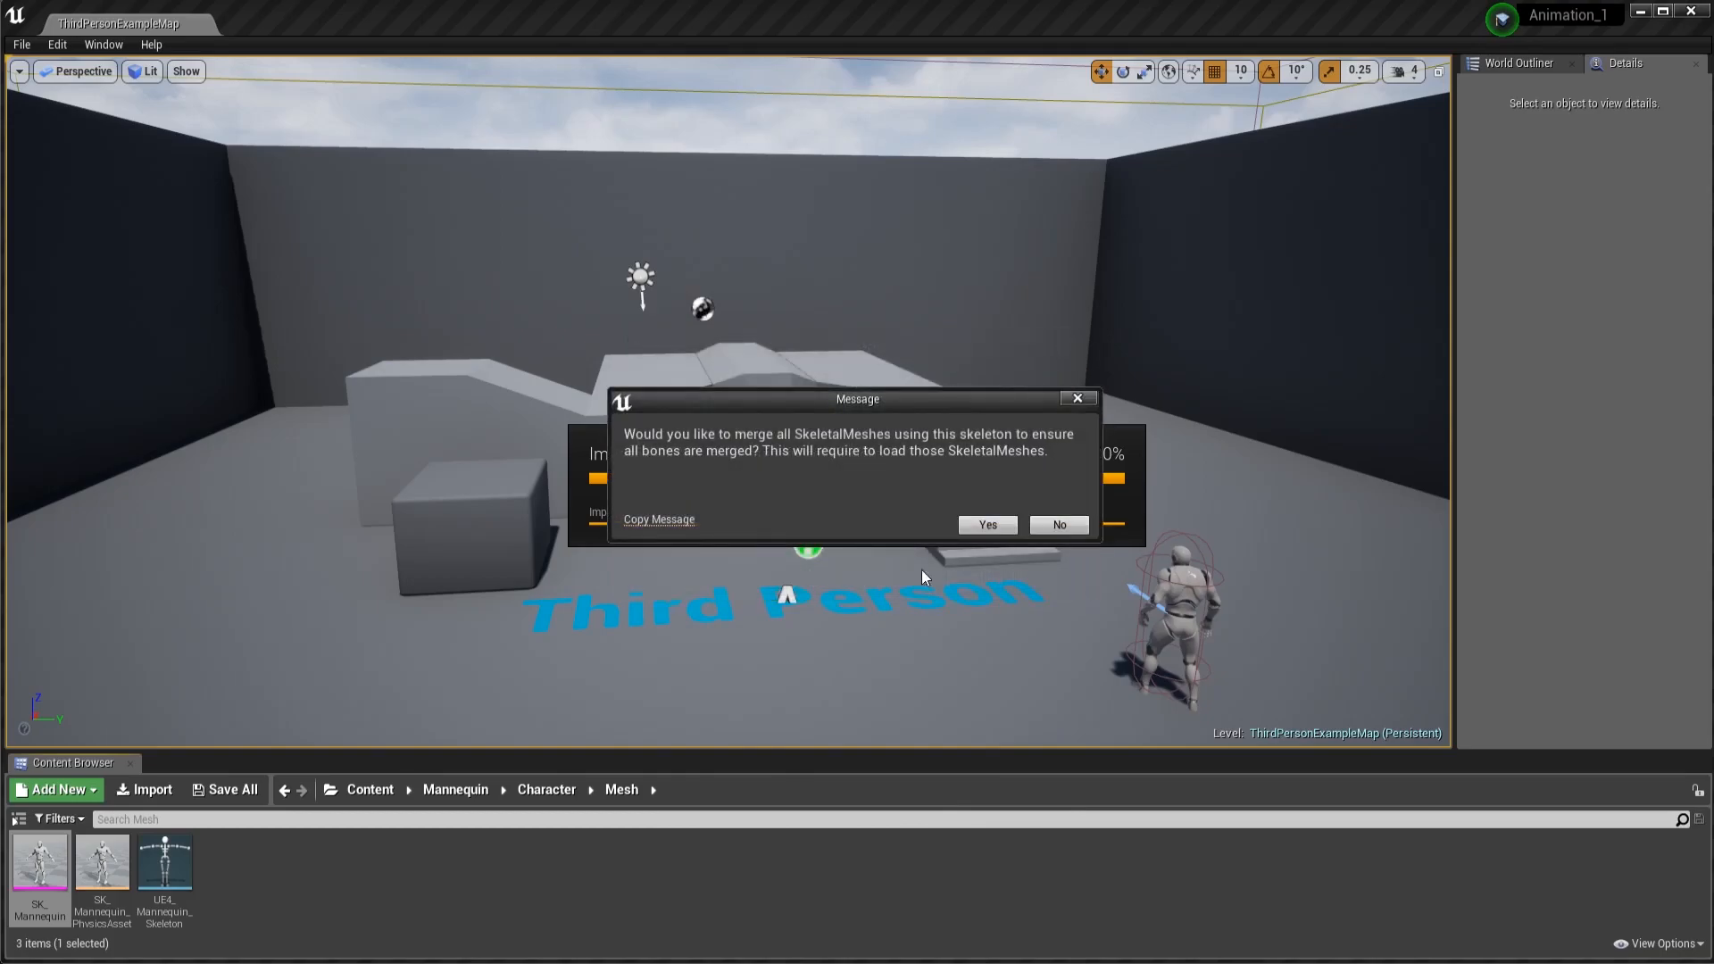
click(985, 525)
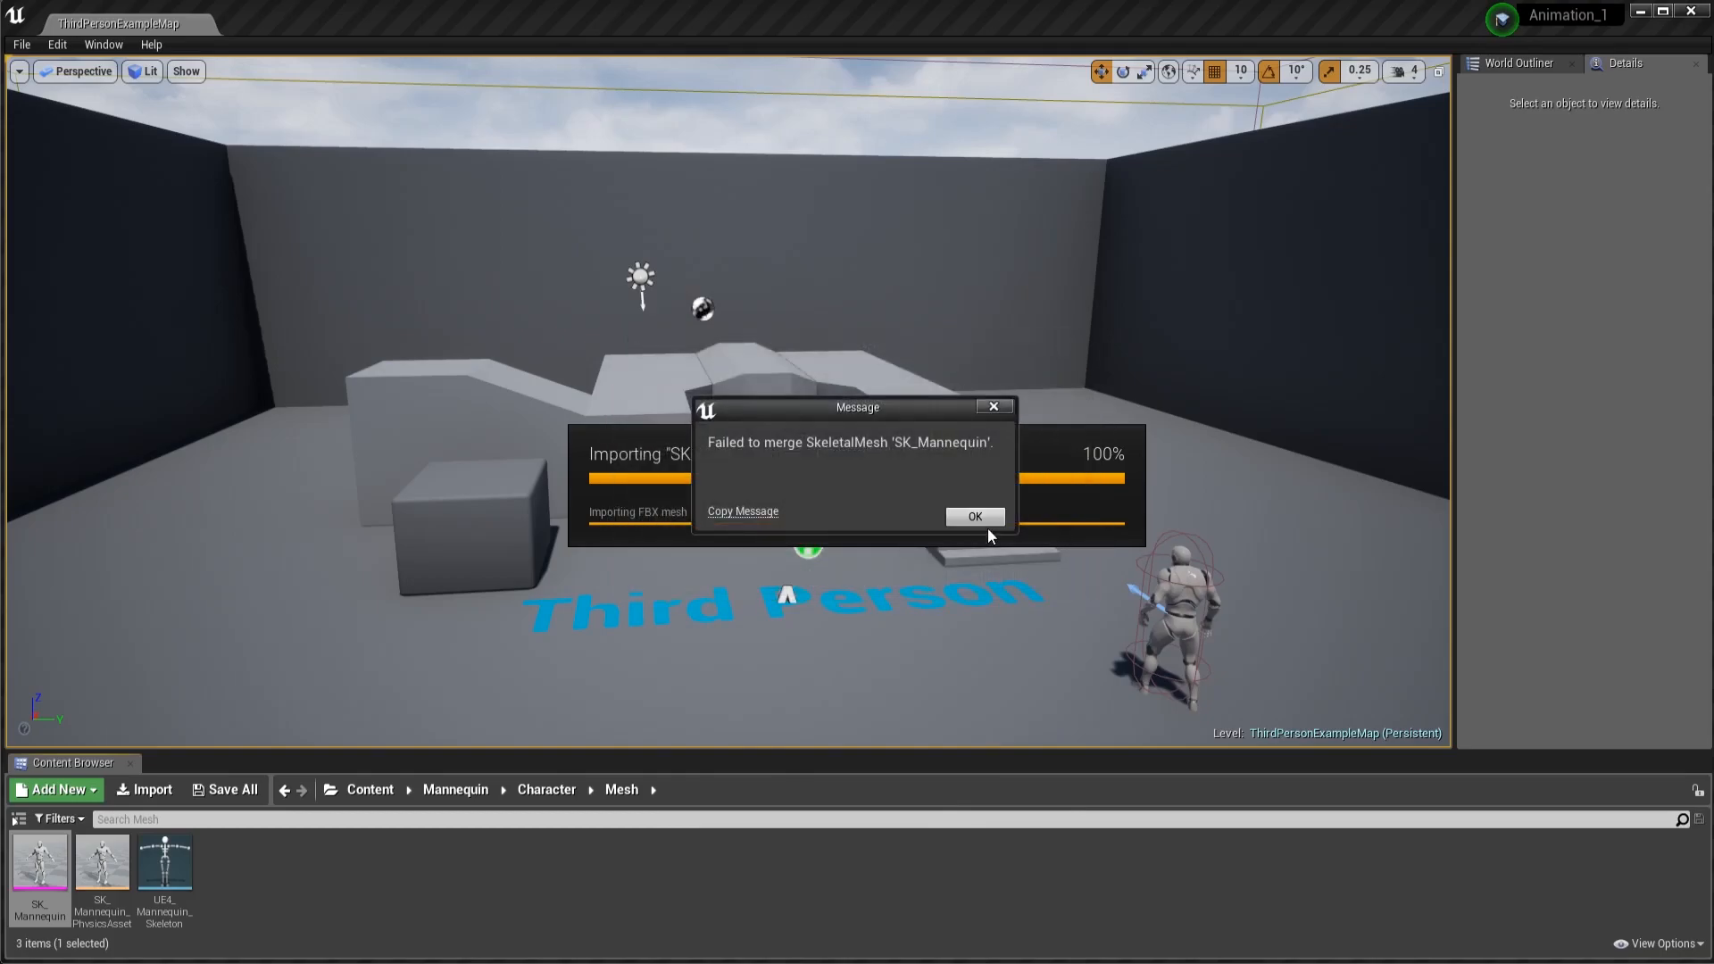
click(973, 515)
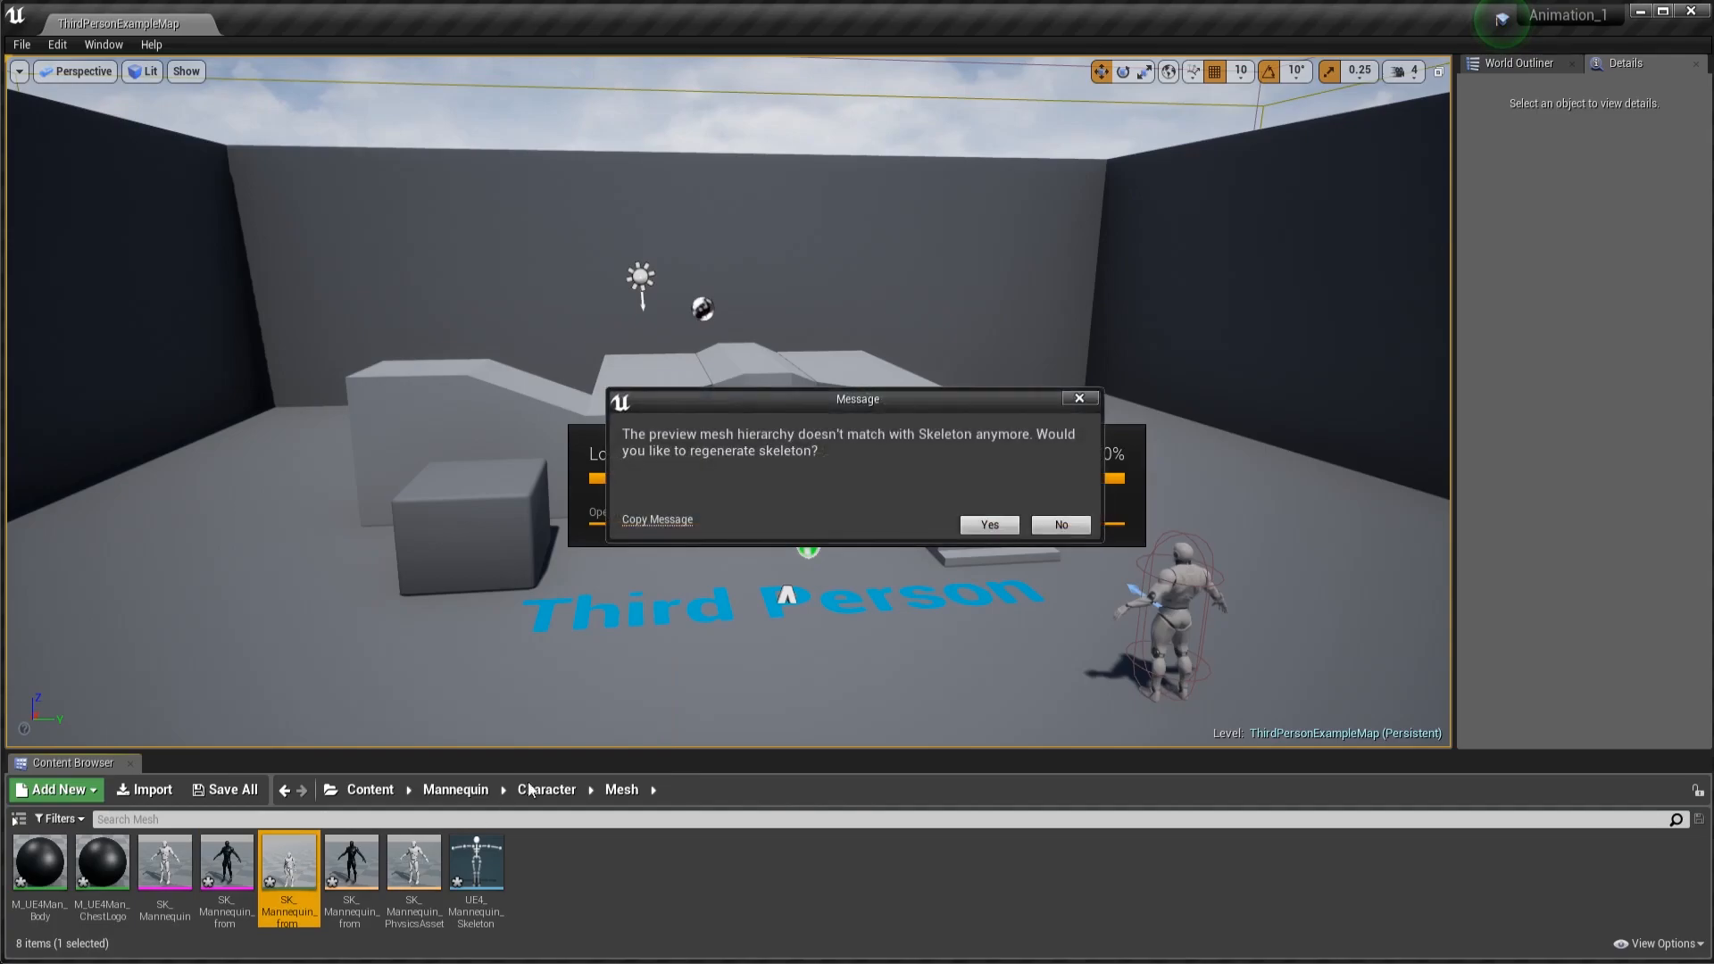
Step: Confirm skeleton regeneration, then preview the SK_Mannequin_from_Houdini_Anim wave and close the editor
click(986, 525)
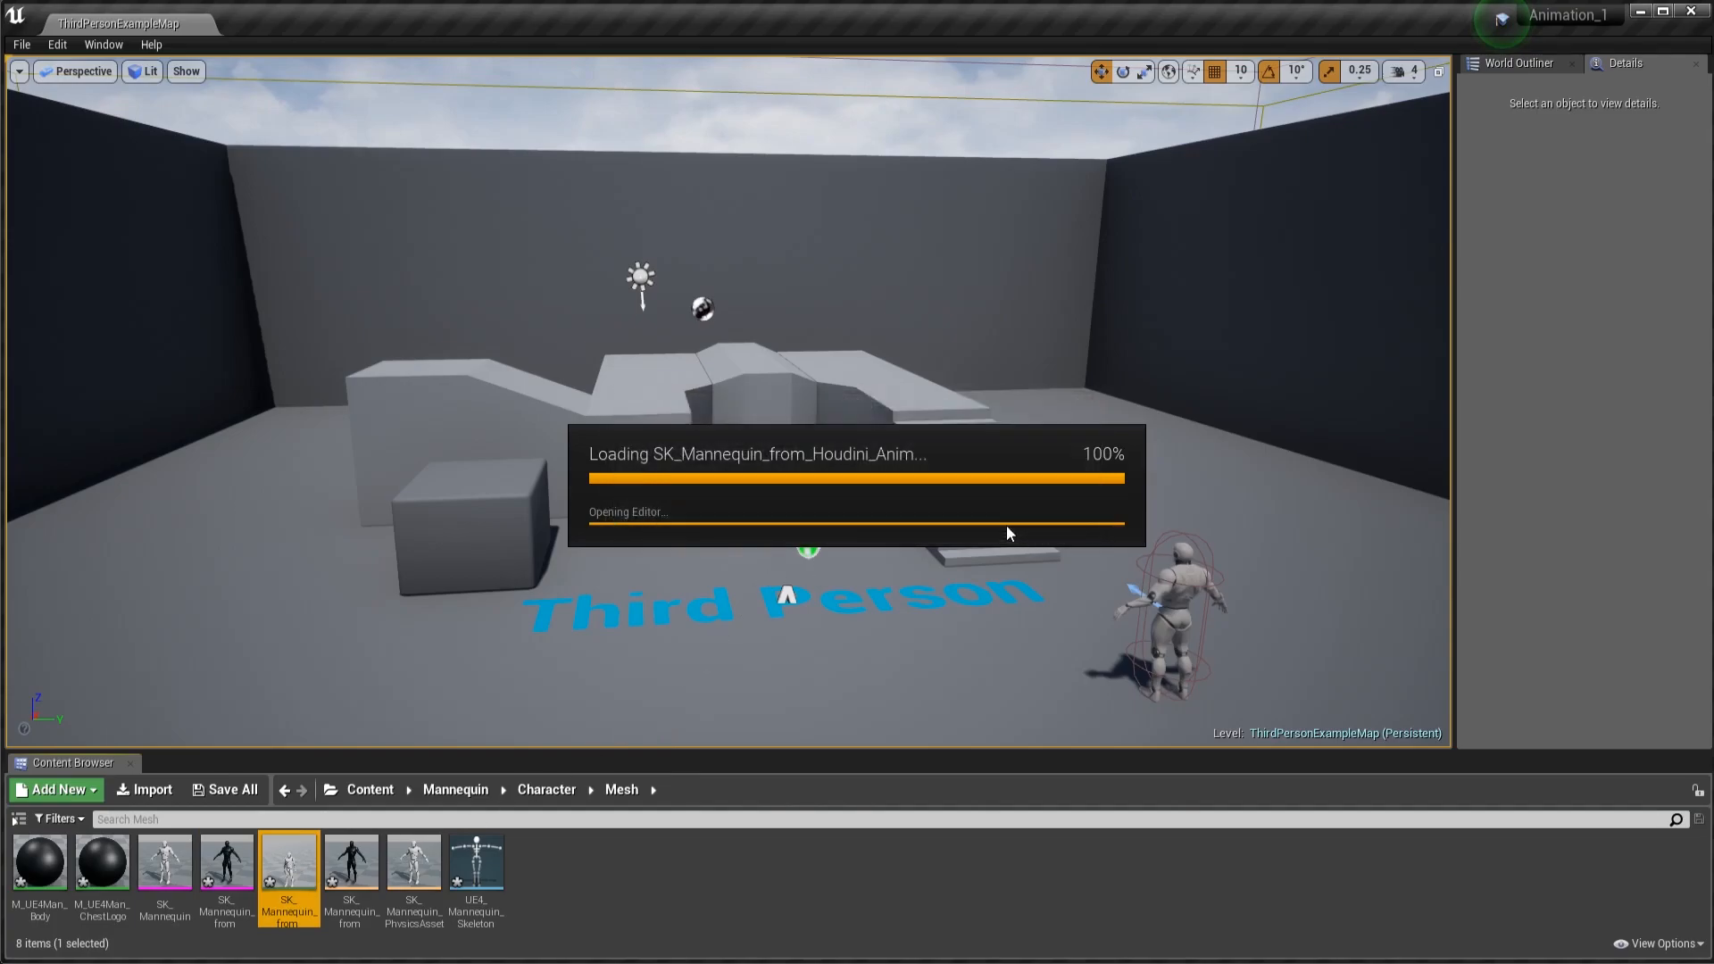
double_click(288, 857)
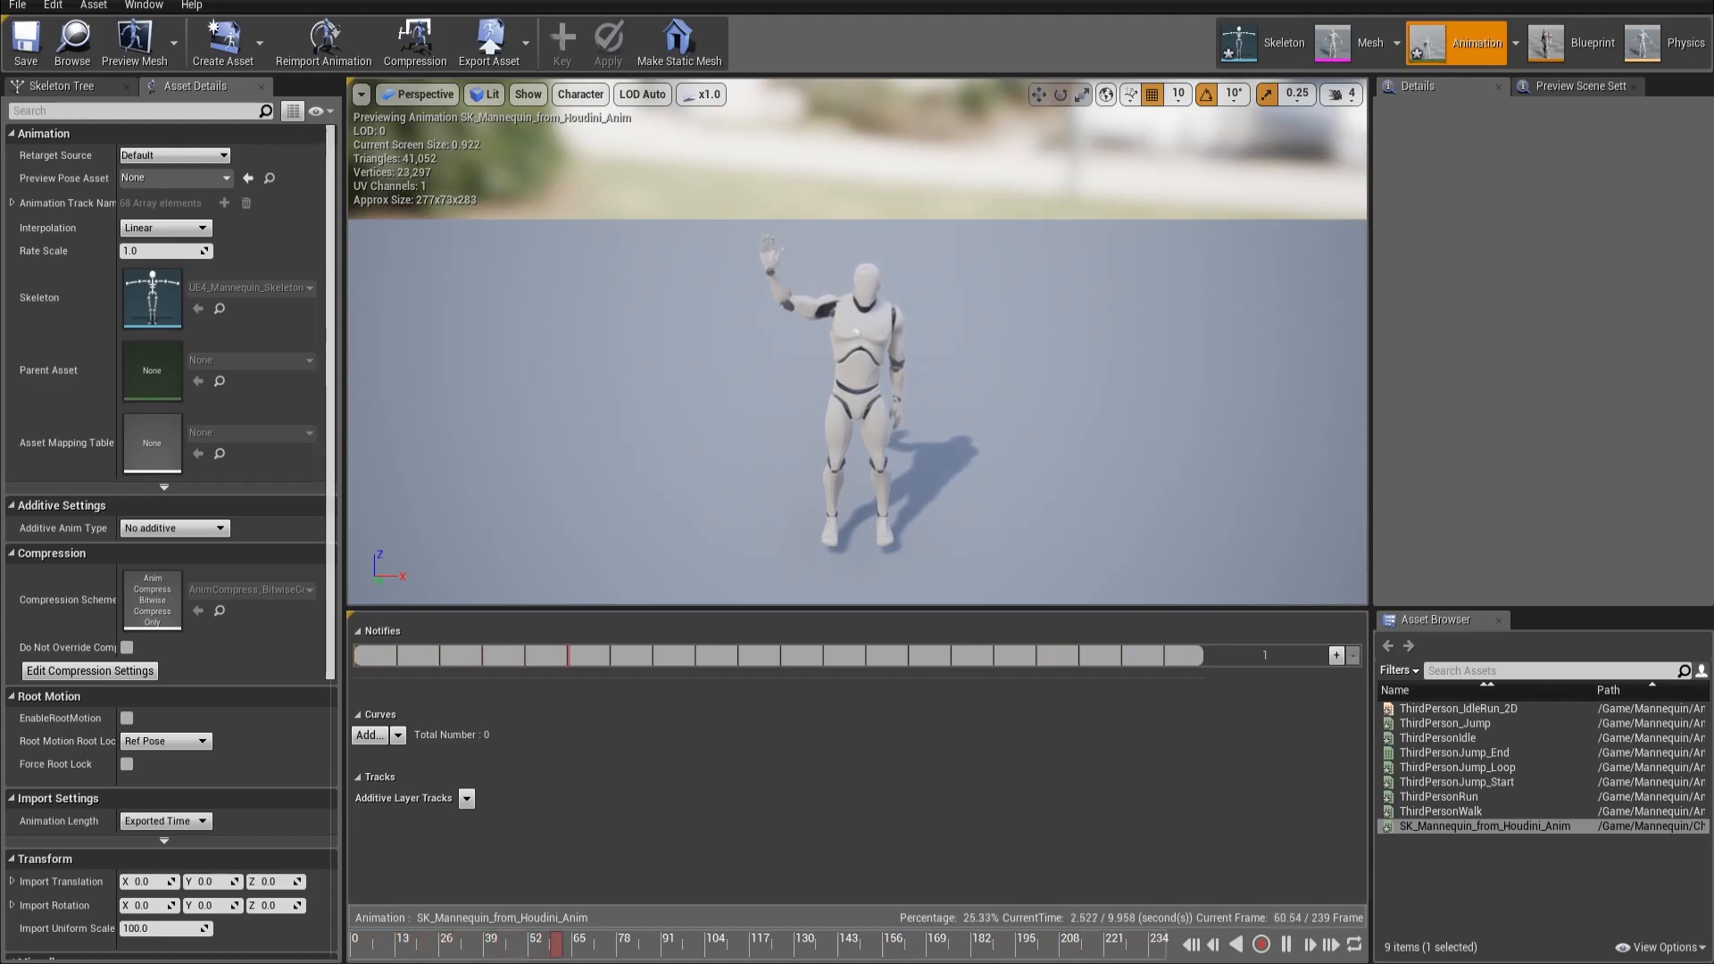
click(716, 943)
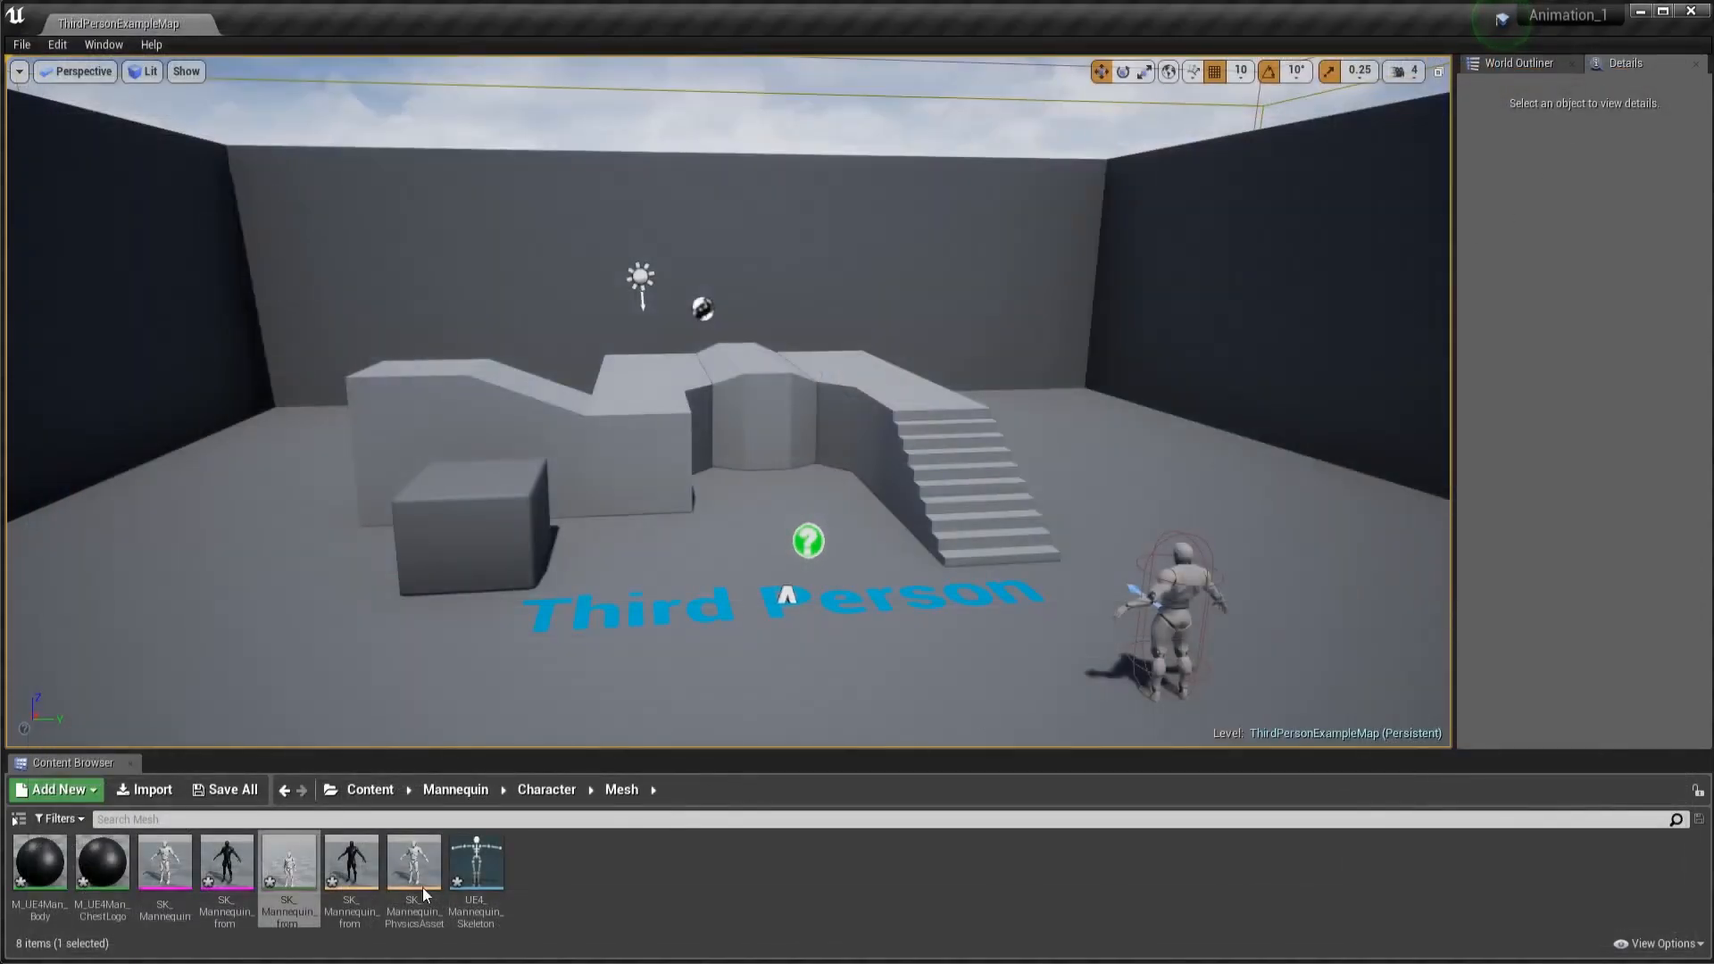
mouse_move(288, 863)
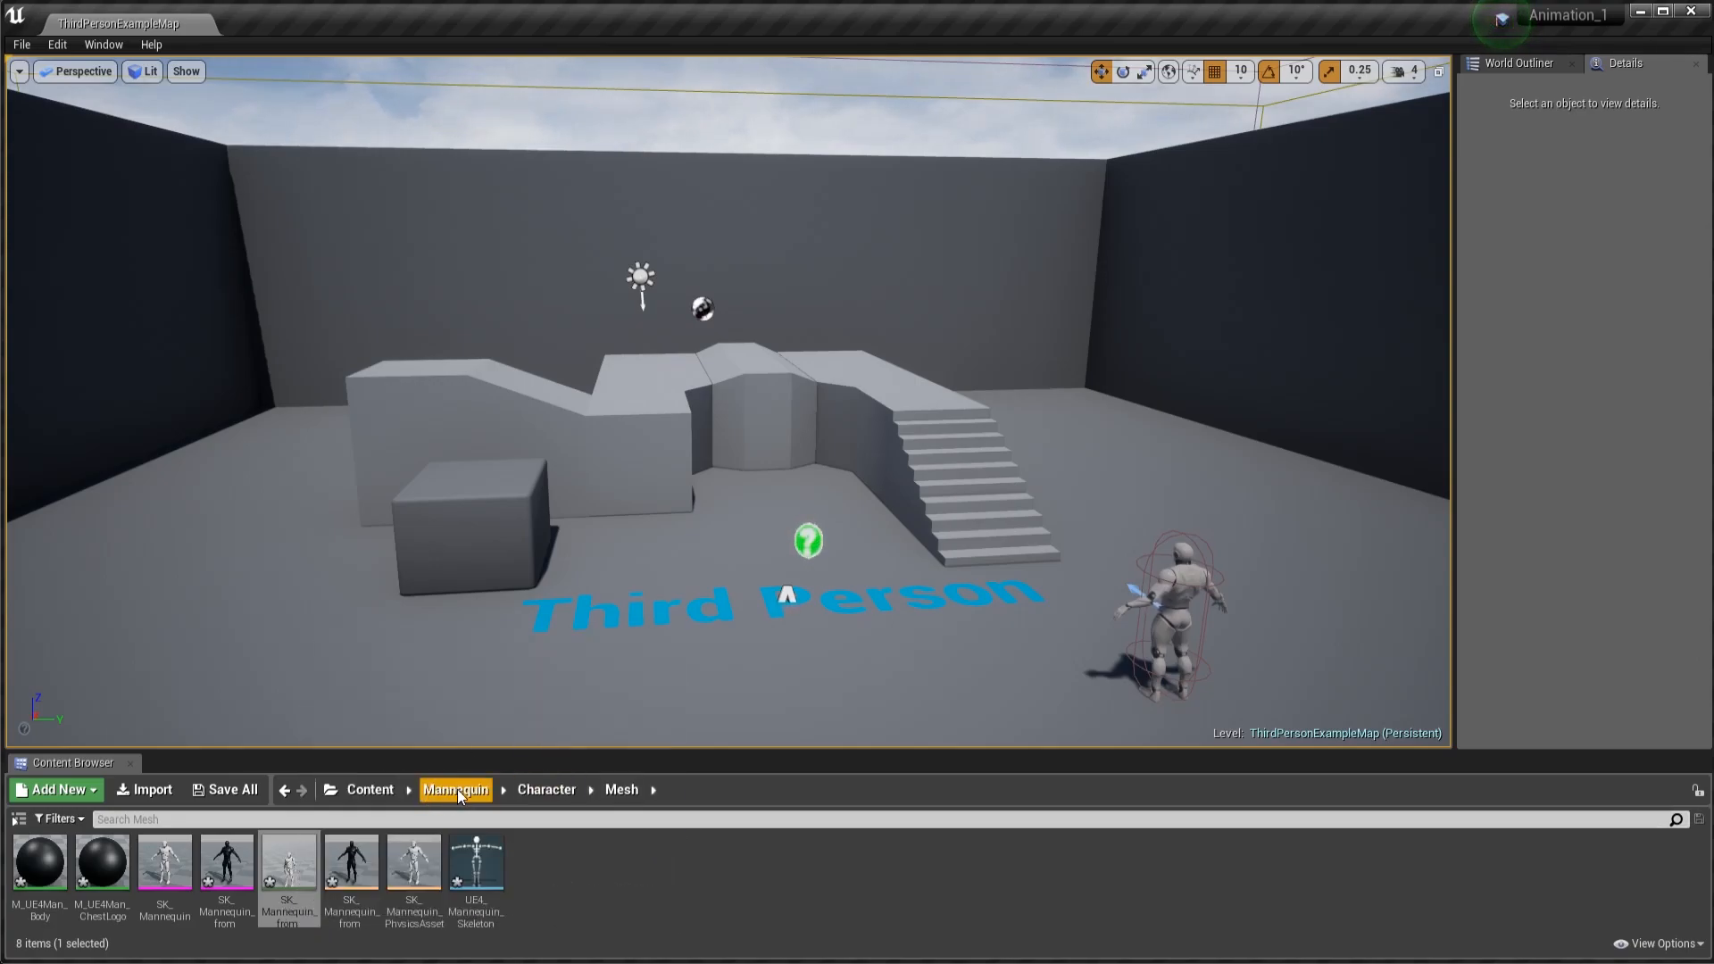
Step: Browse Mannequin Animations, return to Character > Mesh, and rename the imported animation asset
click(455, 789)
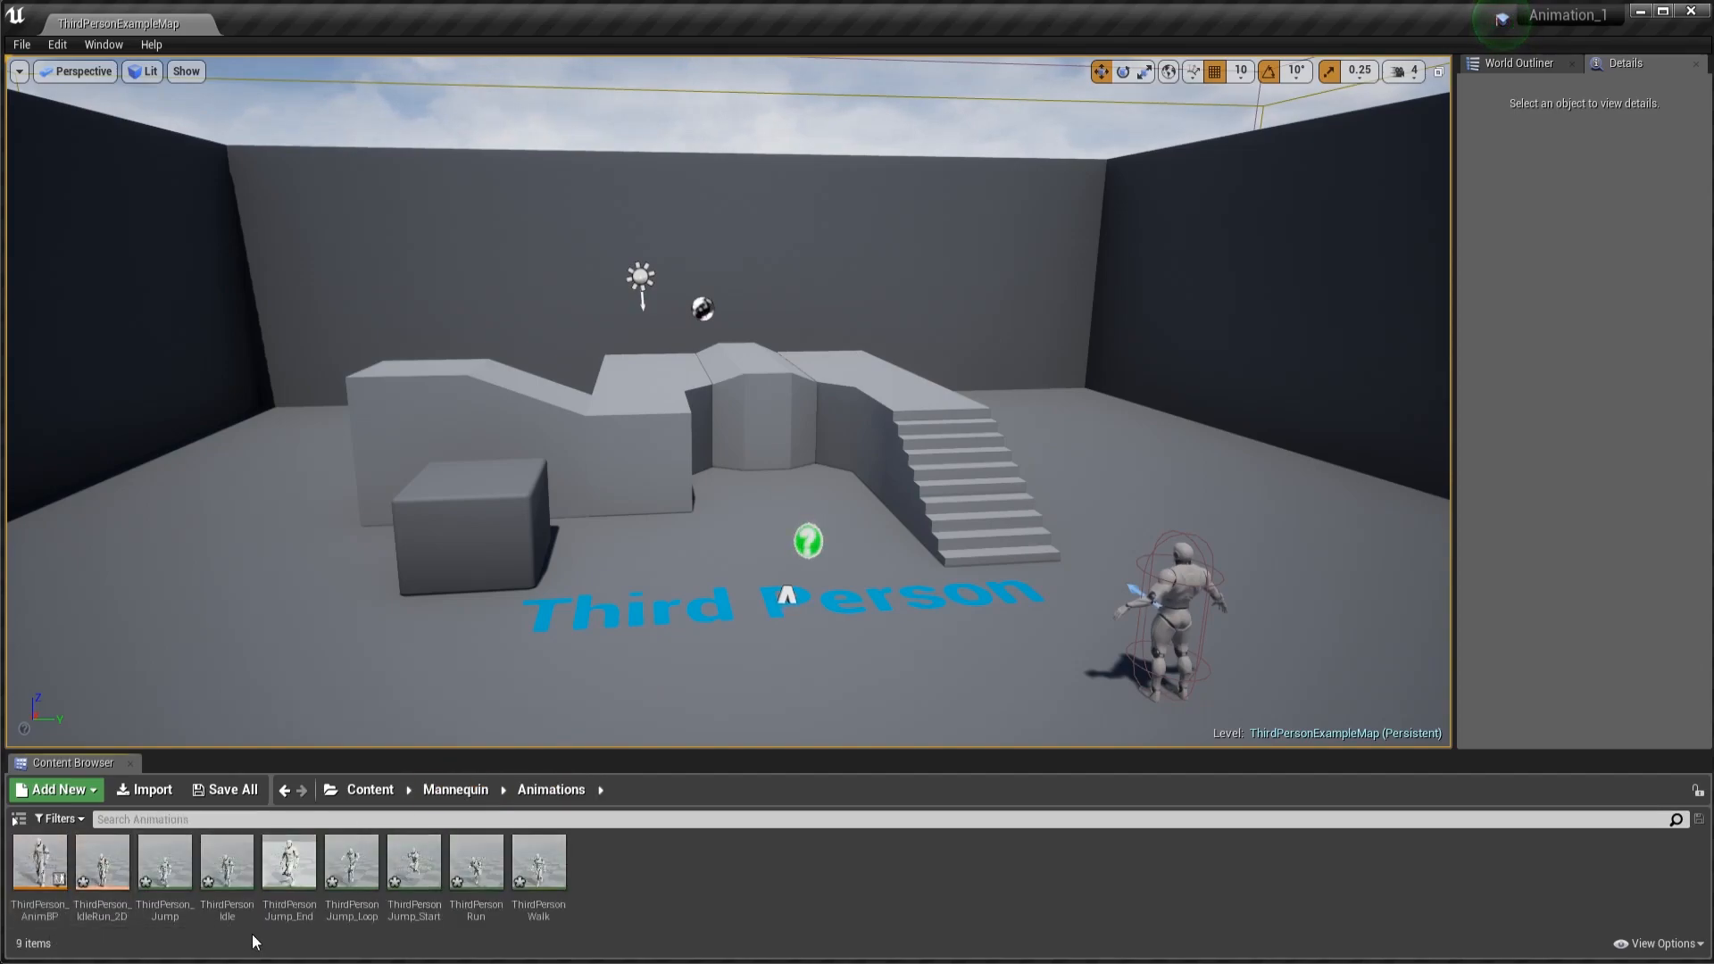
click(226, 863)
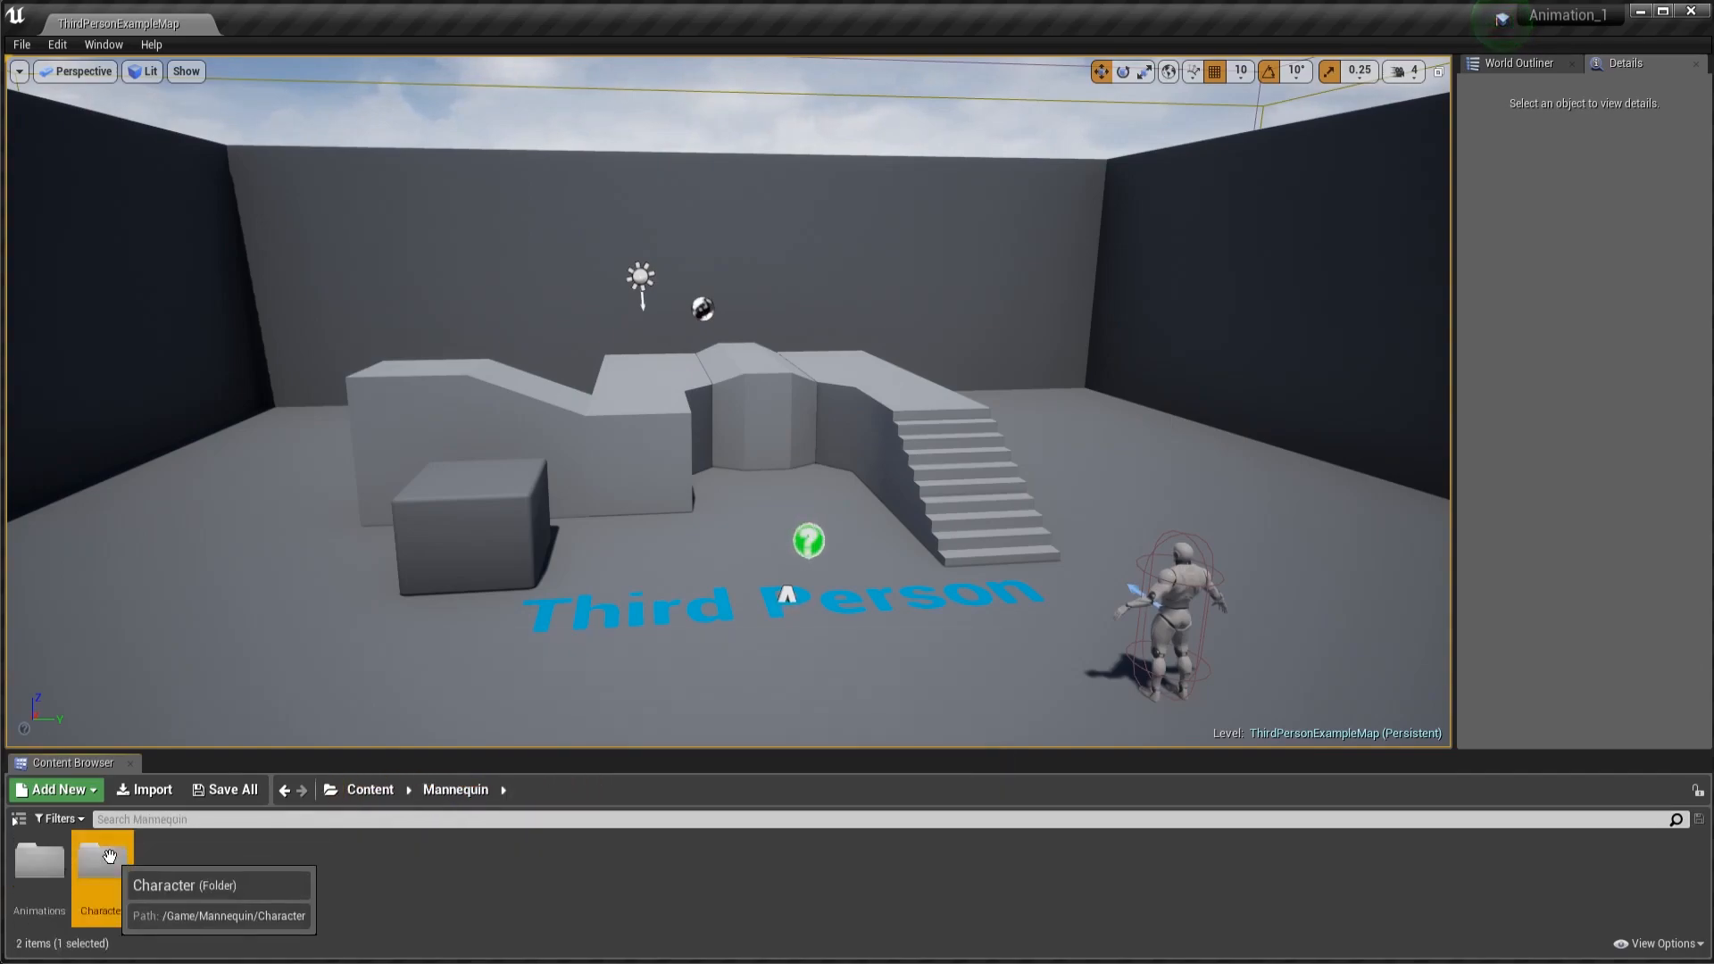
double_click(101, 863)
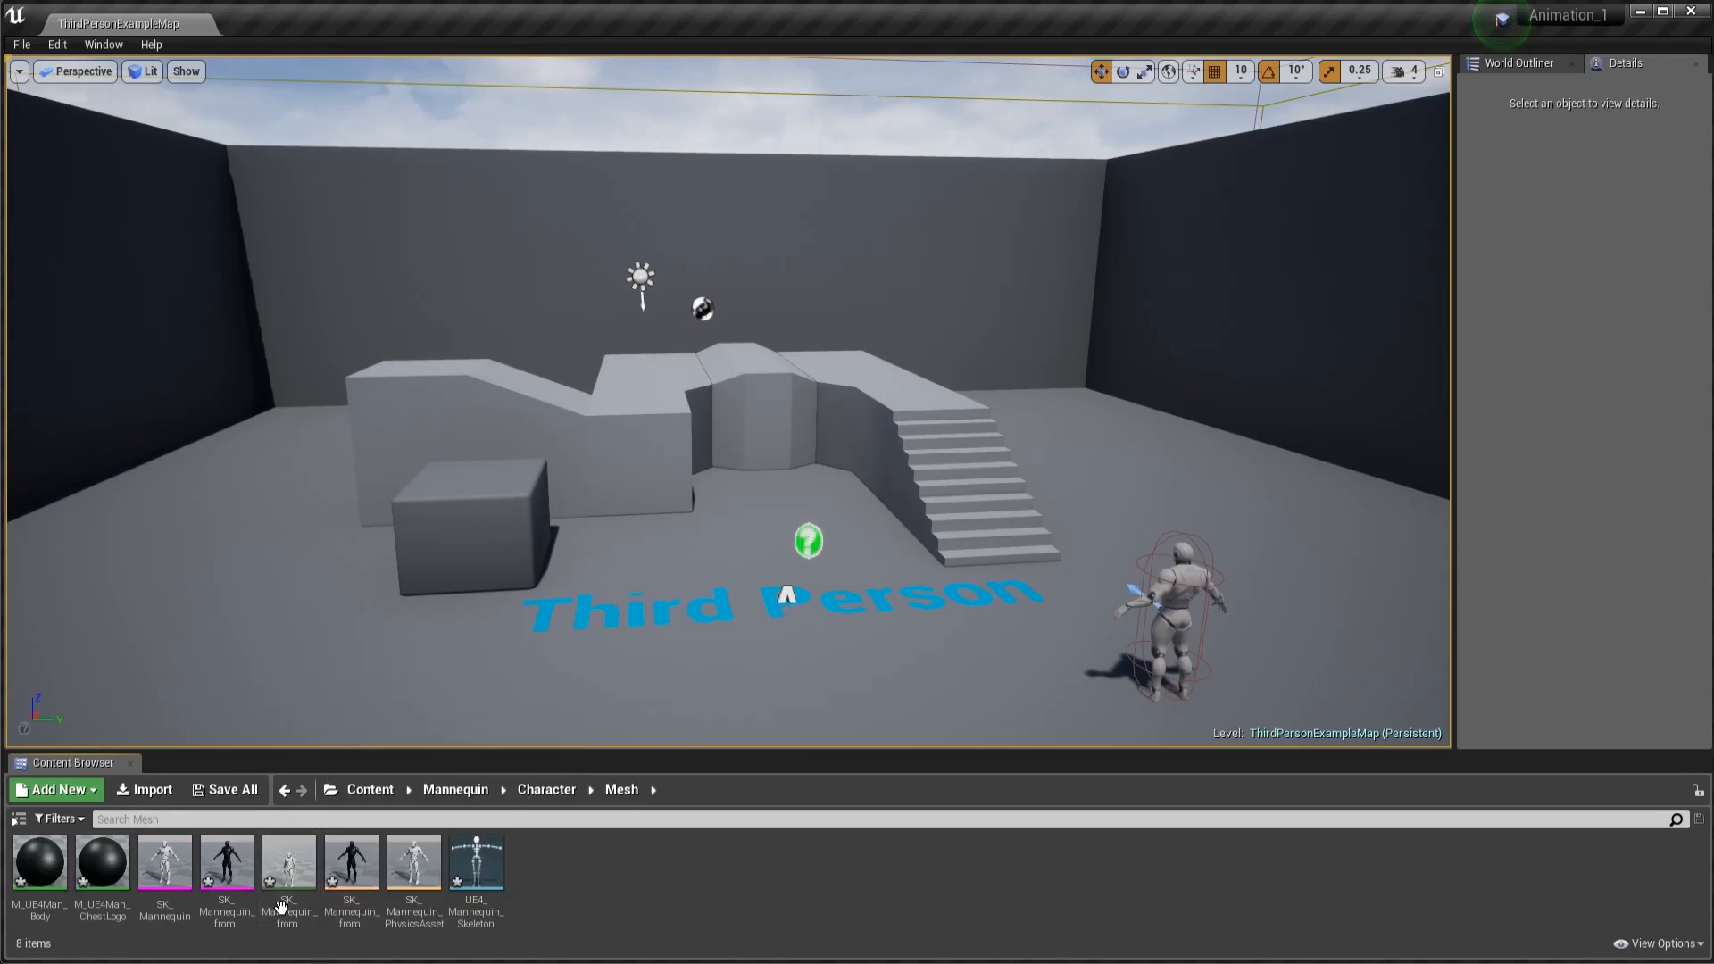
right_click(287, 862)
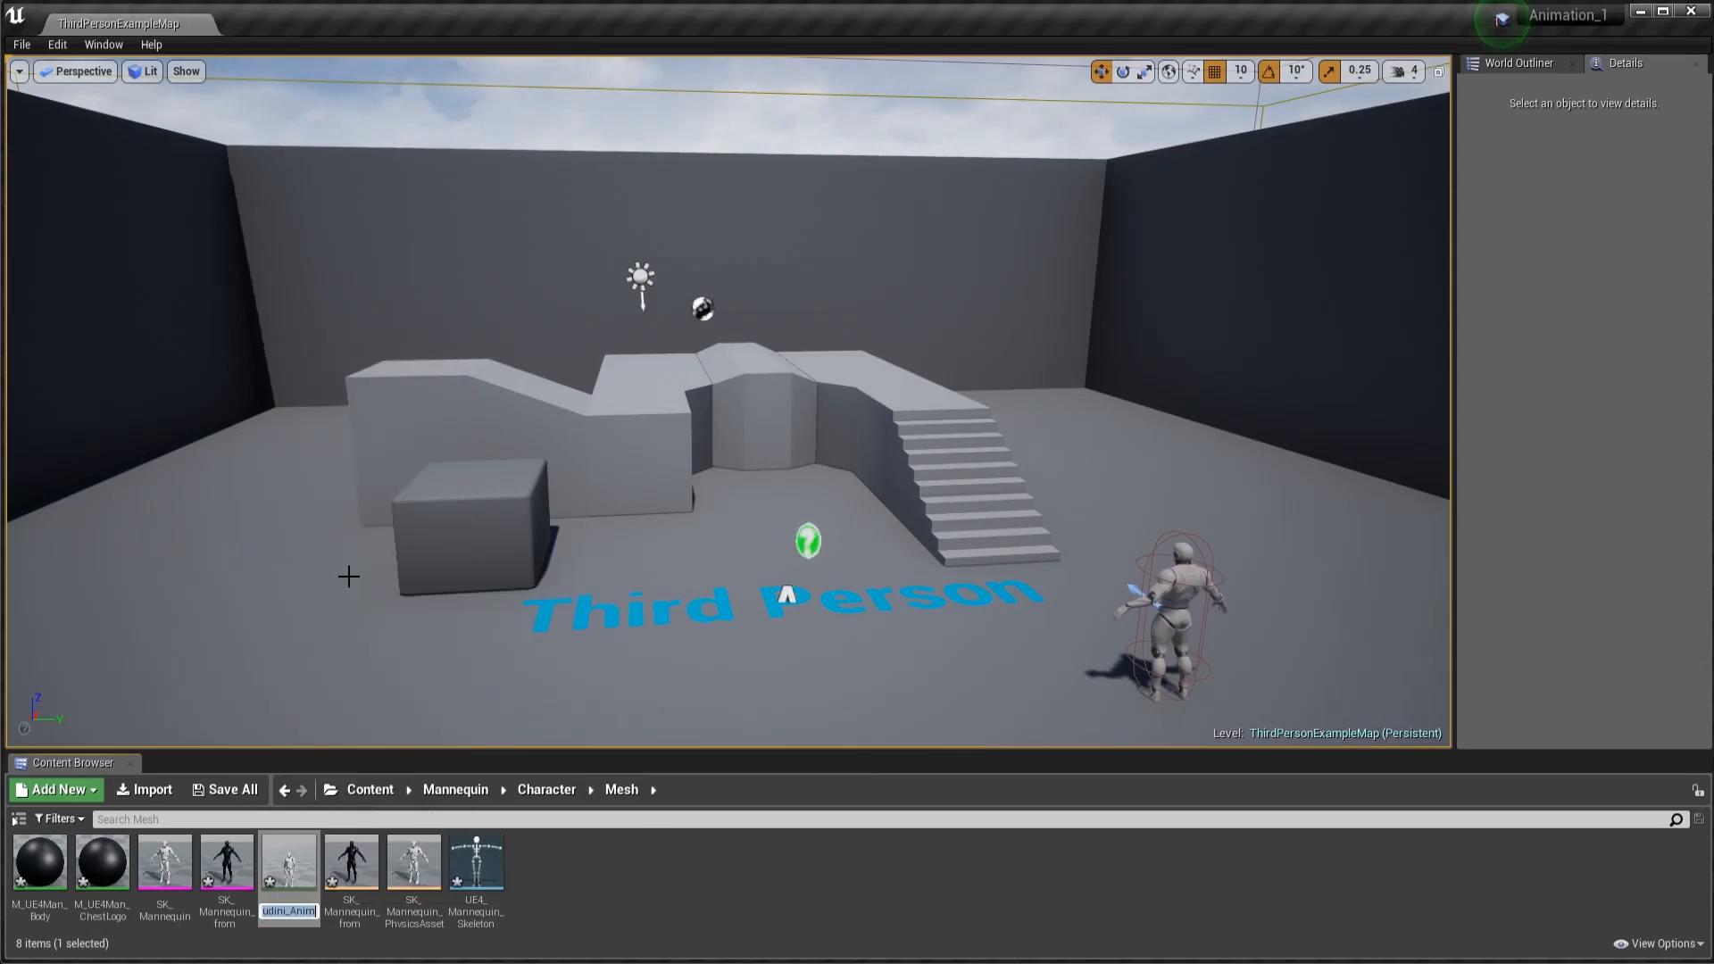
click(413, 862)
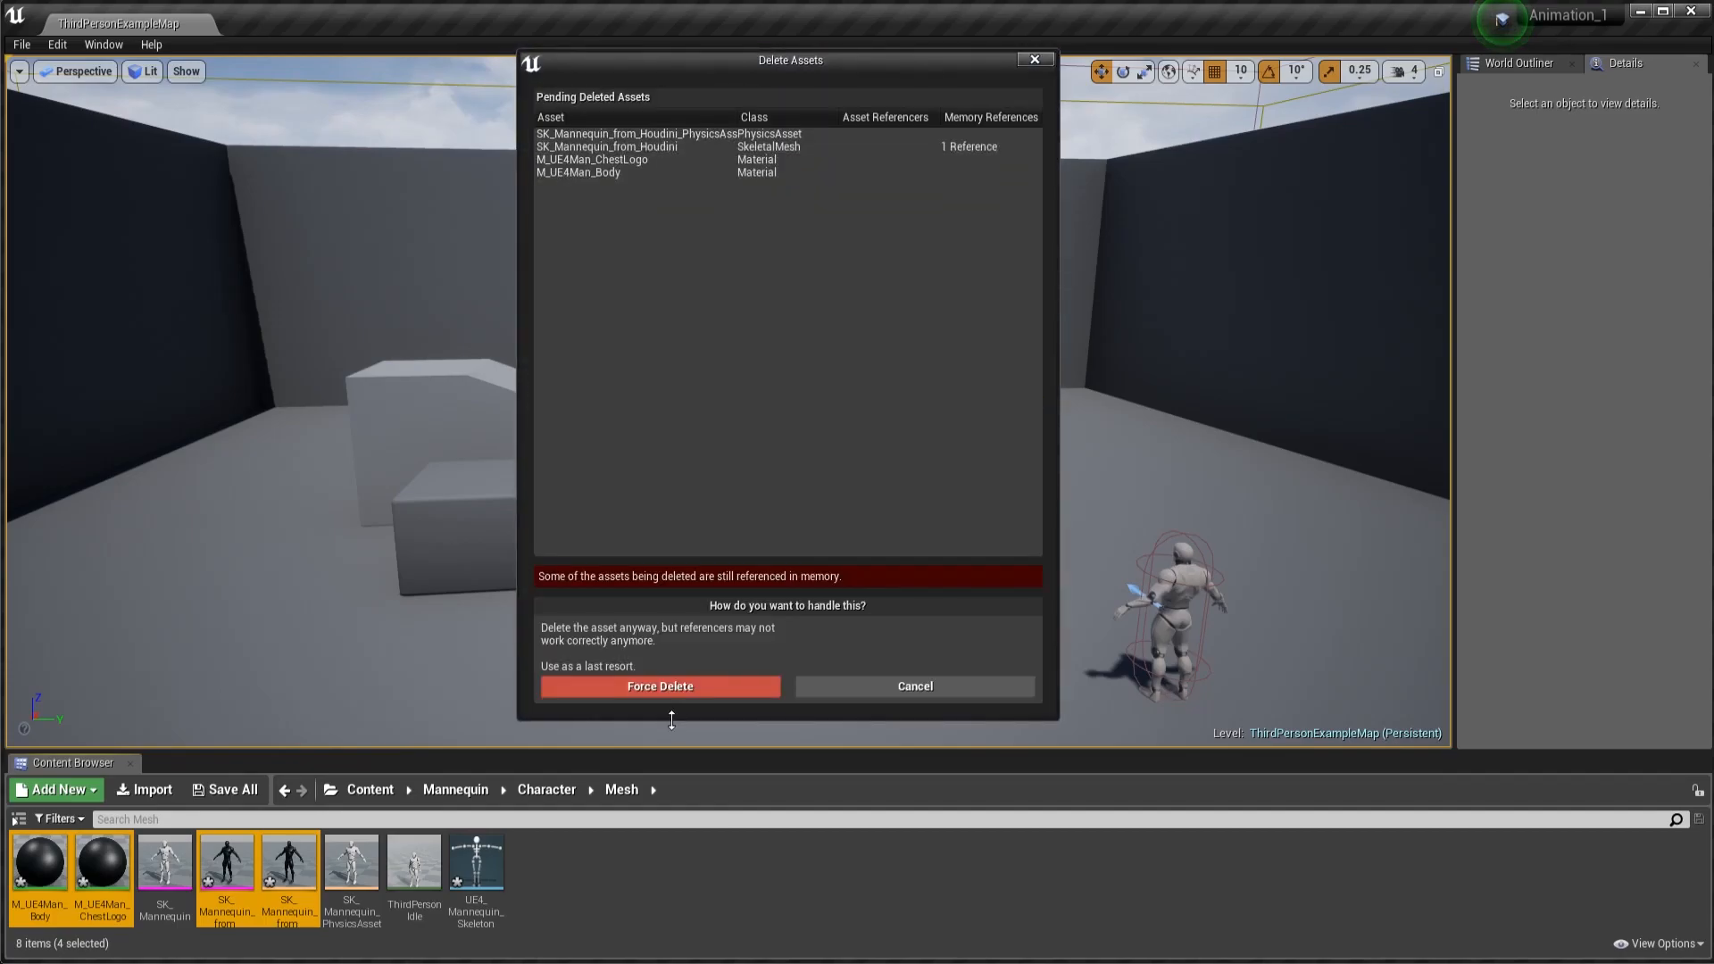
mouse_move(685, 700)
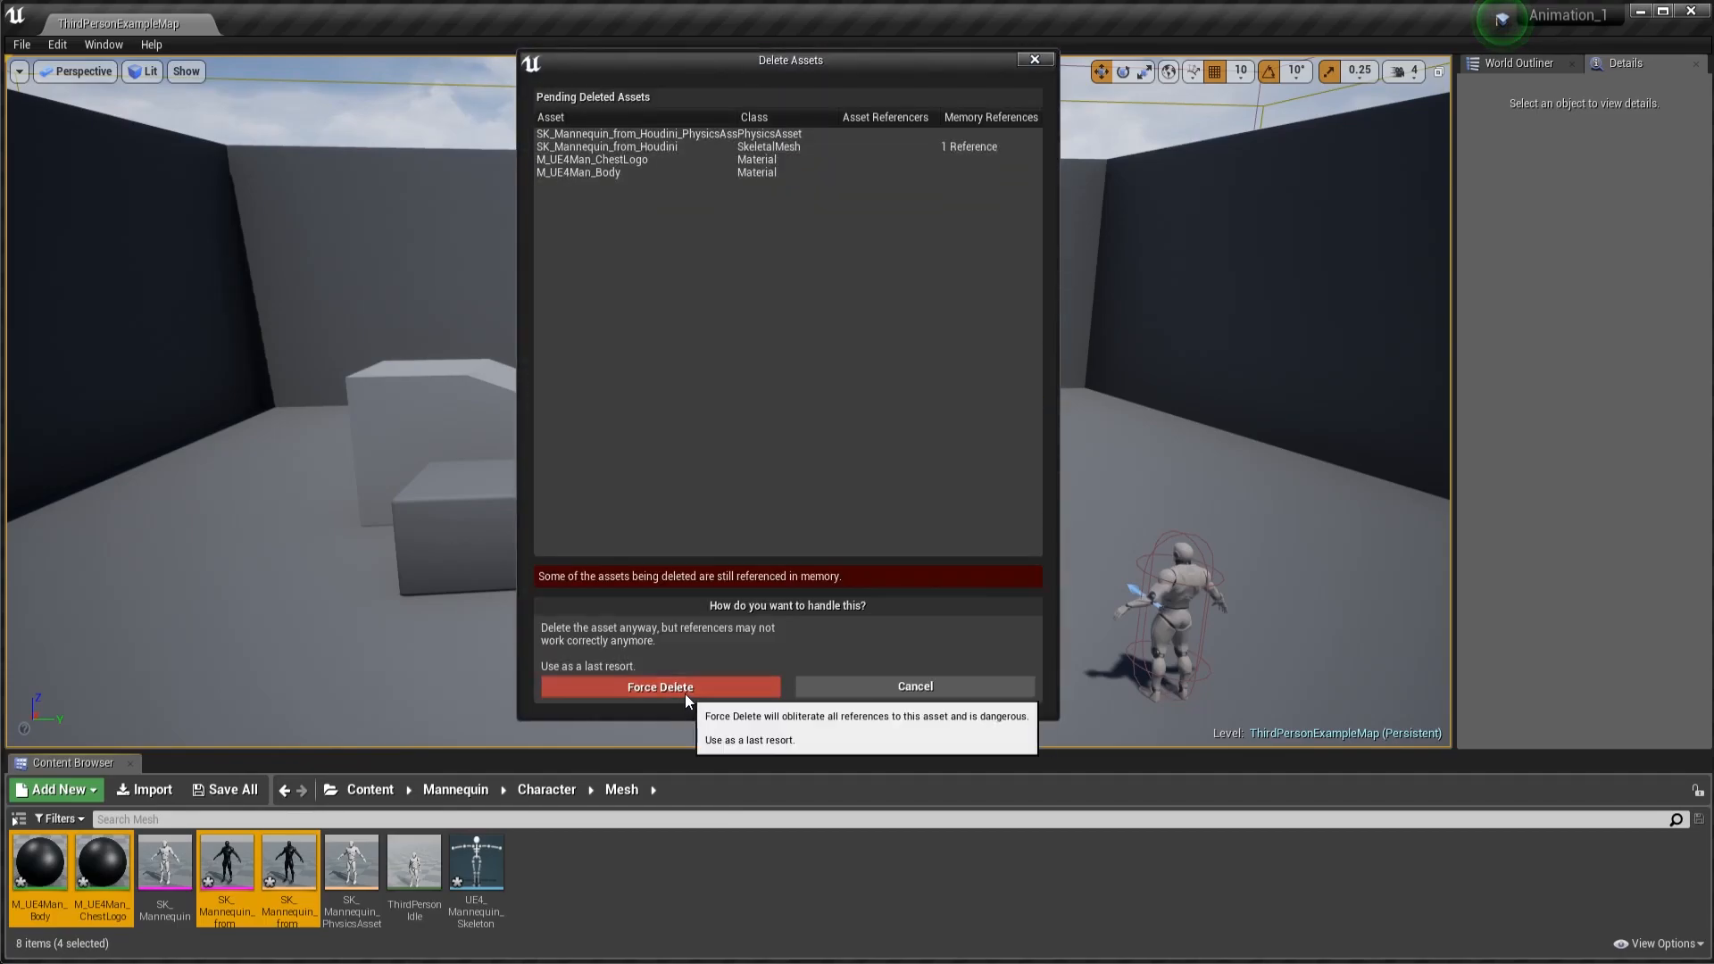
Step: Force delete the Houdini mesh, physics asset and two materials, then select ThirdPersonIdle
click(659, 687)
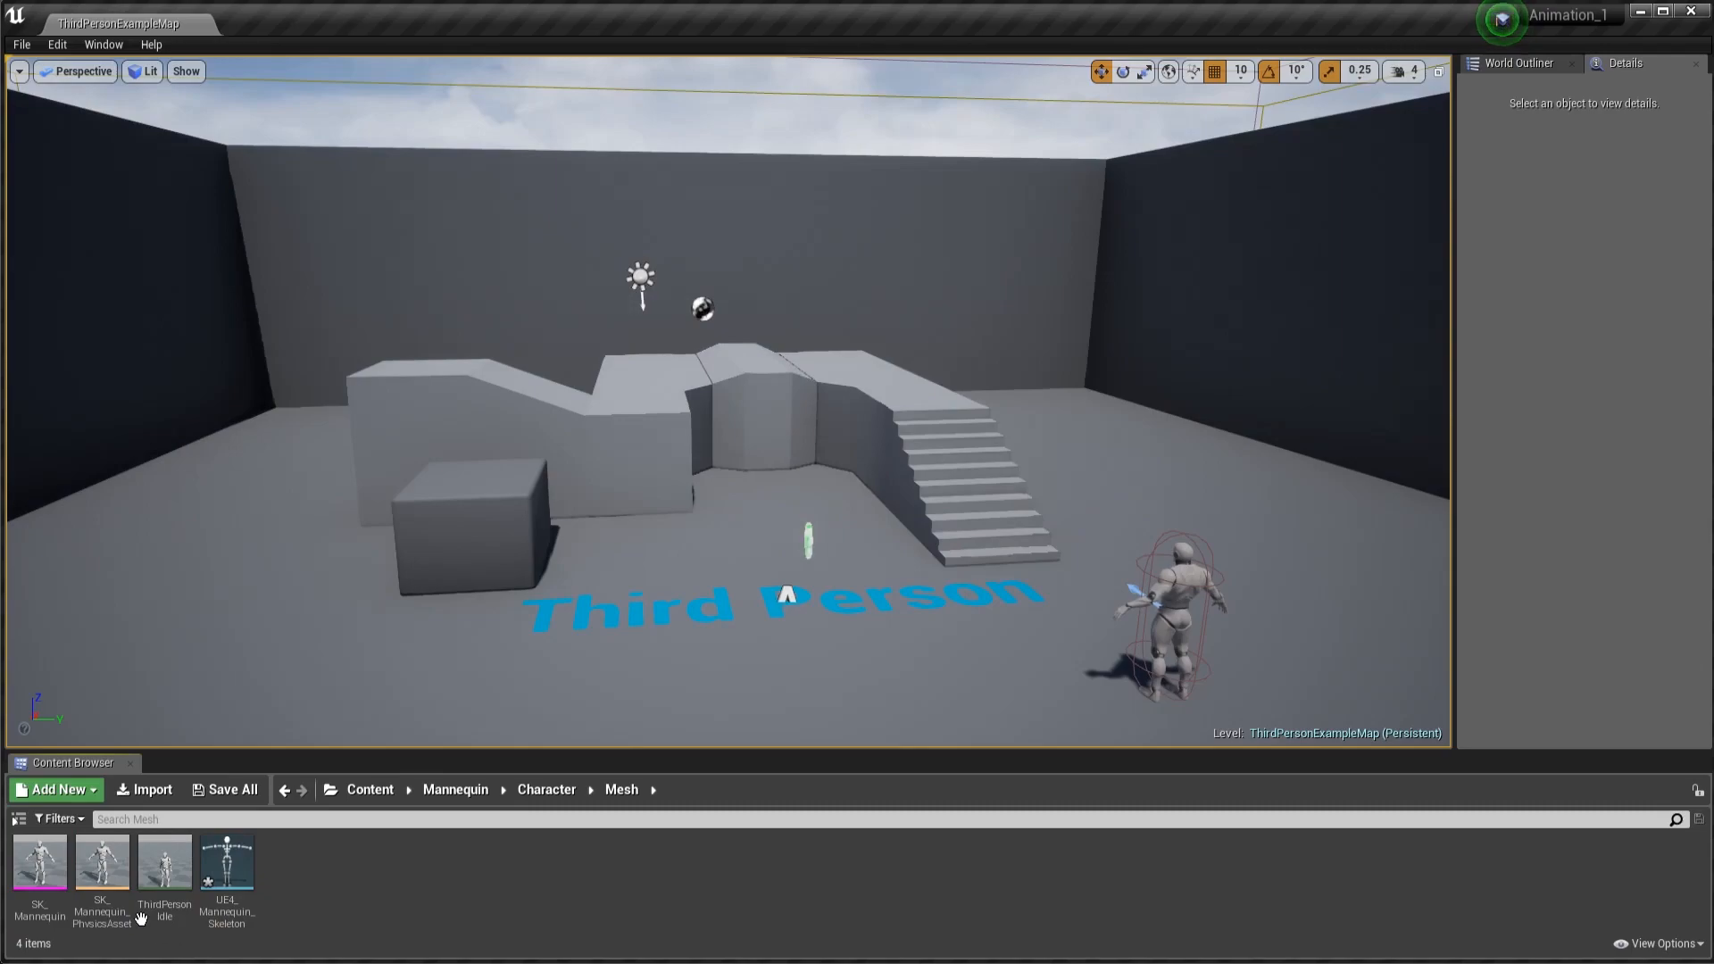
click(165, 864)
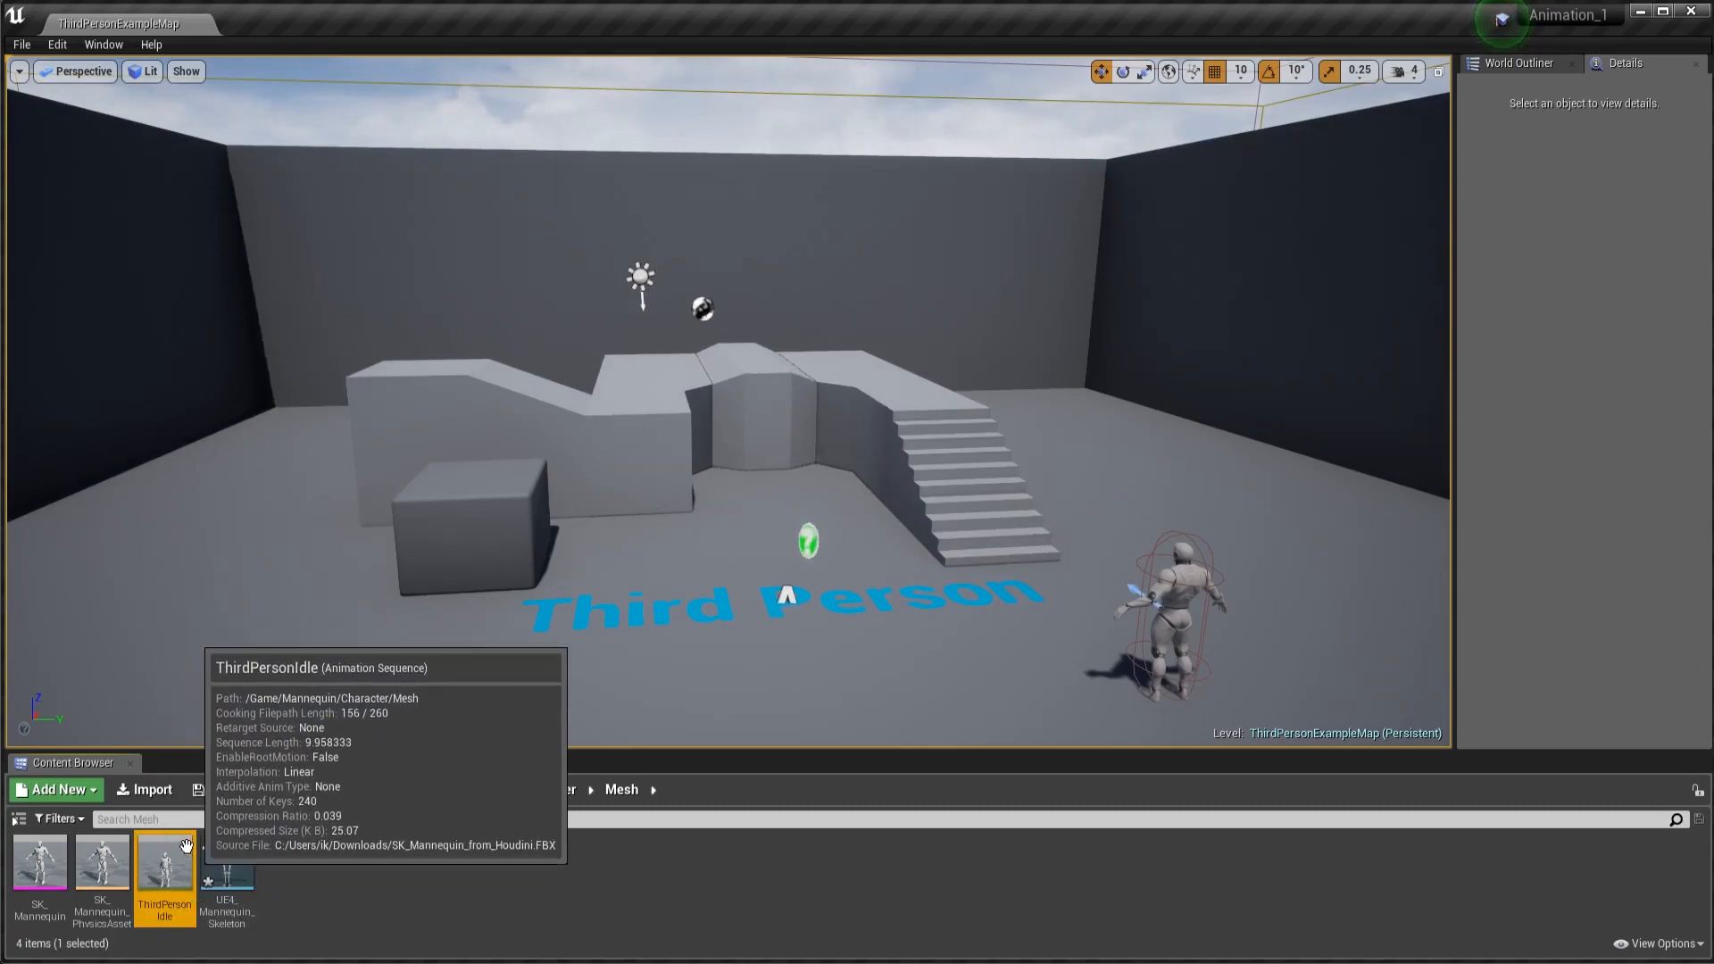
right_click(166, 863)
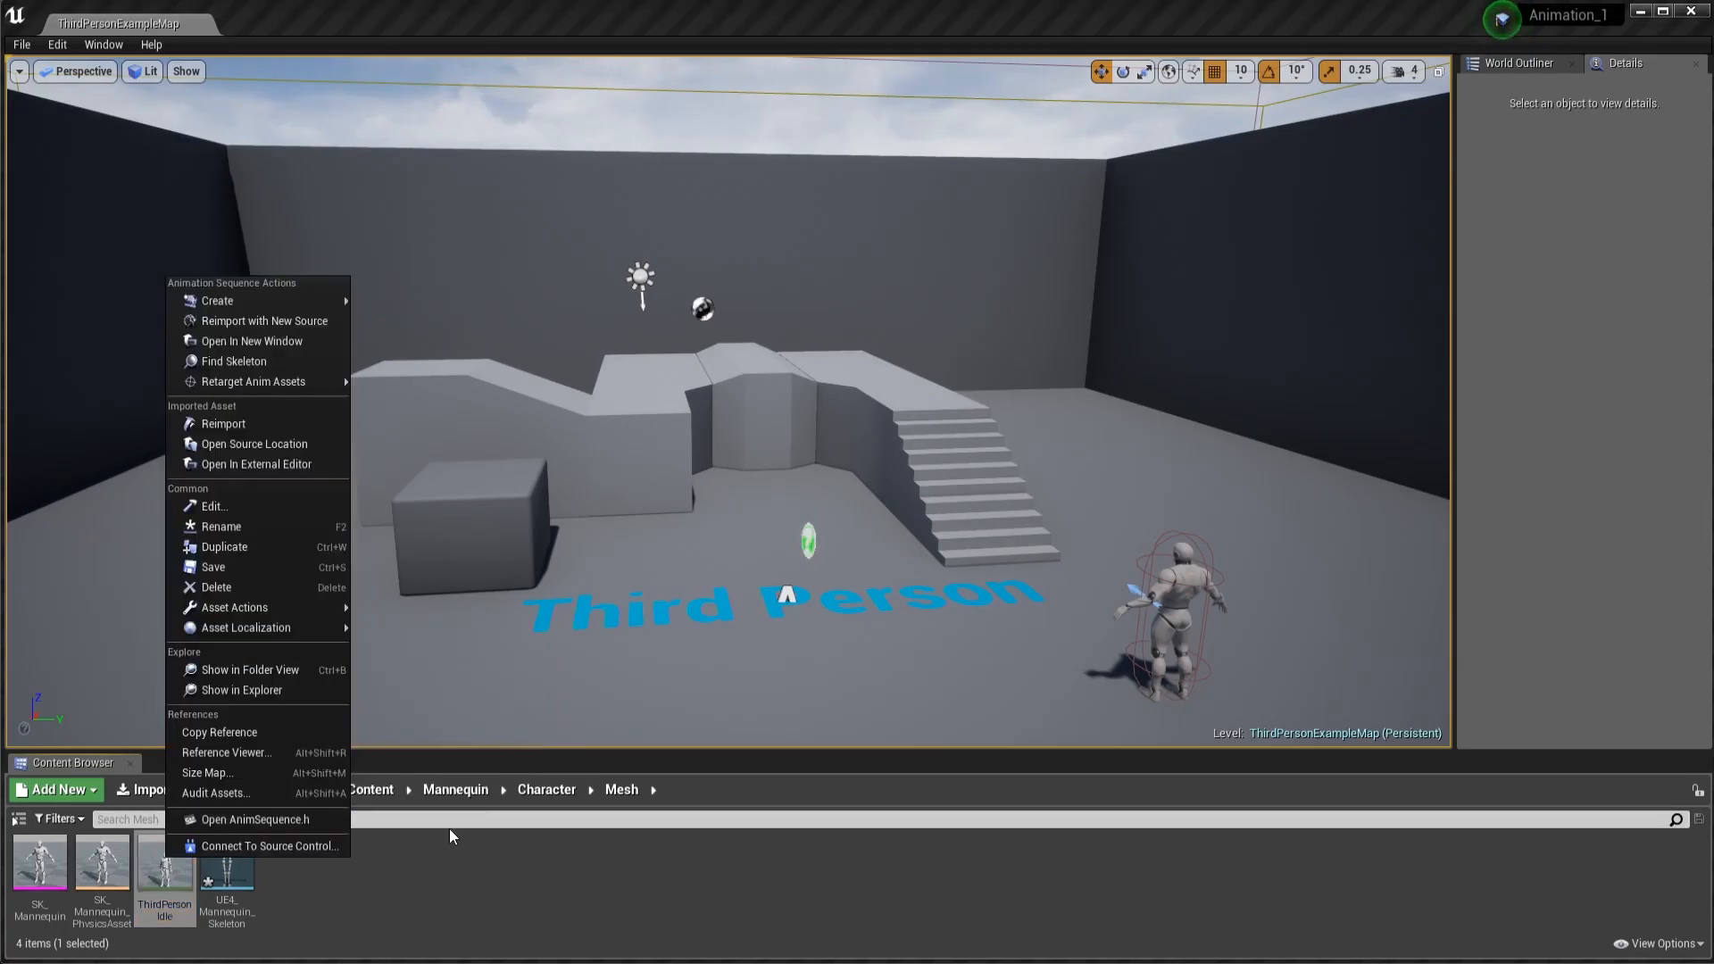
Step: Reveal ThirdPersonIdle.uasset in Explorer and close Unreal without saving
click(242, 690)
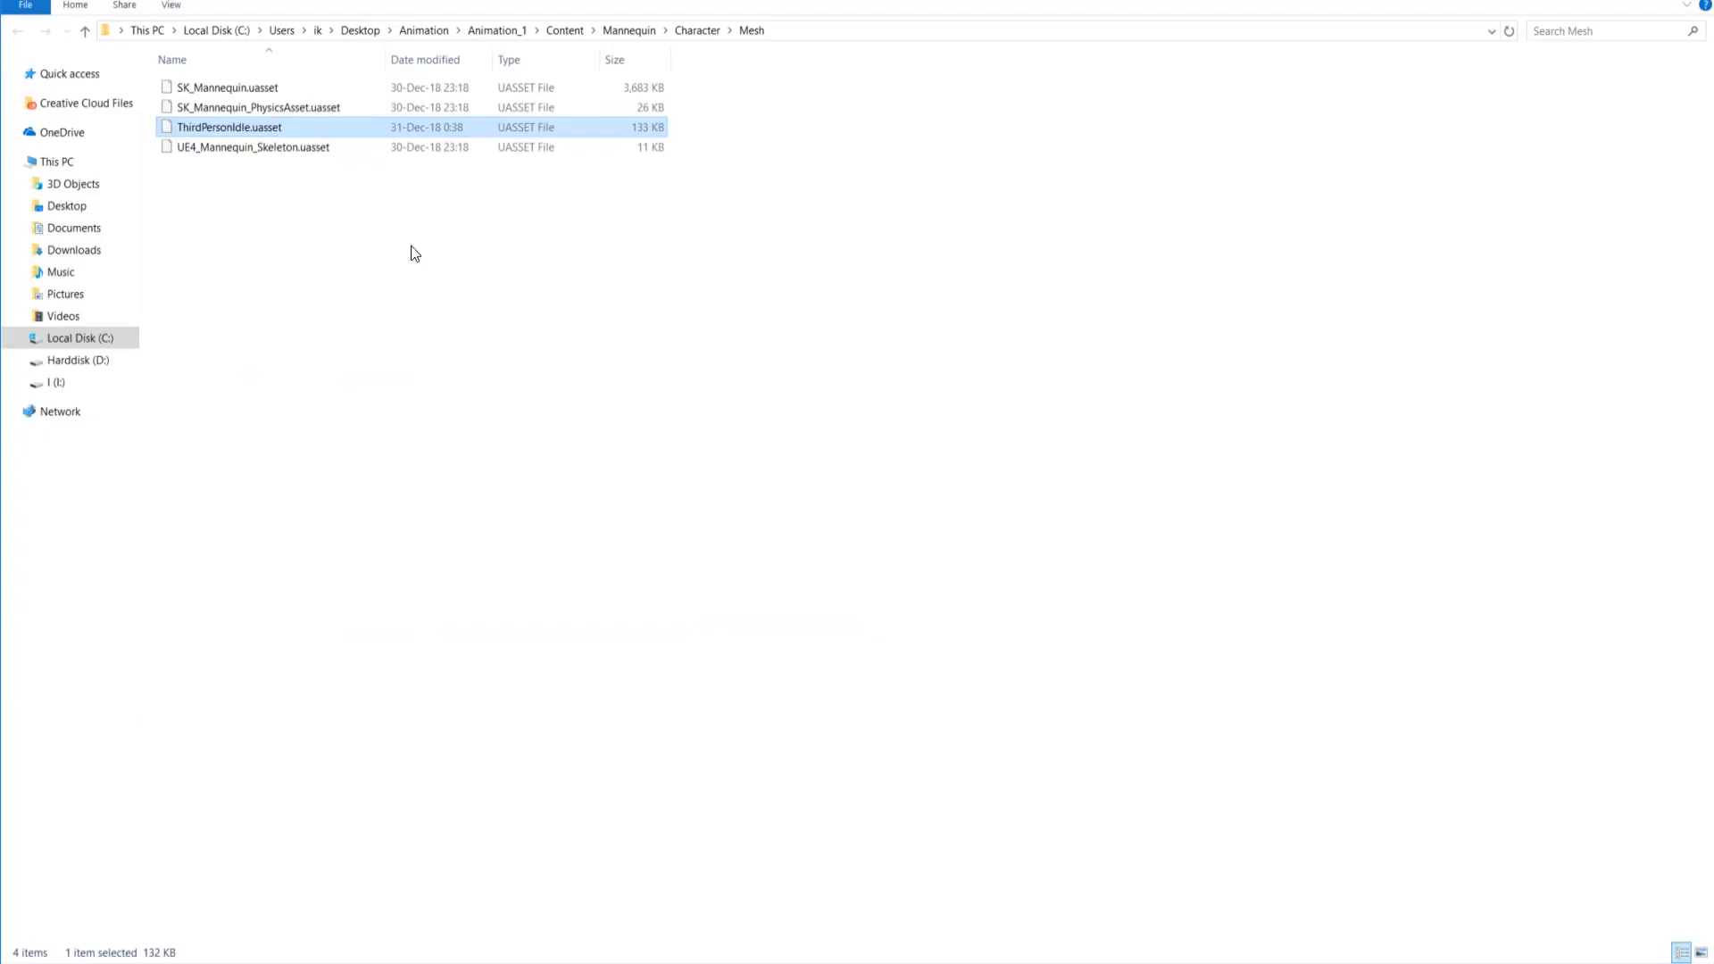
mouse_move(312, 133)
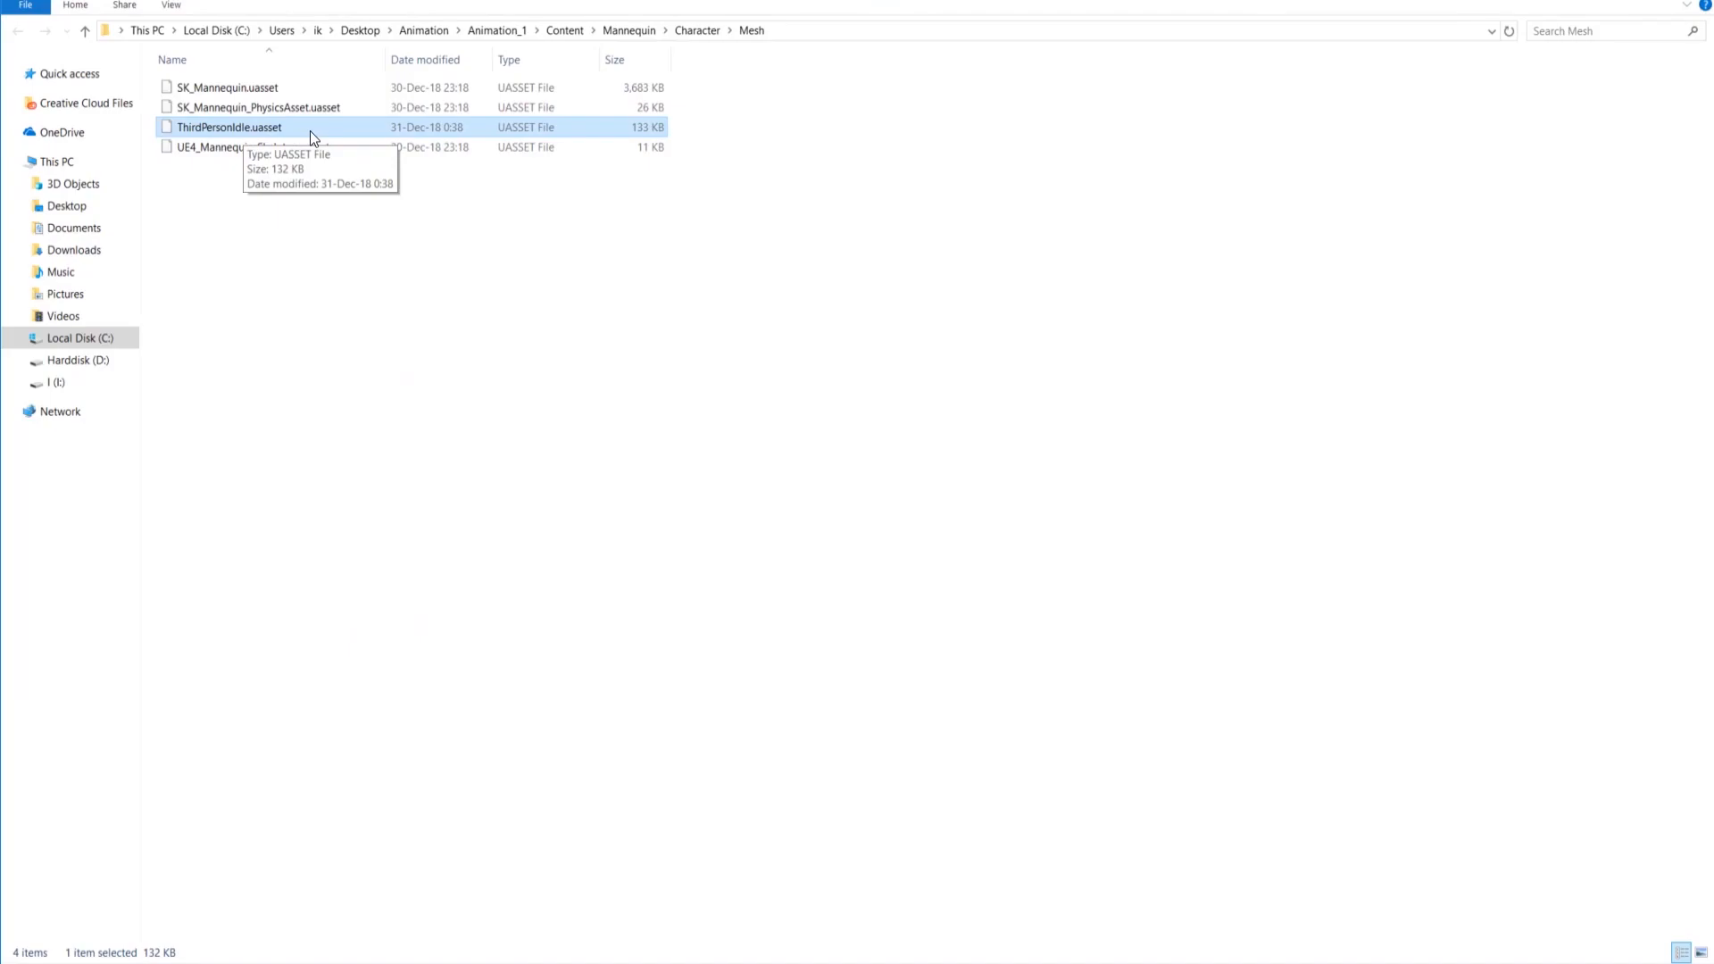
mouse_move(350, 133)
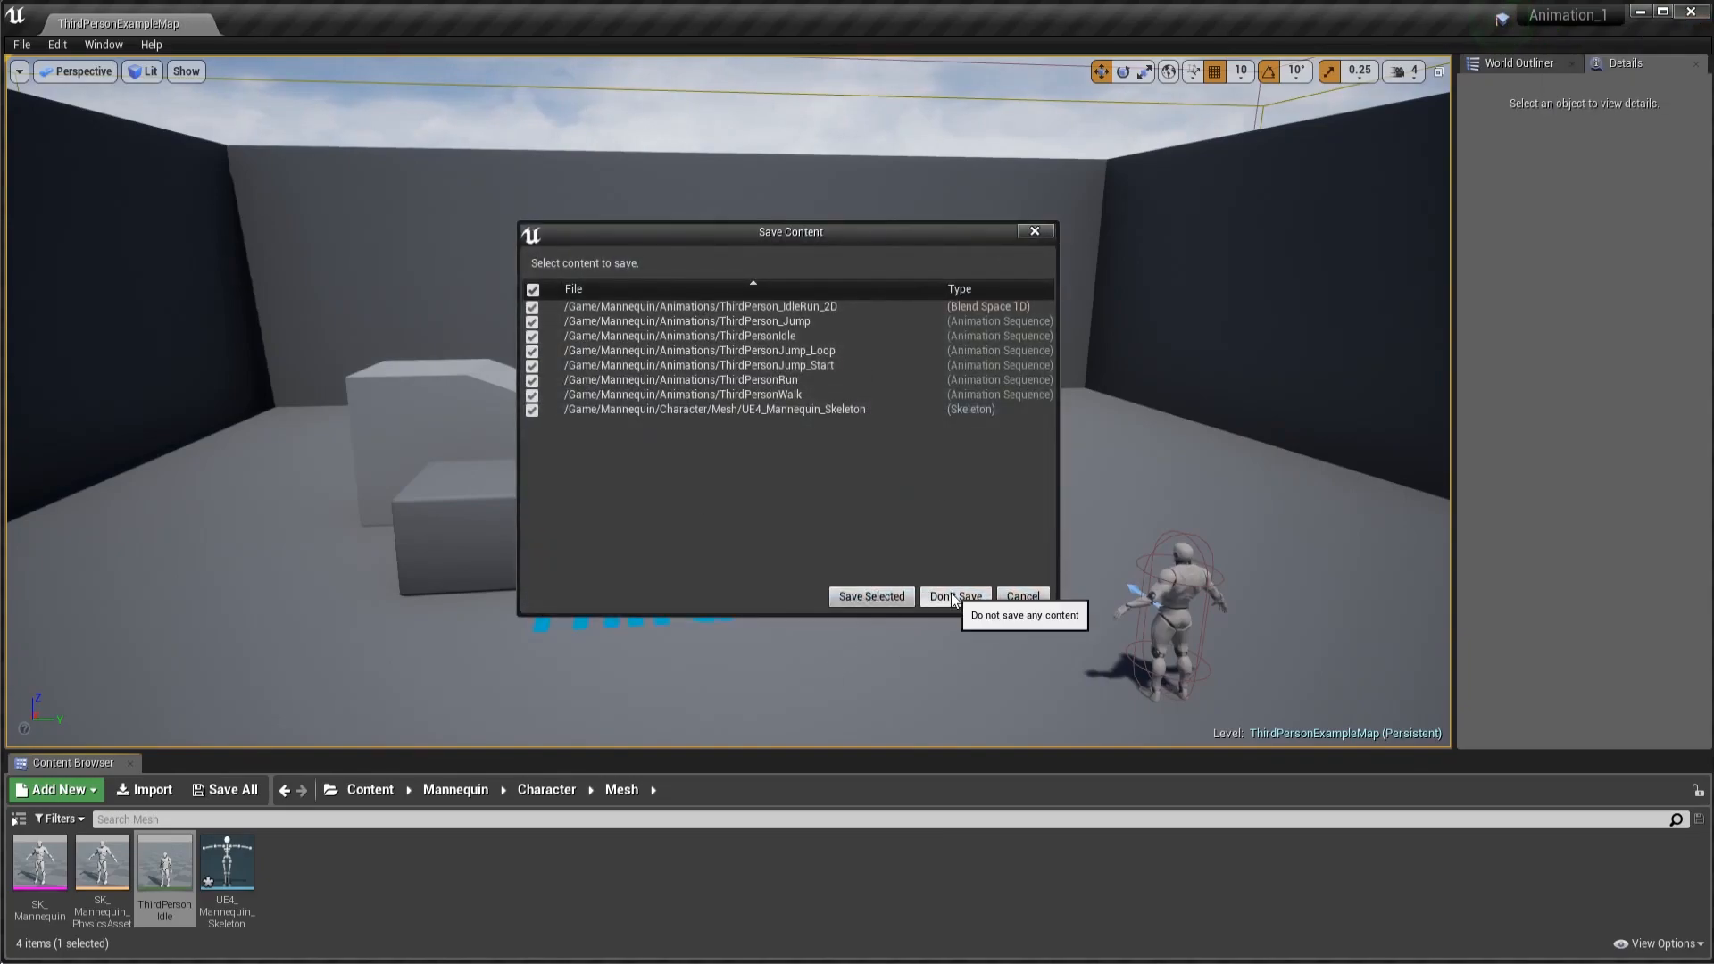
click(952, 595)
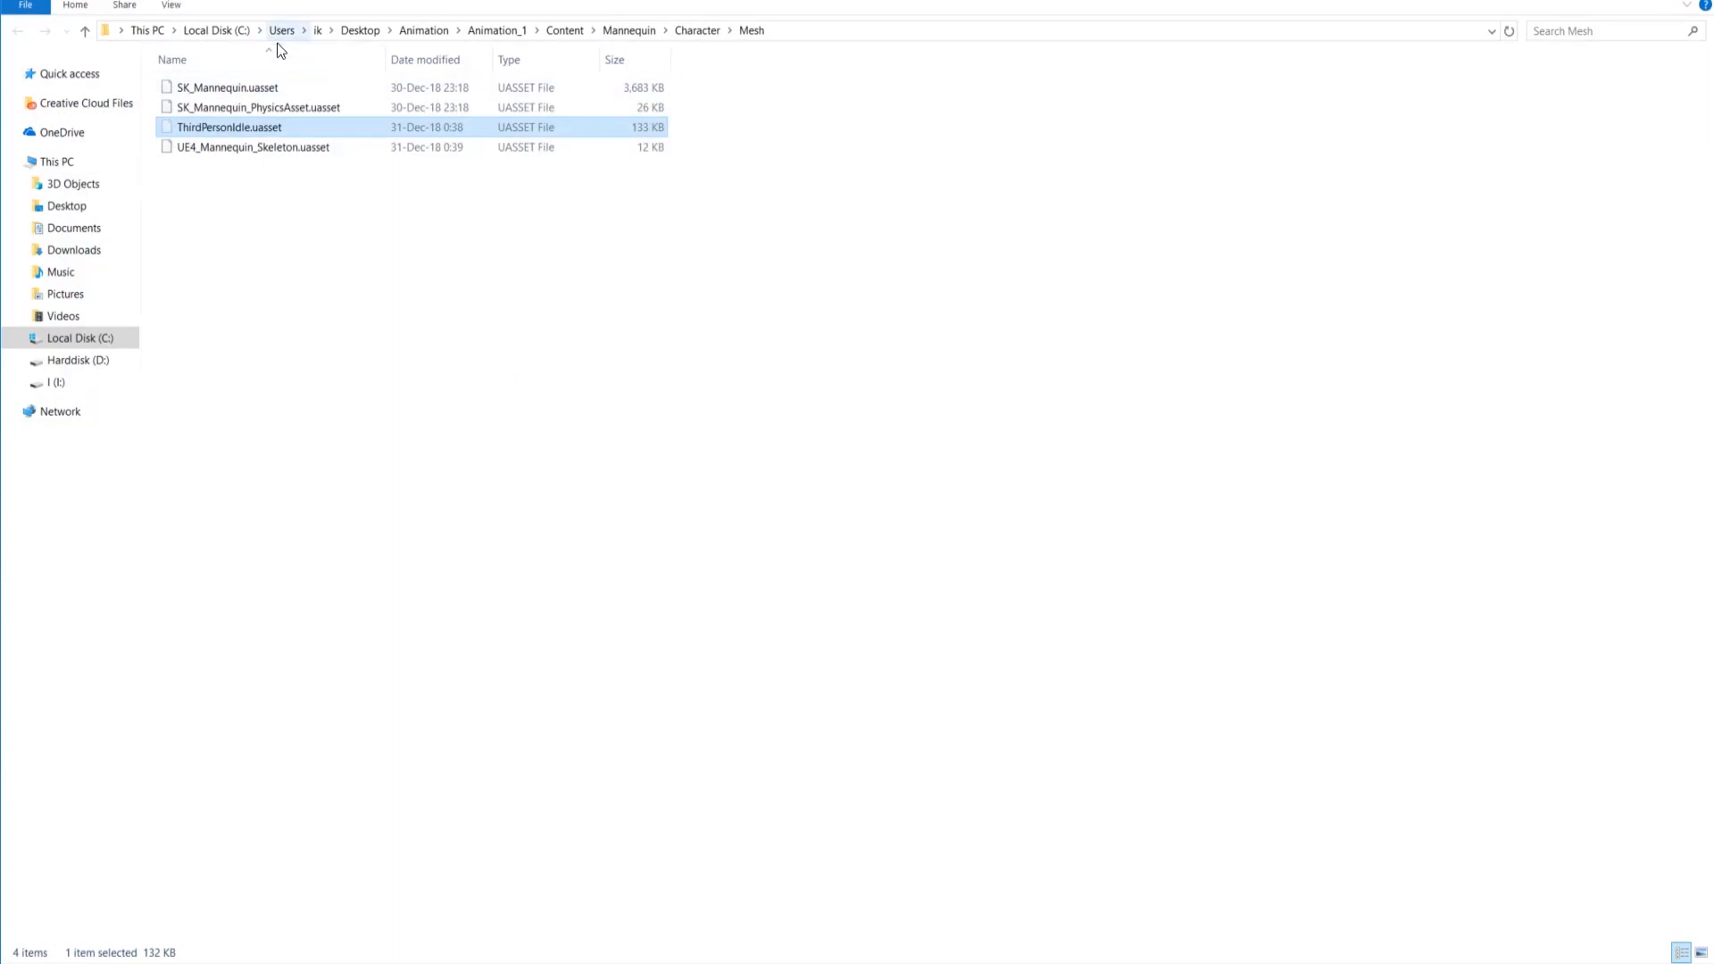
mouse_move(230, 127)
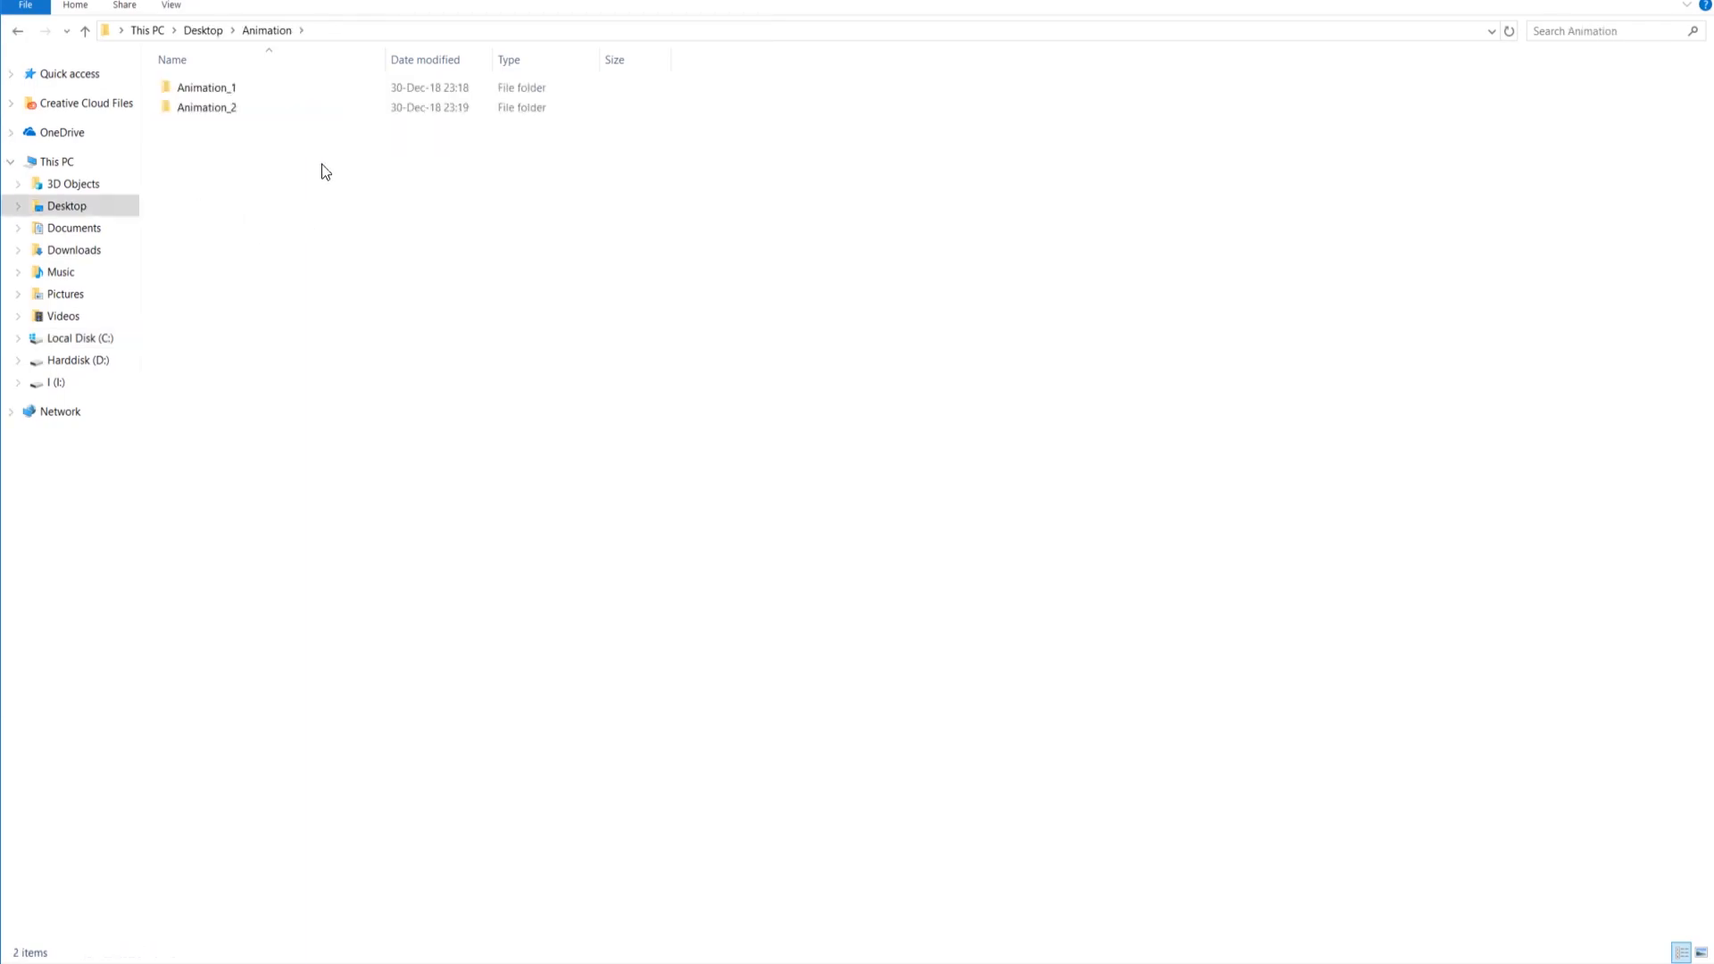
Step: Replace ThirdPersonIdle.uasset in Animation_2 > Content > Mannequin > Animations, retrying the in-use file
click(58, 161)
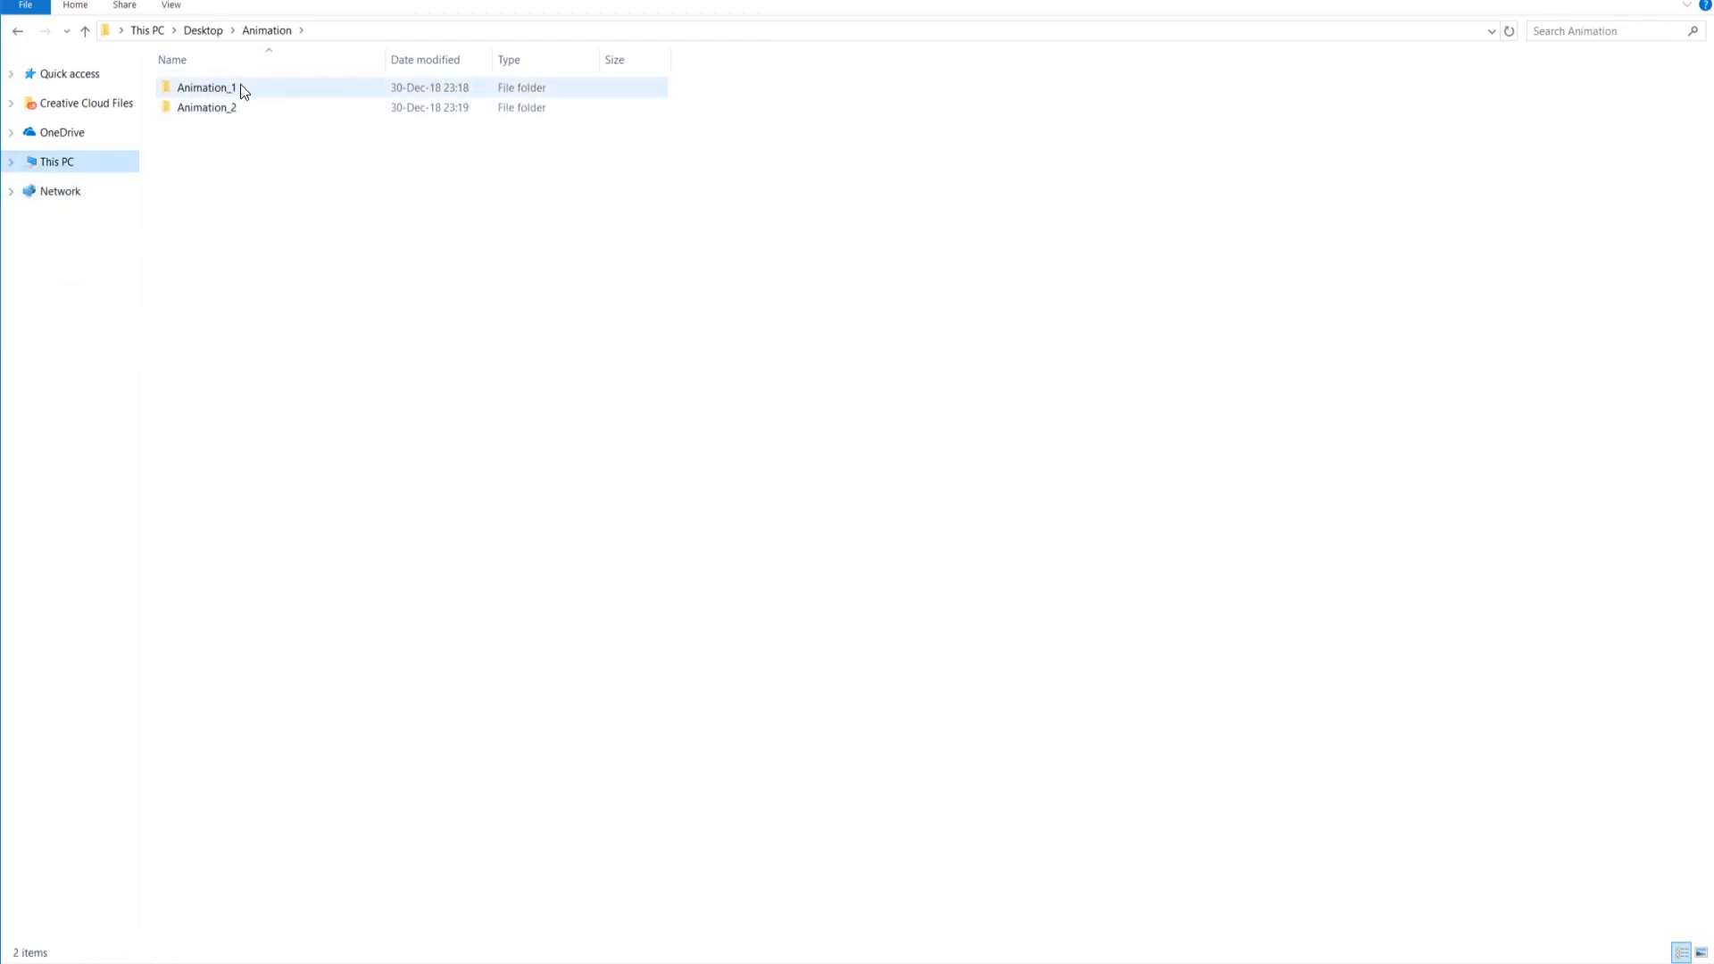
mouse_move(247, 115)
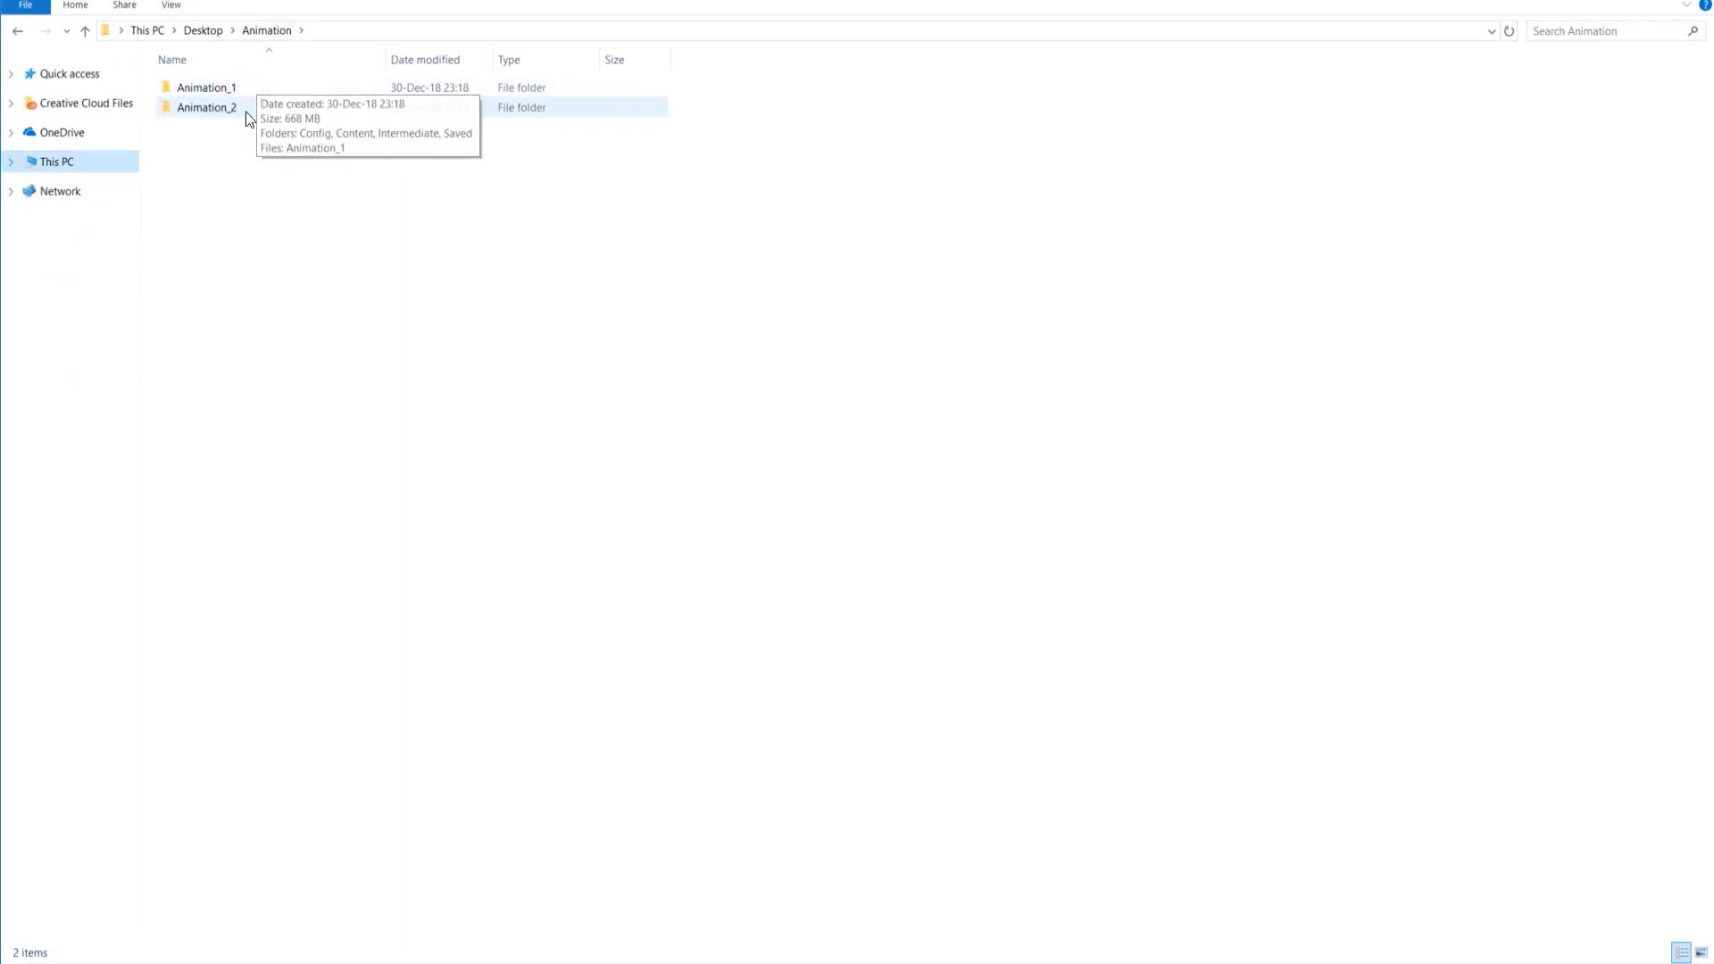
double_click(205, 108)
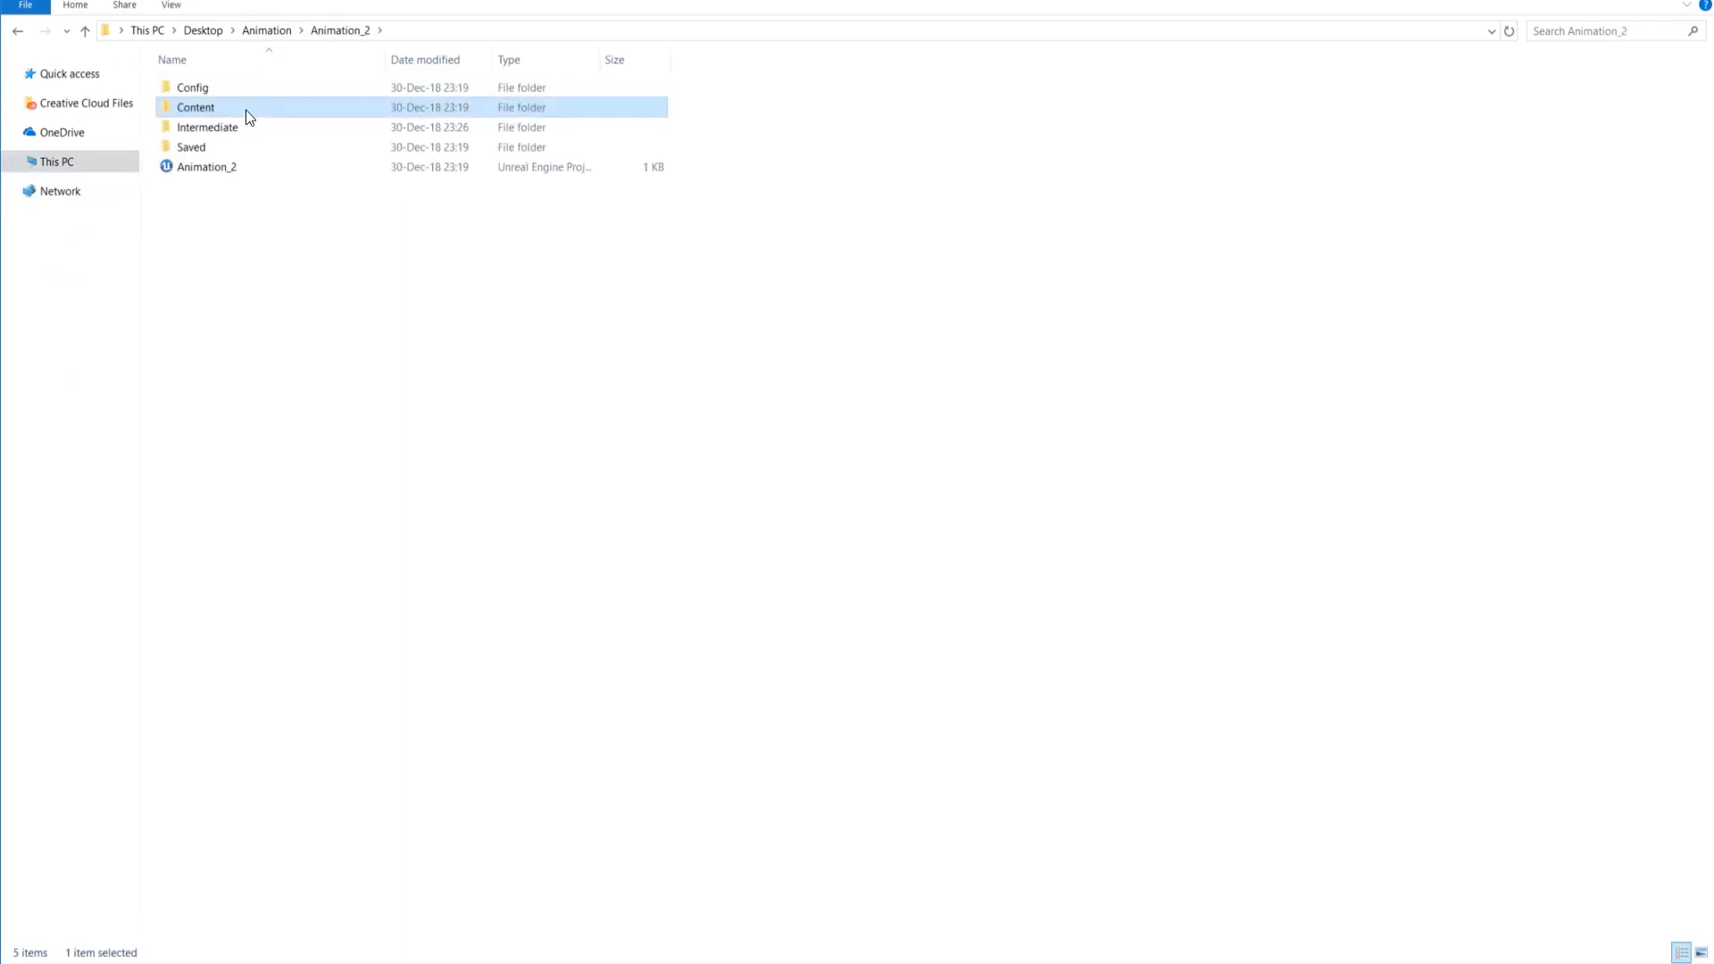
double_click(195, 107)
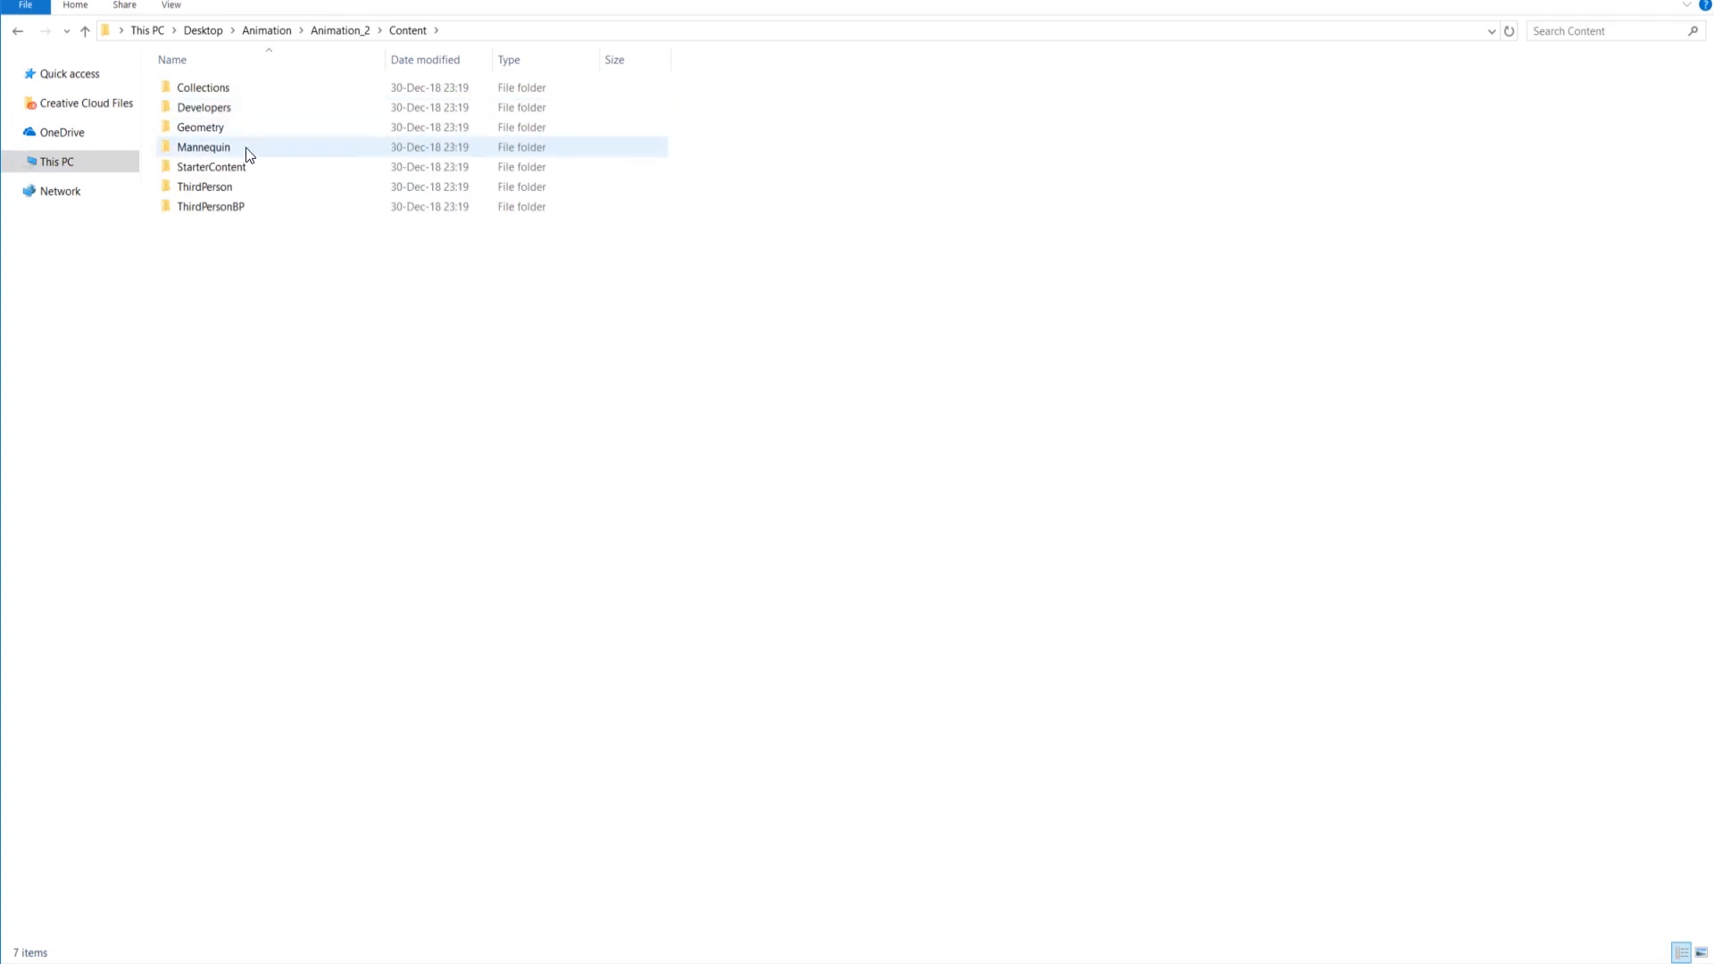
double_click(203, 147)
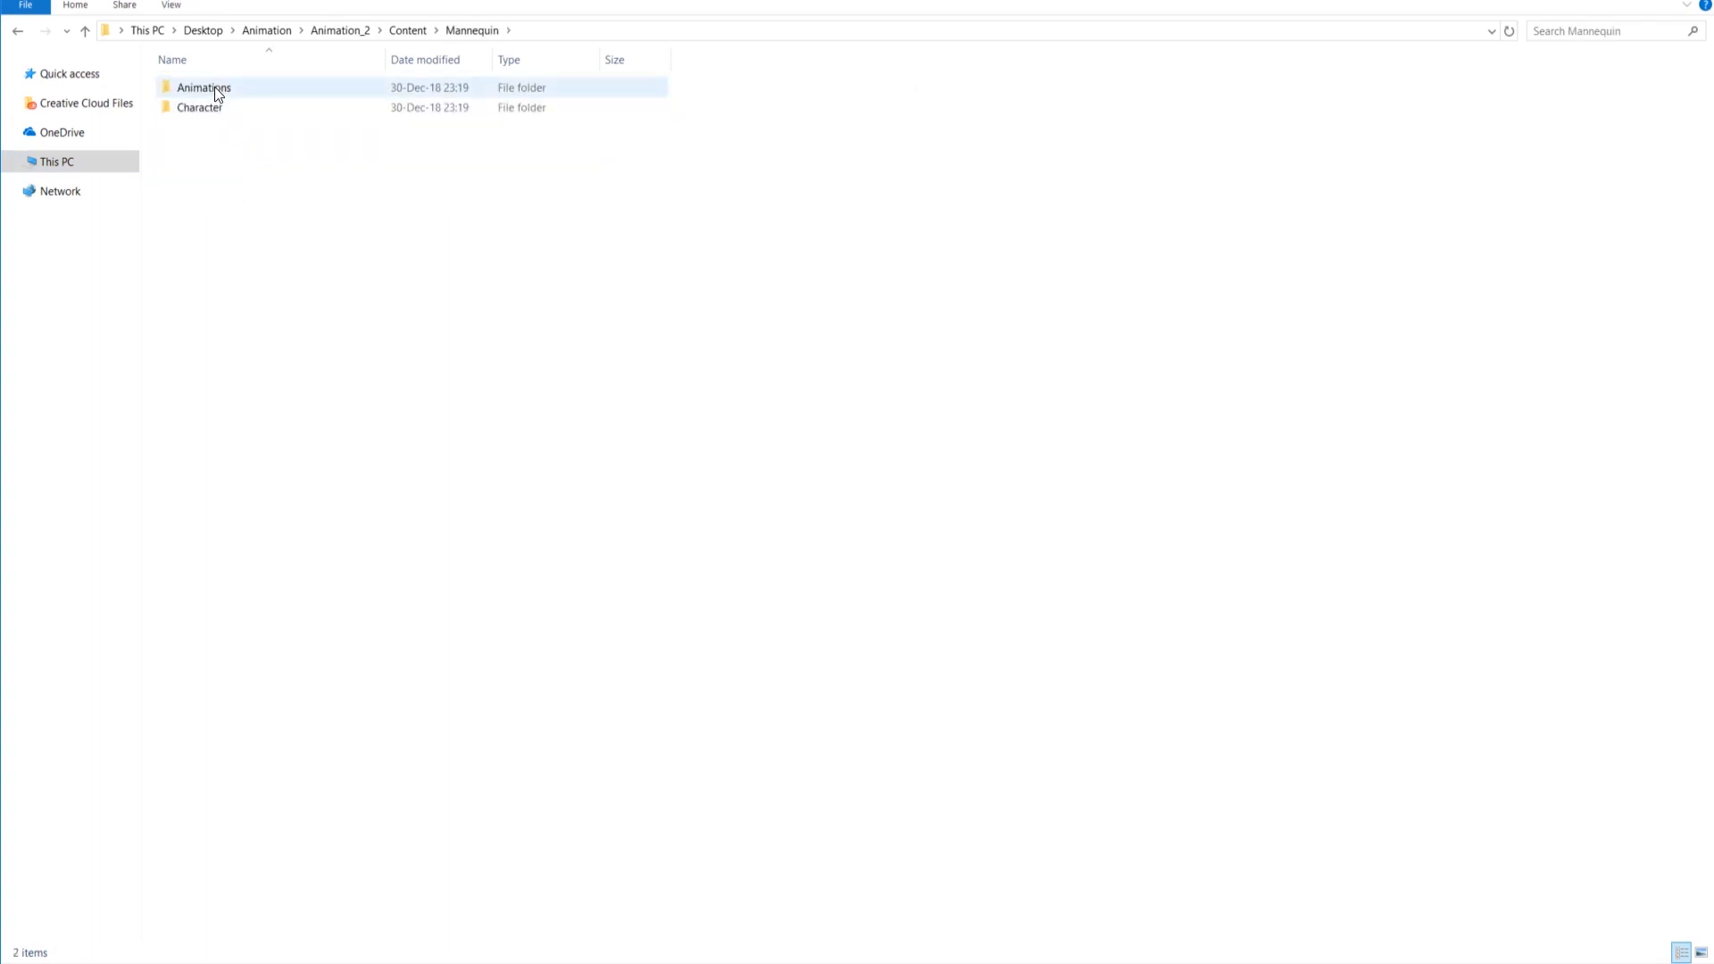
double_click(203, 87)
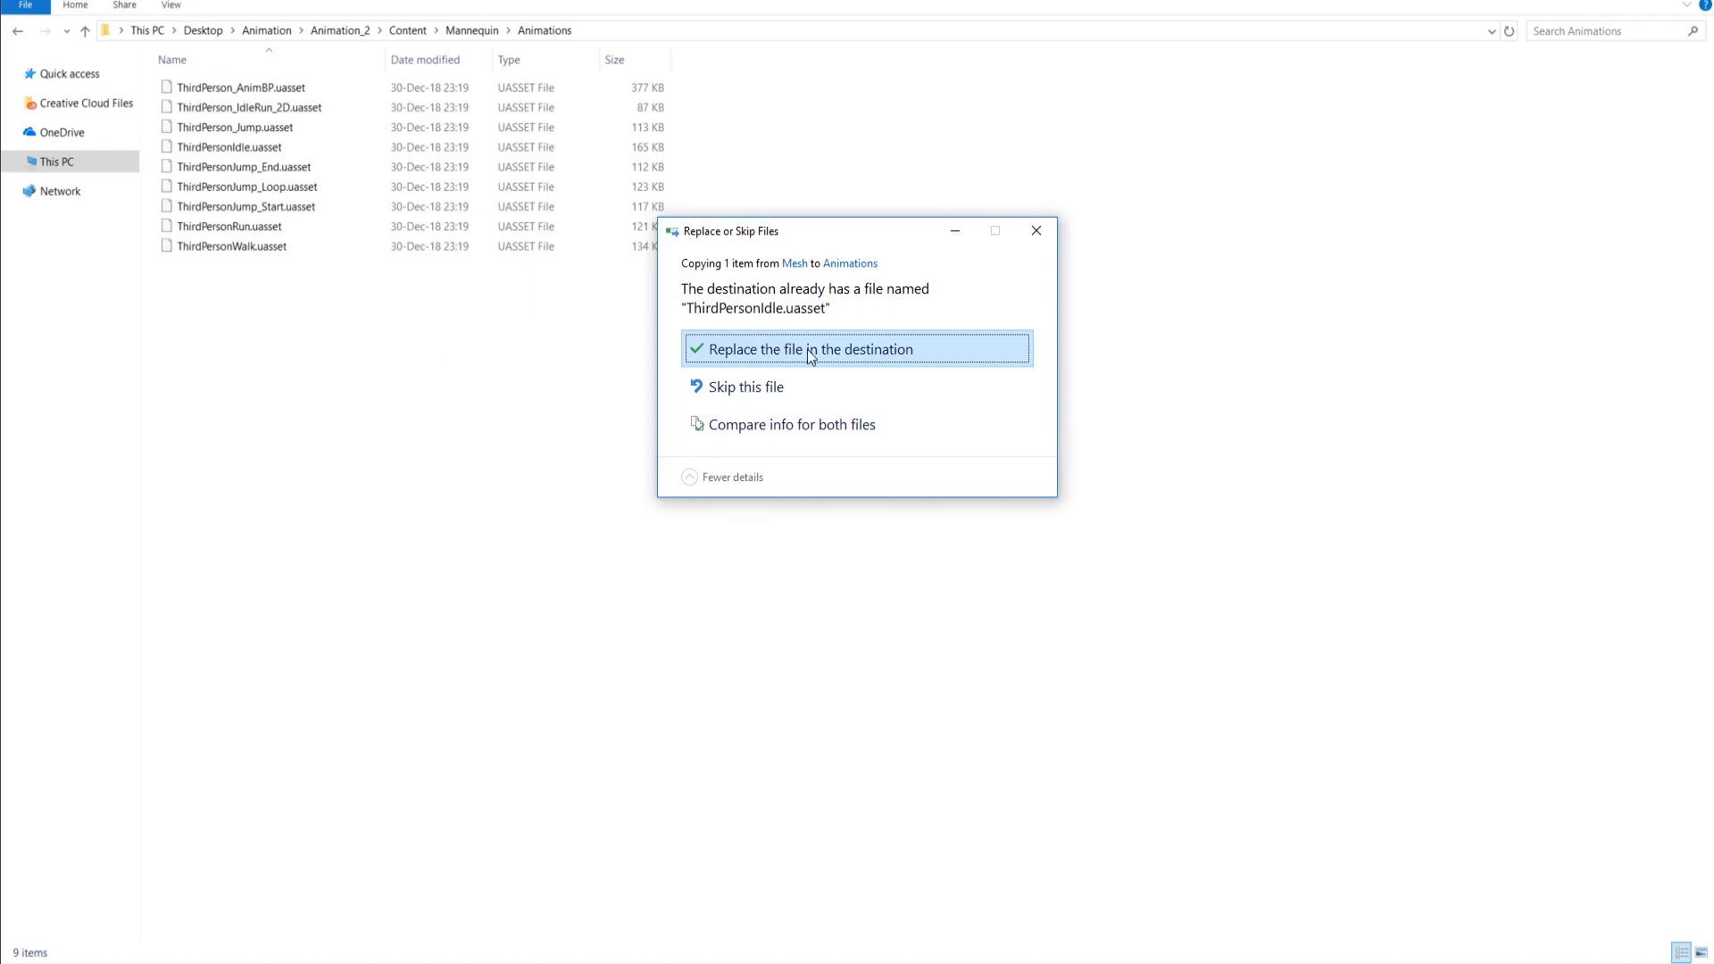
click(809, 349)
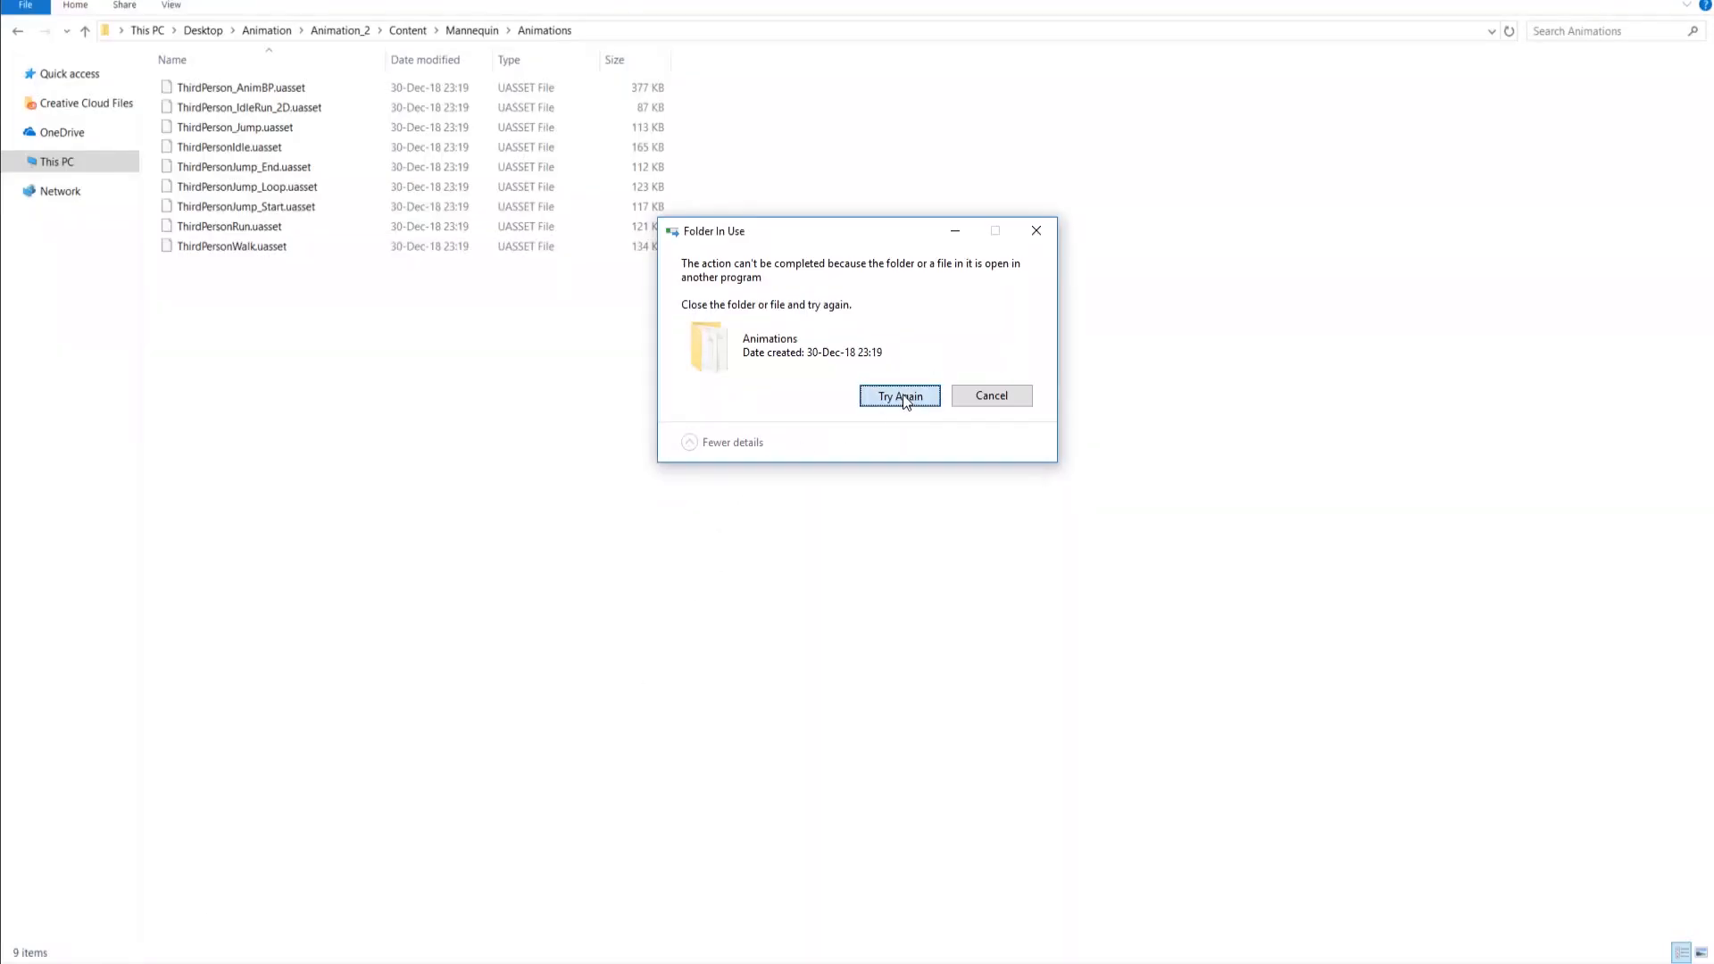
click(899, 395)
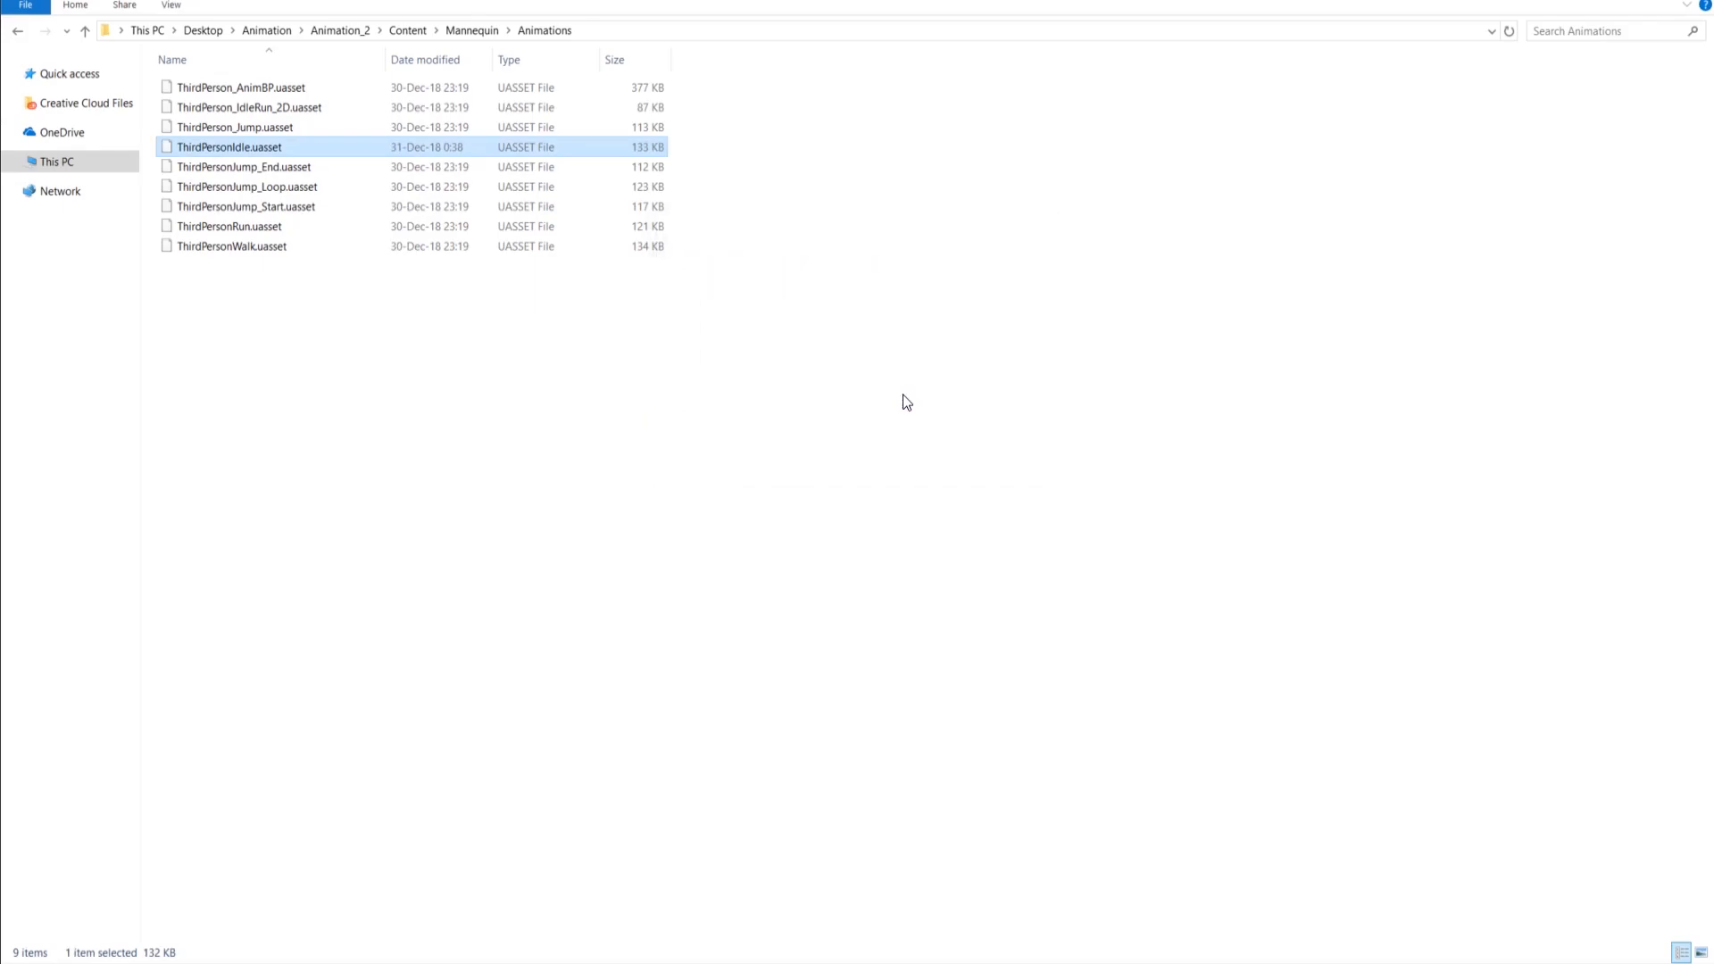
mouse_move(1587, 165)
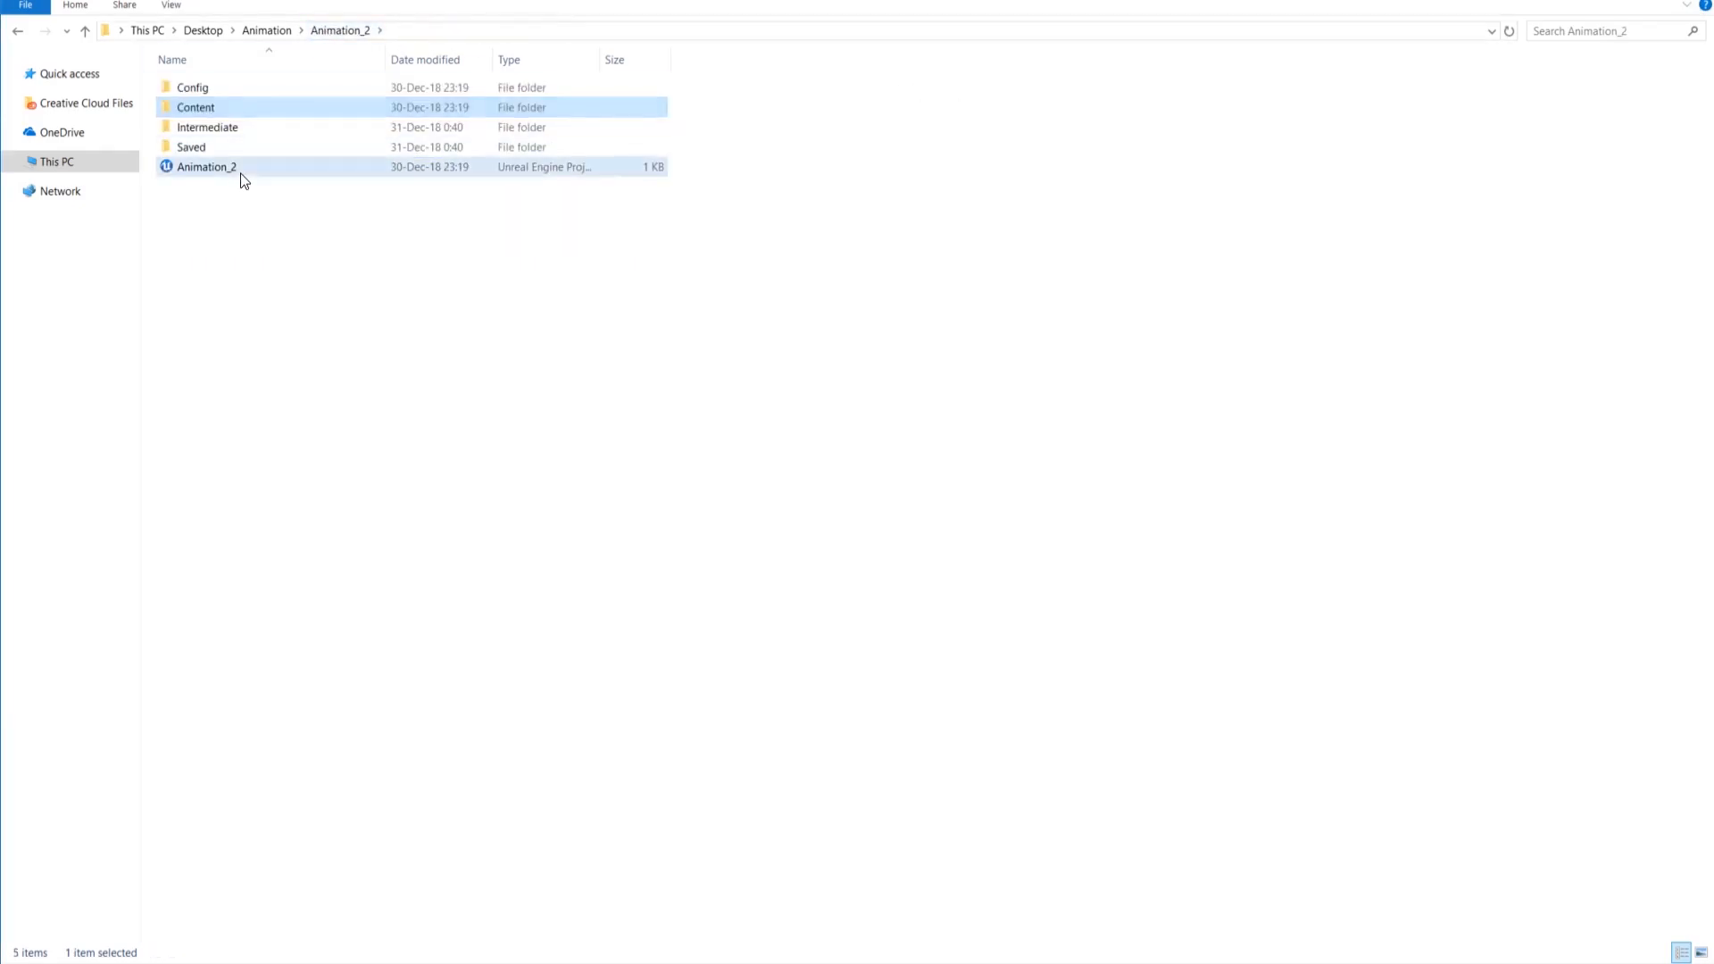
click(206, 166)
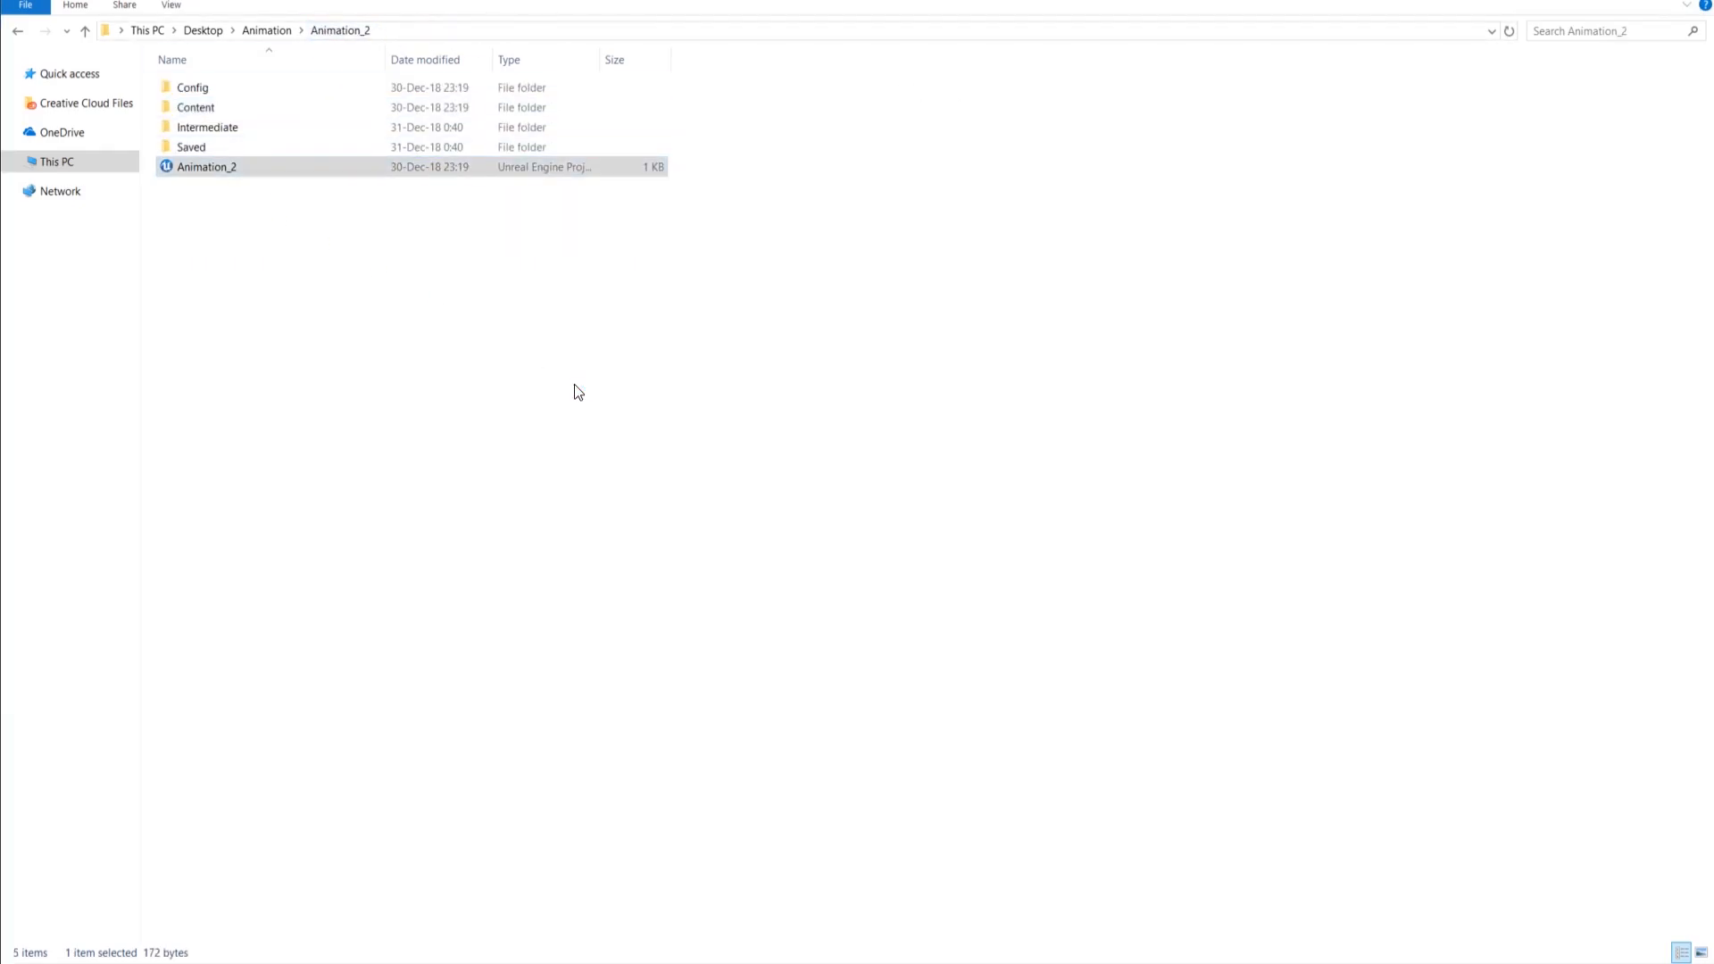
Step: Open Animation_2.uproject, enable the toolbar, and play to see the waving idle
double_click(206, 166)
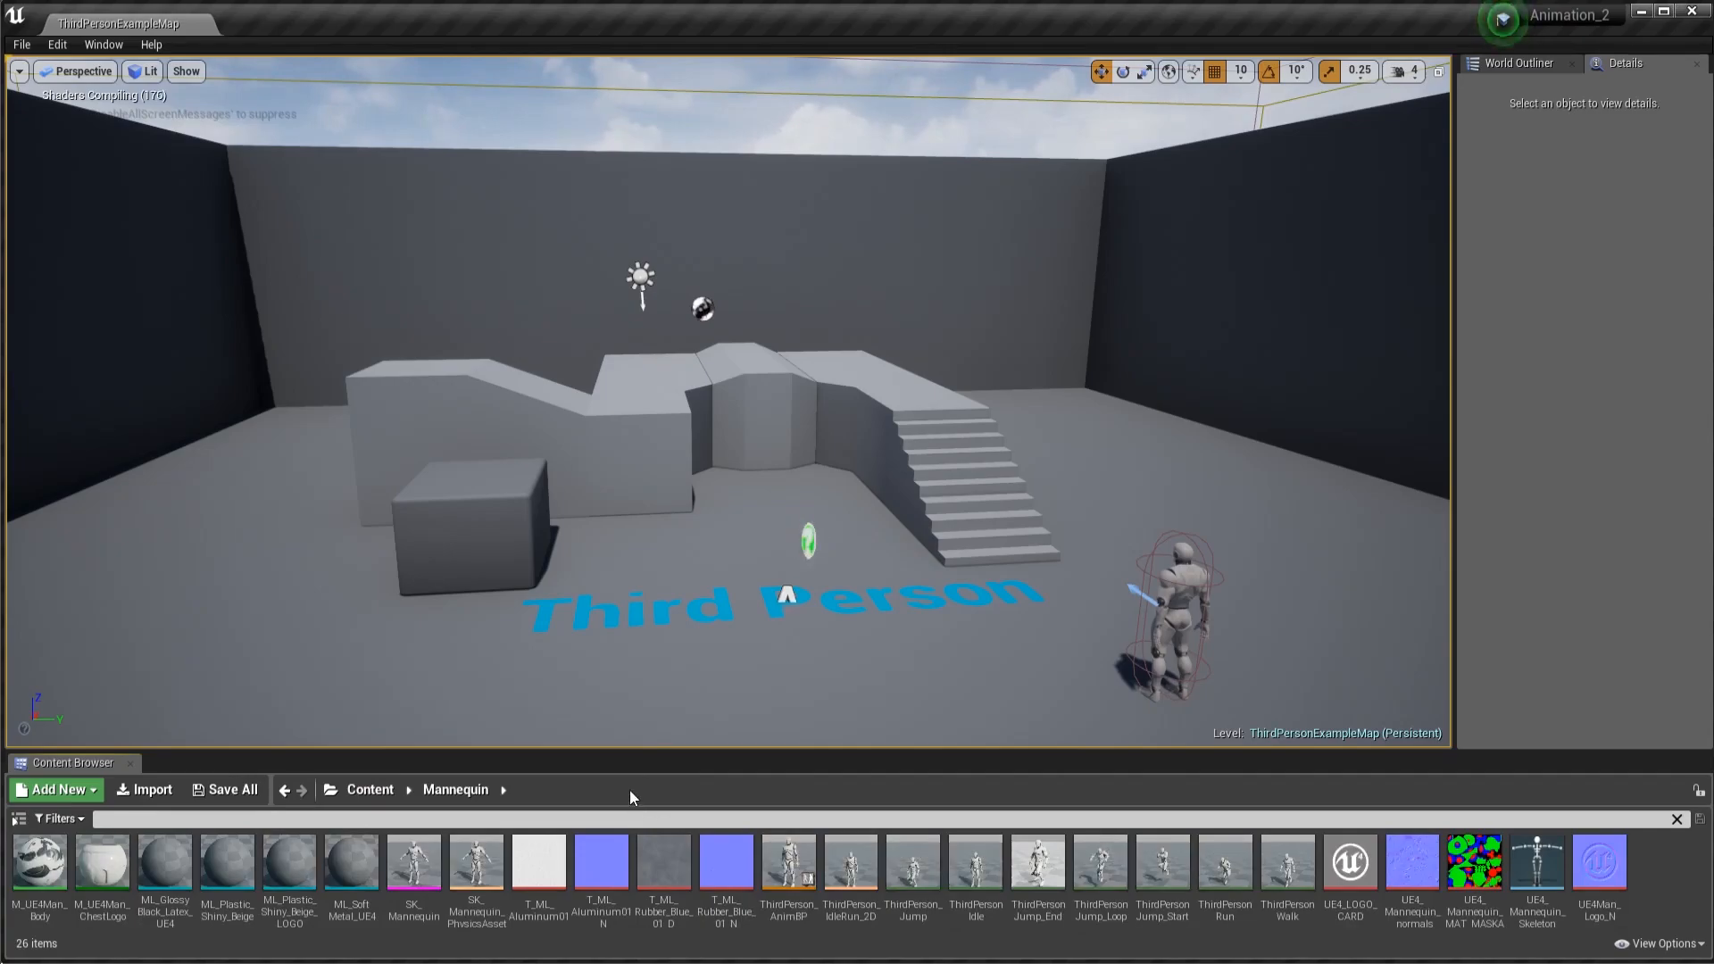
mouse_move(974, 862)
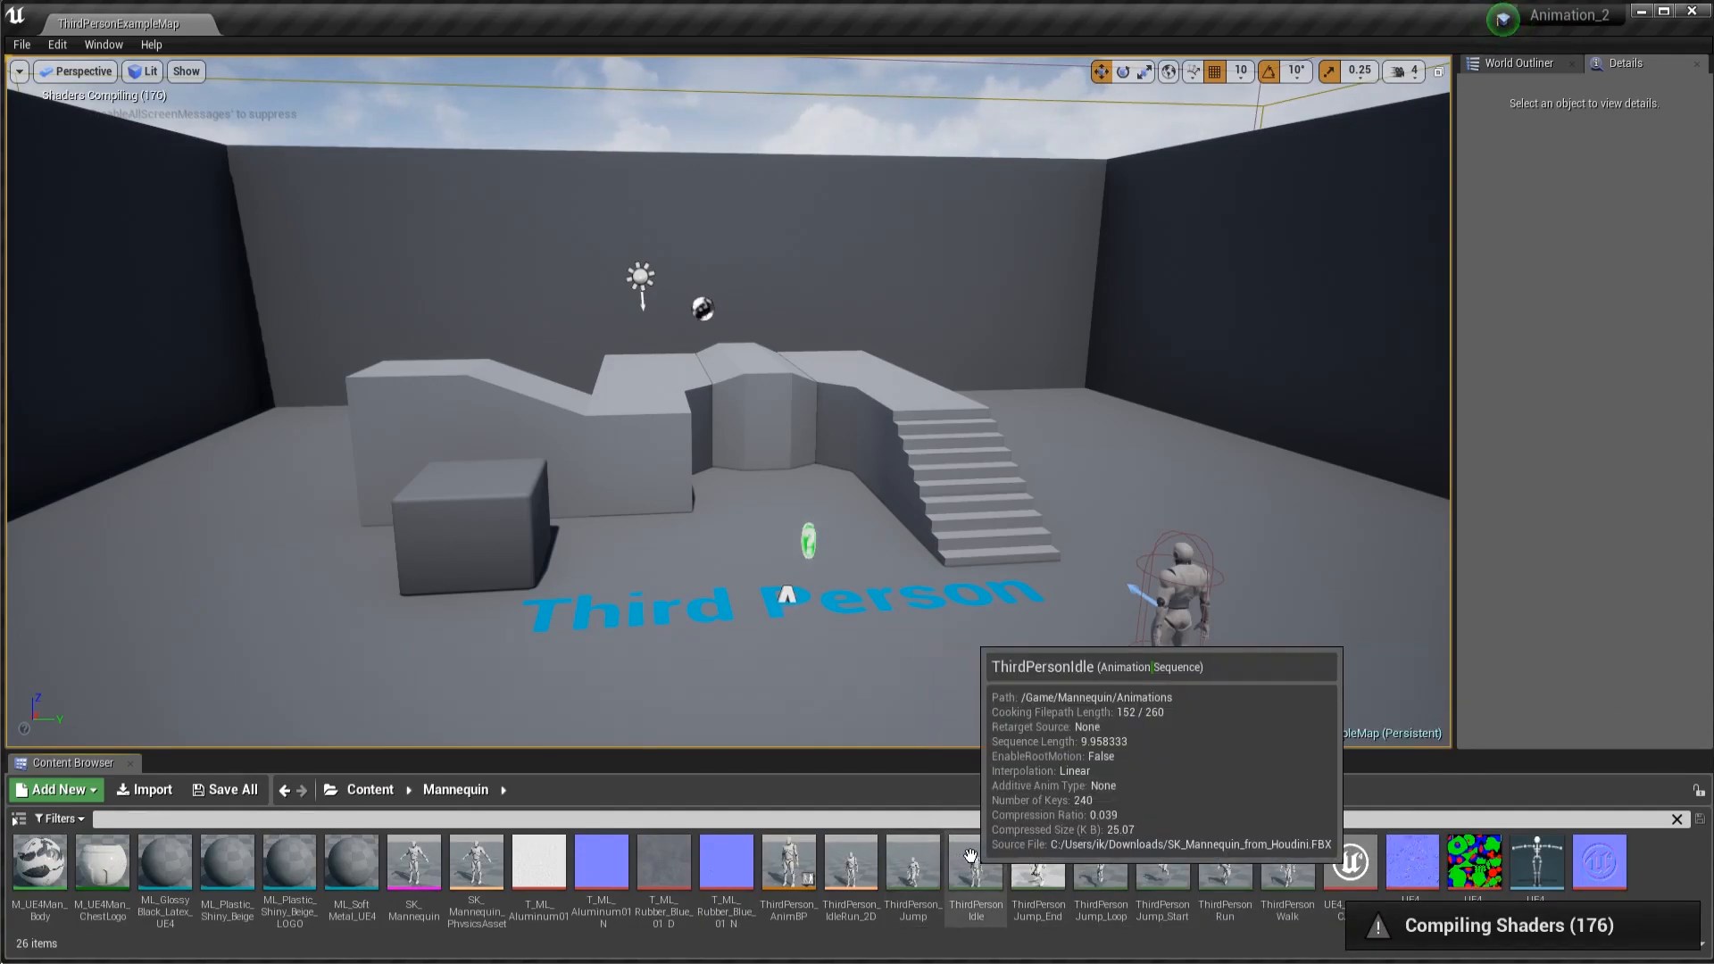
click(103, 45)
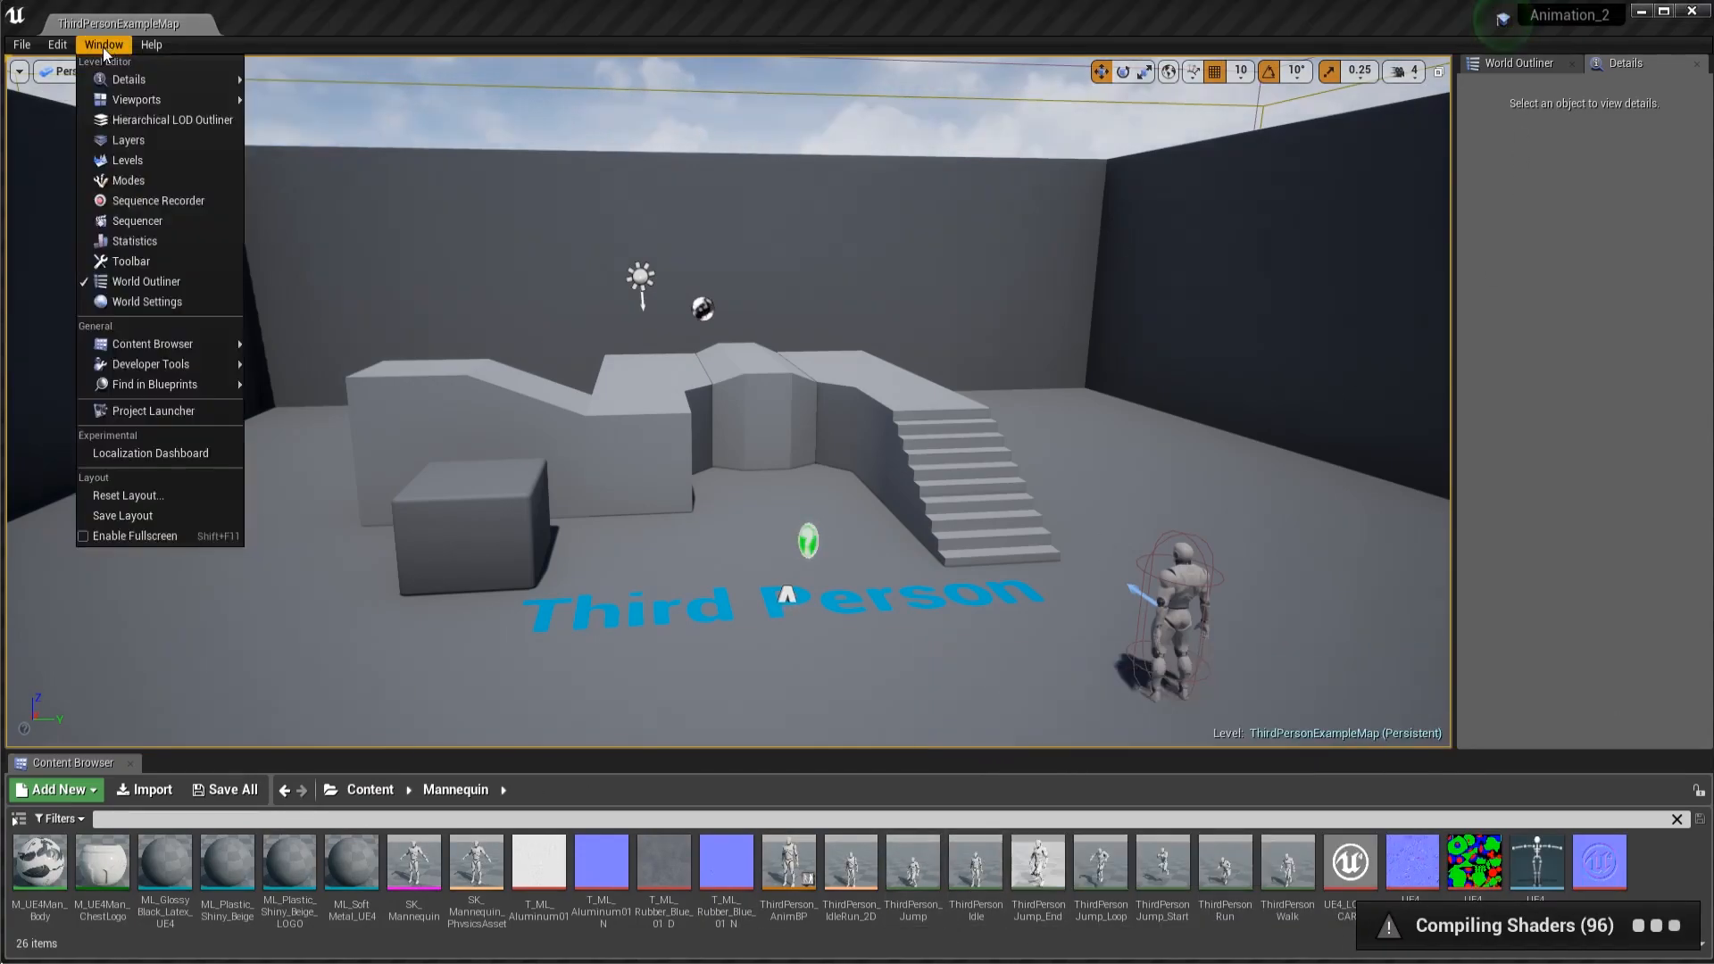
mouse_move(127, 160)
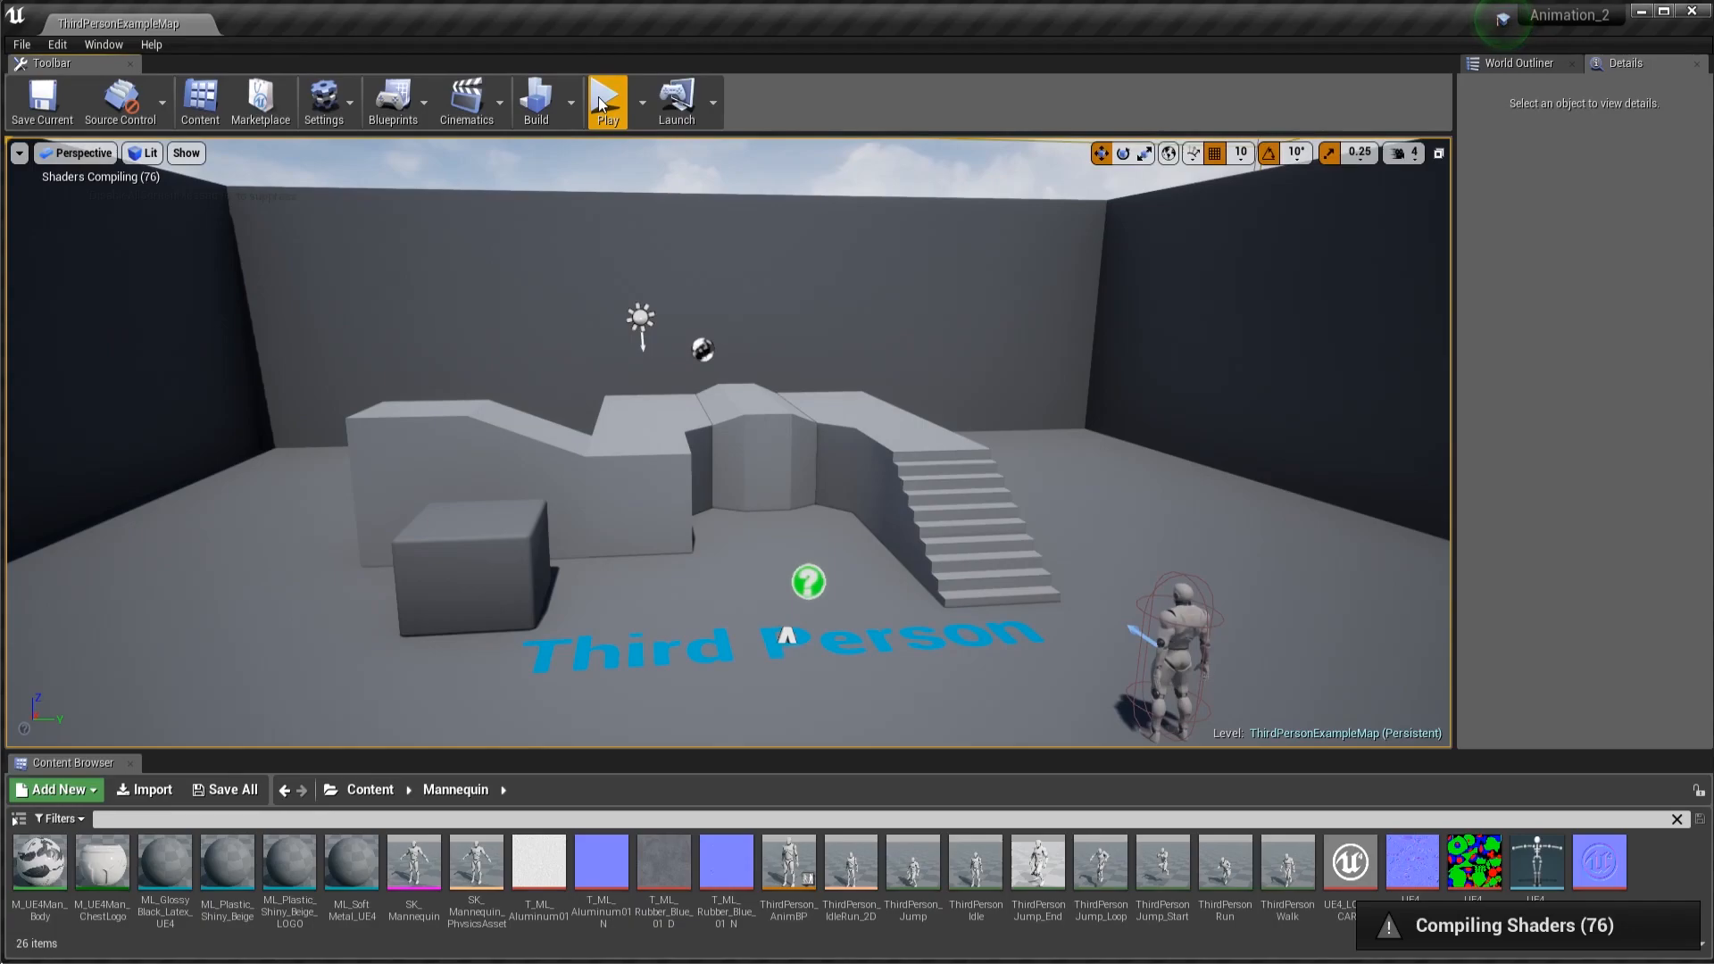
click(607, 98)
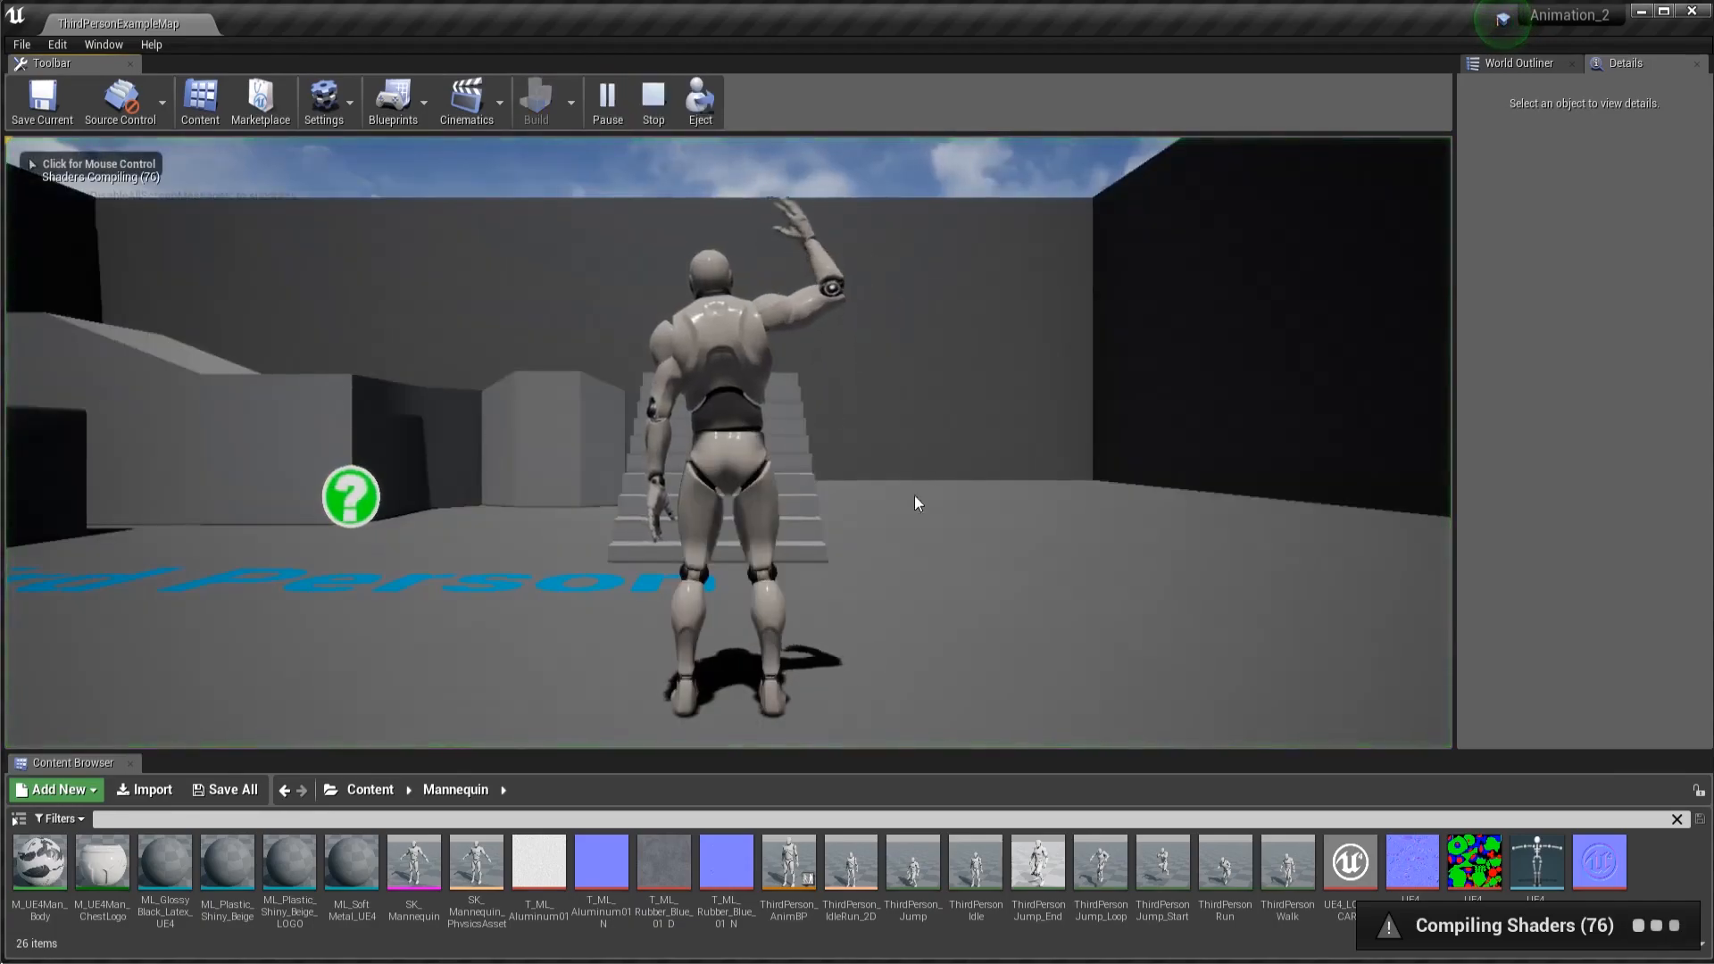